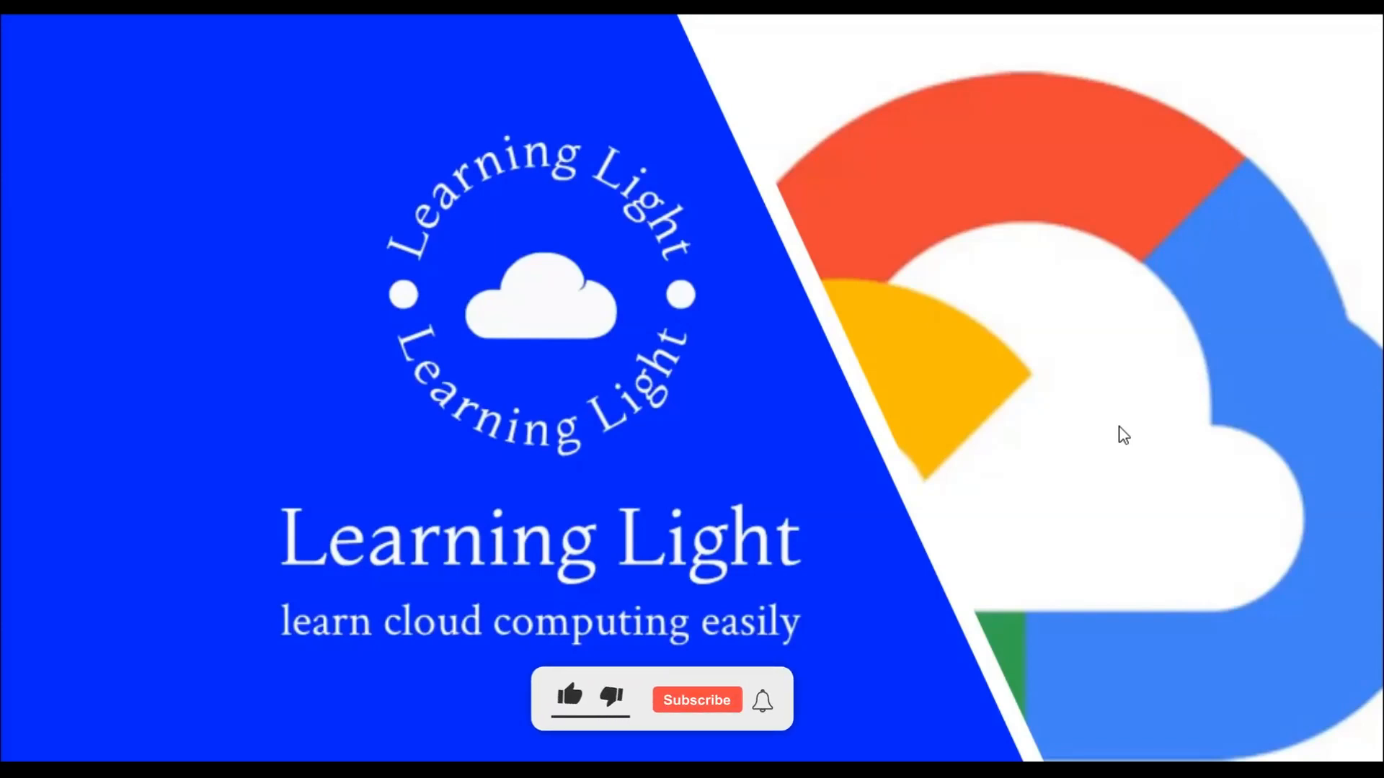
Confirm my-vm-1 is running in VM instances, then head to Storage > Disks.
{"action": "left_click", "coordinate": [570, 697]}
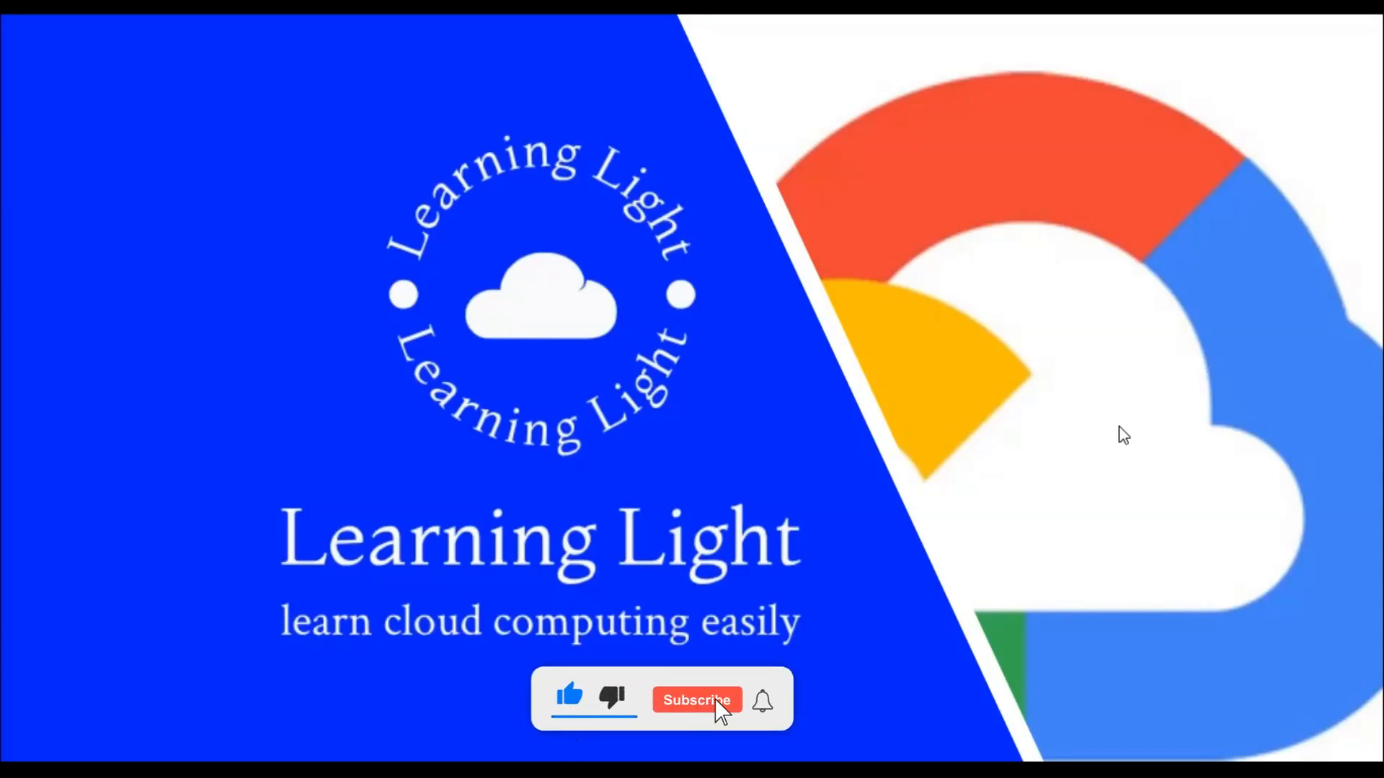
{"action": "left_click", "coordinate": [697, 700]}
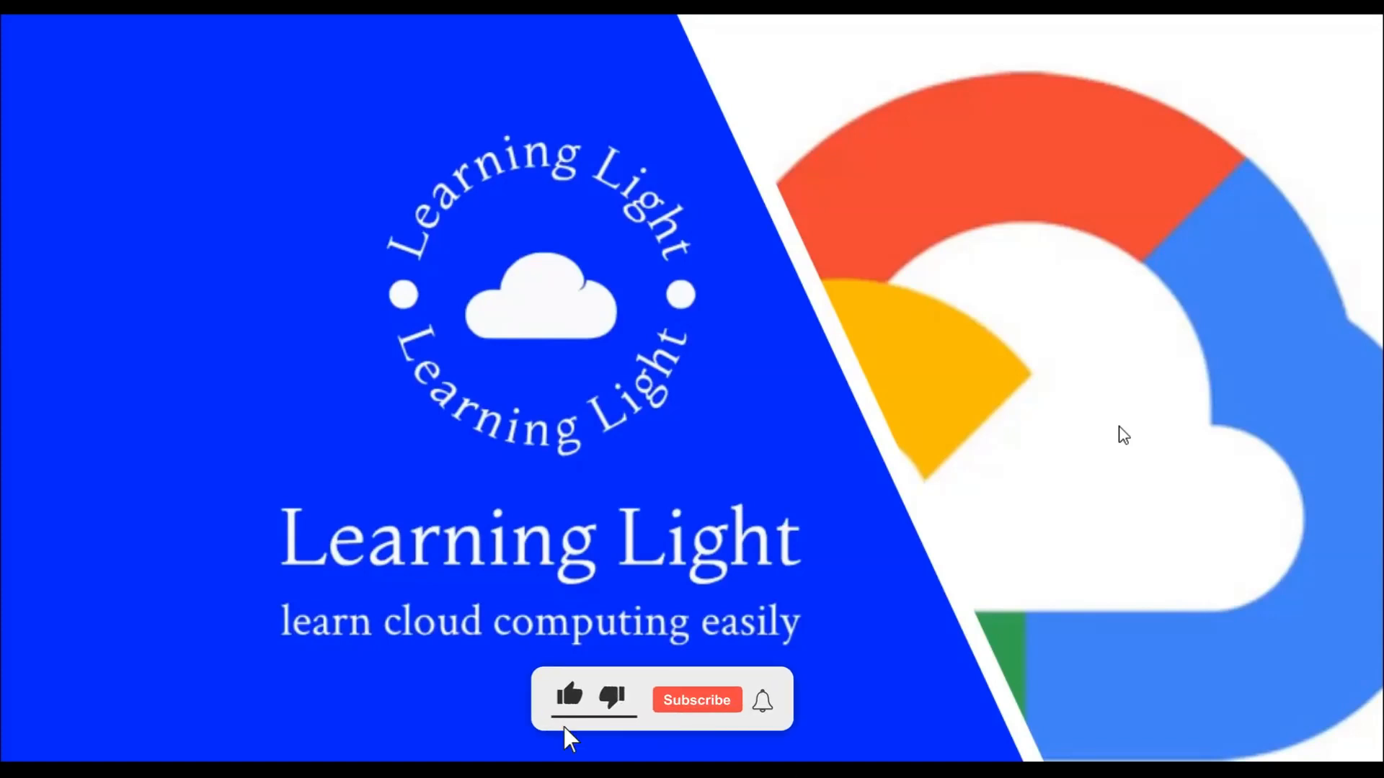
{"action": "left_click", "coordinate": [696, 700]}
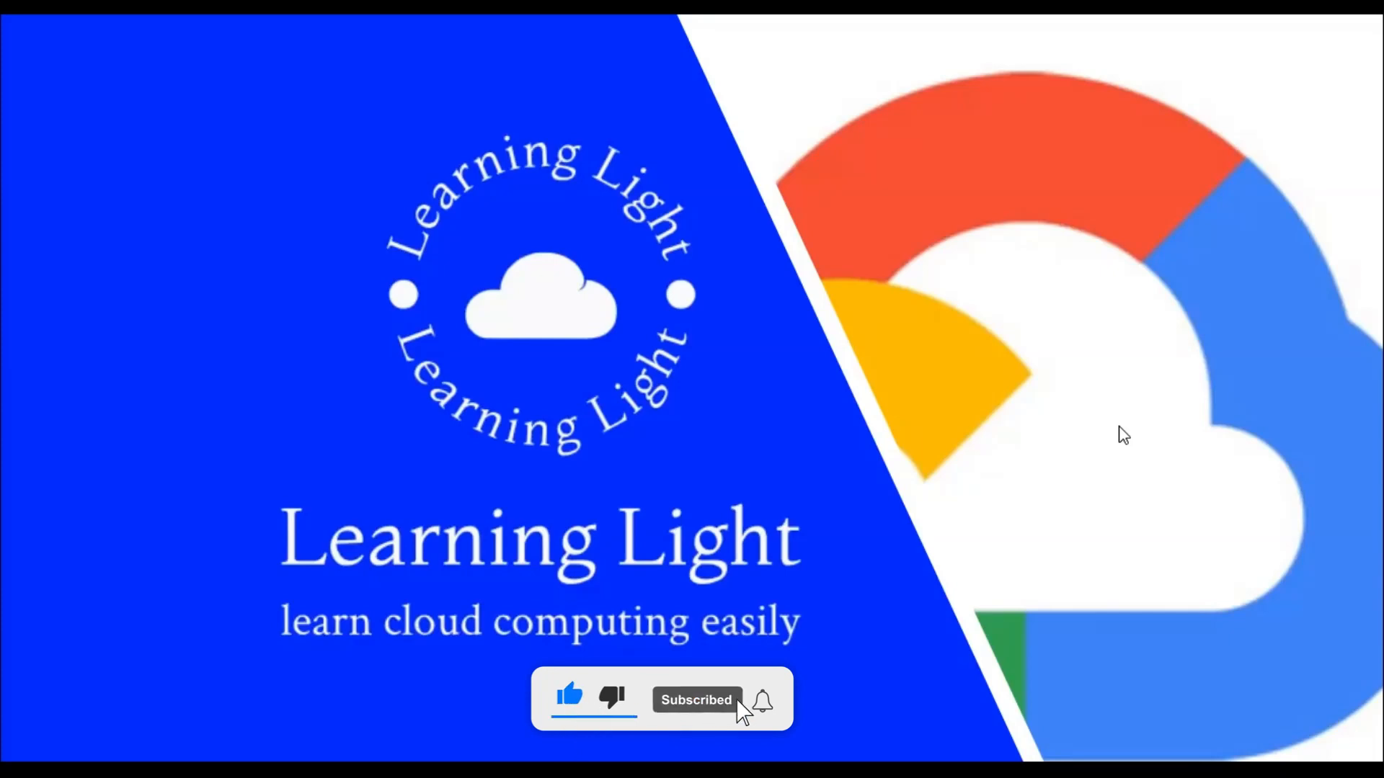
{"action": "left_click", "coordinate": [762, 700]}
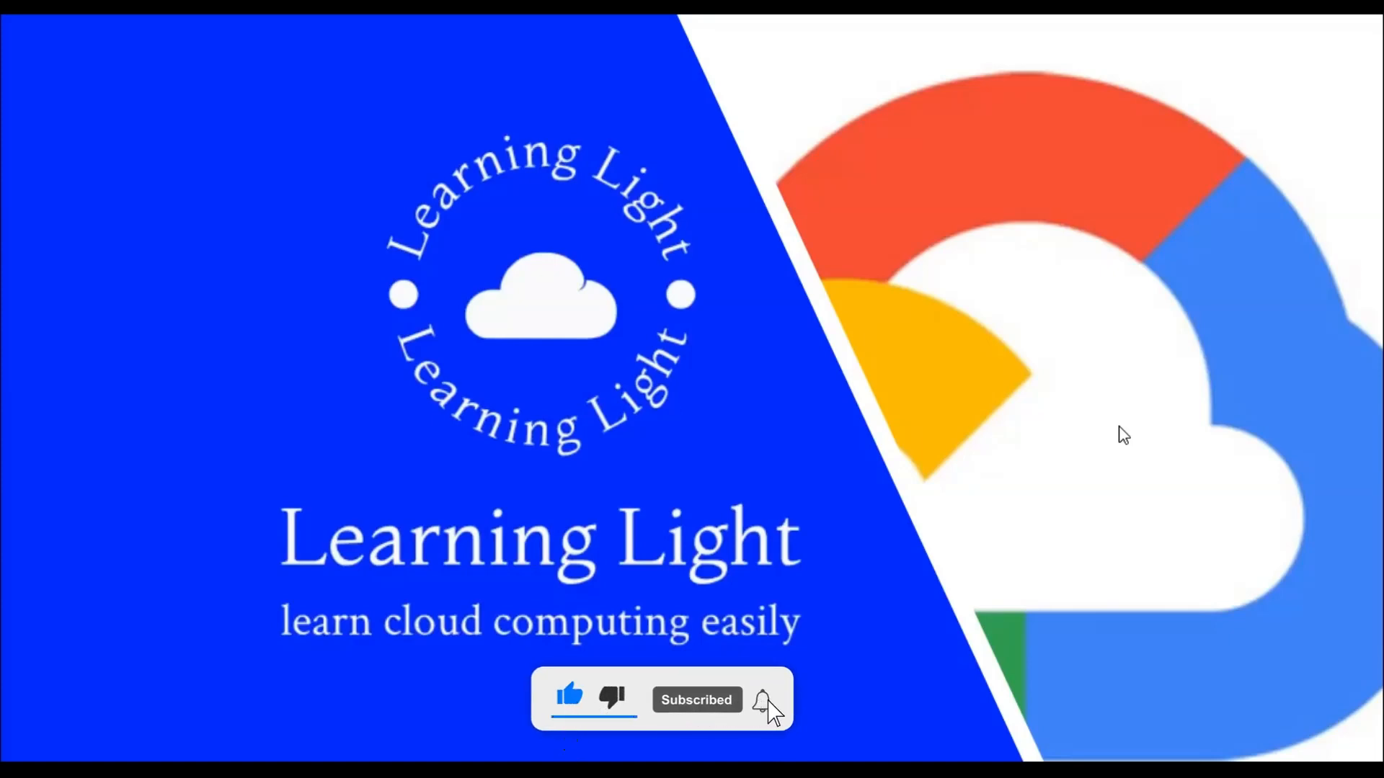
{"action": "left_click", "coordinate": [763, 699]}
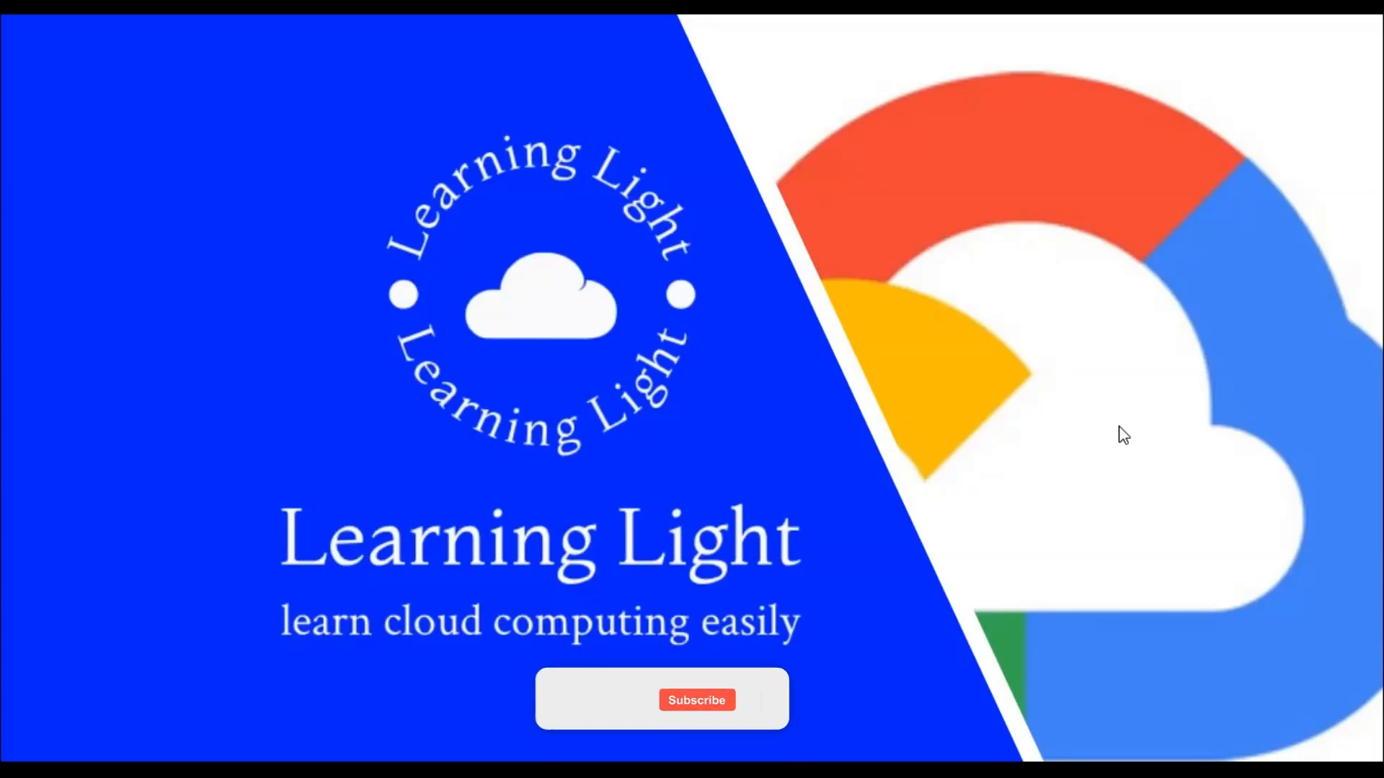
{"action": "left_click", "coordinate": [569, 697]}
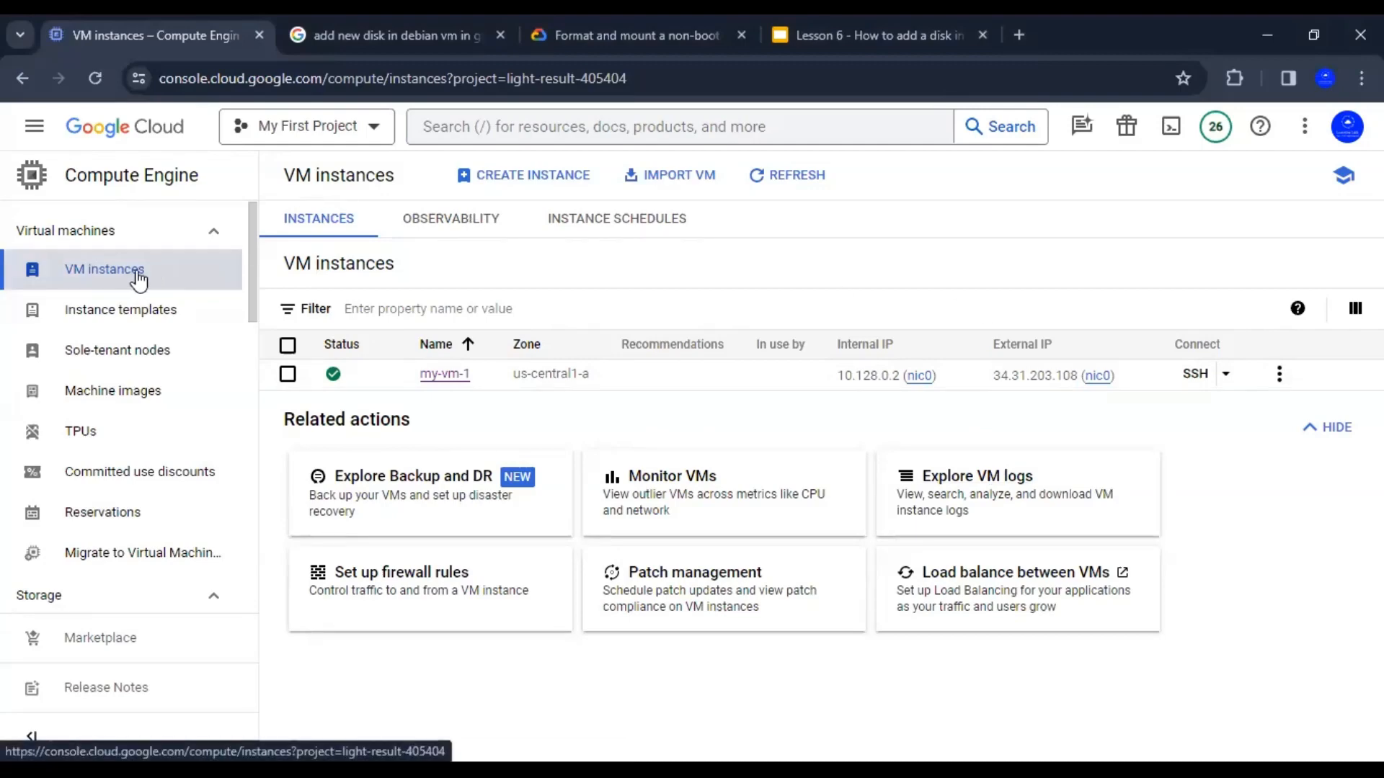
{"action": "mouse_move", "coordinate": [780, 406]}
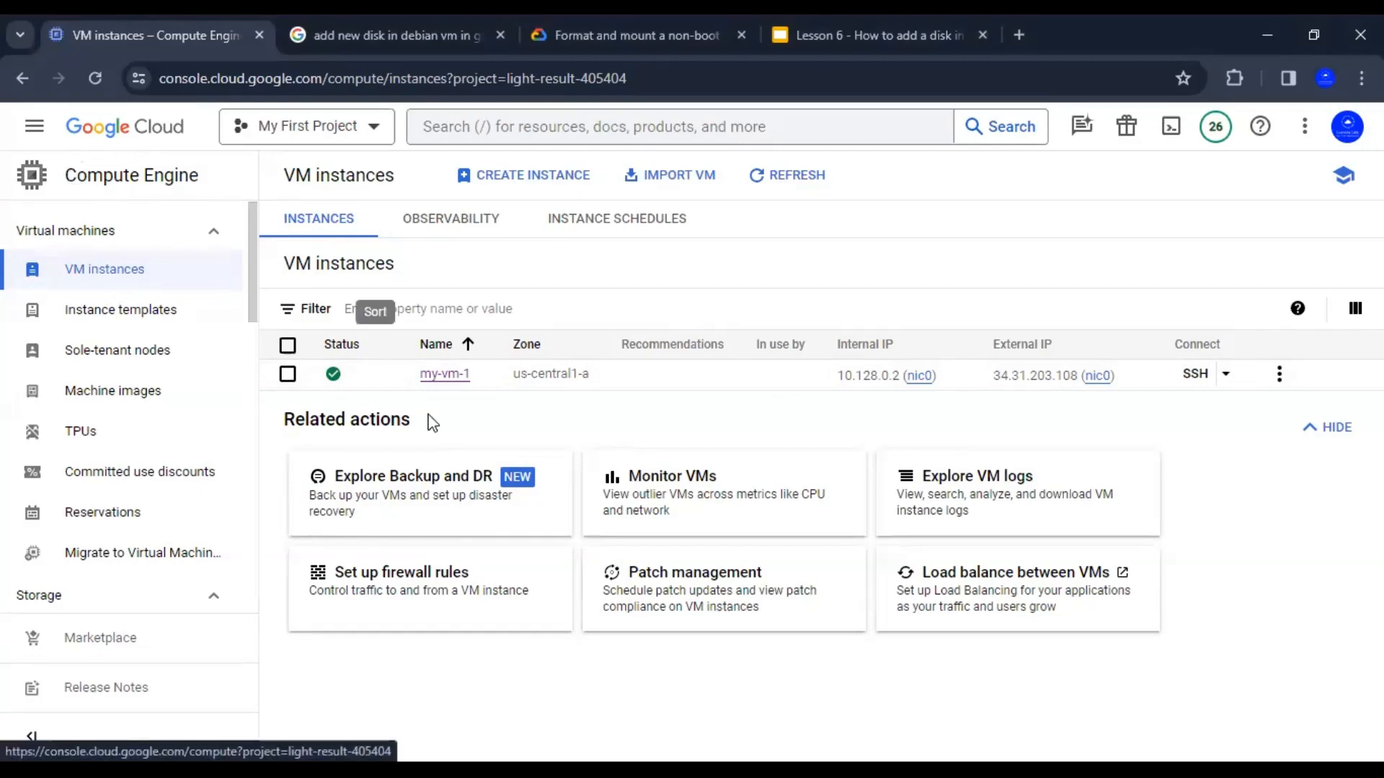
{"action": "mouse_move", "coordinate": [398, 378]}
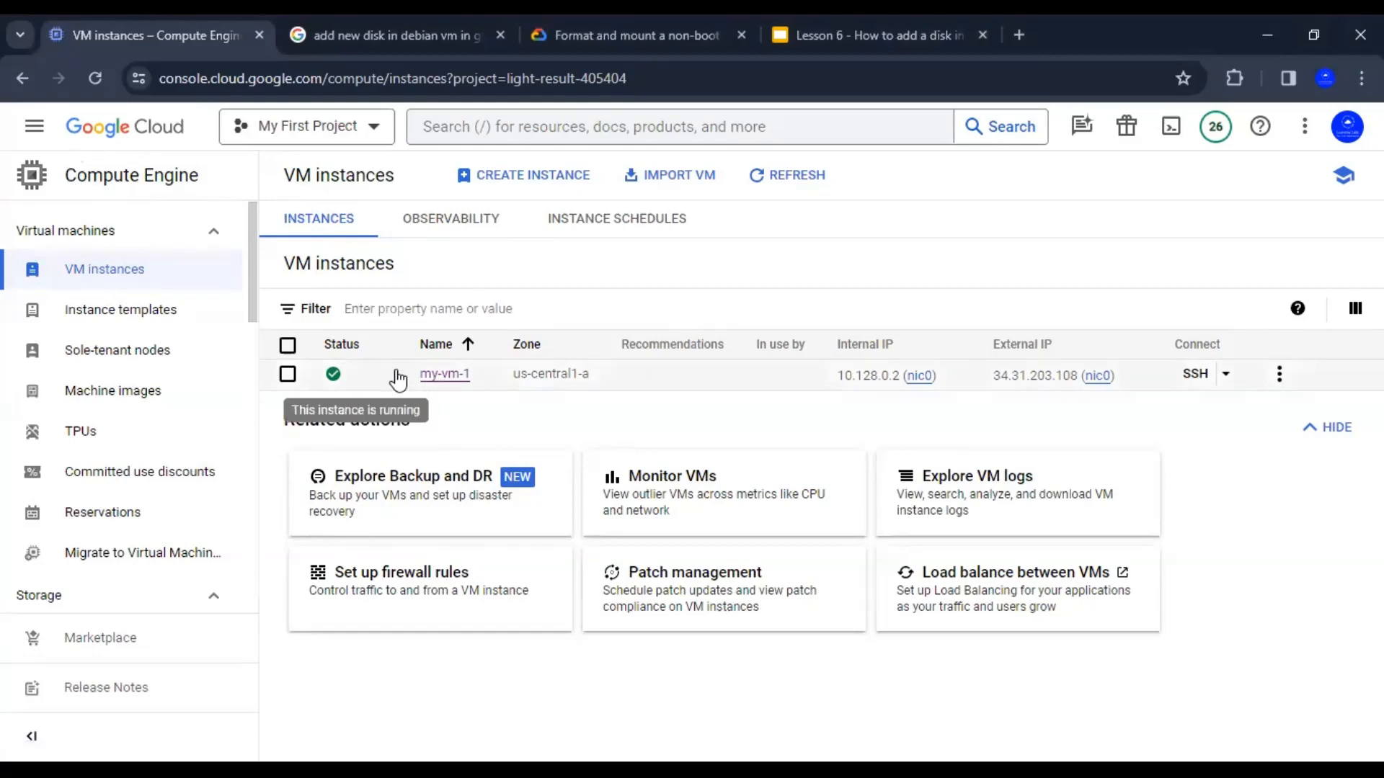
{"action": "mouse_move", "coordinate": [527, 390]}
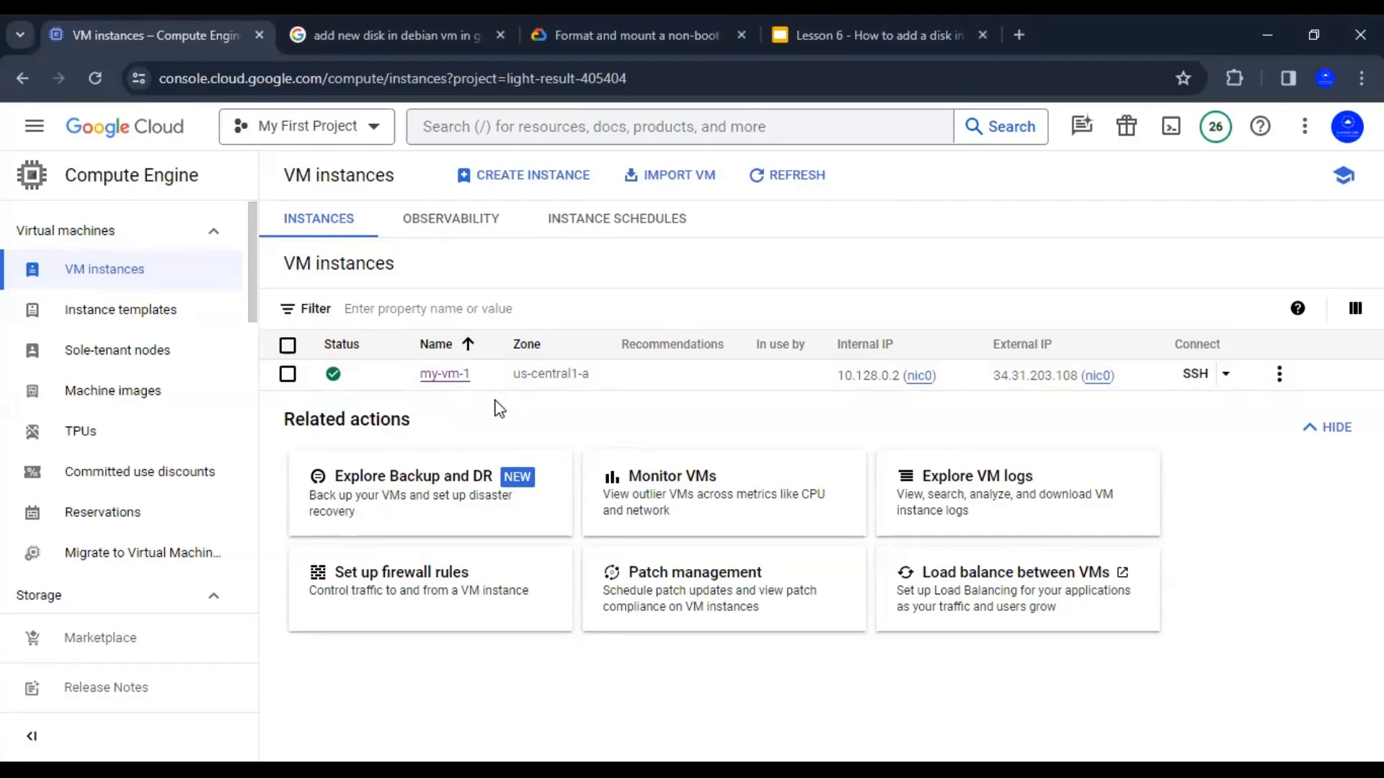
{"action": "mouse_move", "coordinate": [585, 415]}
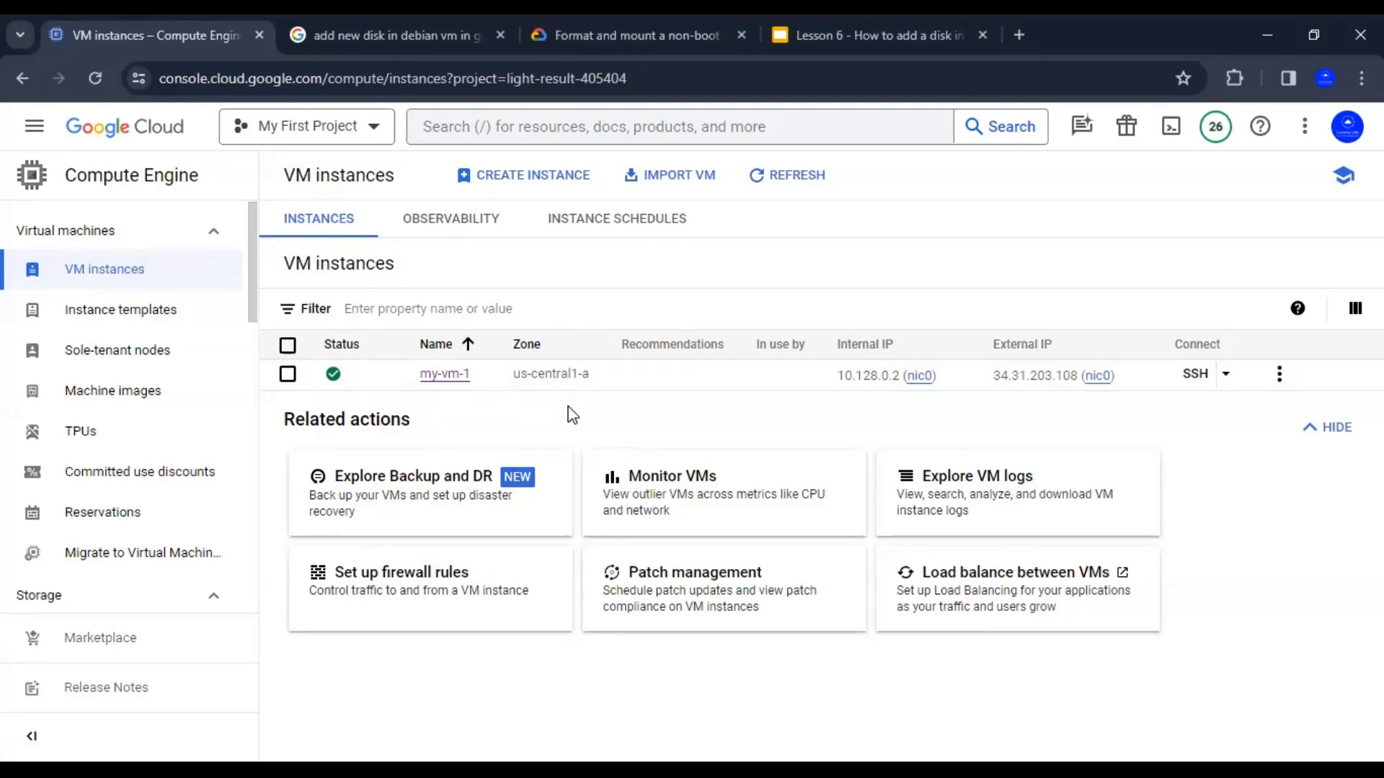
{"action": "mouse_move", "coordinate": [441, 415]}
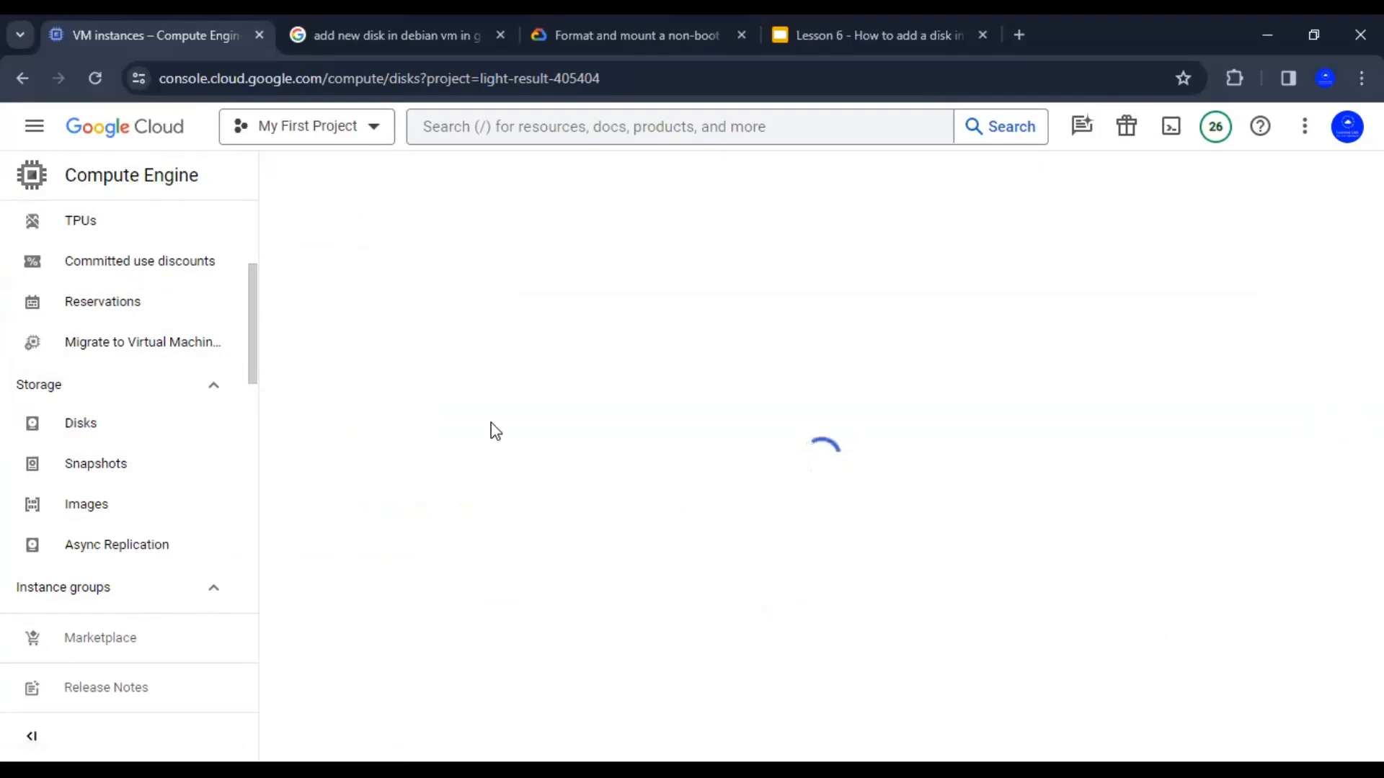
Inspect the Disks table showing only my-vm-1's 10 GB standard boot disk.
{"action": "left_click", "coordinate": [80, 423]}
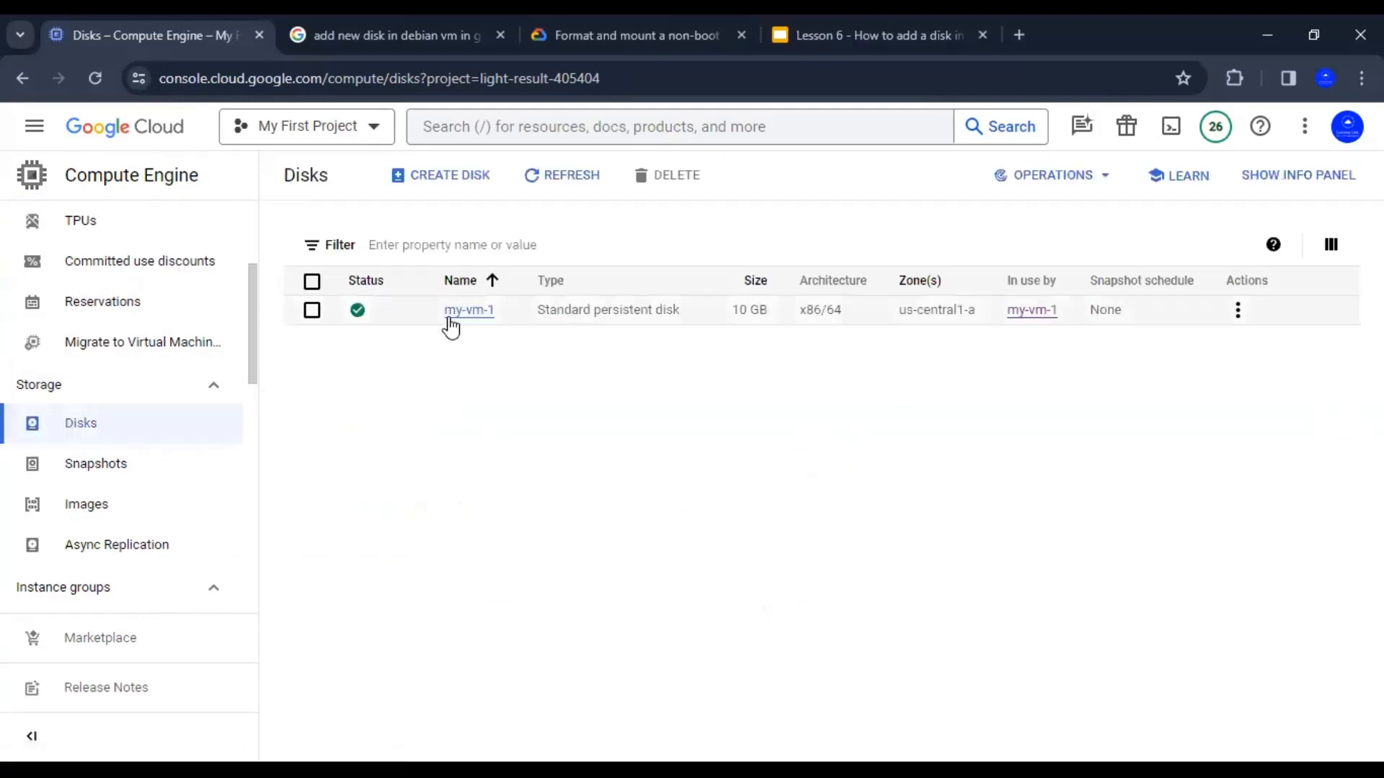
{"action": "mouse_move", "coordinate": [468, 310]}
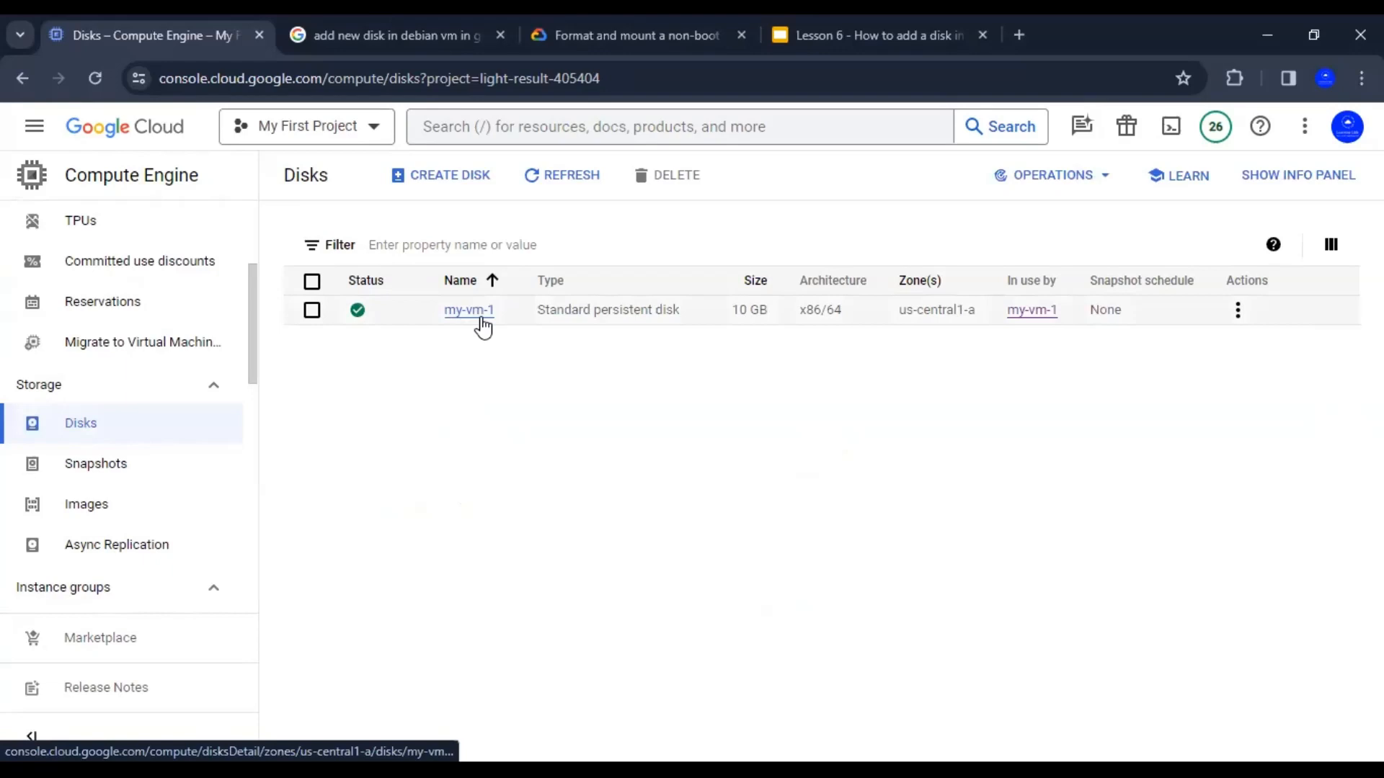
{"action": "mouse_move", "coordinate": [675, 327]}
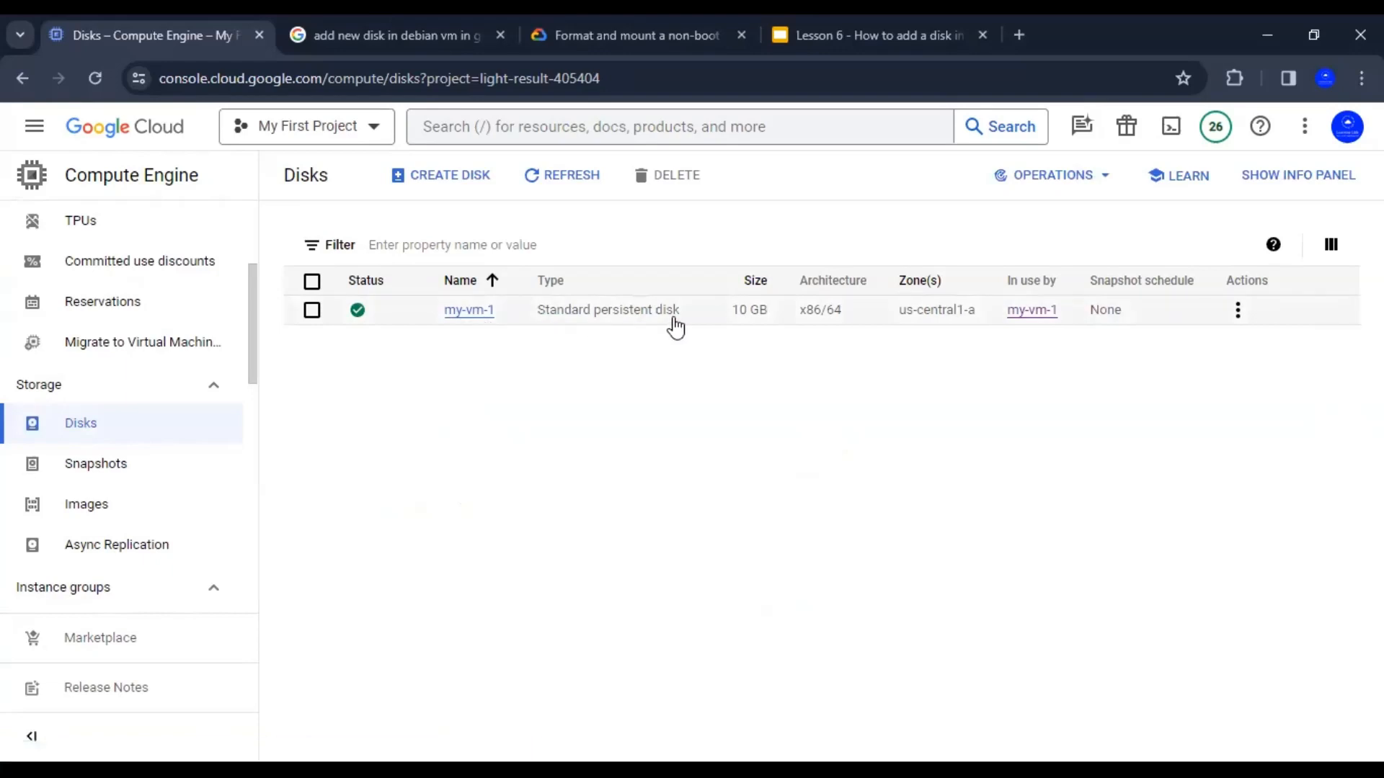
{"action": "mouse_move", "coordinate": [978, 327]}
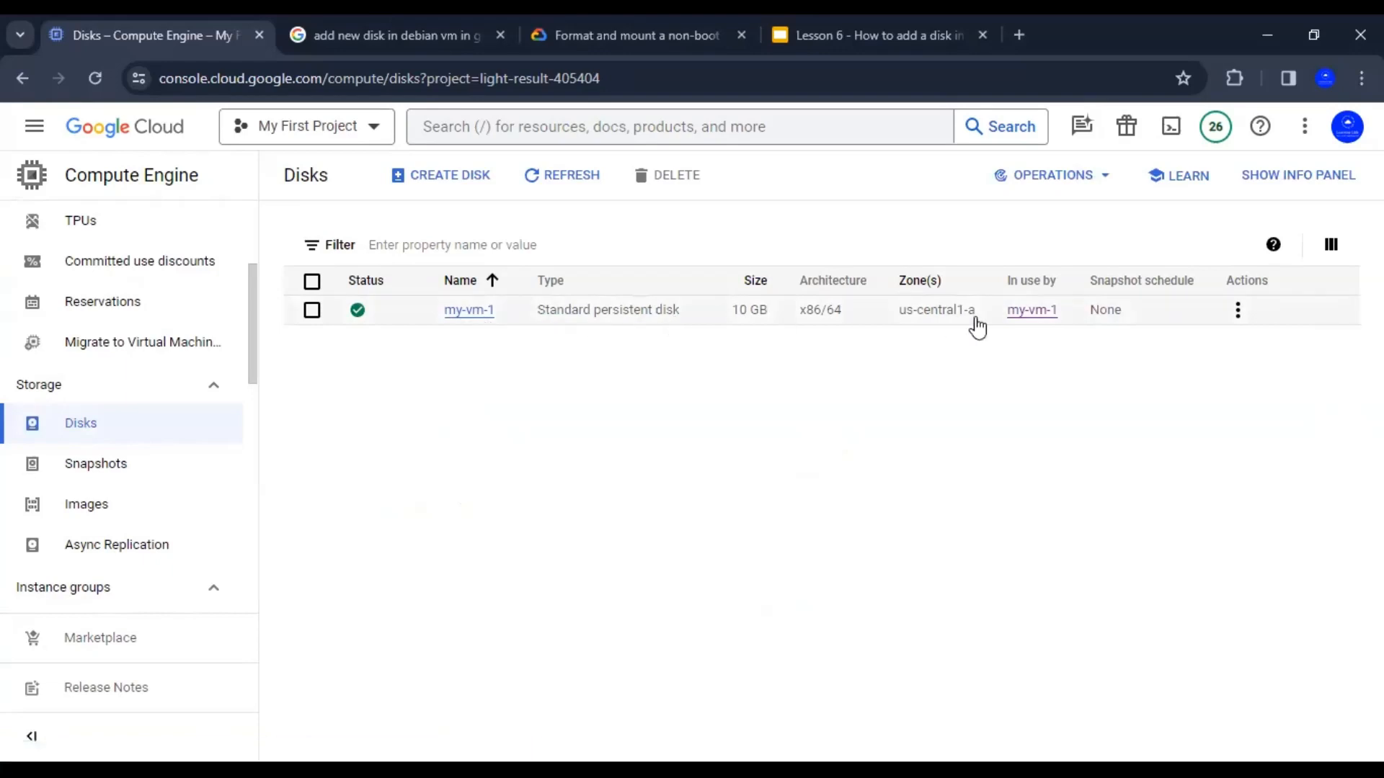
{"action": "mouse_move", "coordinate": [1032, 310]}
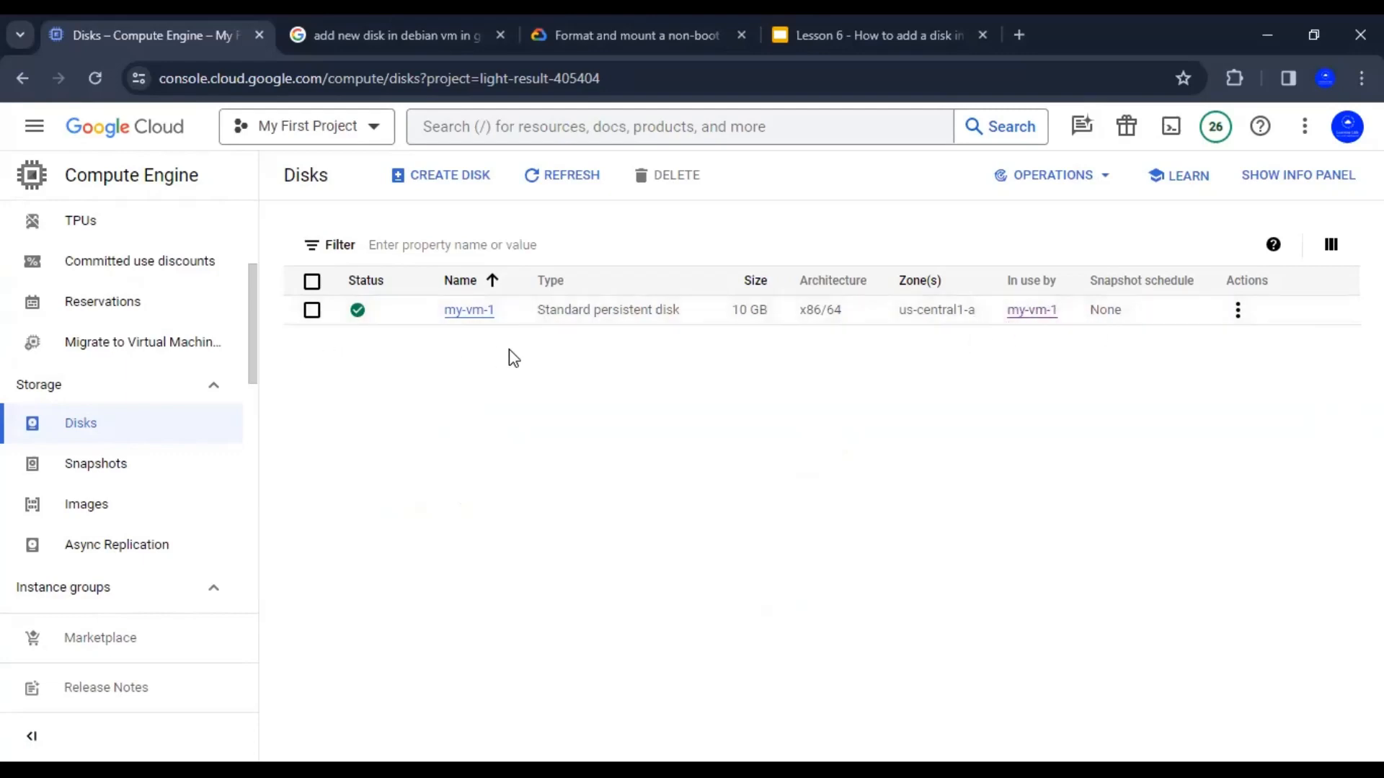
{"action": "mouse_move", "coordinate": [1081, 323]}
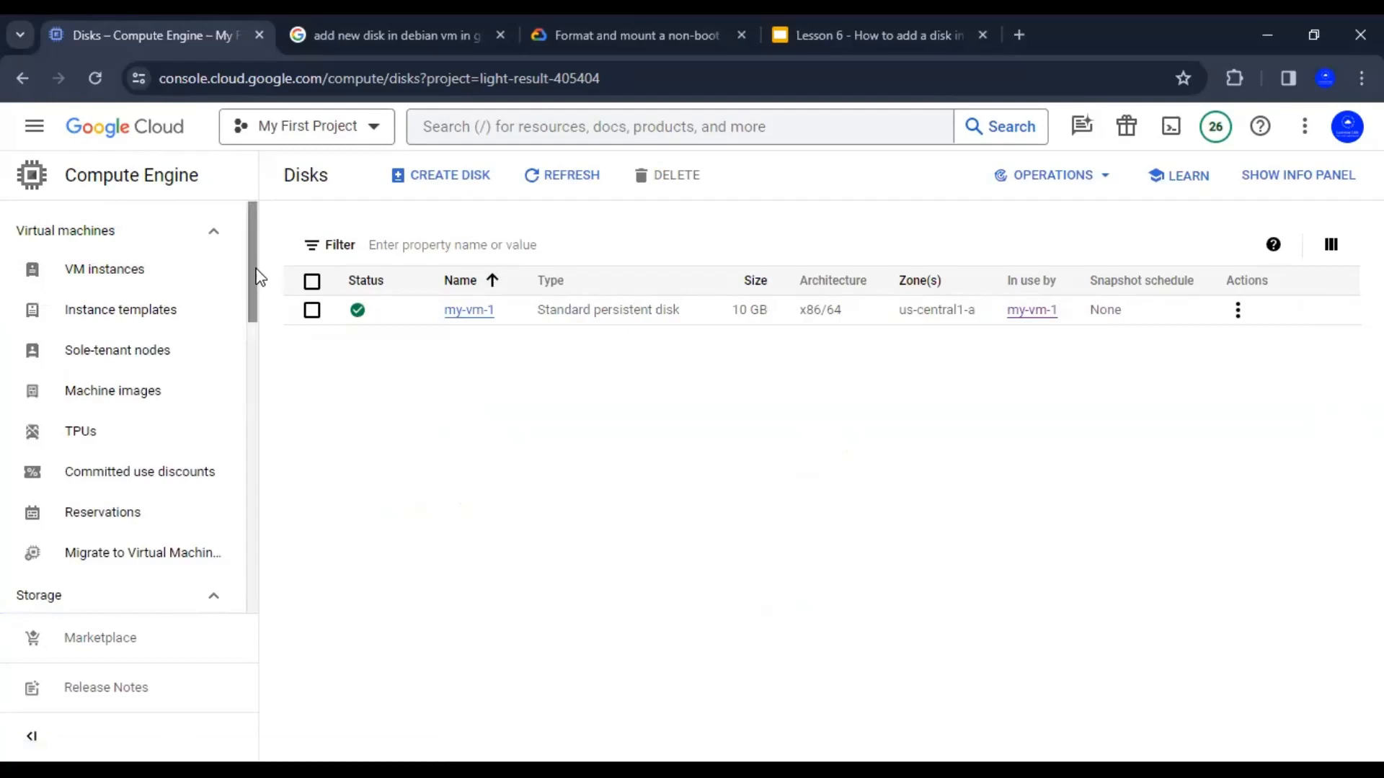
Open my-vm-1's details, confirm Additional disks is None, and start editing the instance.
{"action": "left_click", "coordinate": [103, 269]}
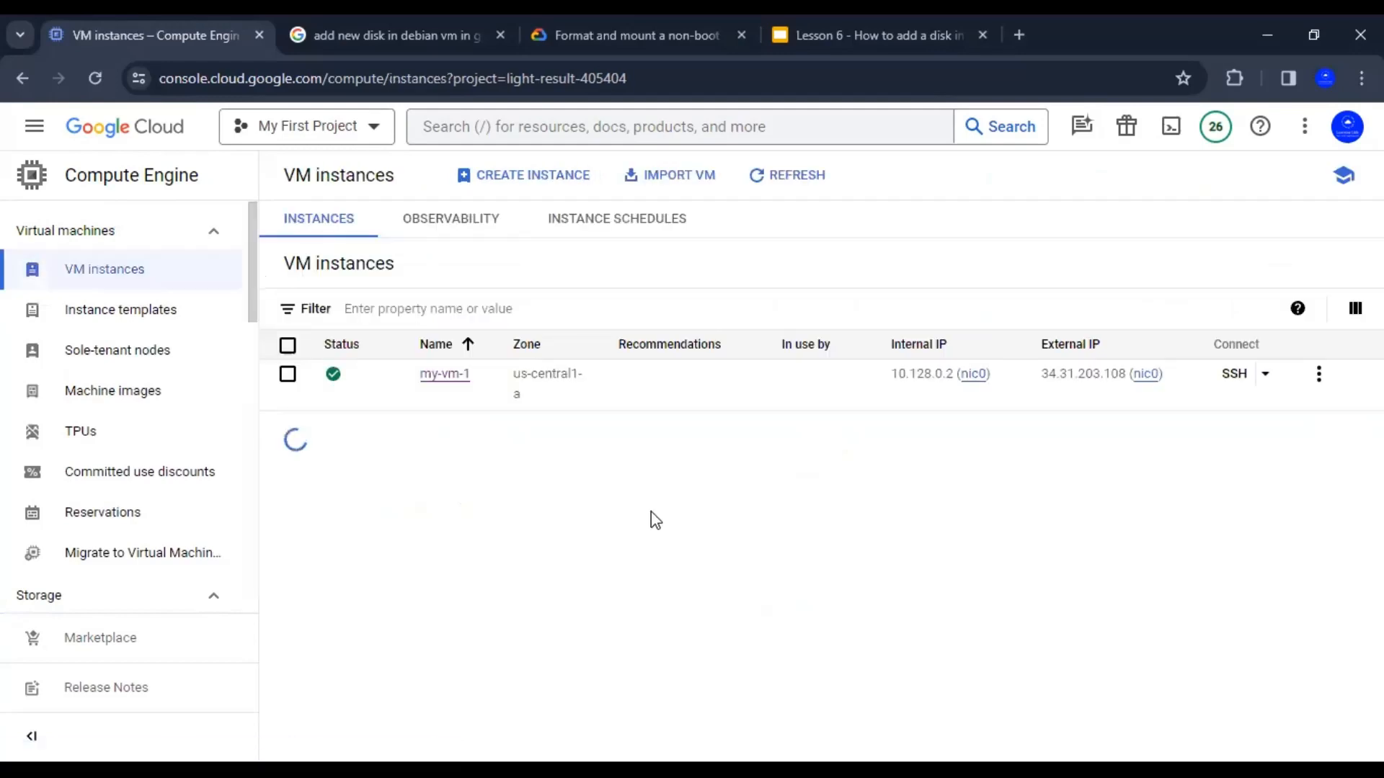
{"action": "left_click", "coordinate": [444, 374]}
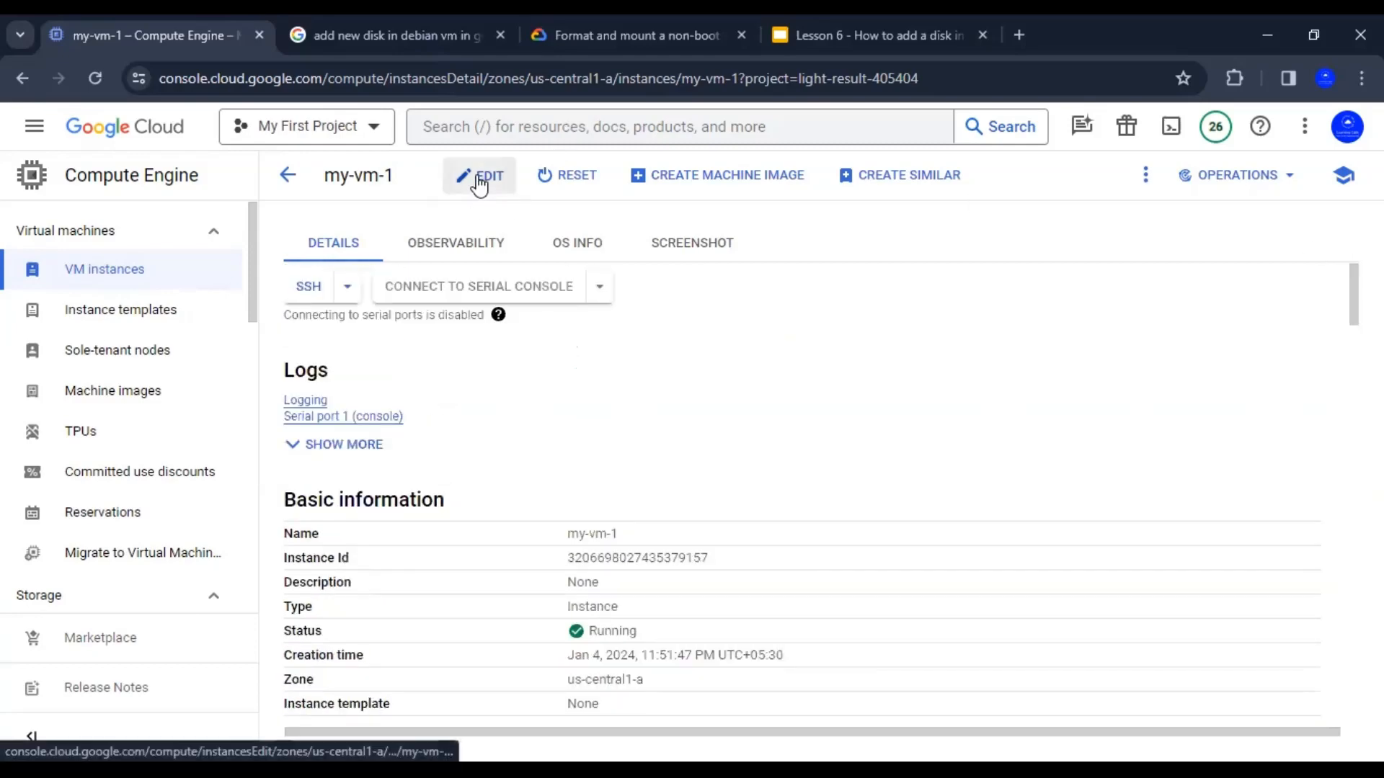
{"action": "scroll", "scroll_direction": "down", "scroll_amount": 3}
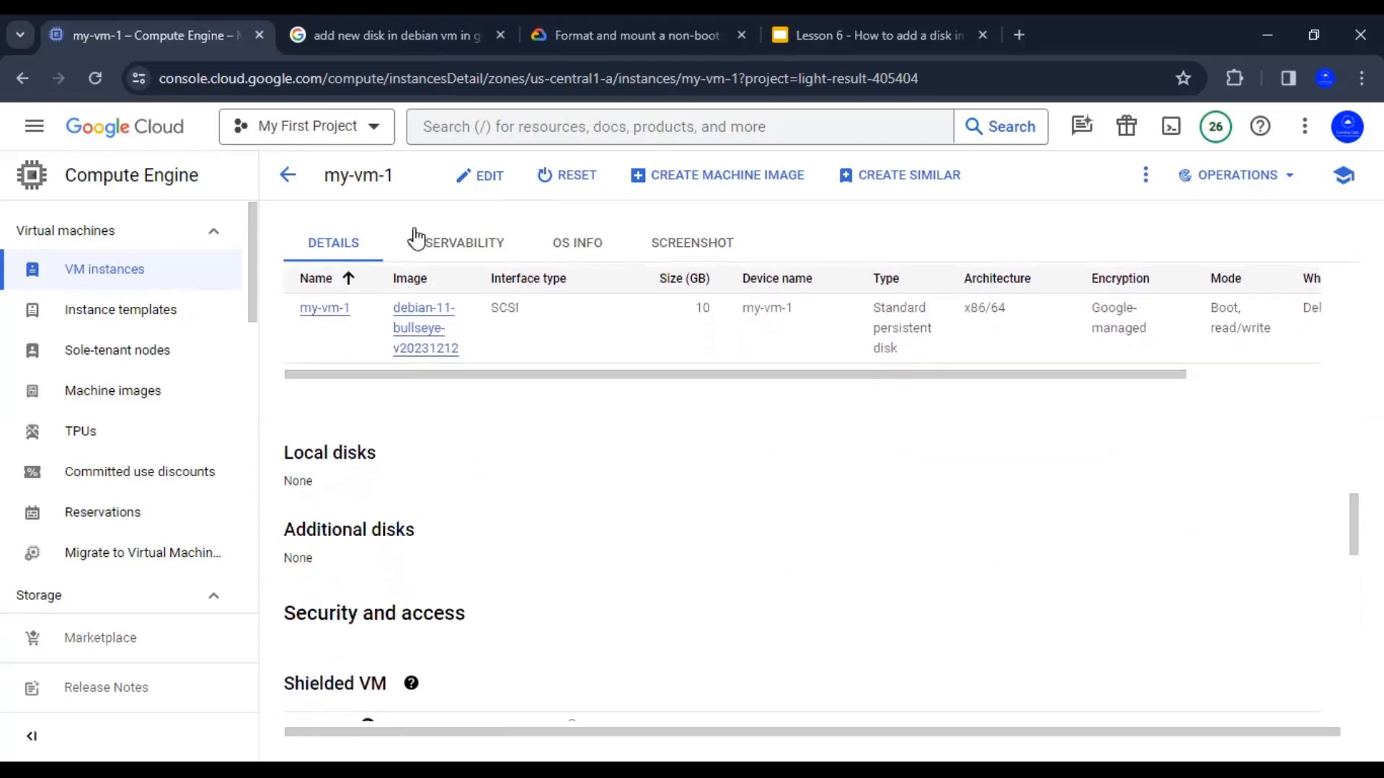
{"action": "left_click", "coordinate": [479, 175]}
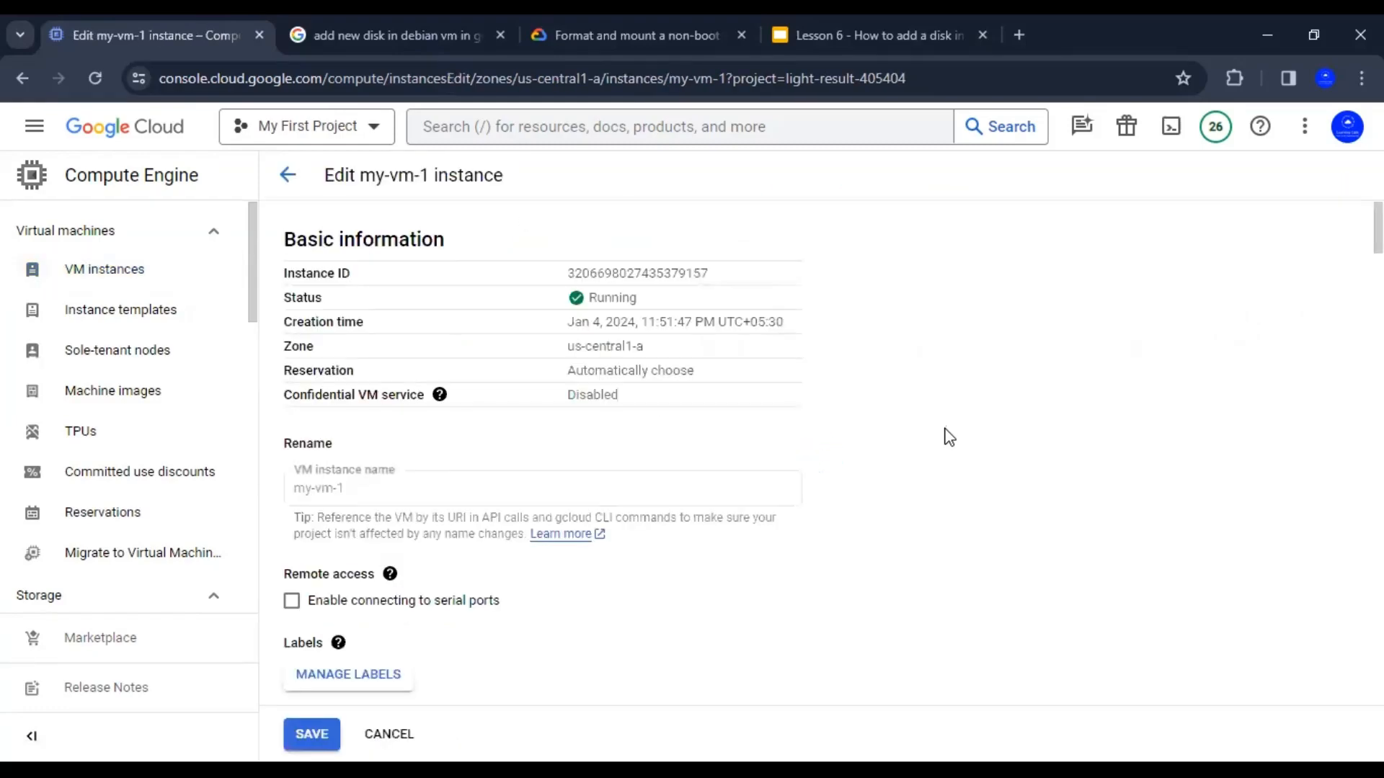
Scroll my-vm-1's edit form to Additional disks and begin adding a new disk-1.
{"action": "scroll", "scroll_direction": "down", "scroll_amount": 3}
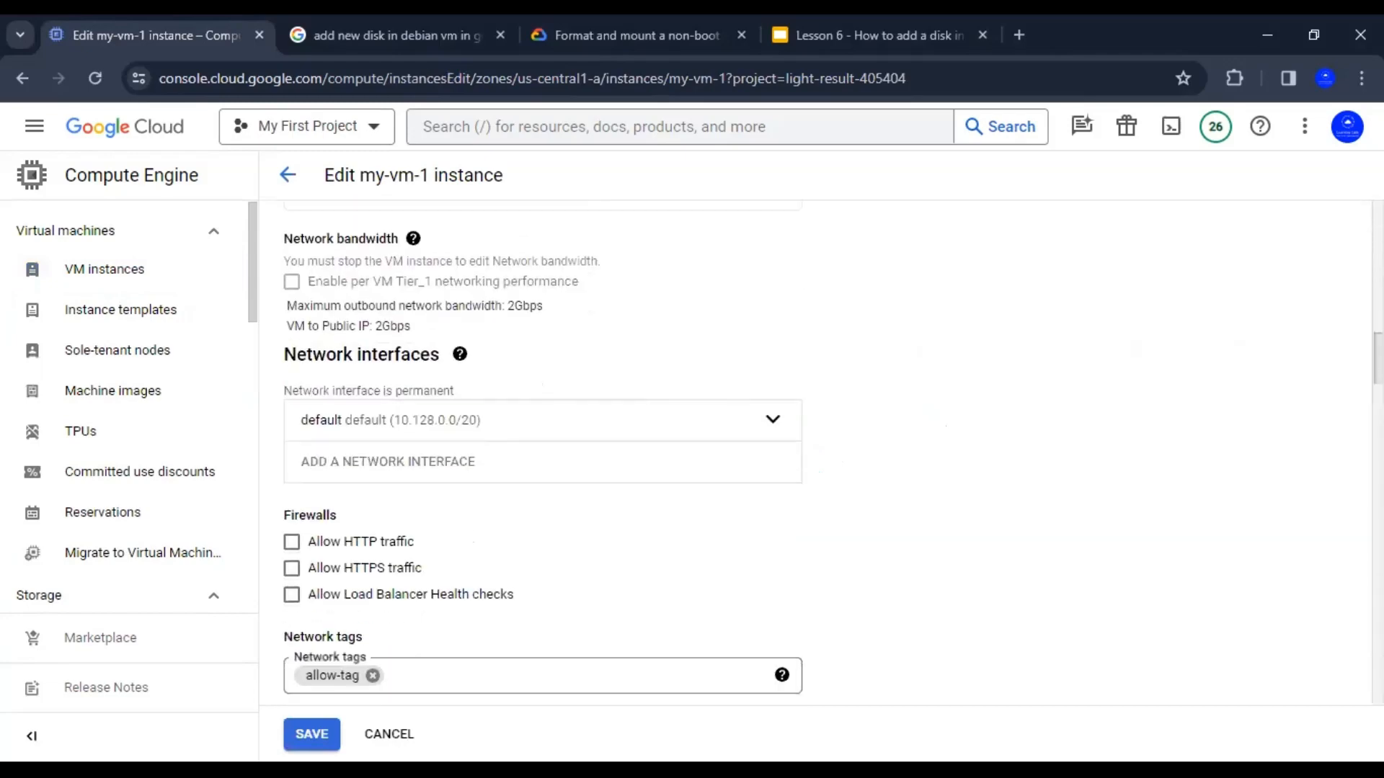
{"action": "scroll", "scroll_direction": "up", "scroll_amount": 3}
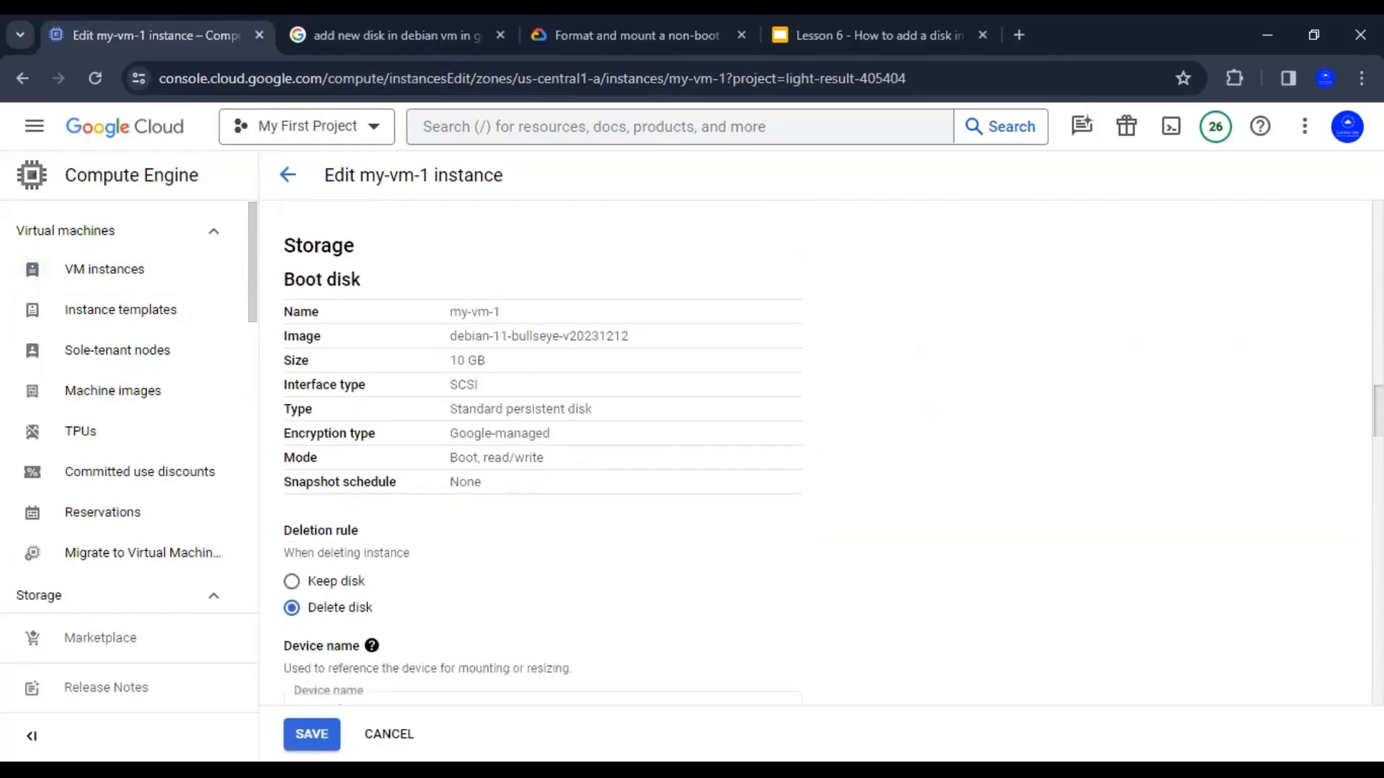
{"action": "scroll", "scroll_direction": "down", "scroll_amount": 3}
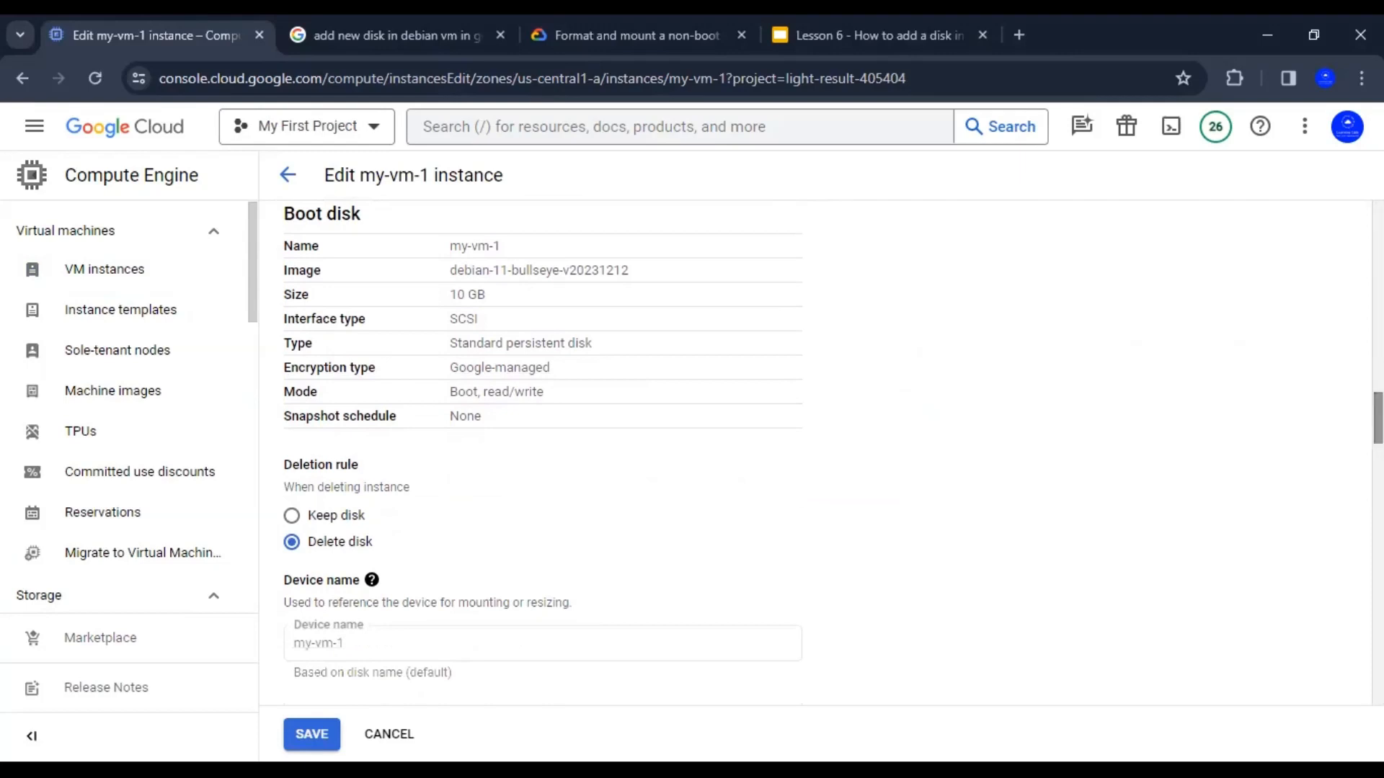
{"action": "mouse_move", "coordinate": [563, 359]}
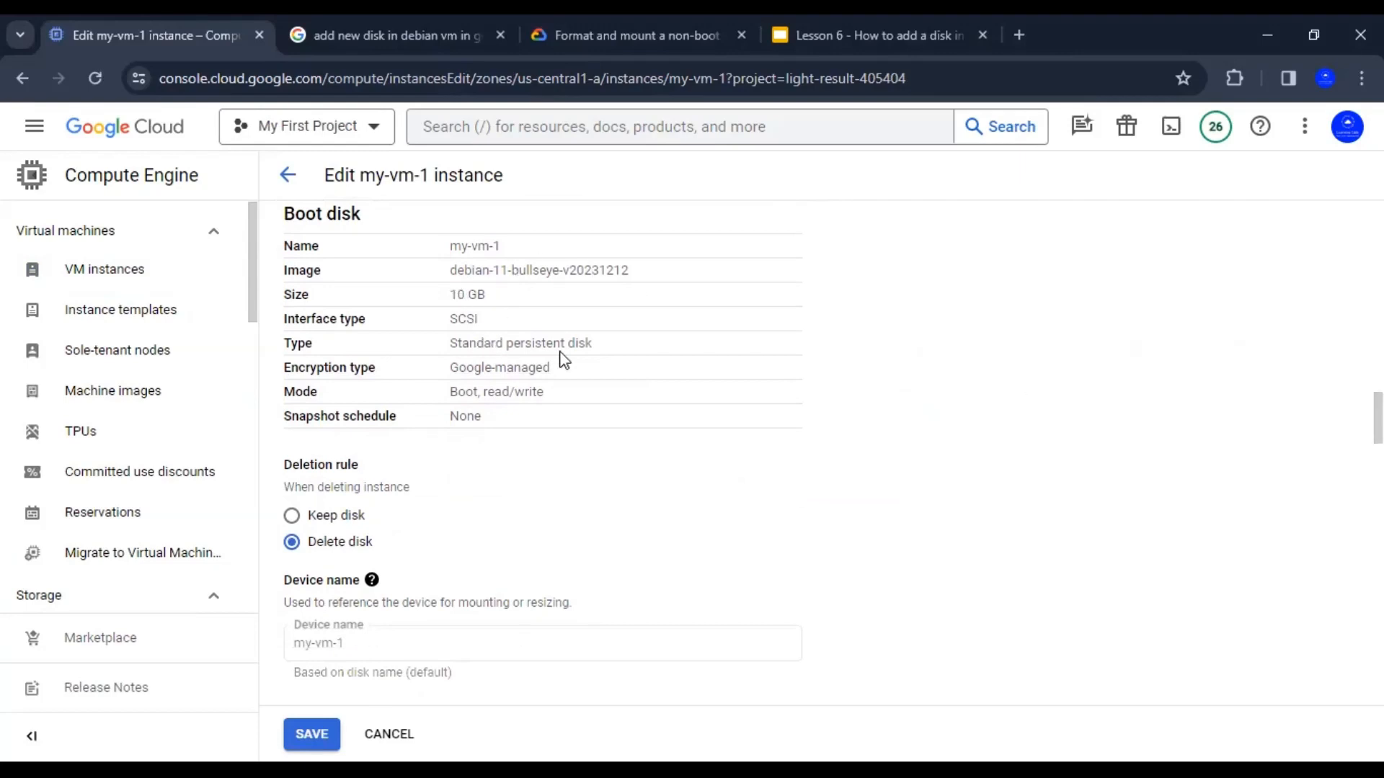
{"action": "mouse_move", "coordinate": [502, 264]}
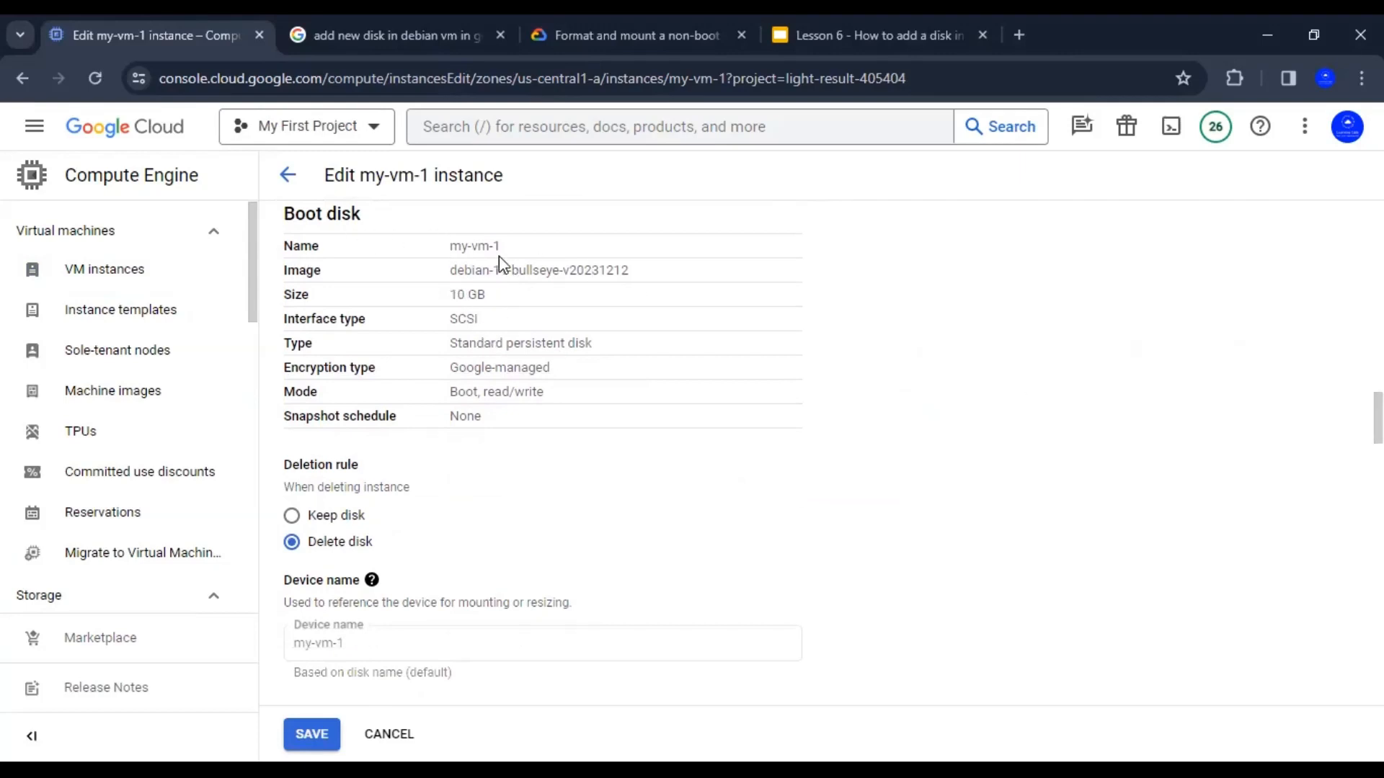
{"action": "double_click", "coordinate": [474, 245]}
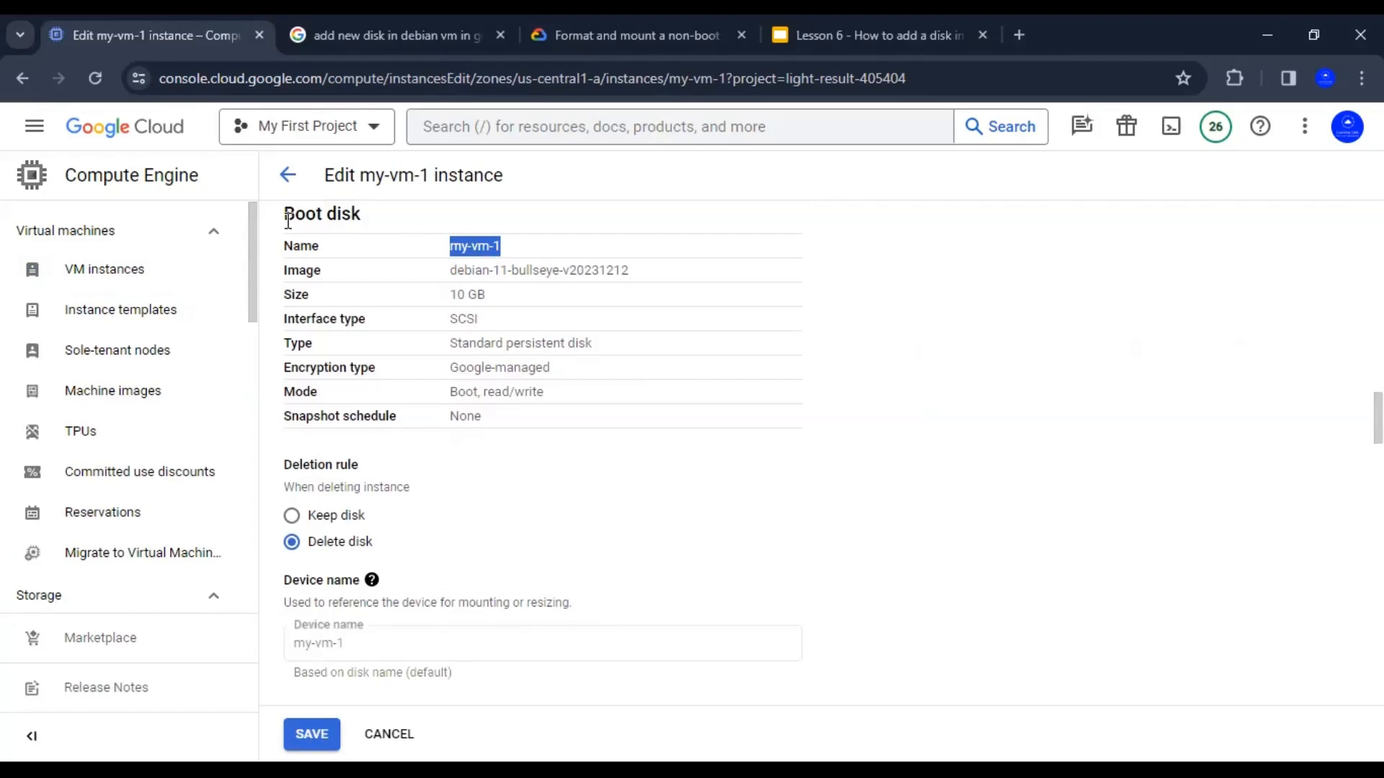
{"action": "scroll", "scroll_direction": "down", "scroll_amount": 3}
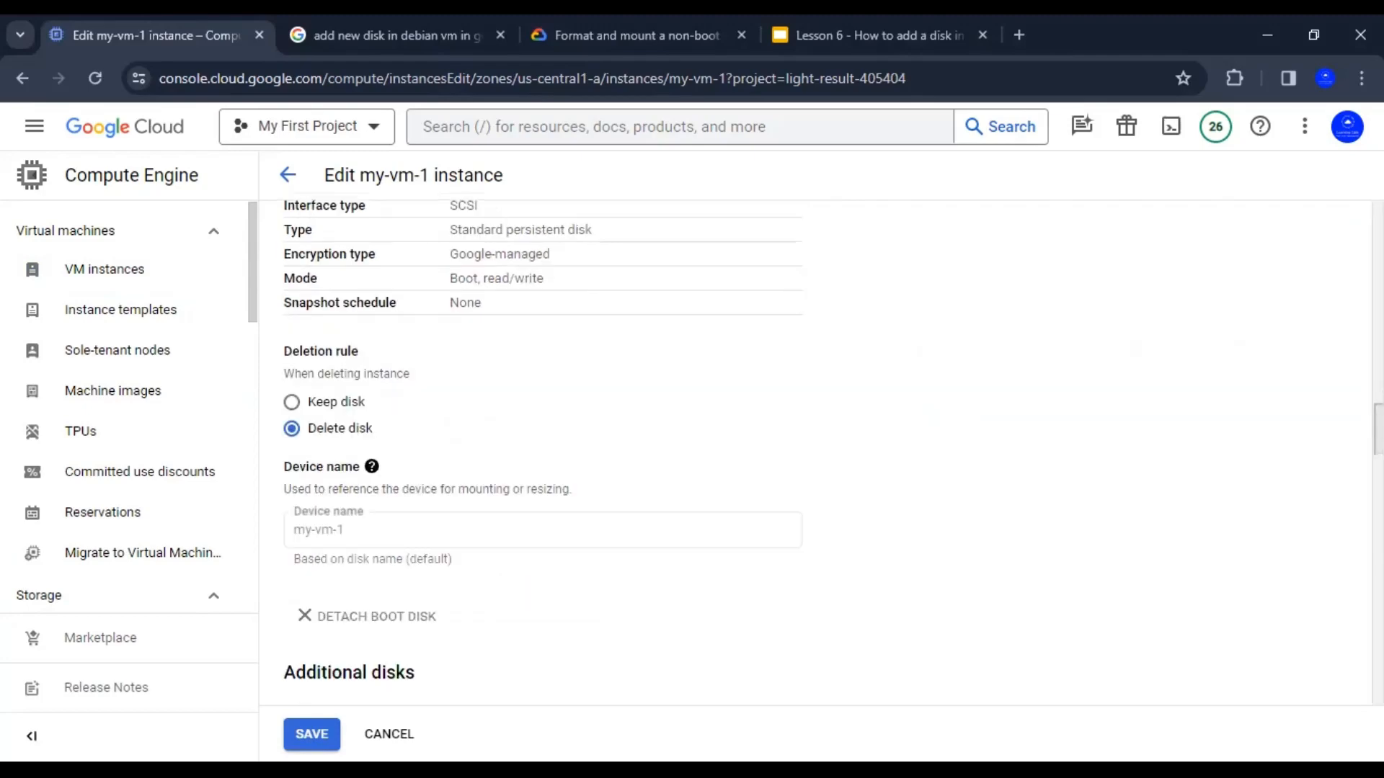
{"action": "scroll", "scroll_direction": "down", "scroll_amount": 3}
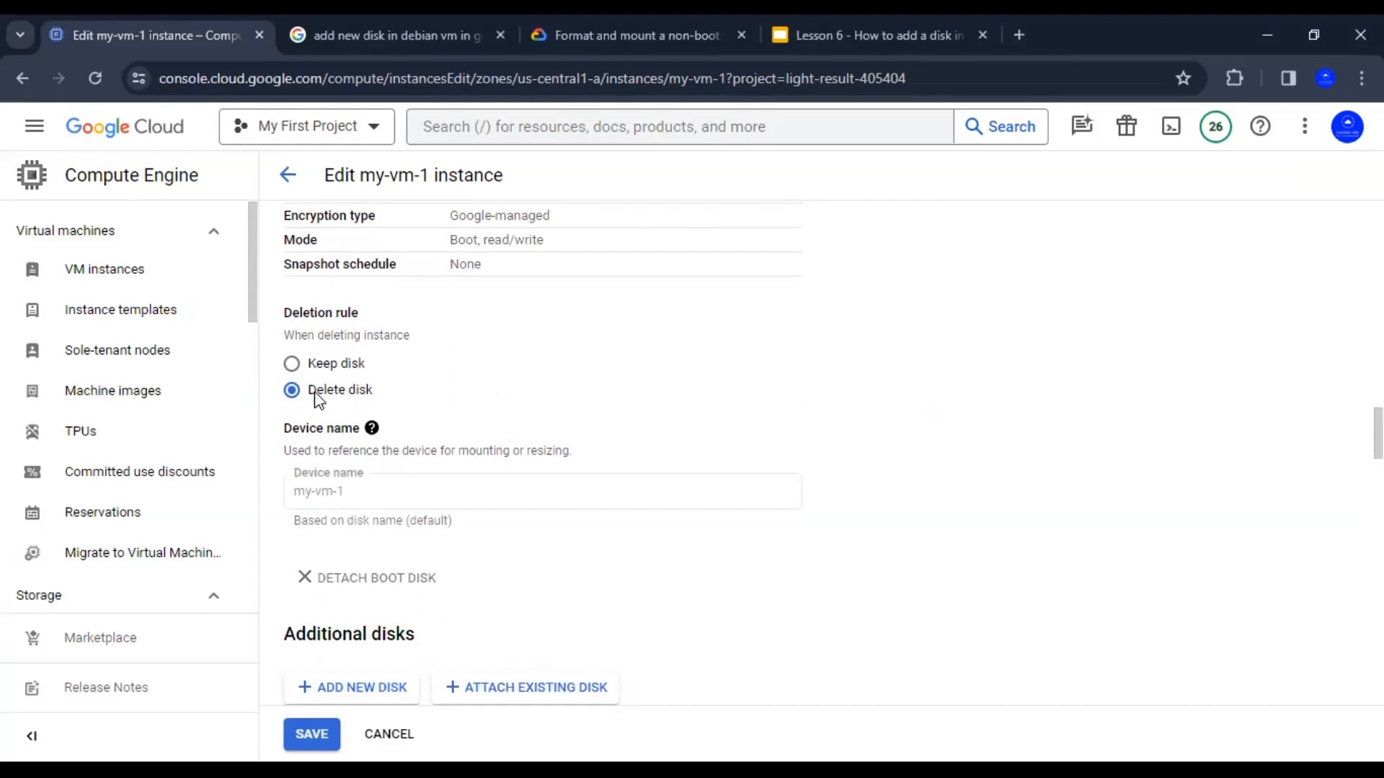
{"action": "mouse_move", "coordinate": [1350, 442]}
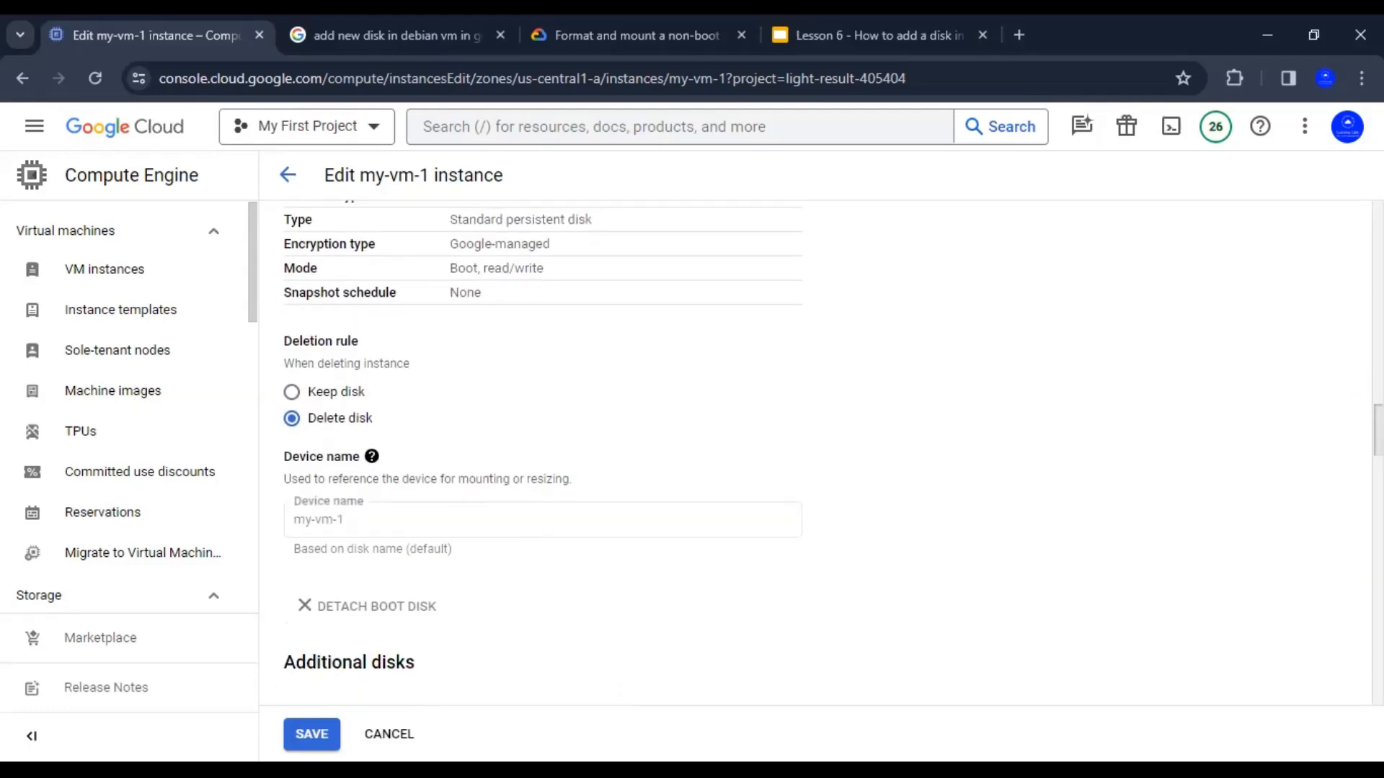
{"action": "scroll", "scroll_direction": "down", "scroll_amount": 3}
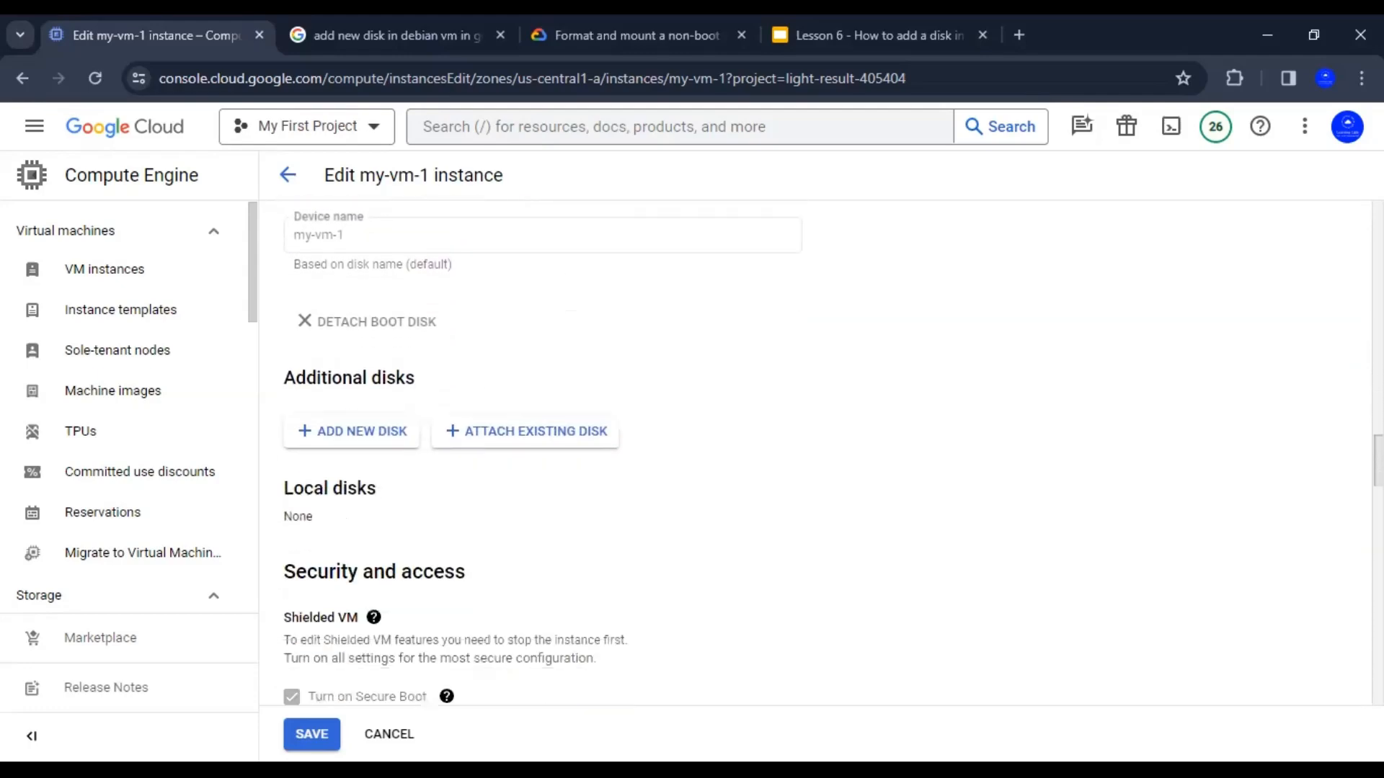
{"action": "left_click", "coordinate": [361, 431]}
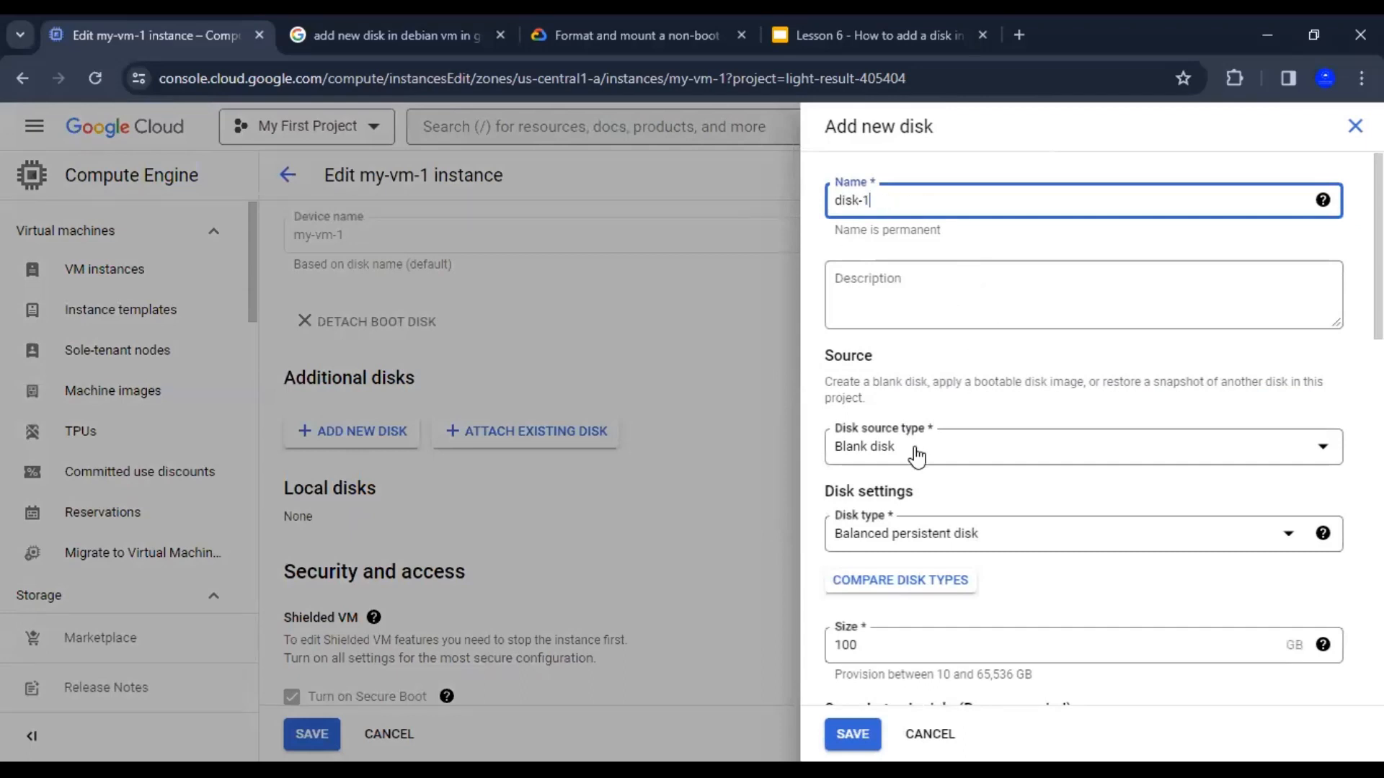
Add disk-1 as a blank 10 GB disk deleted with the instance, and save my-vm-1.
{"action": "left_click", "coordinate": [1080, 445]}
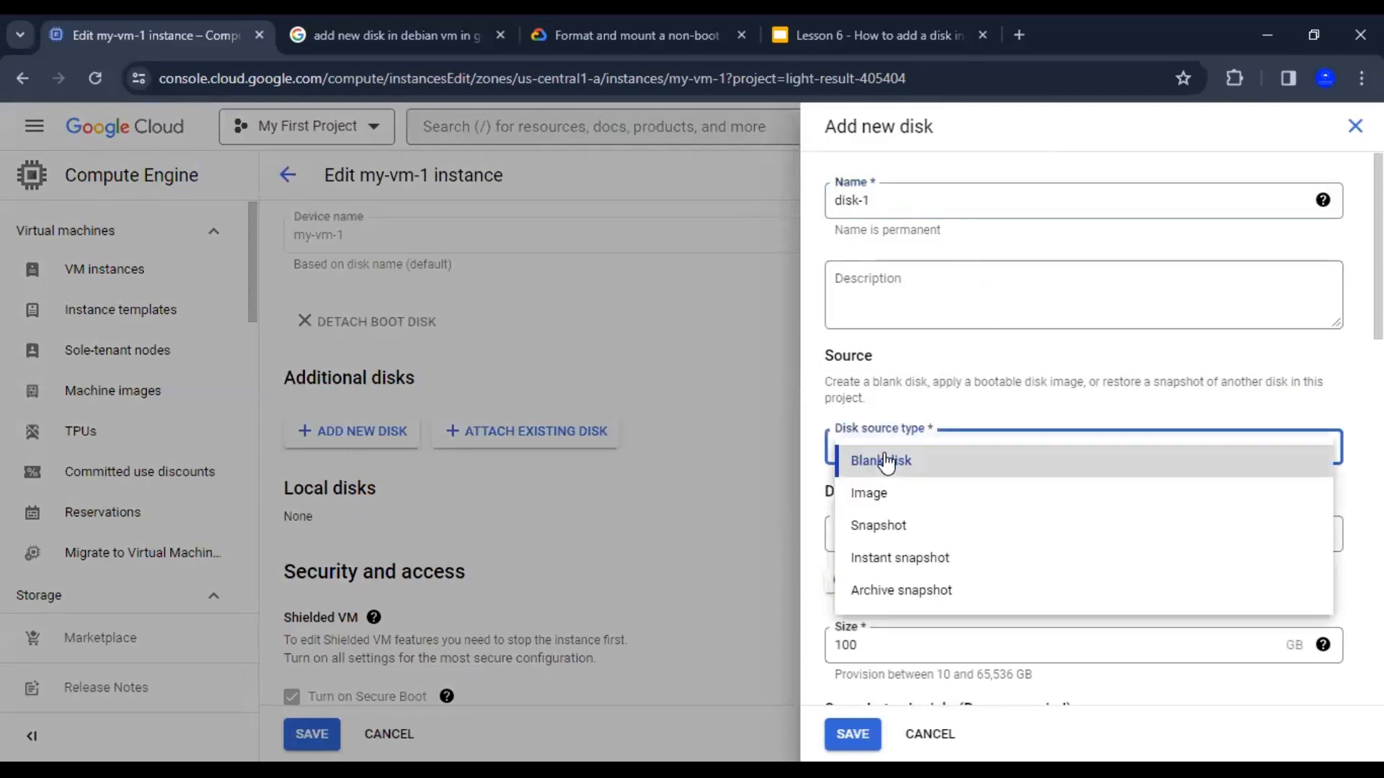
{"action": "left_click", "coordinate": [880, 460]}
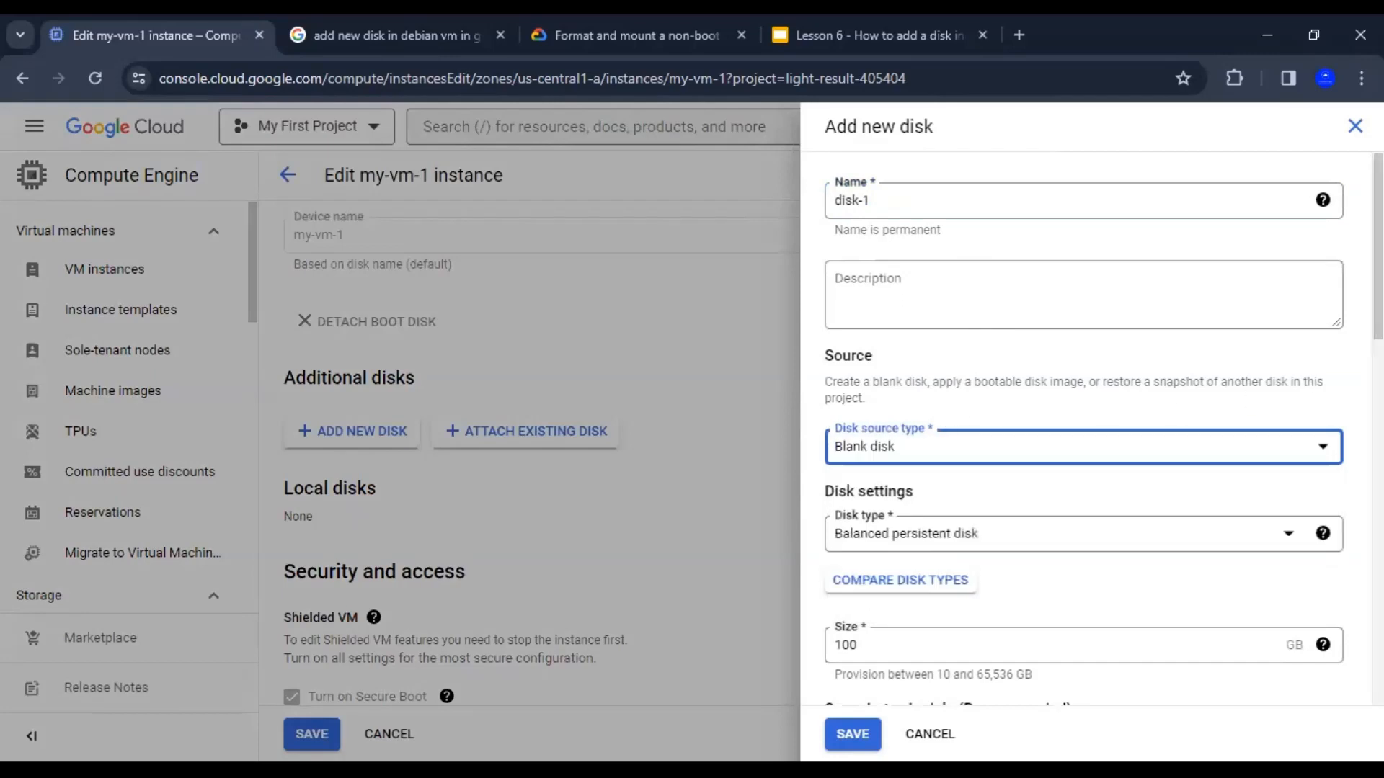
{"action": "scroll", "scroll_direction": "down", "scroll_amount": 3}
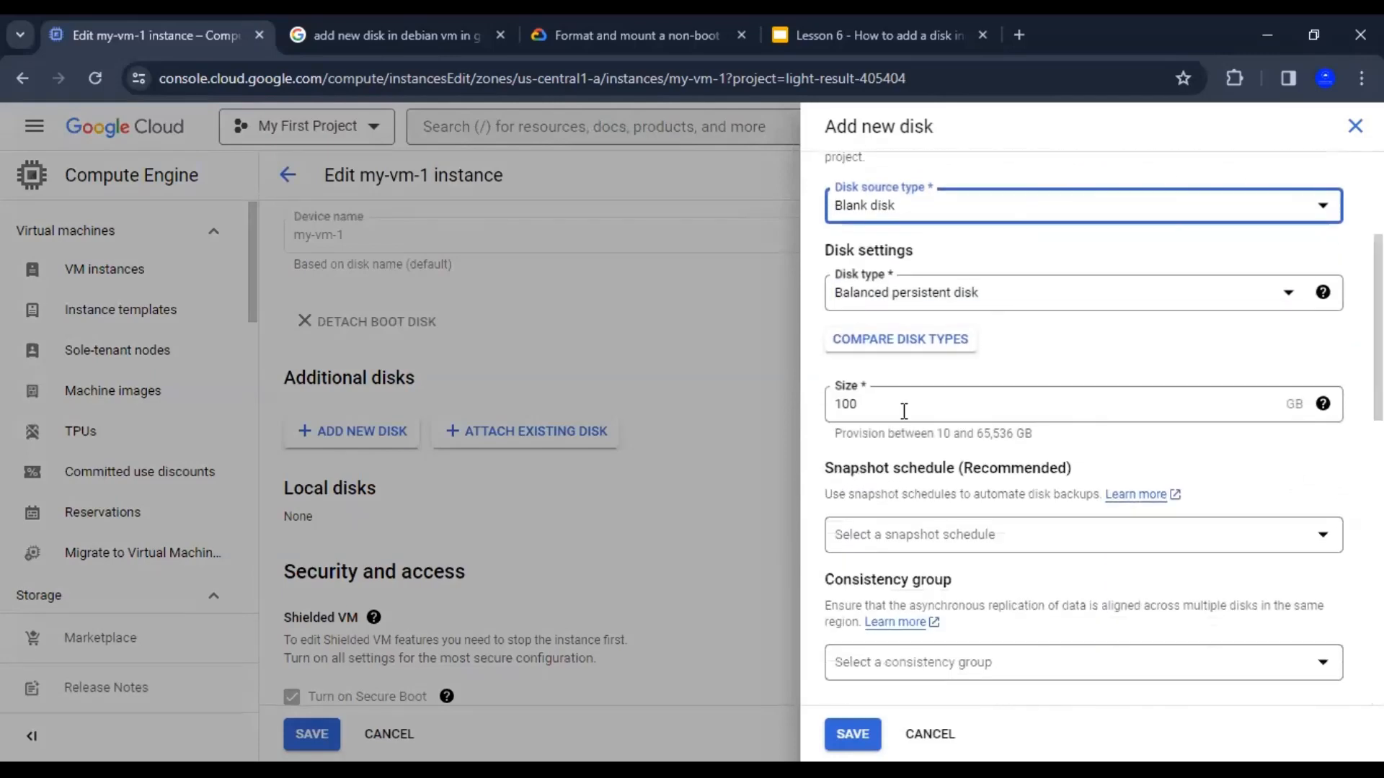
{"action": "left_click", "coordinate": [882, 404]}
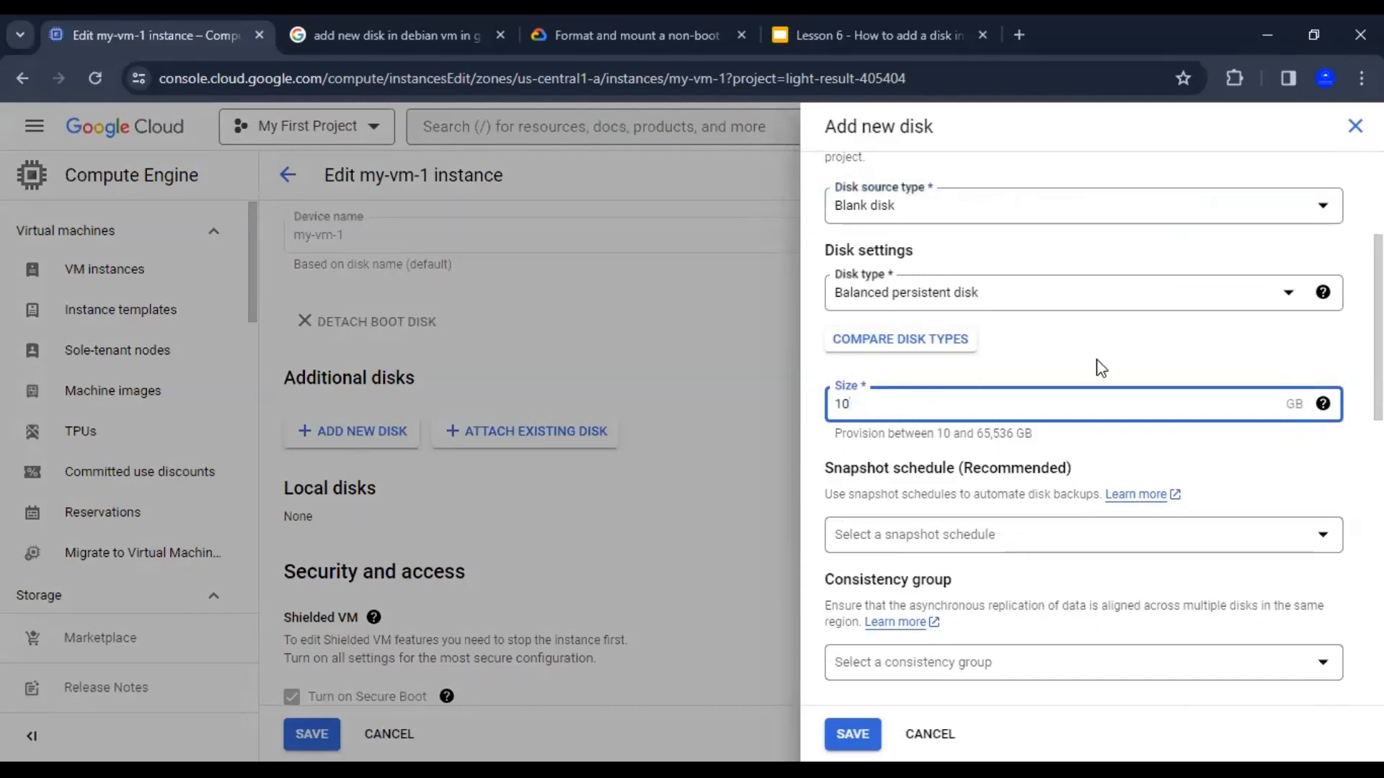
{"action": "scroll", "scroll_direction": "down", "scroll_amount": 3}
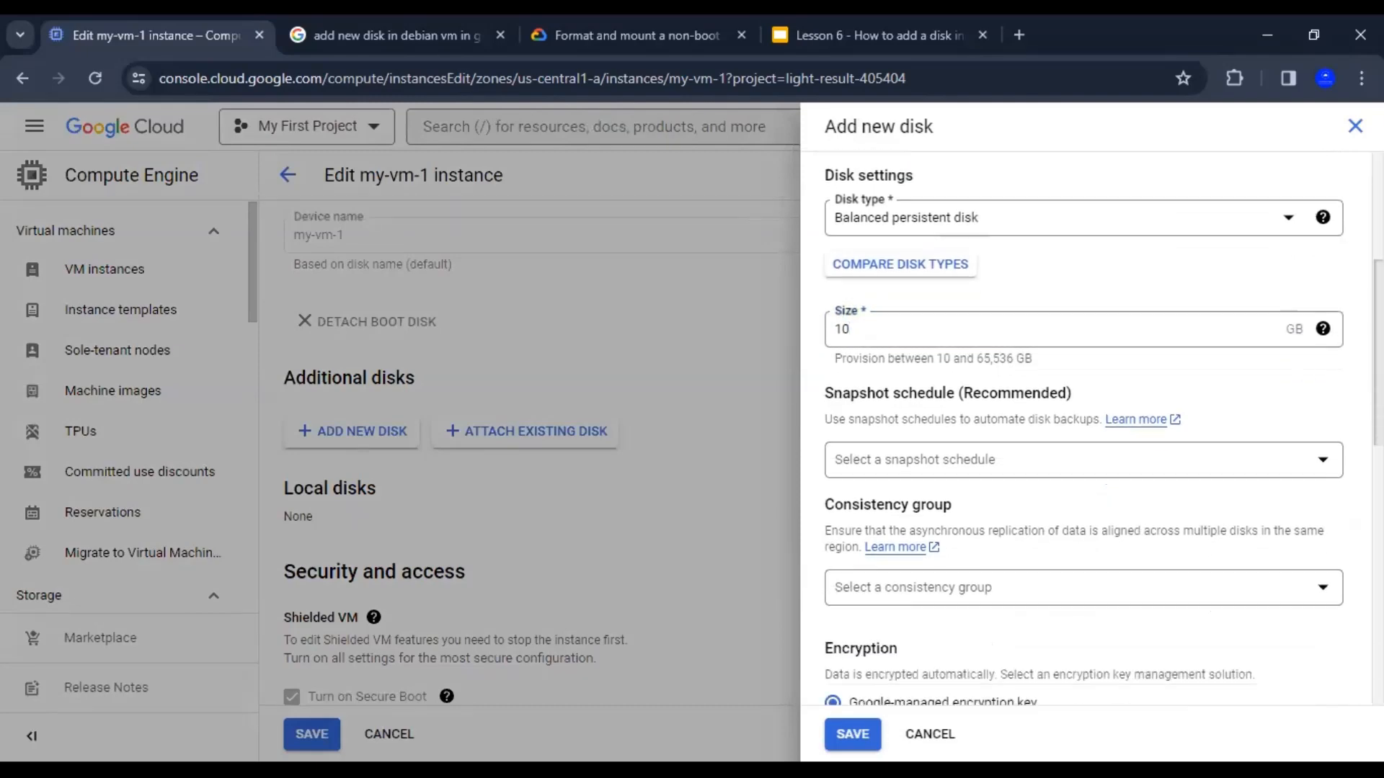
{"action": "scroll", "scroll_direction": "down", "scroll_amount": 3}
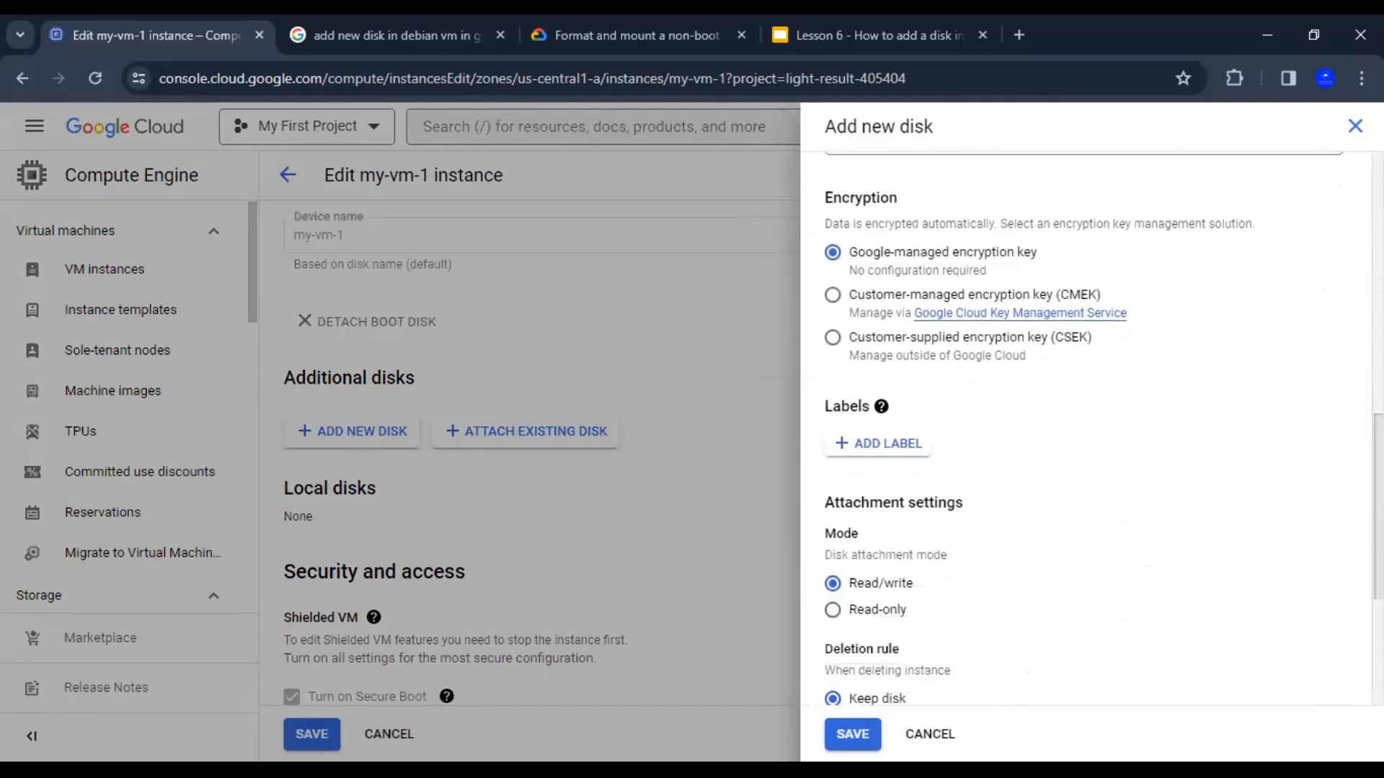
{"action": "scroll", "scroll_direction": "down", "scroll_amount": 3}
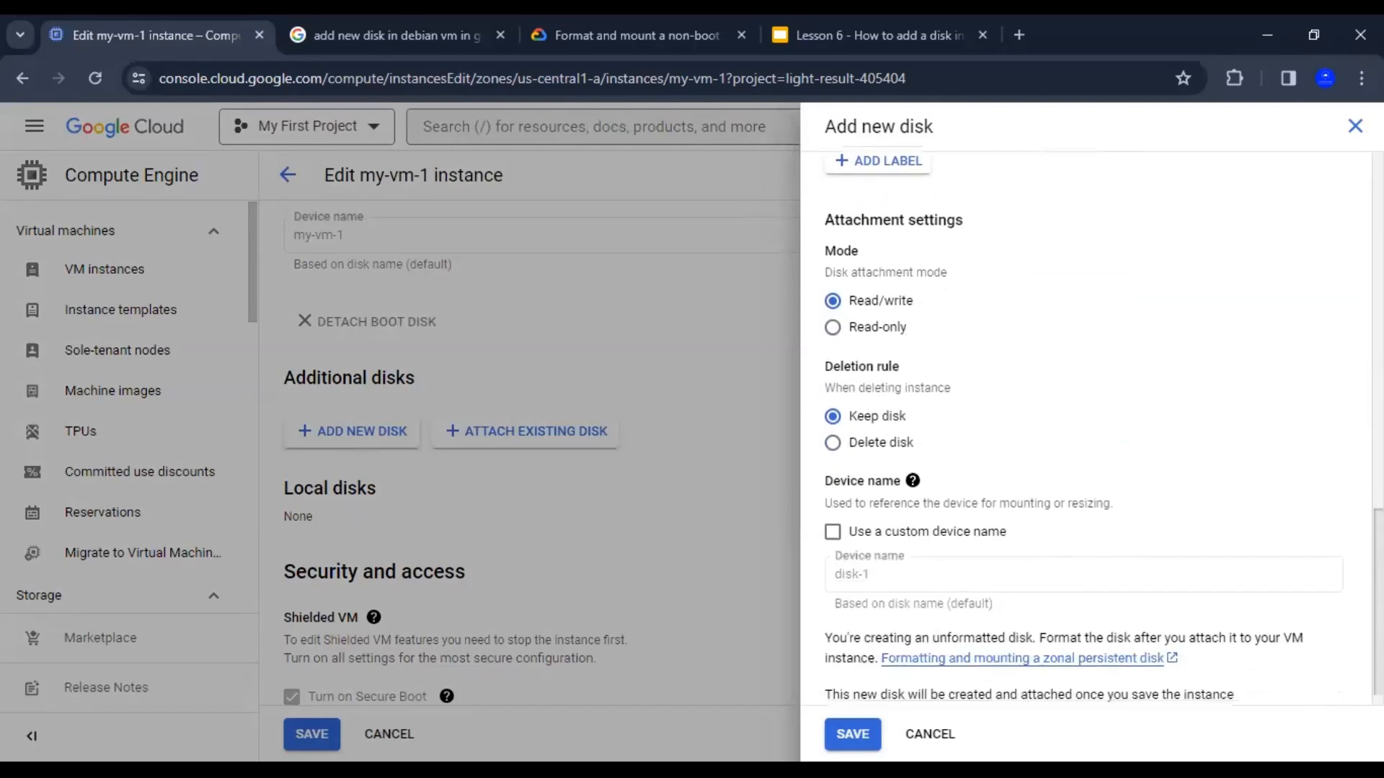
{"action": "scroll", "scroll_direction": "down", "scroll_amount": 3}
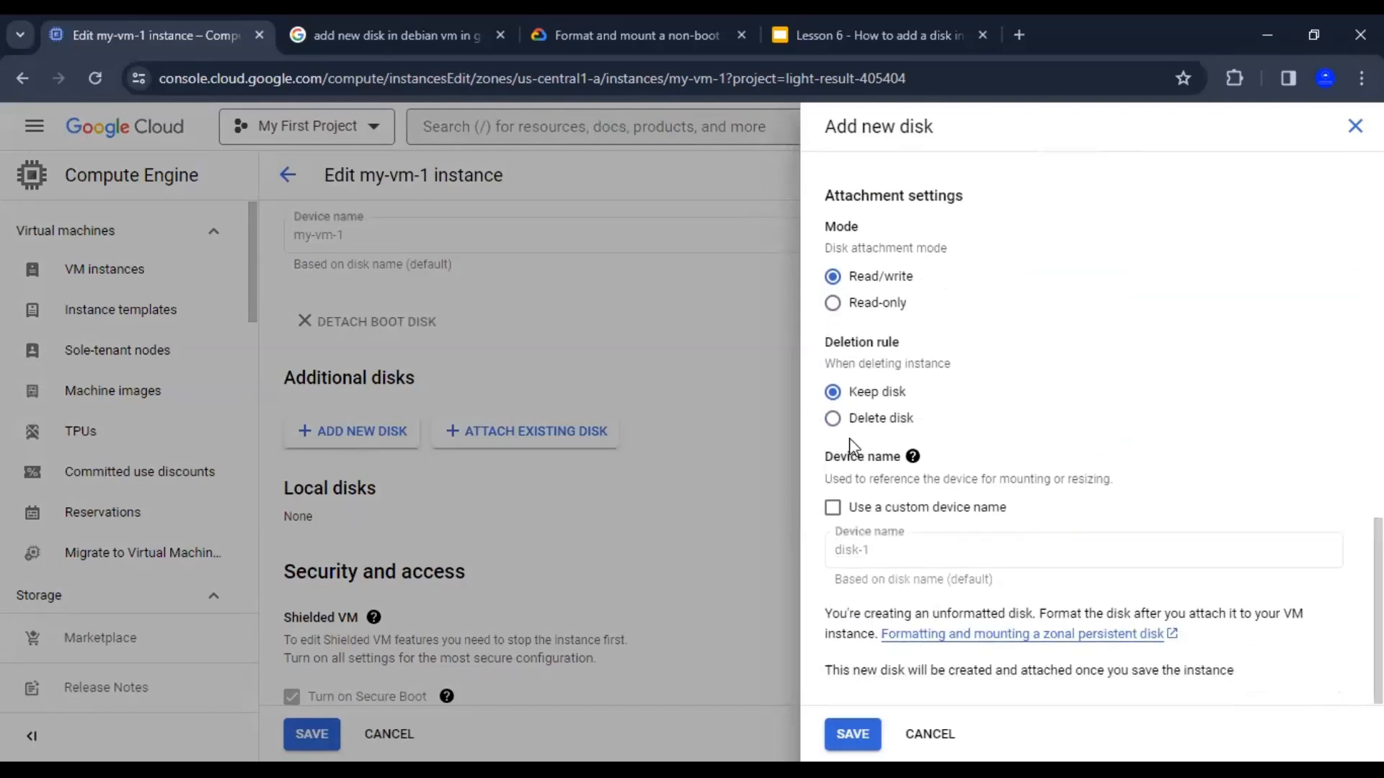
{"action": "left_click", "coordinate": [832, 418]}
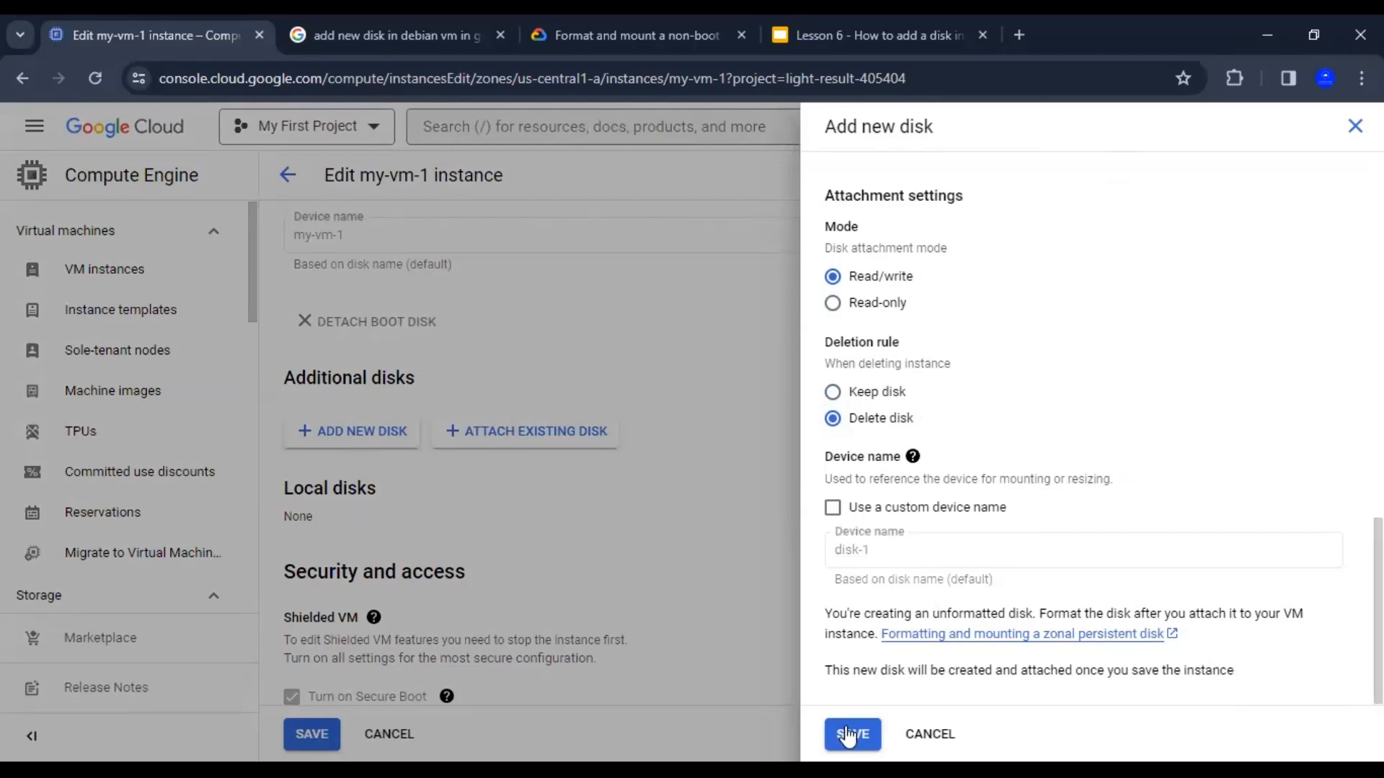
{"action": "left_click", "coordinate": [850, 734]}
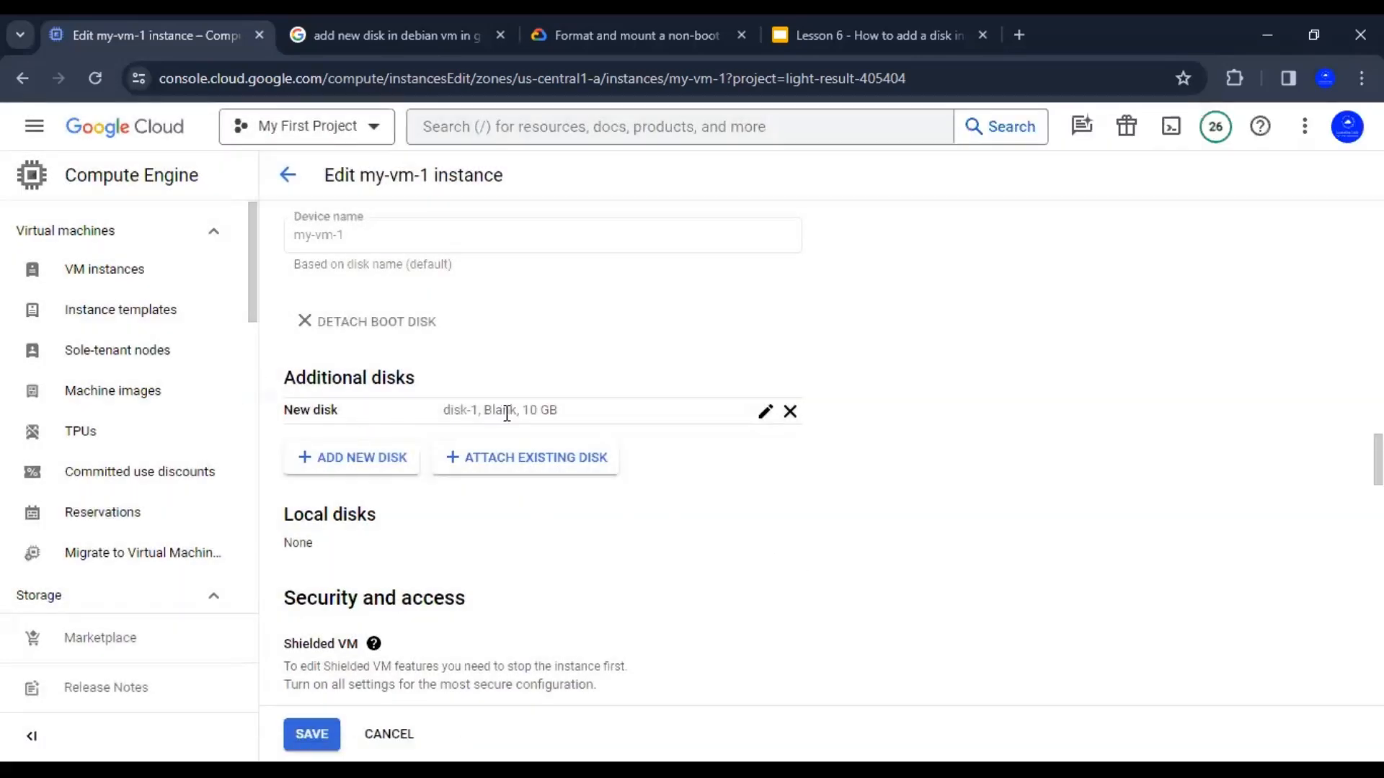
{"action": "mouse_move", "coordinate": [441, 652]}
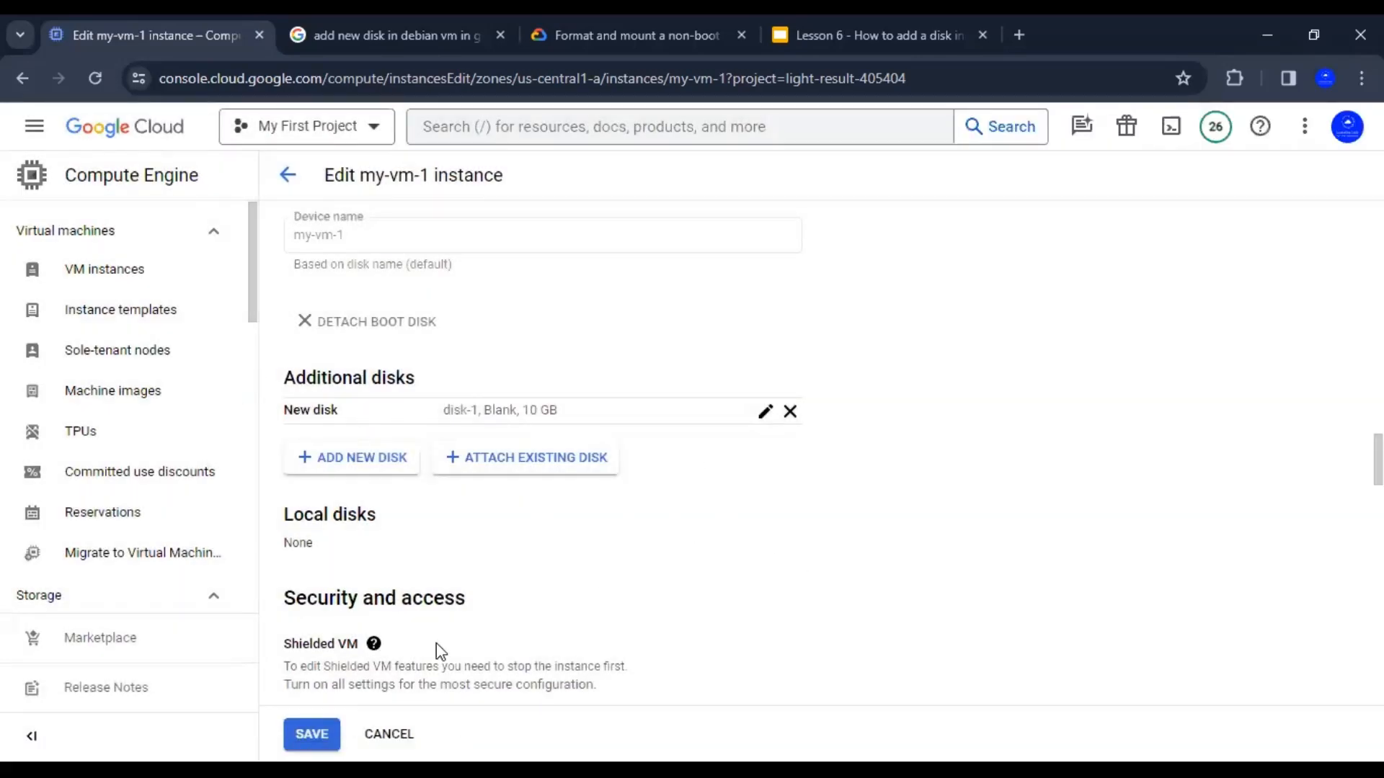
{"action": "mouse_move", "coordinate": [323, 746]}
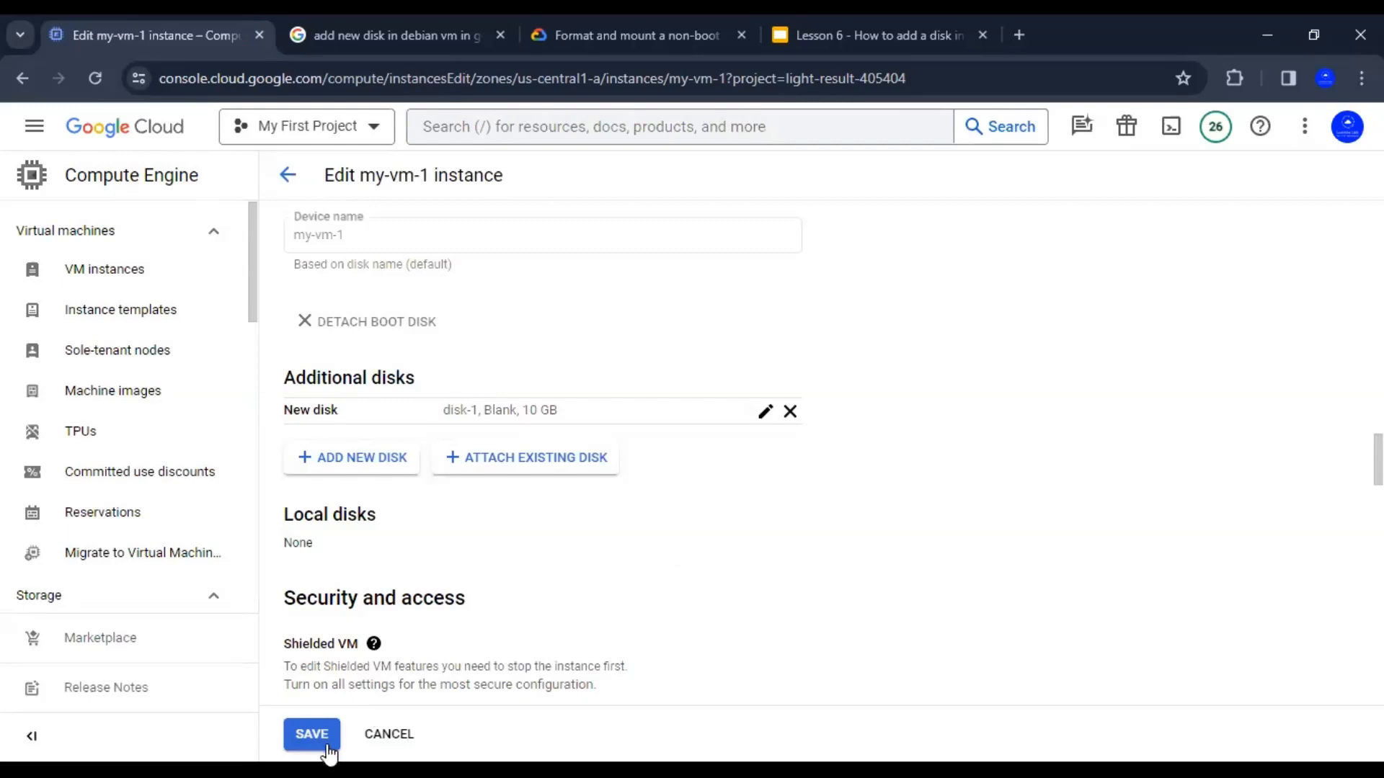
{"action": "left_click", "coordinate": [311, 733]}
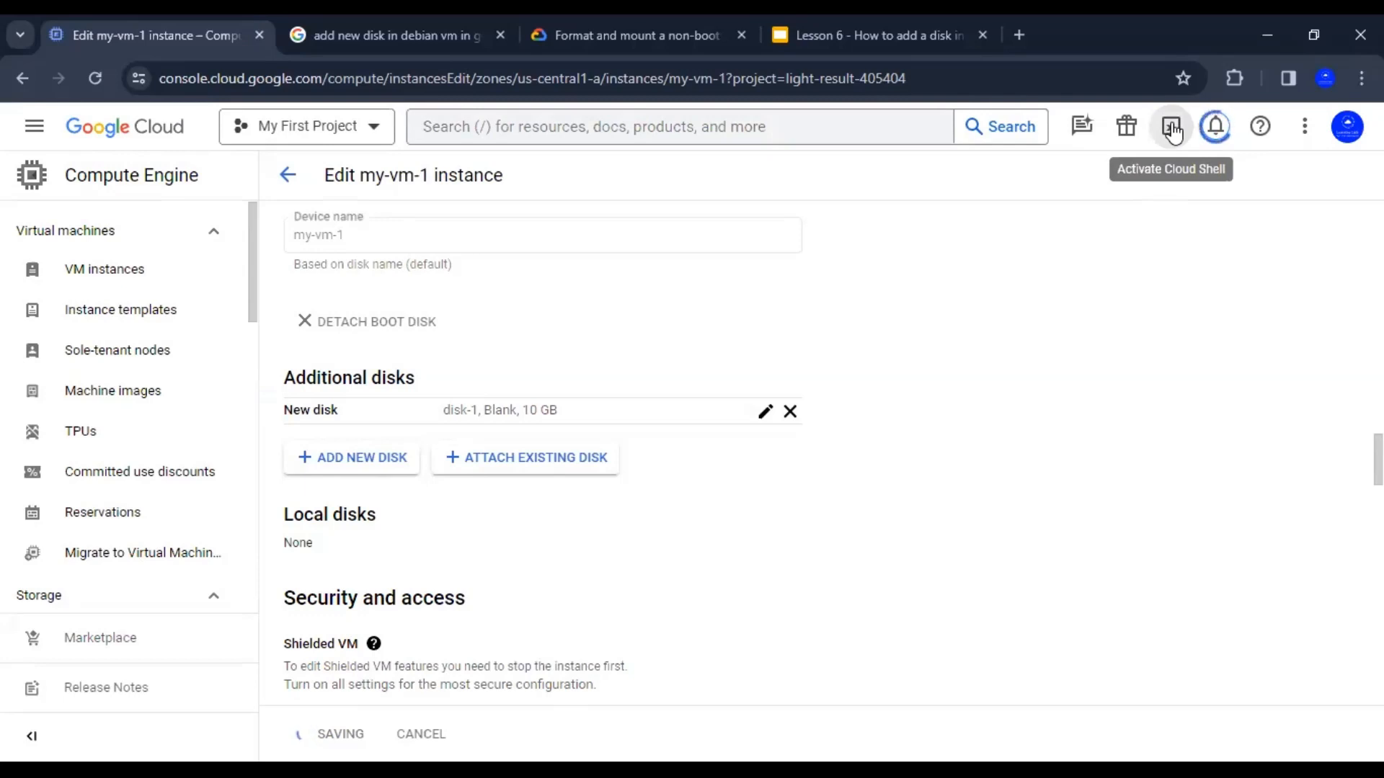
Open Cloud Shell and check the project ID in the console's project picker.
{"action": "left_click", "coordinate": [1171, 126]}
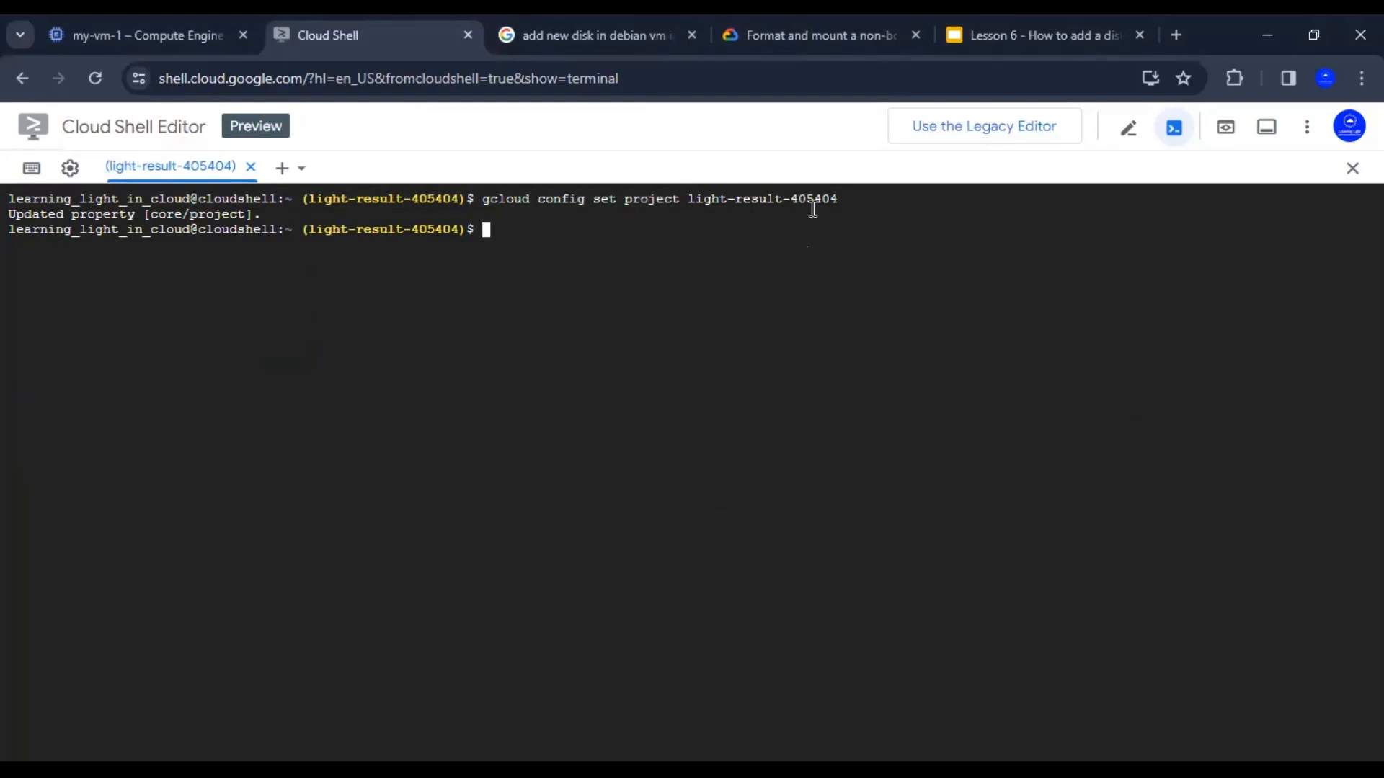
{"action": "left_click", "coordinate": [146, 35]}
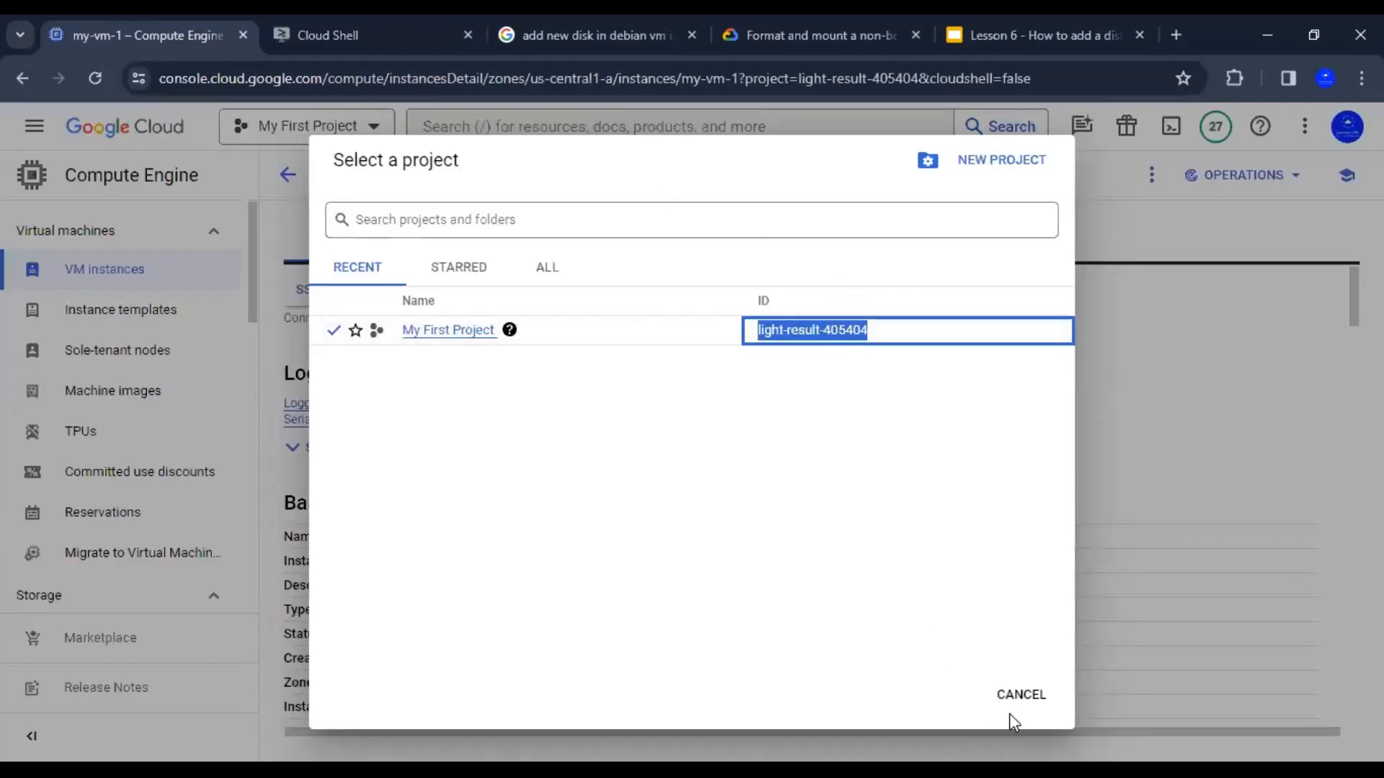
{"action": "left_click", "coordinate": [370, 35]}
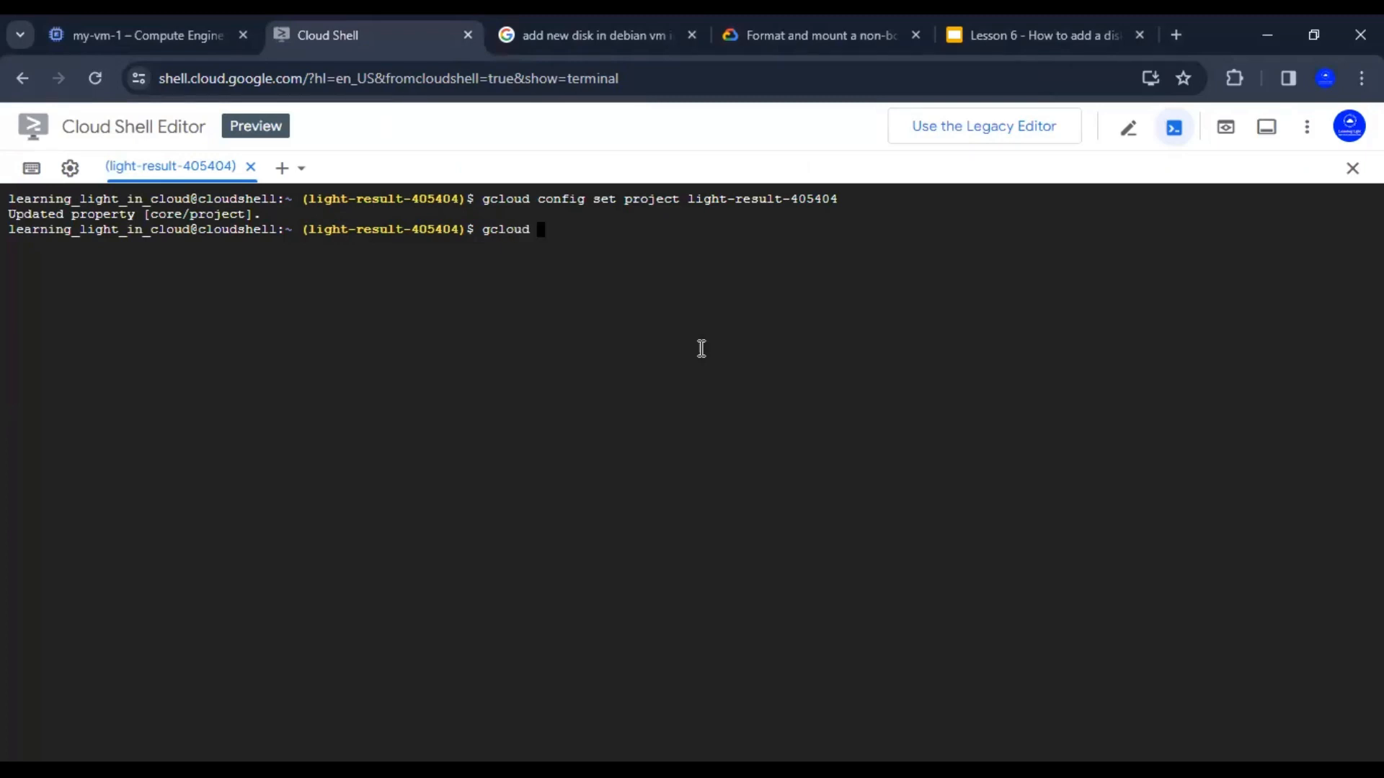
List the Compute Engine VM instances from Cloud Shell.
{"action": "type", "text": "compute"}
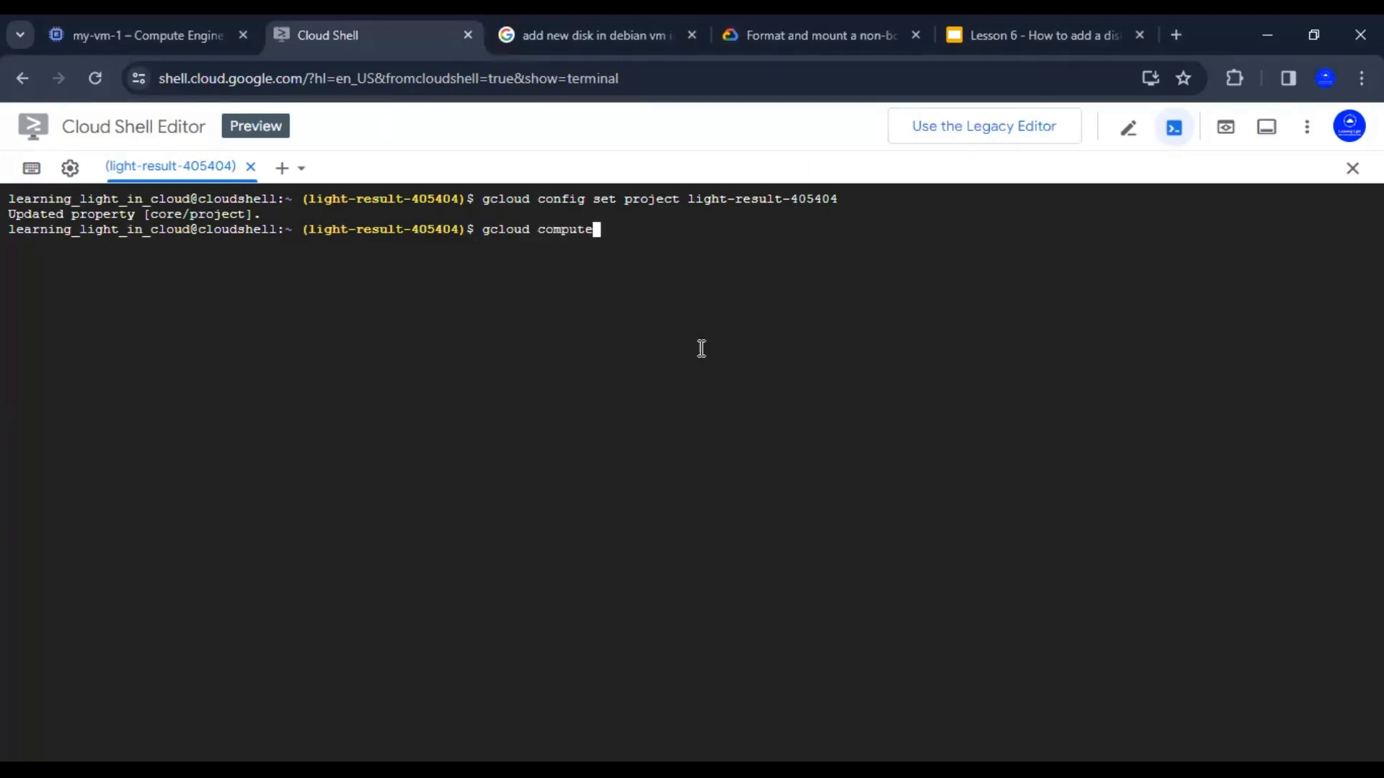
{"action": "type", "text": "instances"}
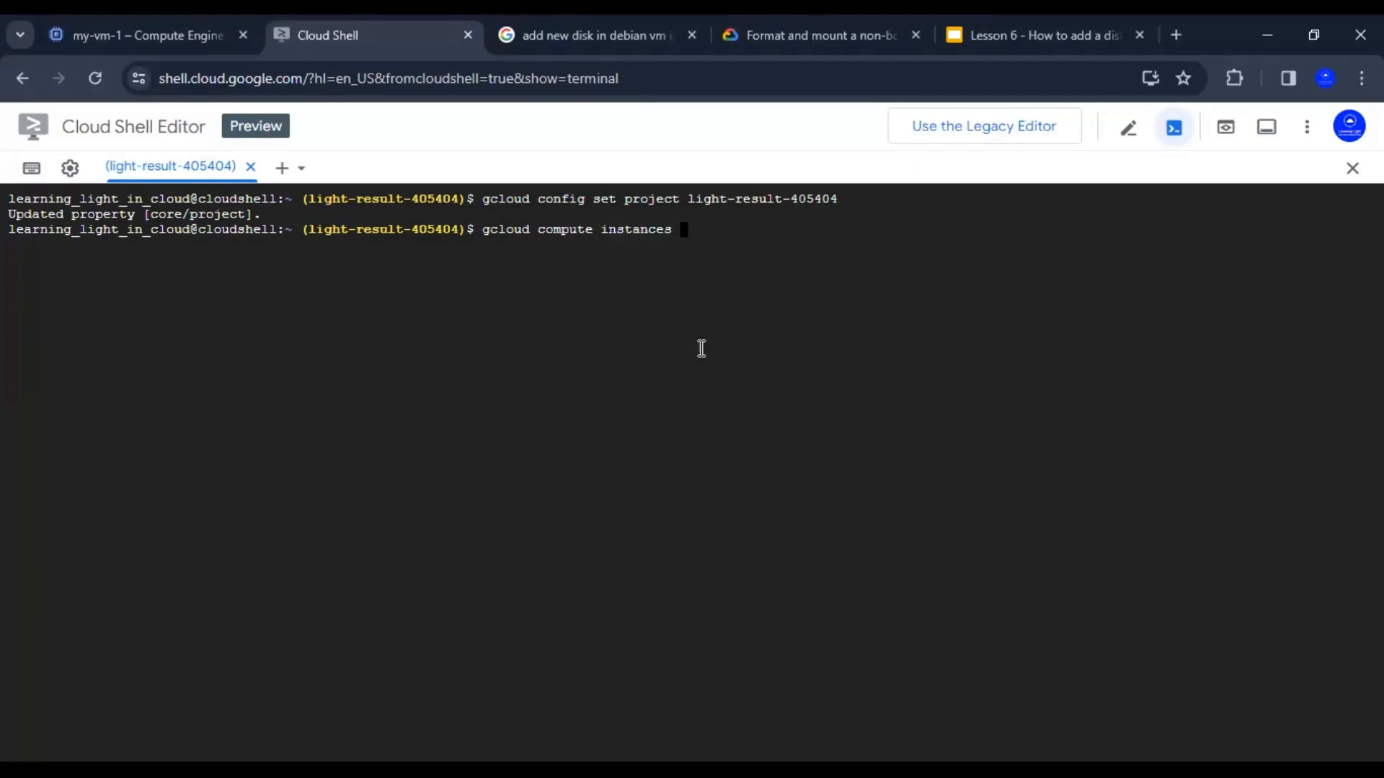
{"action": "type", "text": "list"}
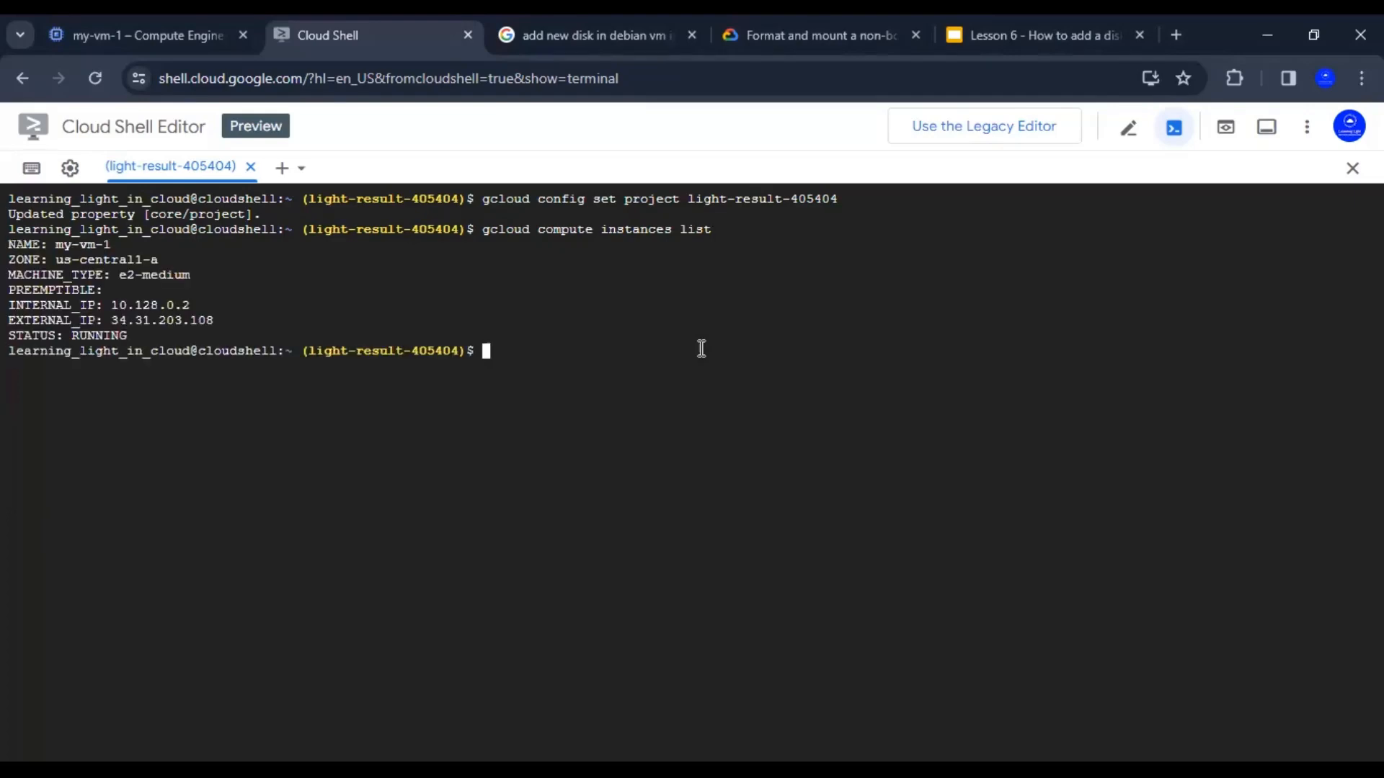
{"action": "type", "text": "cl"}
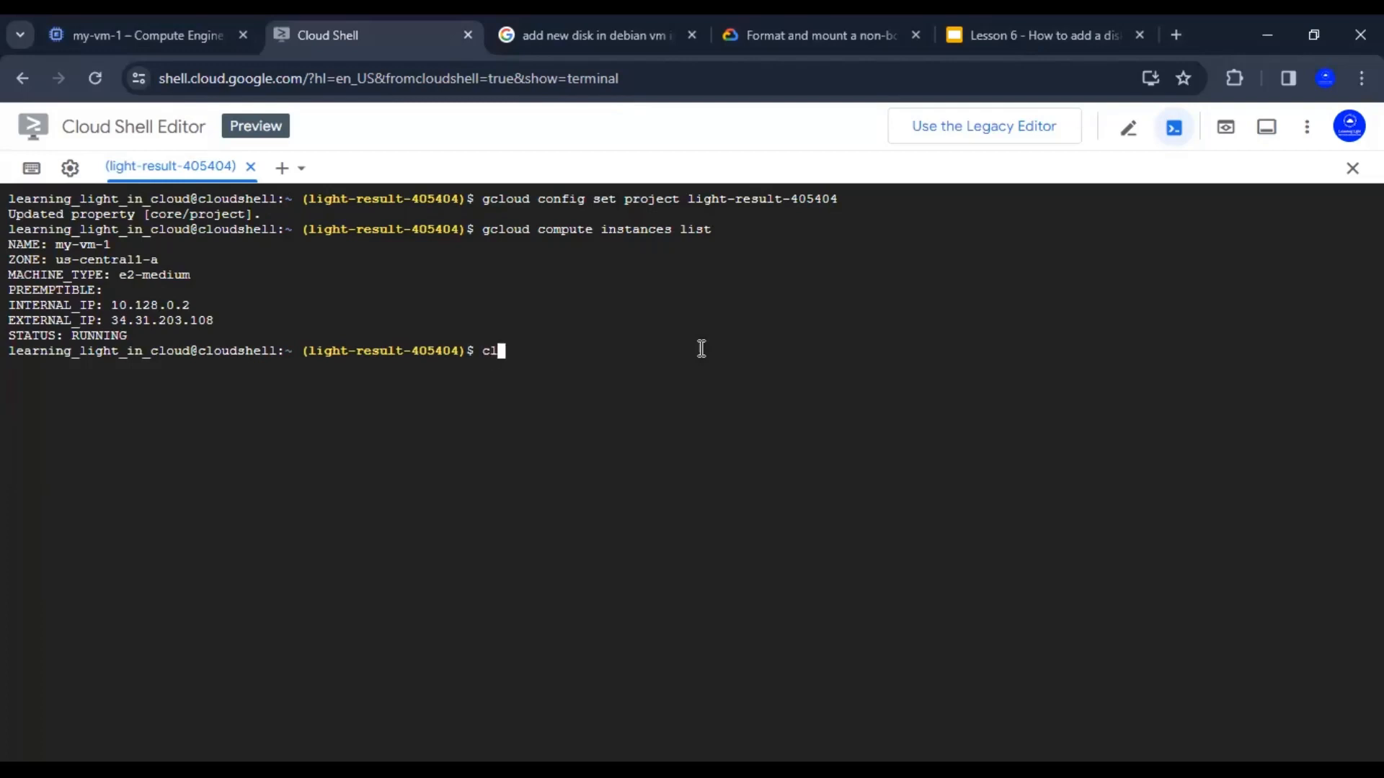
SSH into the VM with gcloud compute ssh my-vm-1 --zone us-central1-a.
{"action": "type", "text": "gclo"}
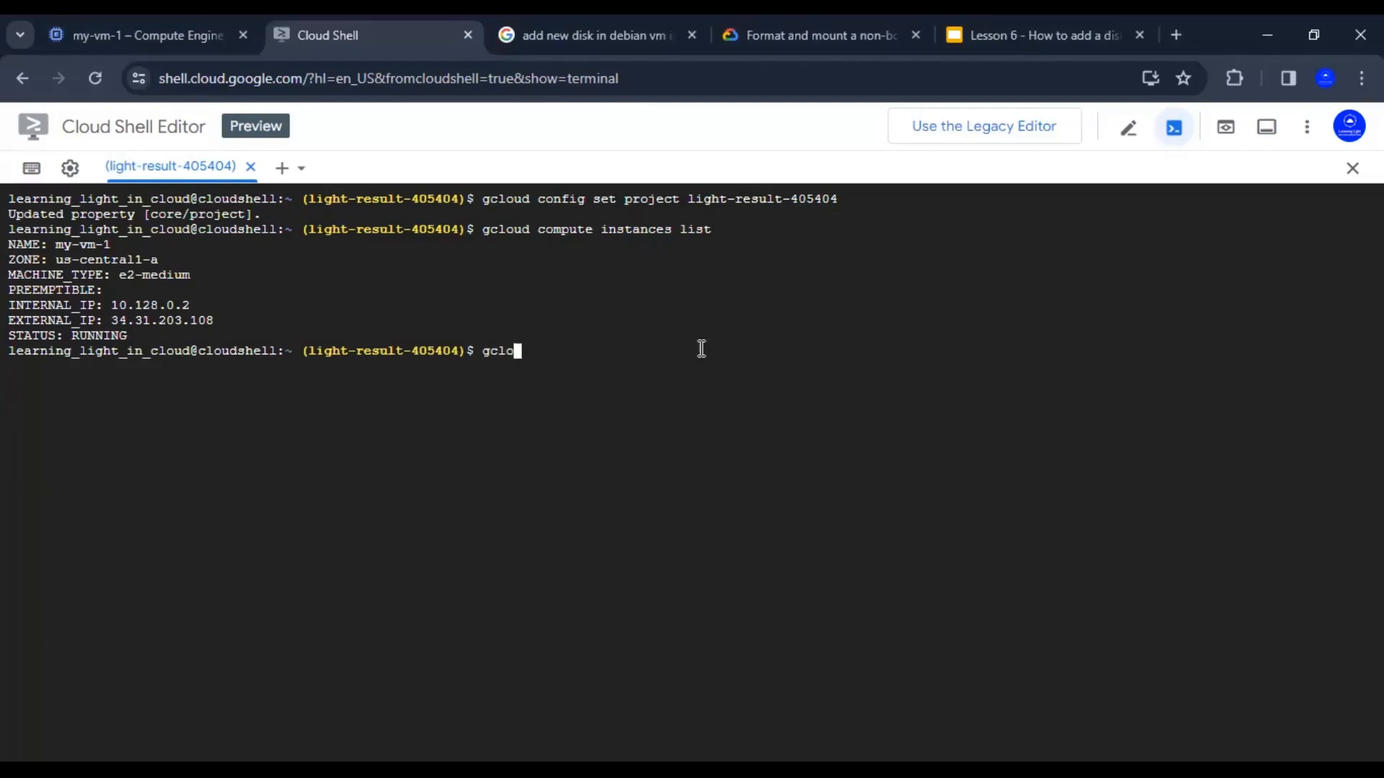
{"action": "type", "text": "ud"}
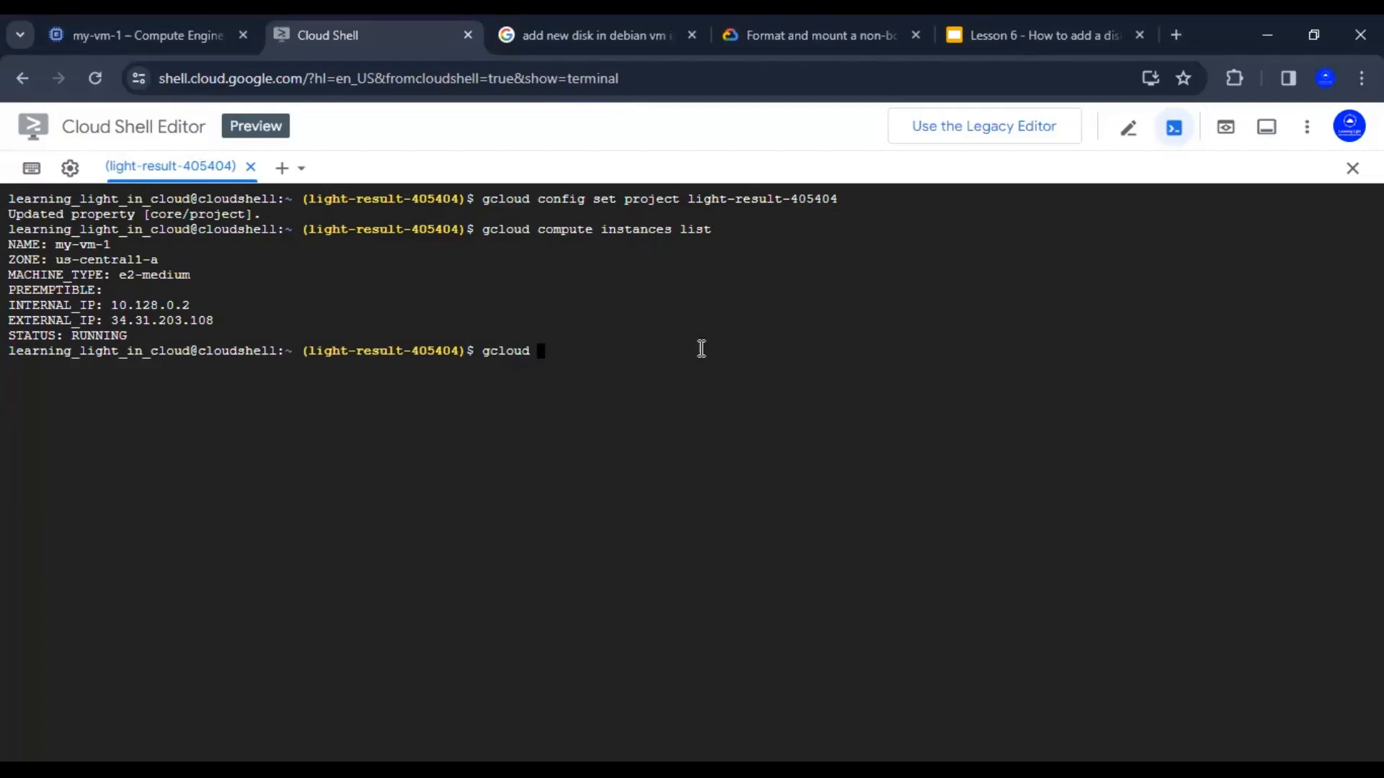
{"action": "type", "text": "compute ssh"}
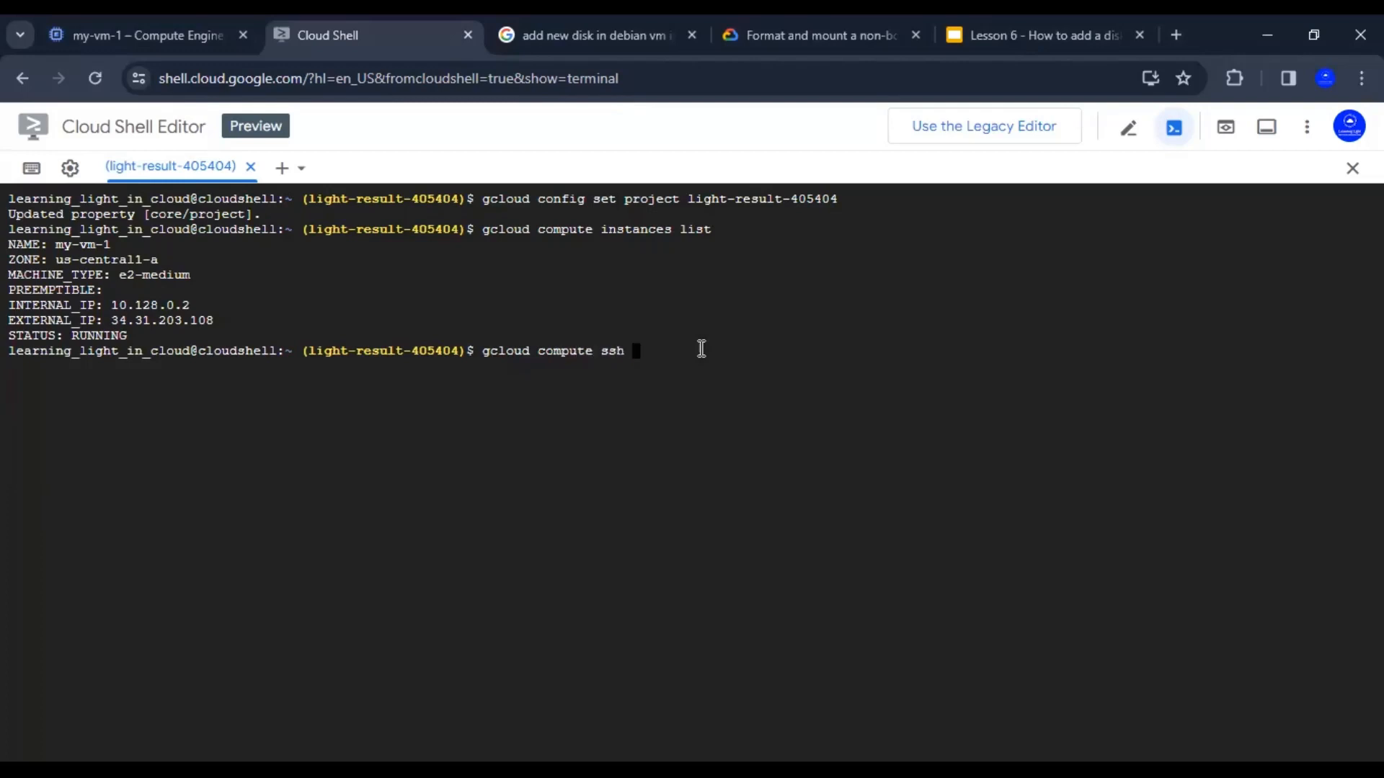
{"action": "double_click", "coordinate": [80, 245]}
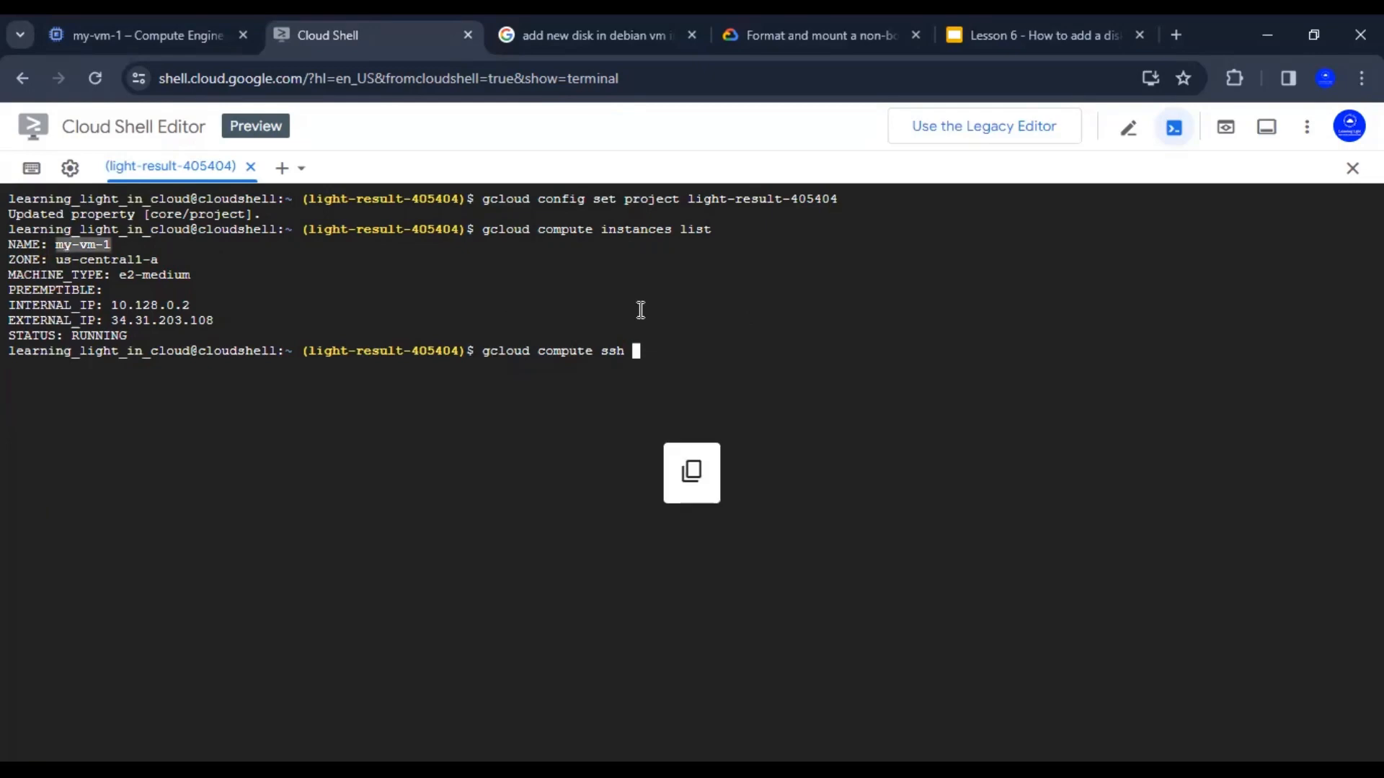
{"action": "type", "text": "my-vm-1"}
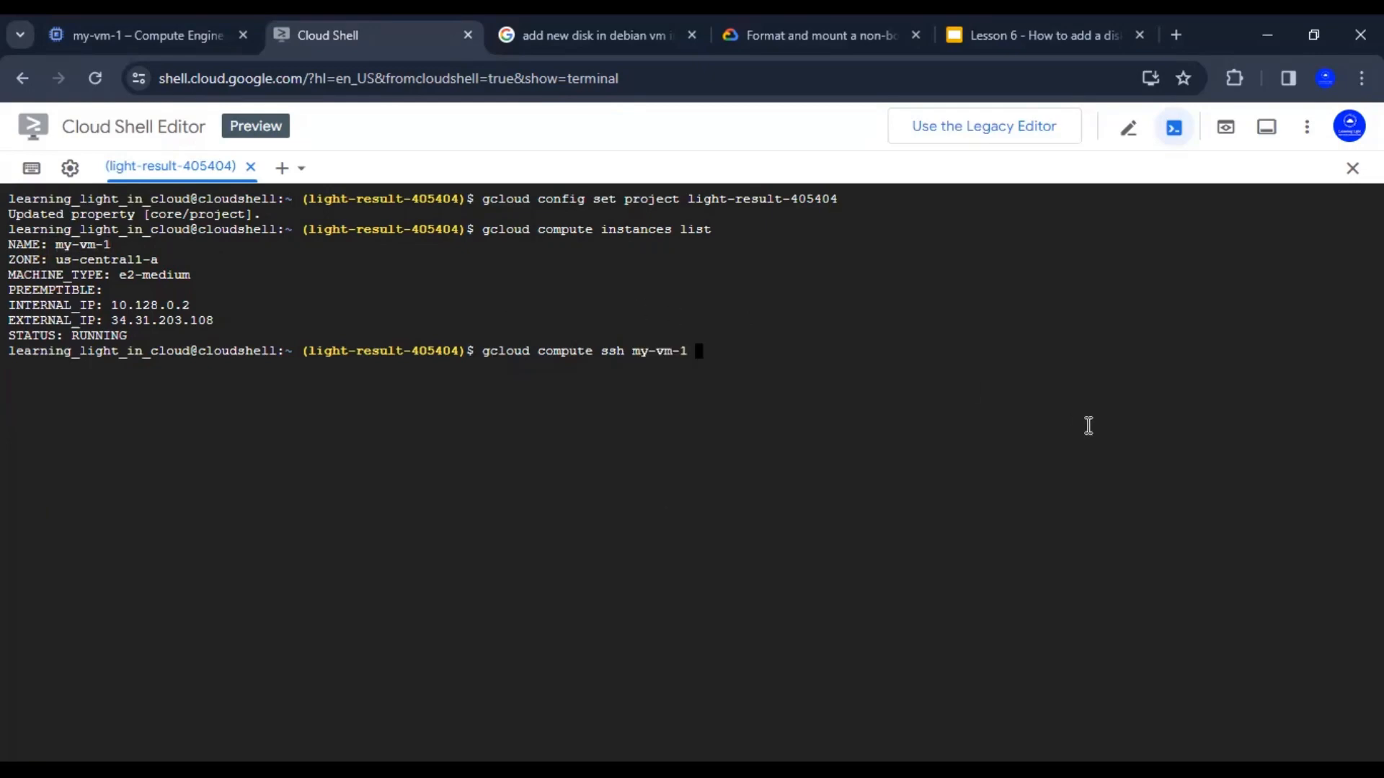
{"action": "type", "text": "--zone"}
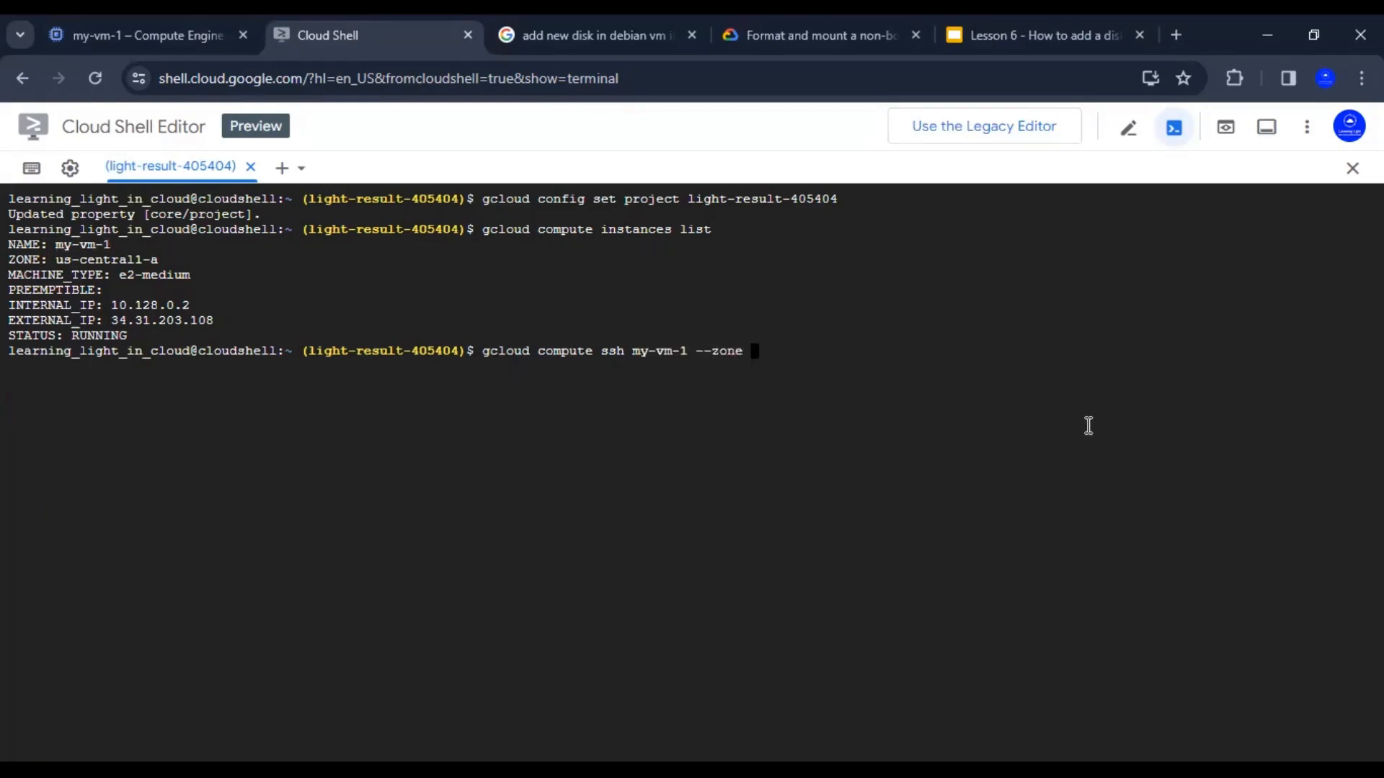
{"action": "double_click", "coordinate": [105, 259]}
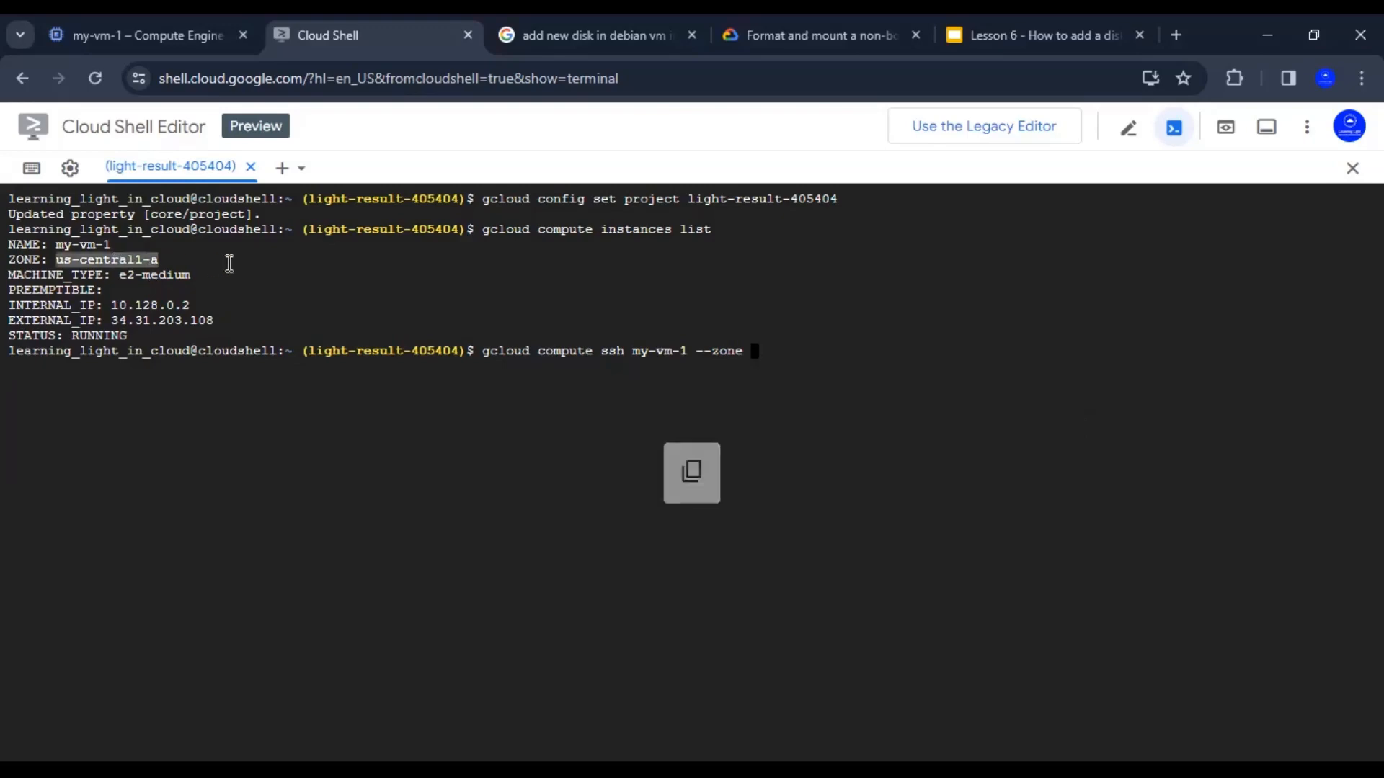
{"action": "type", "text": "us-central1-a"}
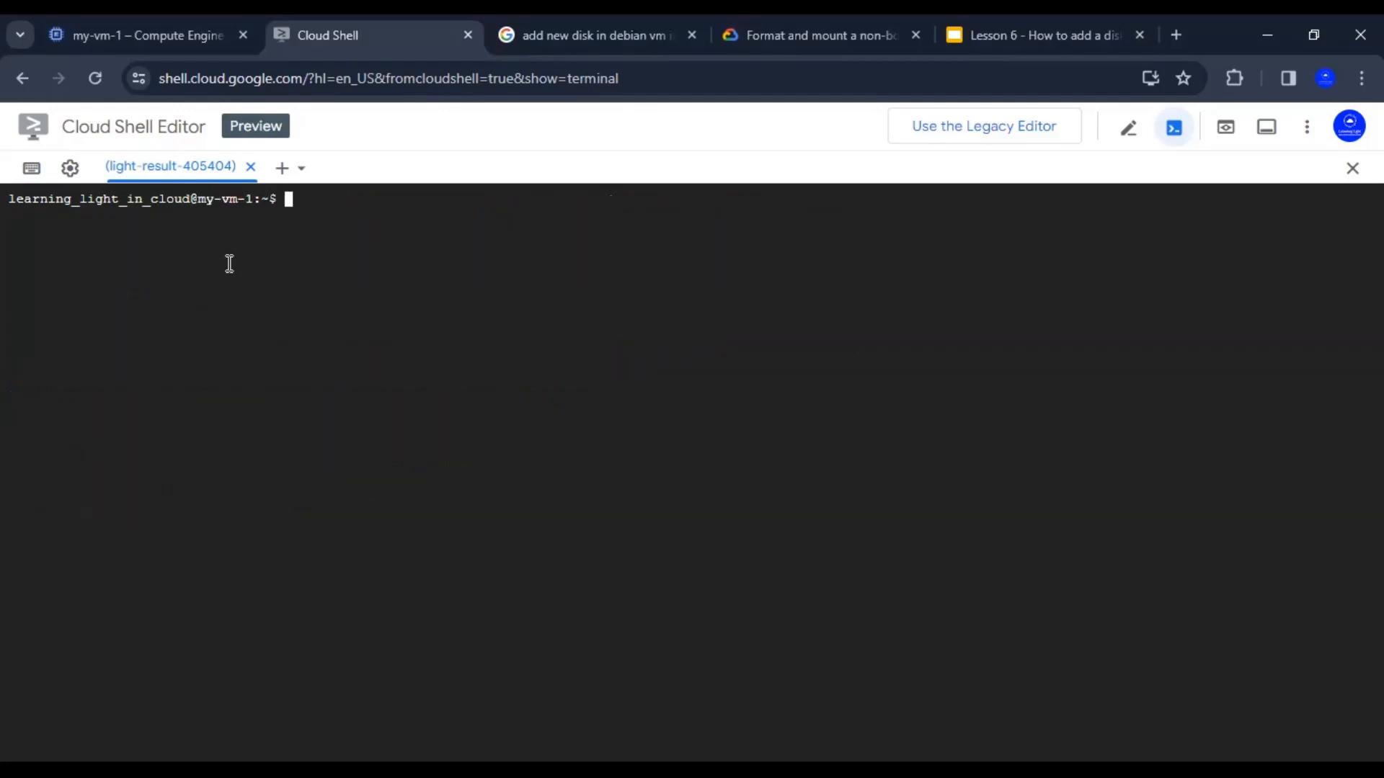
Verify on the Disks page that disk-1 is attached to my-vm-1, then return to VM instances.
{"action": "left_click", "coordinate": [145, 36]}
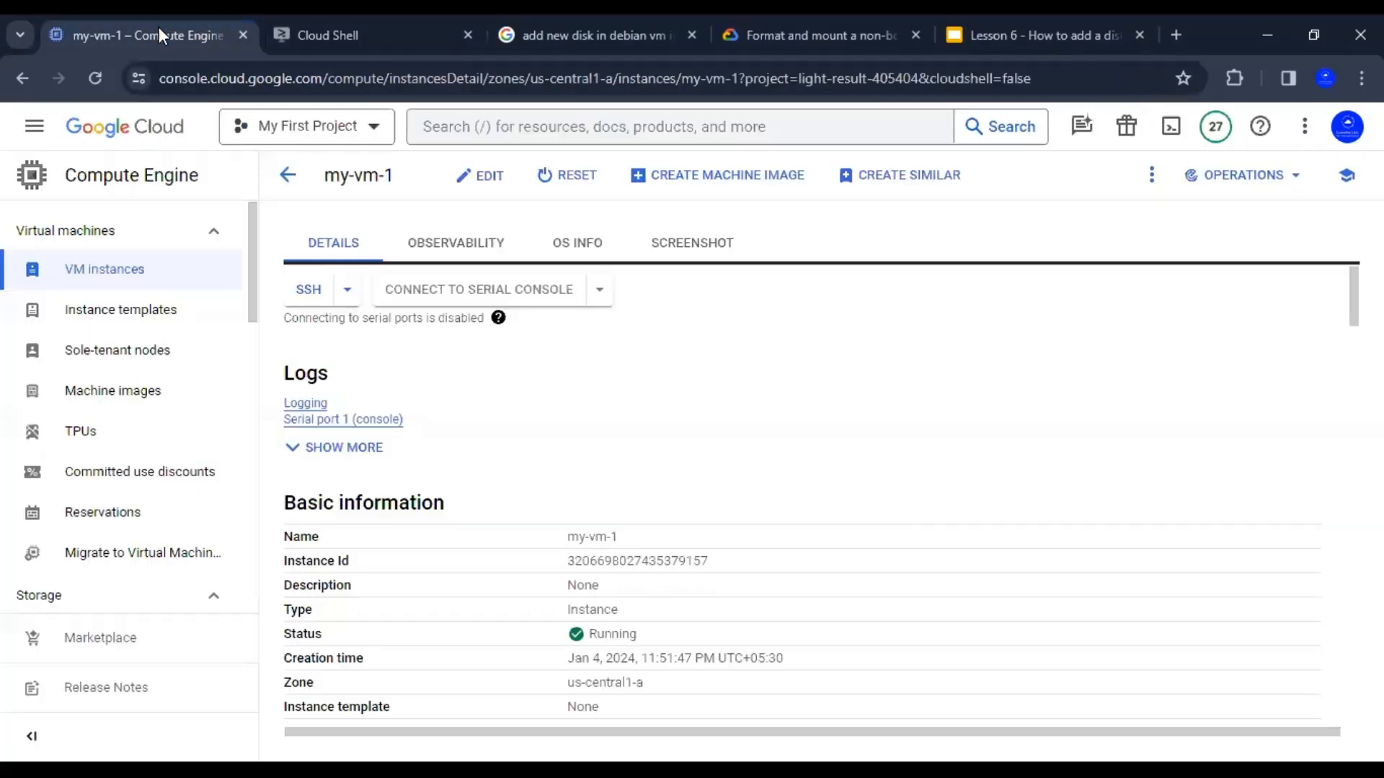
{"action": "mouse_move", "coordinate": [350, 365]}
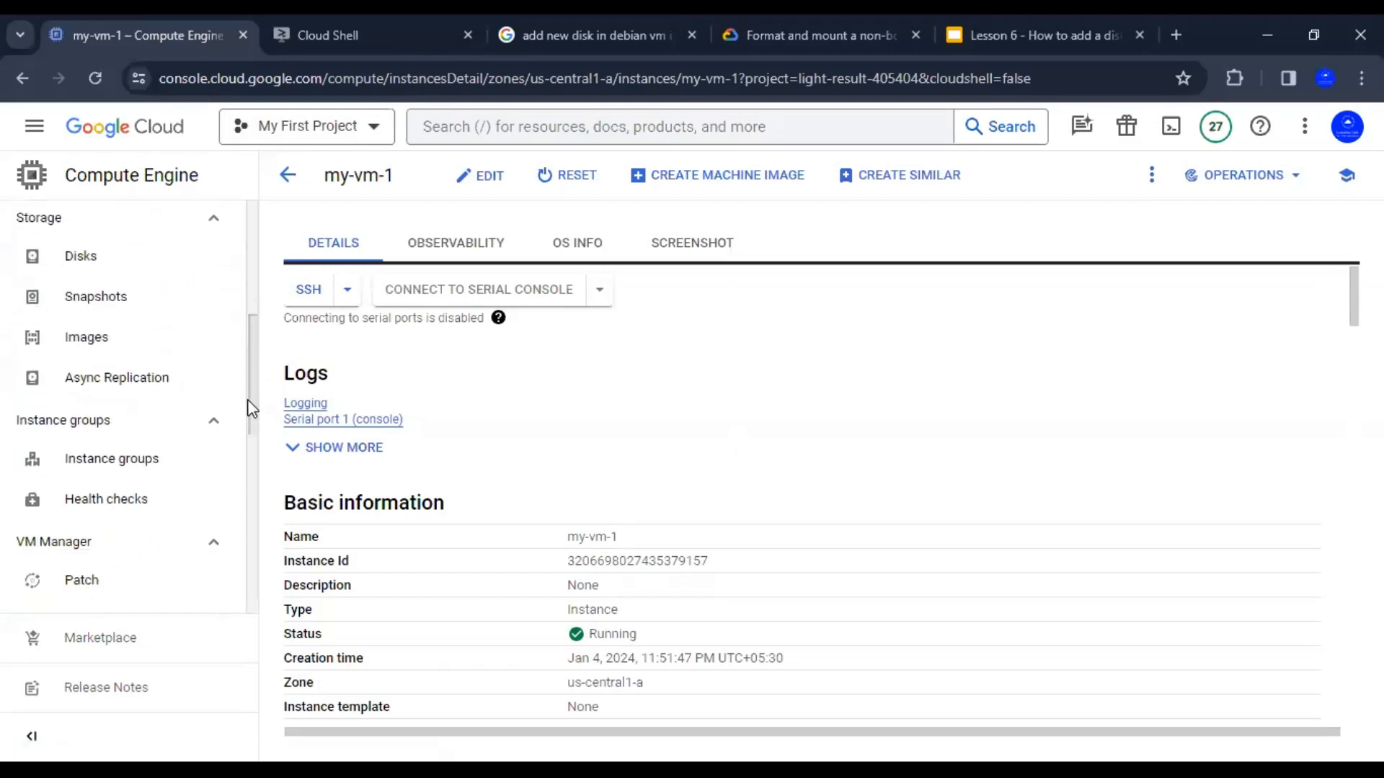
{"action": "left_click", "coordinate": [80, 256]}
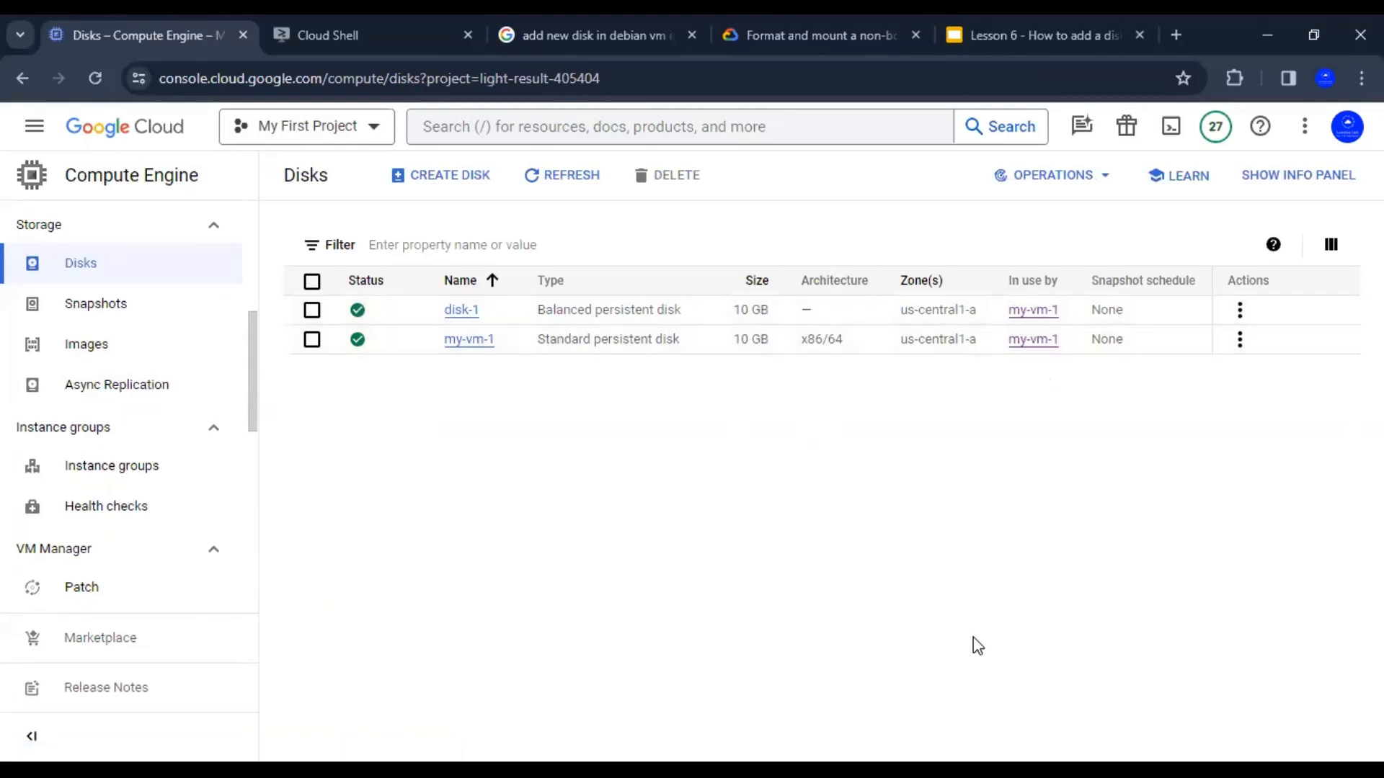
{"action": "mouse_move", "coordinate": [873, 738]}
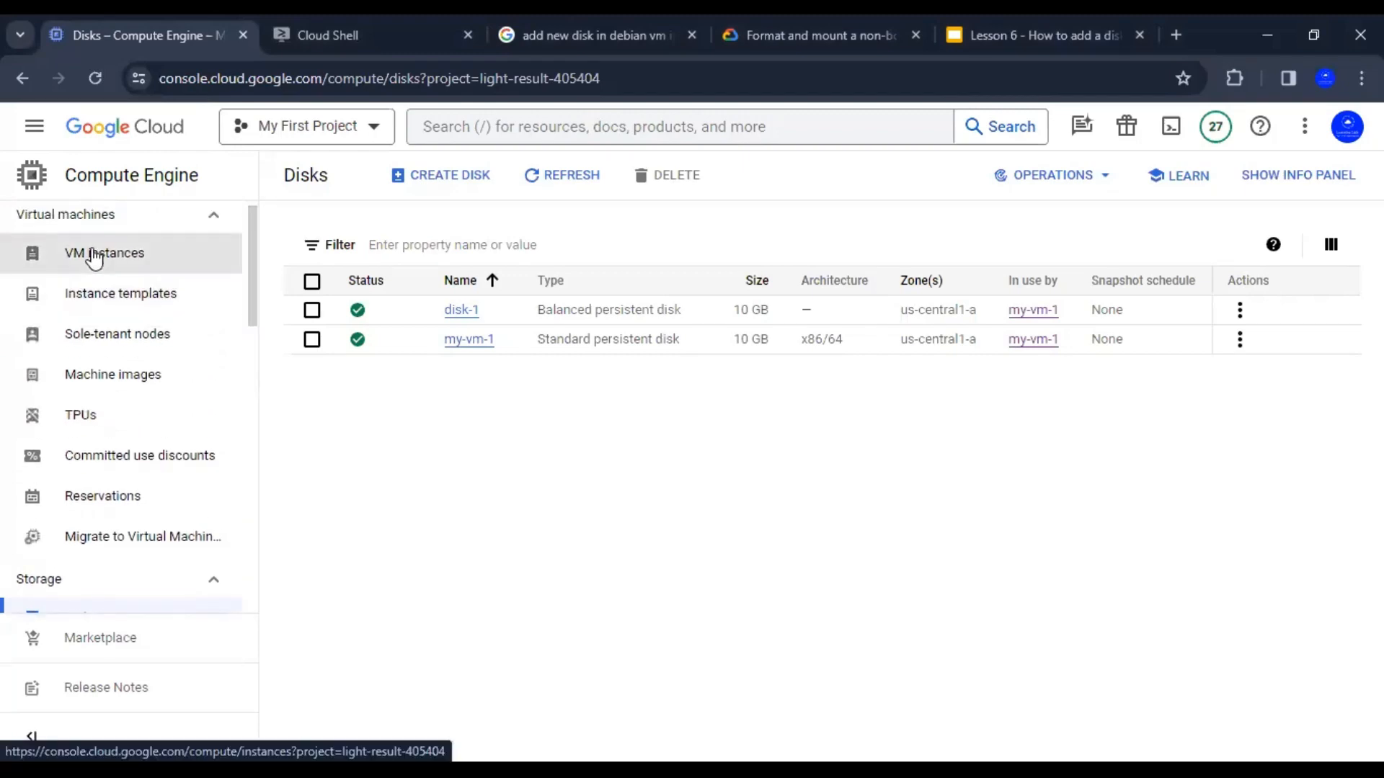
{"action": "left_click", "coordinate": [103, 253]}
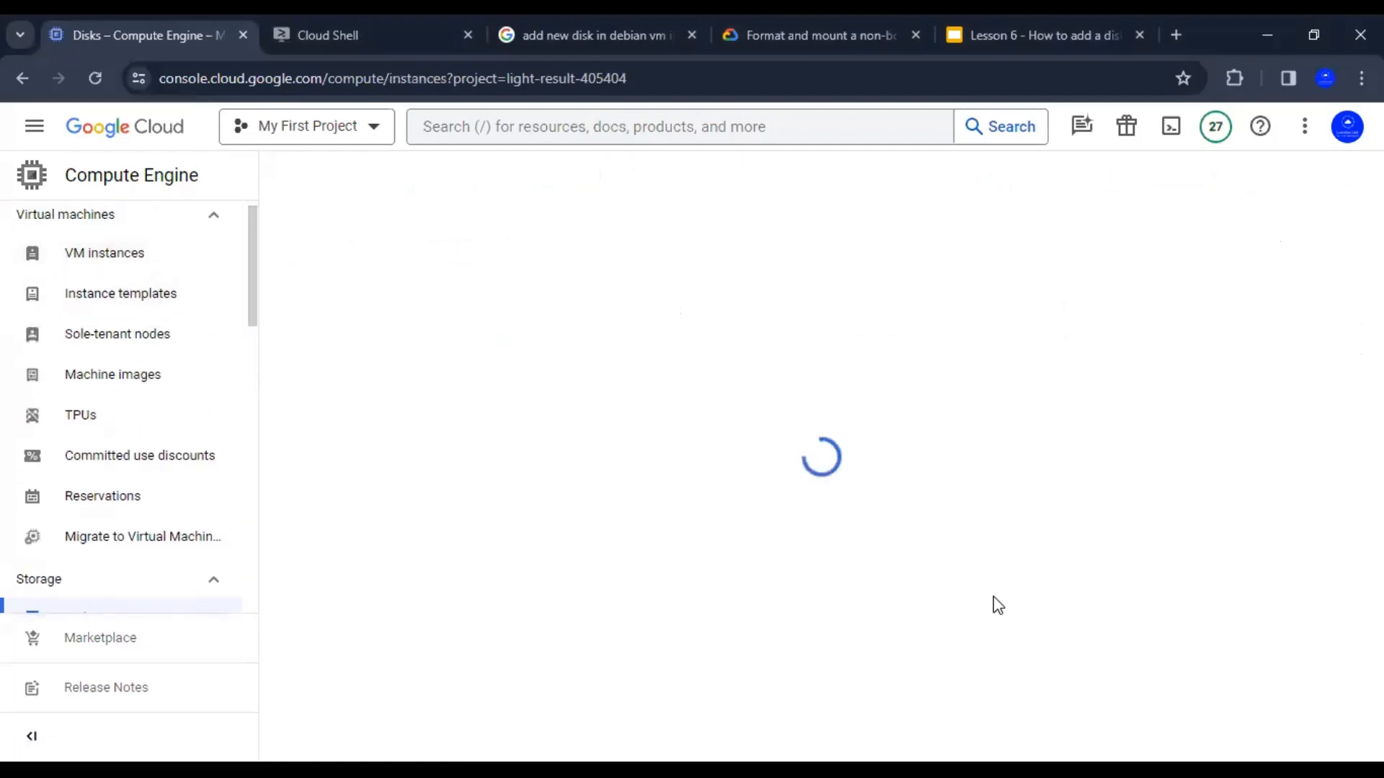
Run lsblk and df -h on my-vm-1 to find the unmounted 10G sdb disk.
{"action": "left_click", "coordinate": [362, 35]}
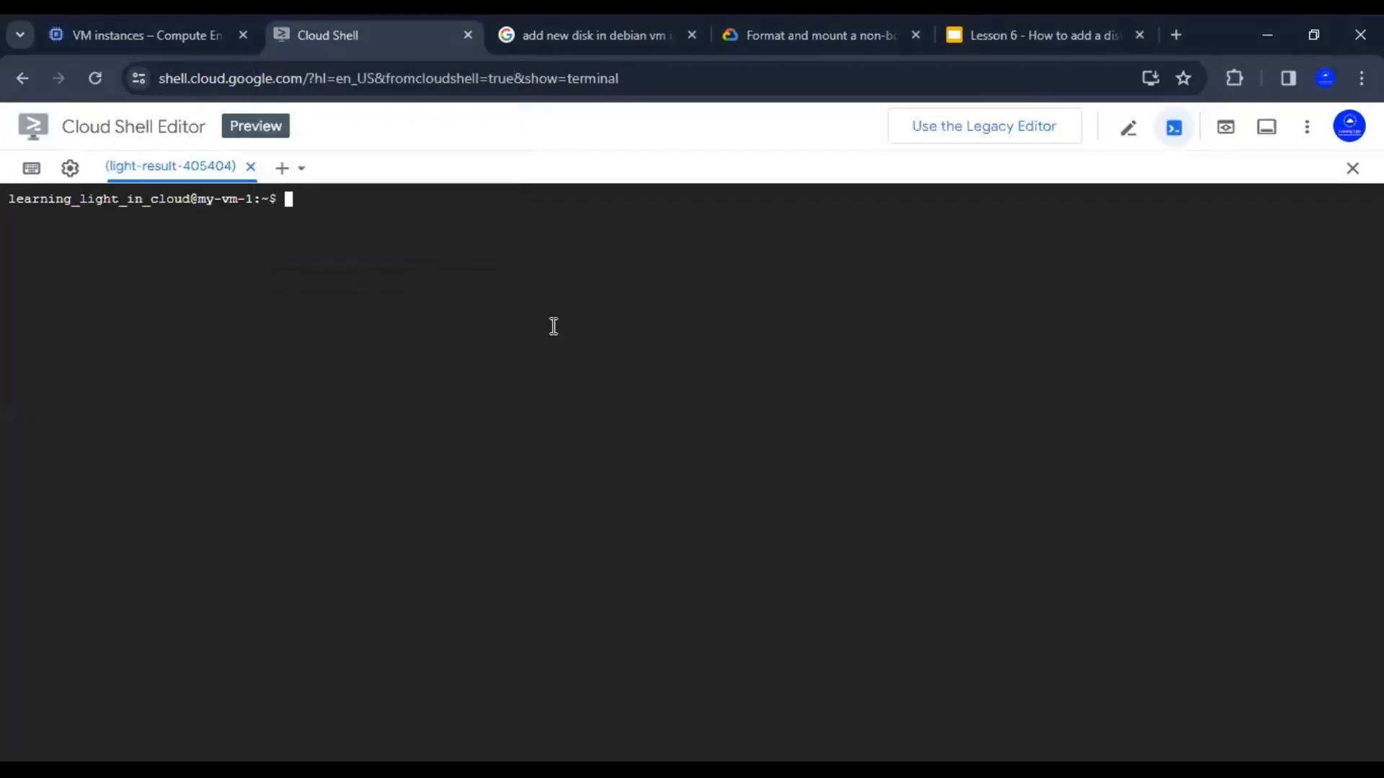
{"action": "type", "text": "l"}
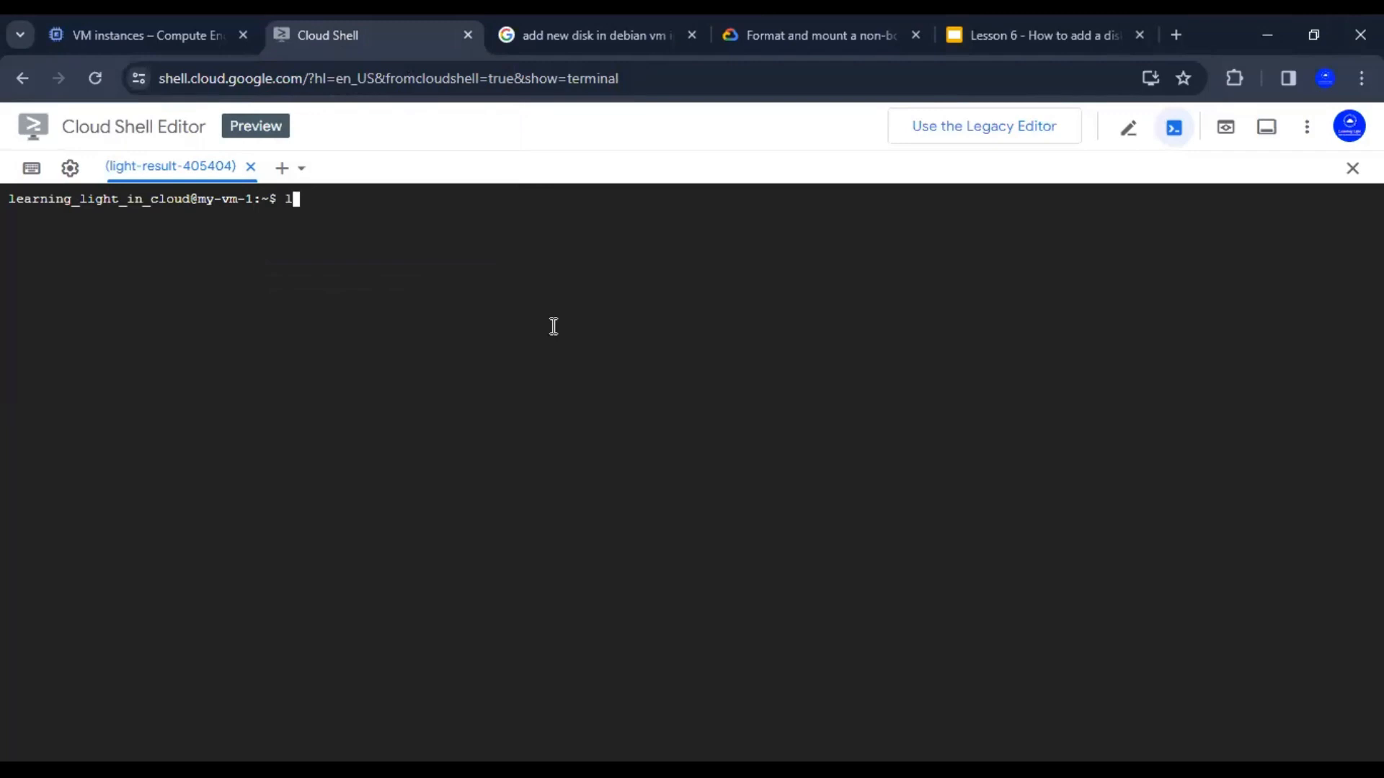
{"action": "type", "text": "sblk"}
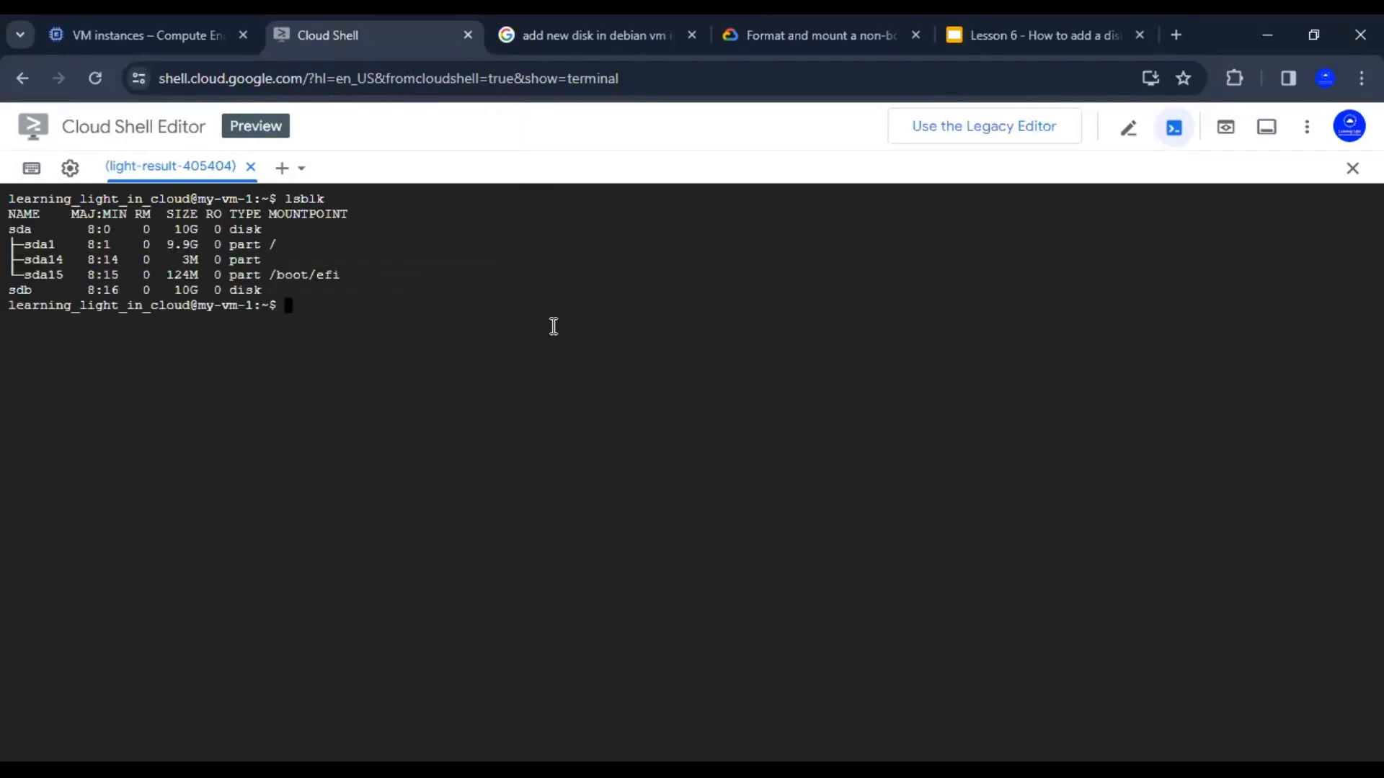
{"action": "mouse_move", "coordinate": [192, 320]}
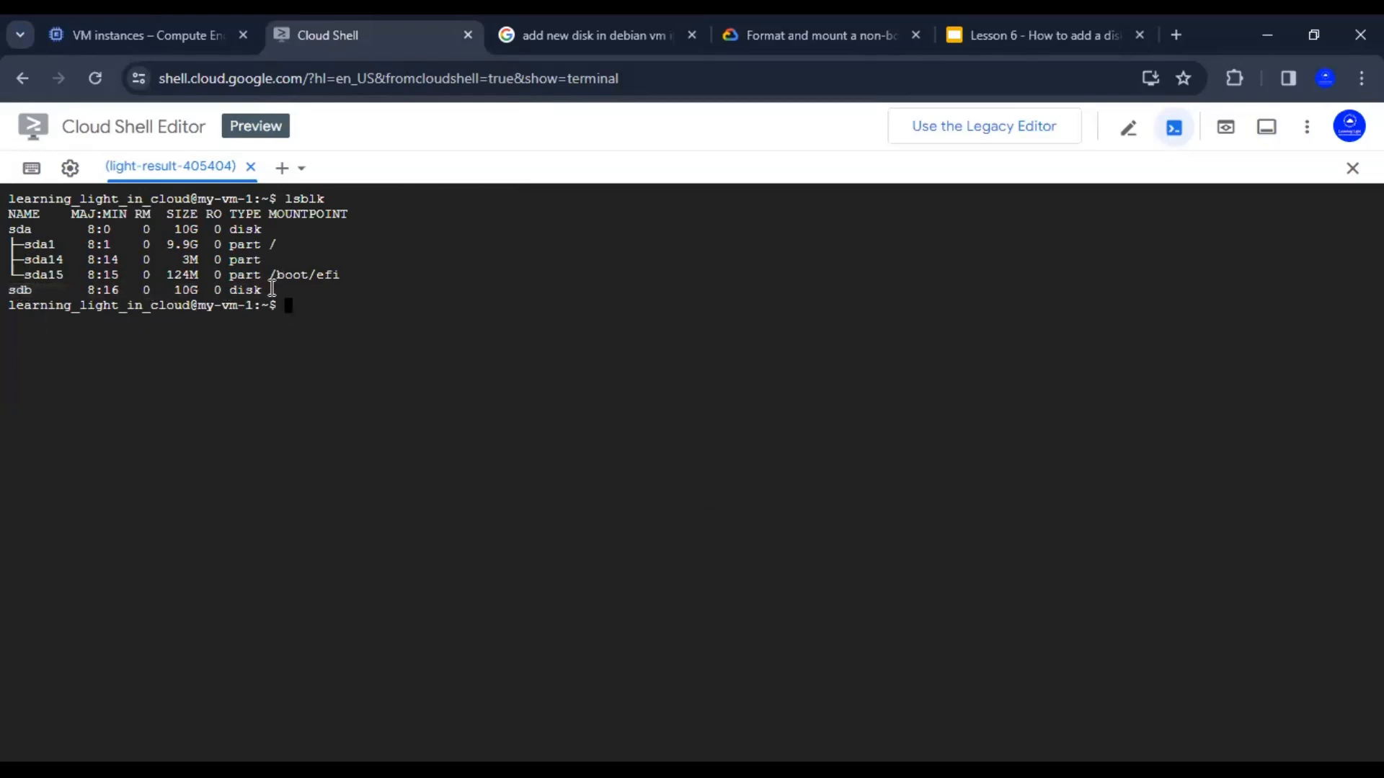
{"action": "double_click", "coordinate": [19, 290]}
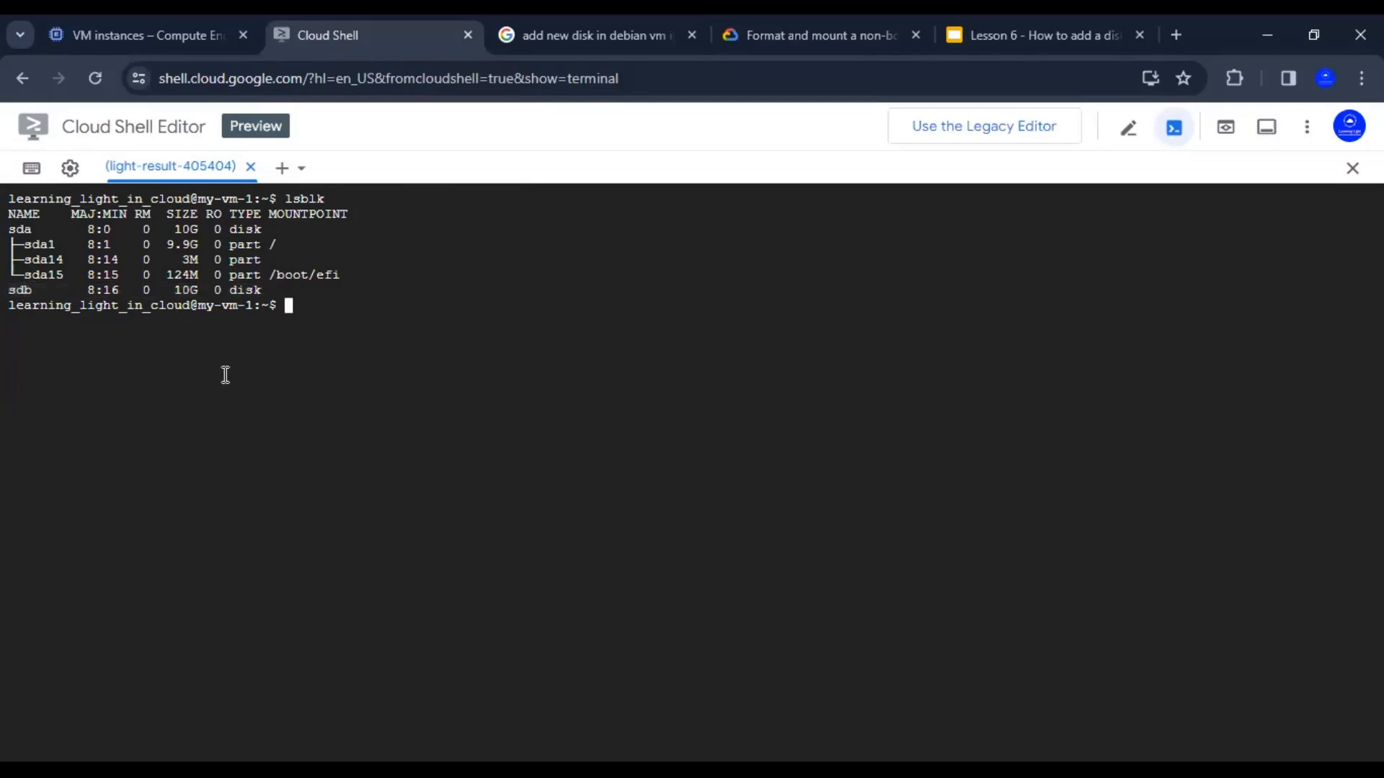
{"action": "type", "text": "df -h"}
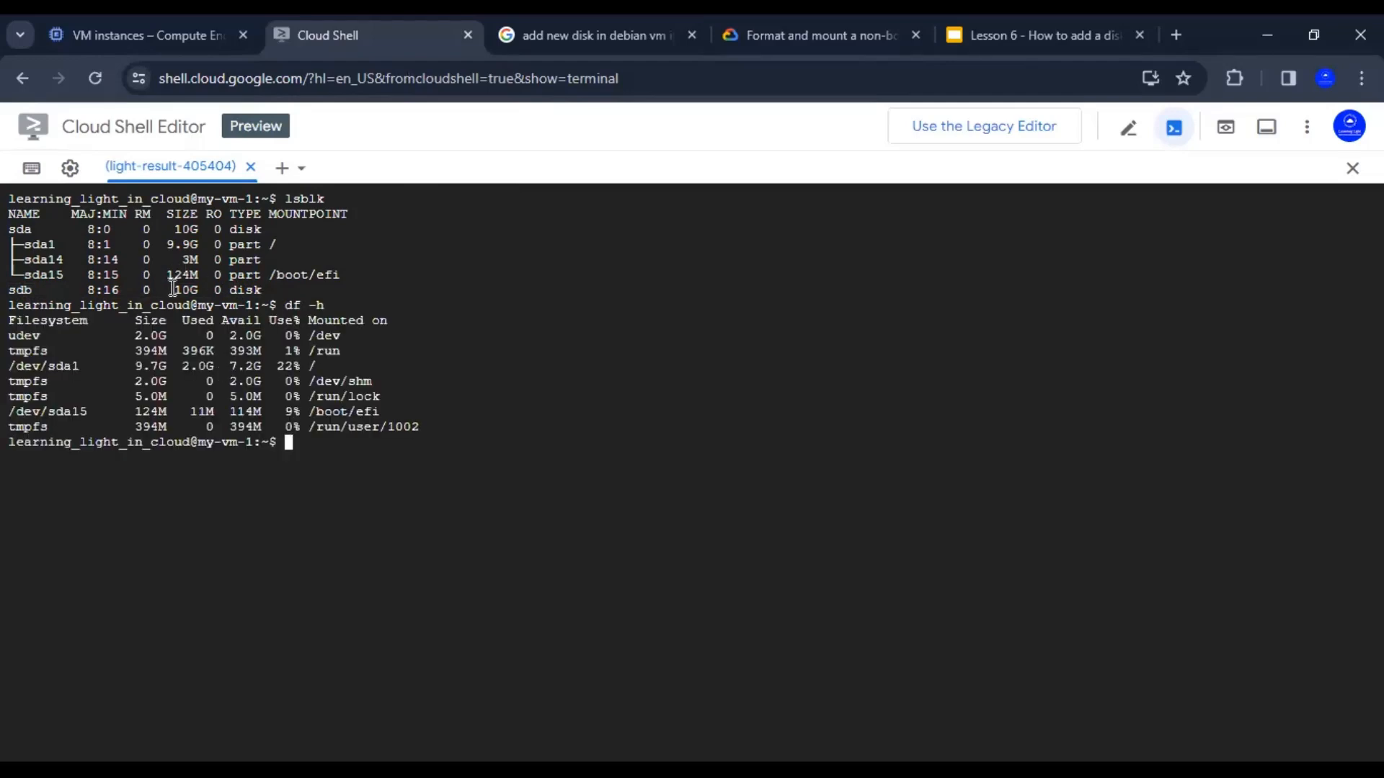
{"action": "mouse_move", "coordinate": [570, 147]}
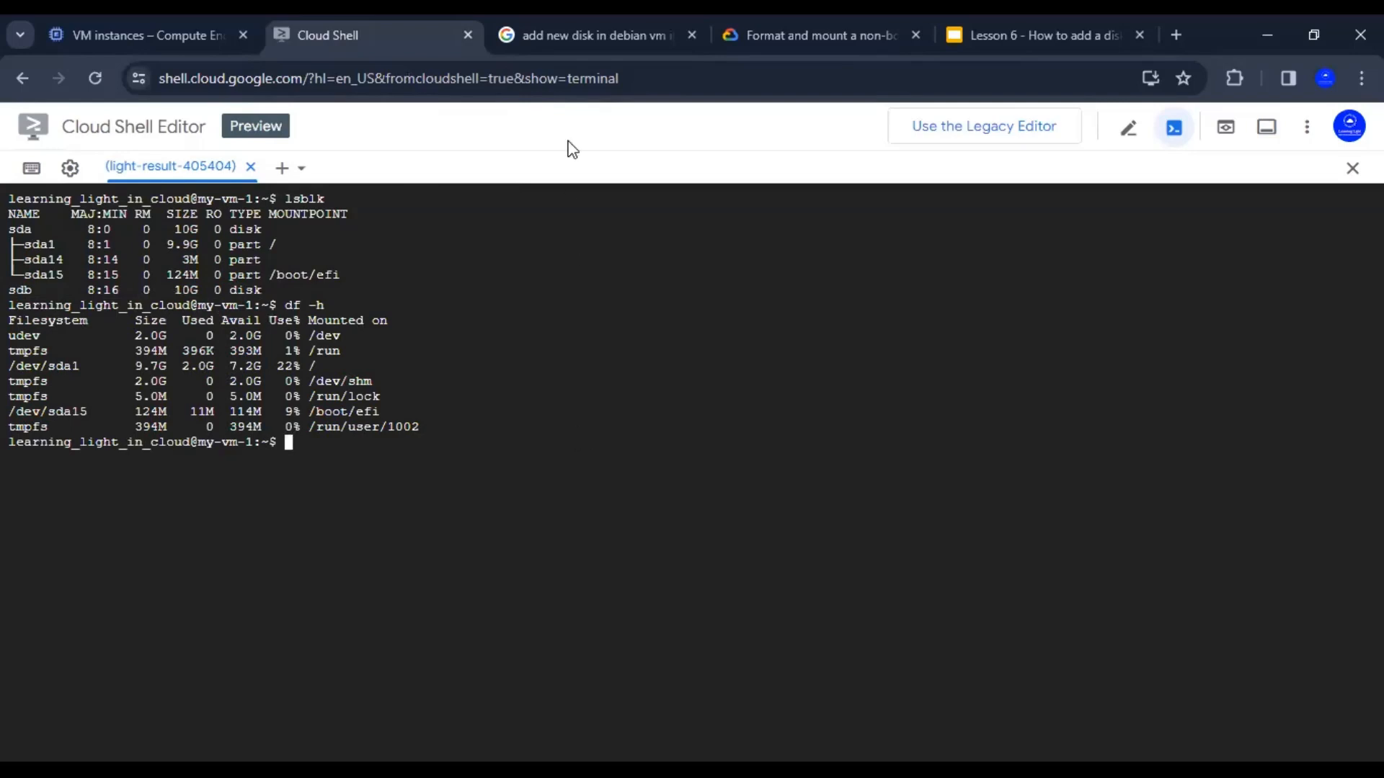
Copy the guide's sudo mkfs.ext4 command and format /dev/sdb as ext4 in Cloud Shell.
{"action": "left_click", "coordinate": [587, 35]}
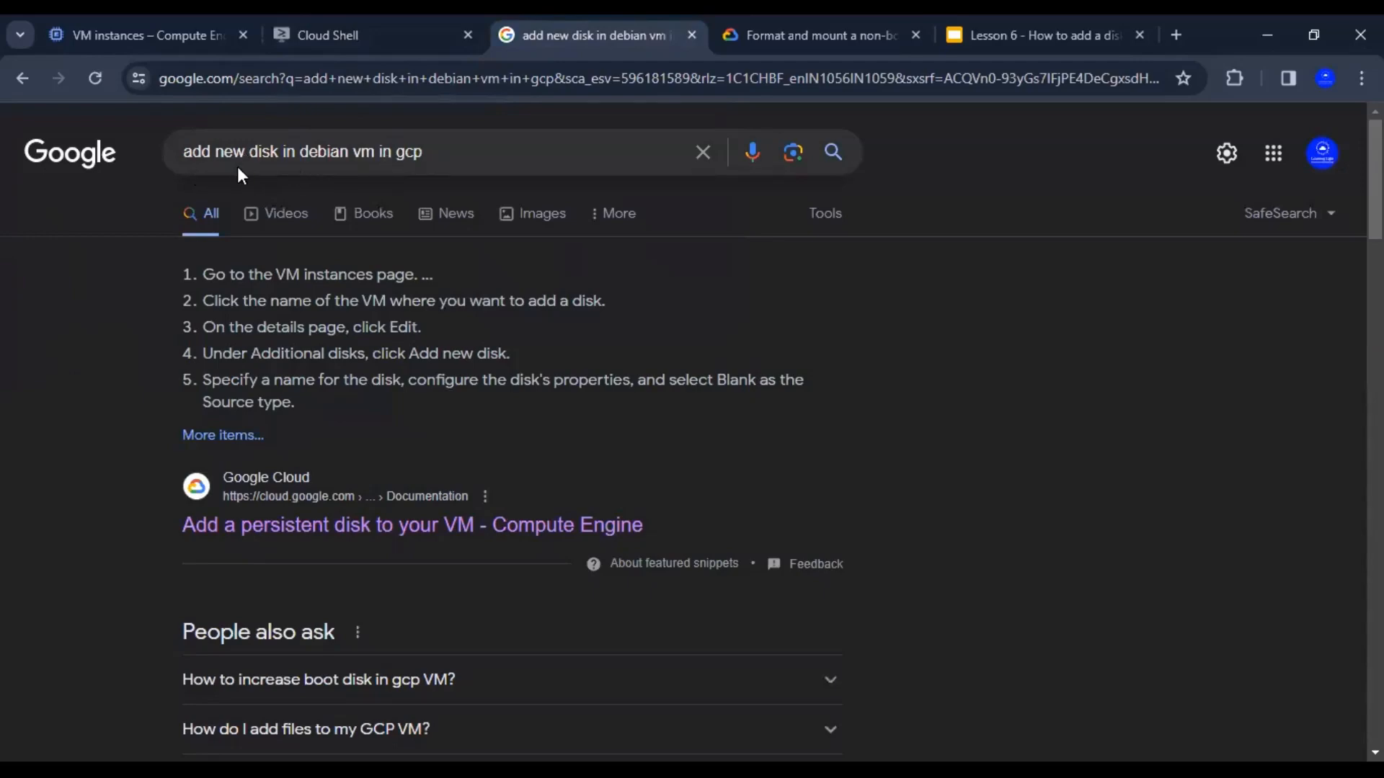
{"action": "mouse_move", "coordinate": [389, 166]}
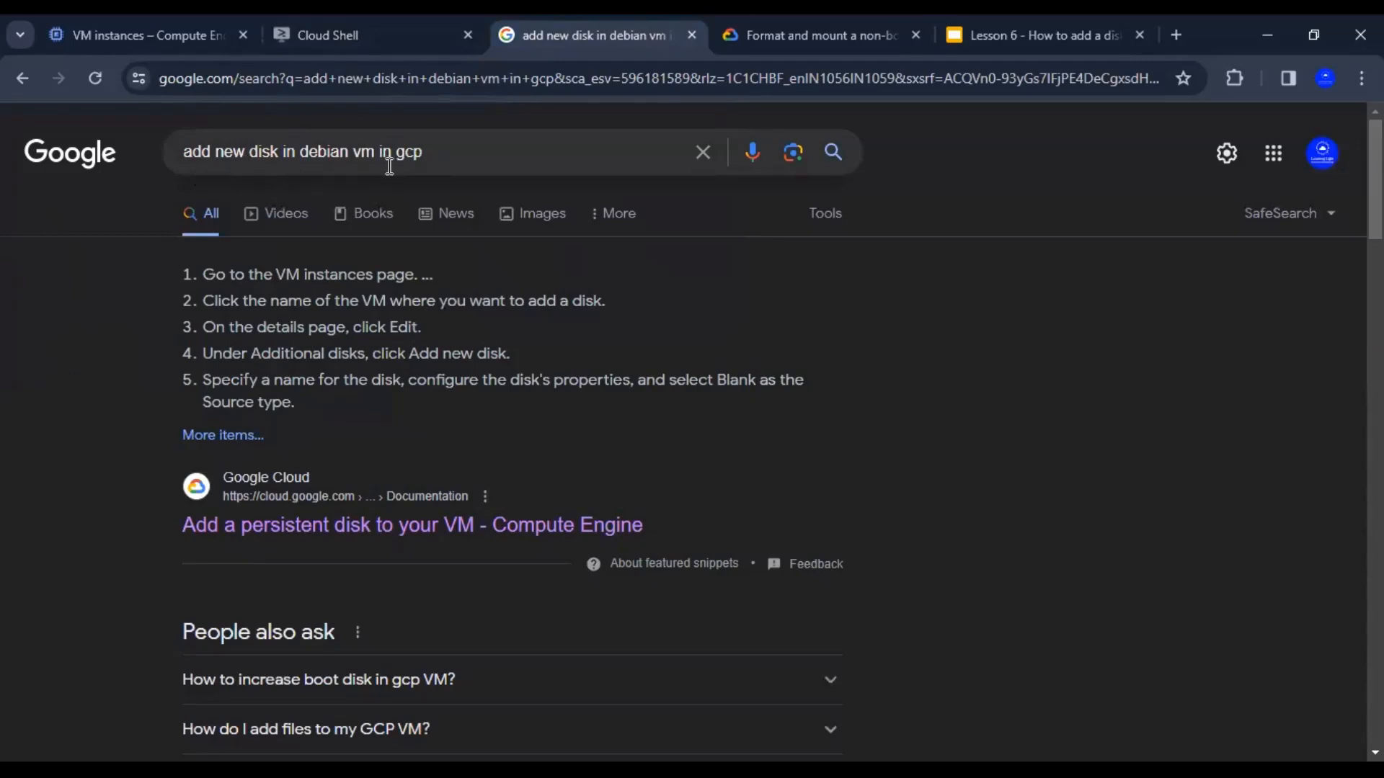
{"action": "mouse_move", "coordinate": [393, 174]}
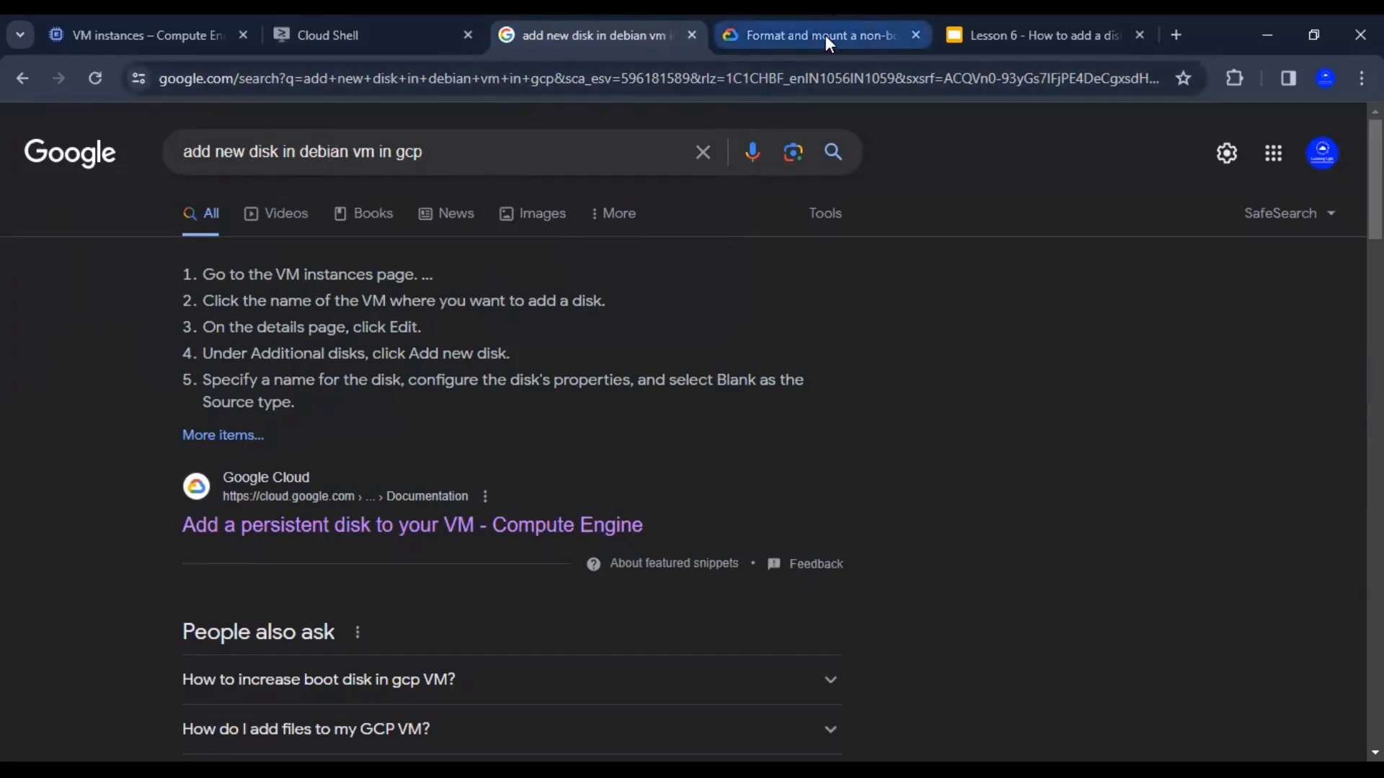
{"action": "left_click", "coordinate": [812, 35]}
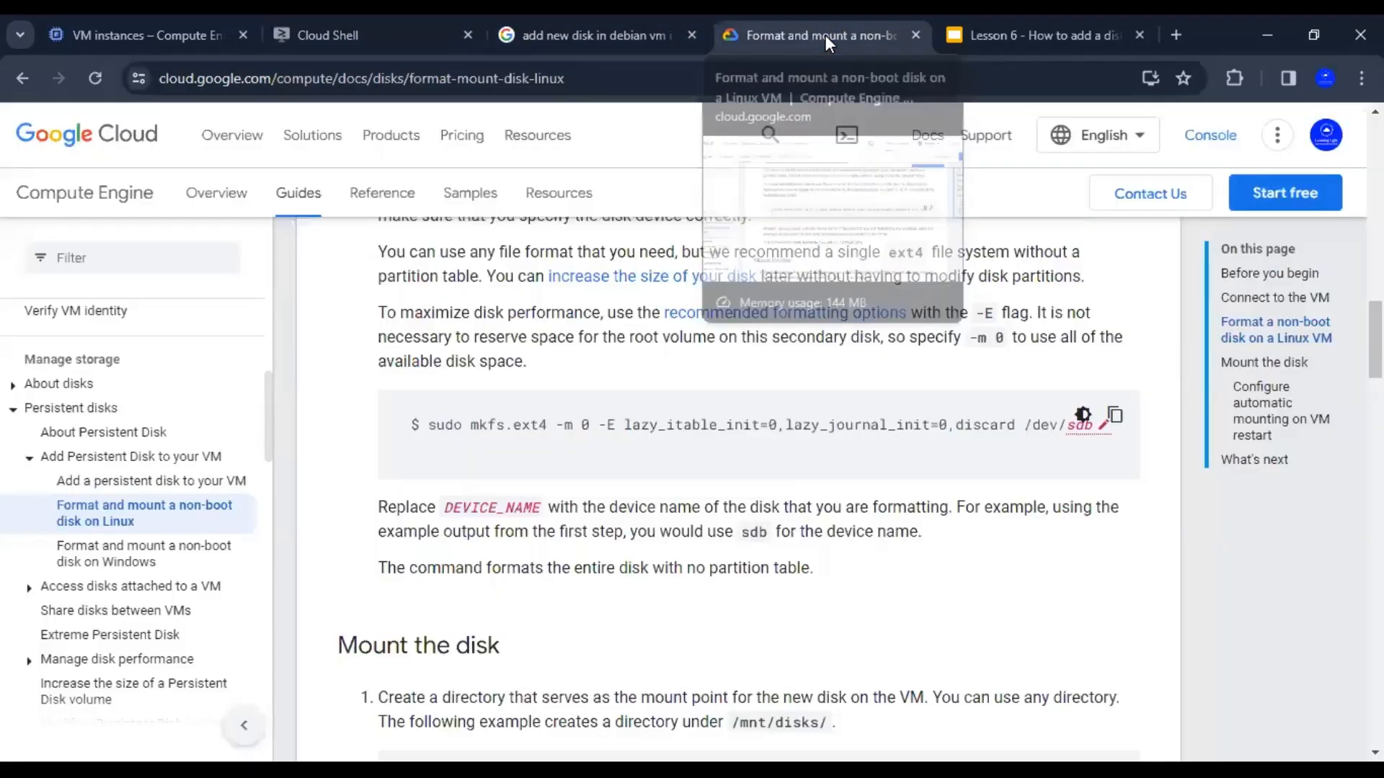
{"action": "mouse_move", "coordinate": [209, 512]}
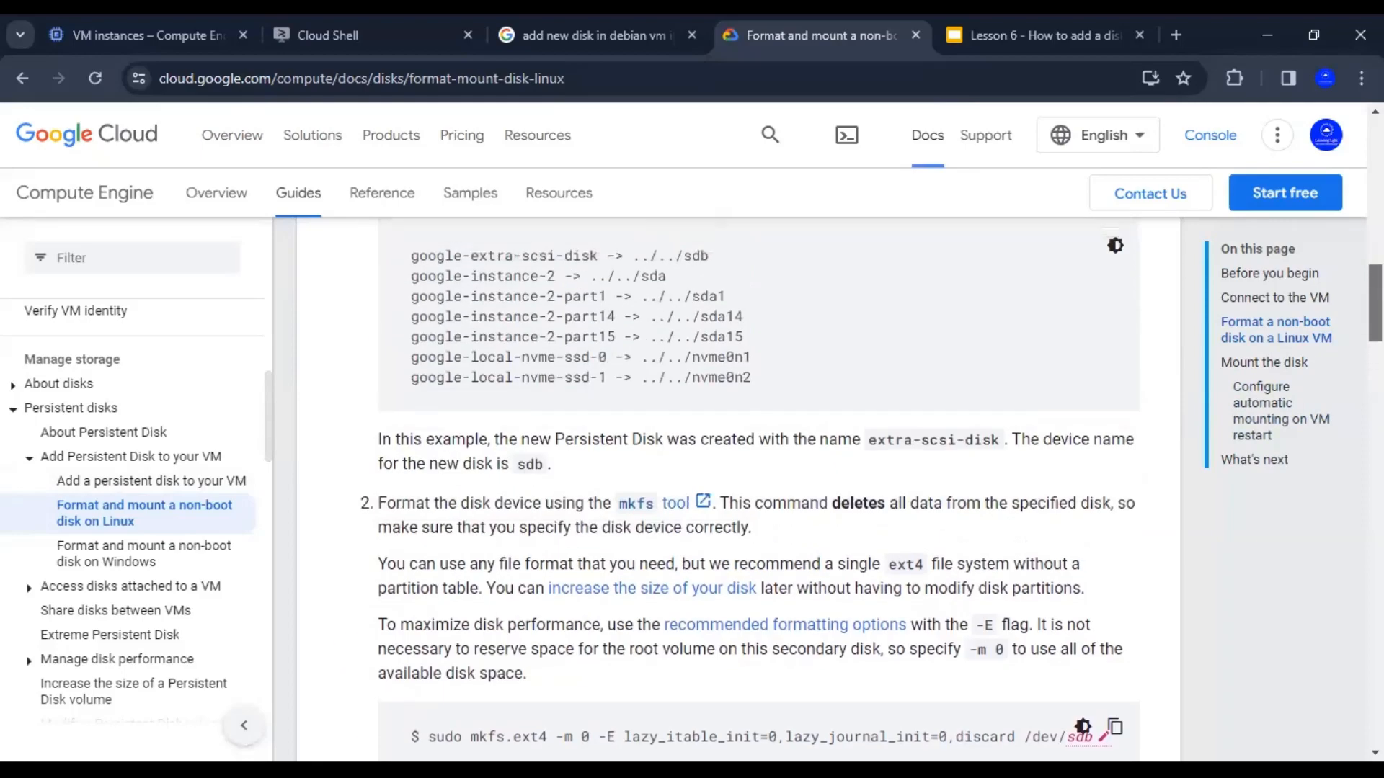
{"action": "scroll", "scroll_direction": "down", "scroll_amount": 3}
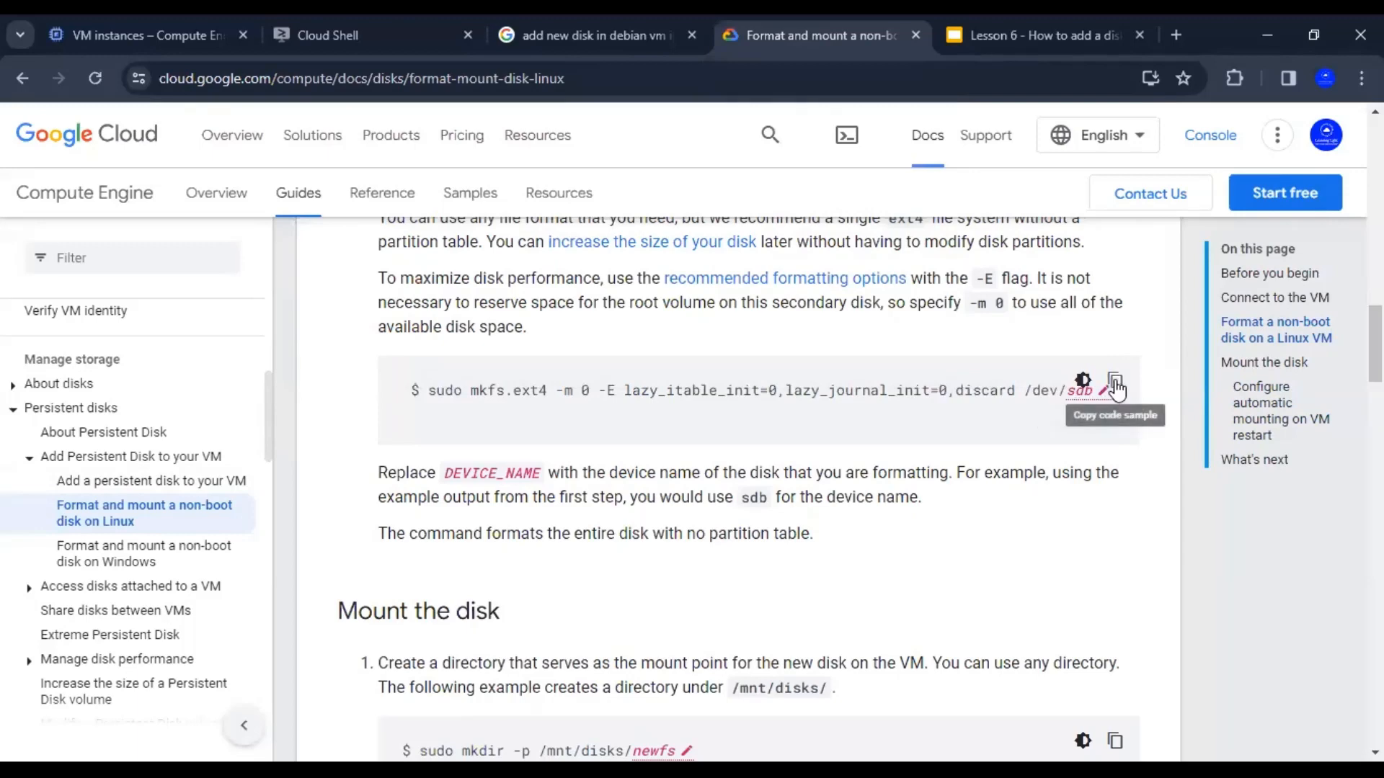
{"action": "left_click", "coordinate": [1115, 381]}
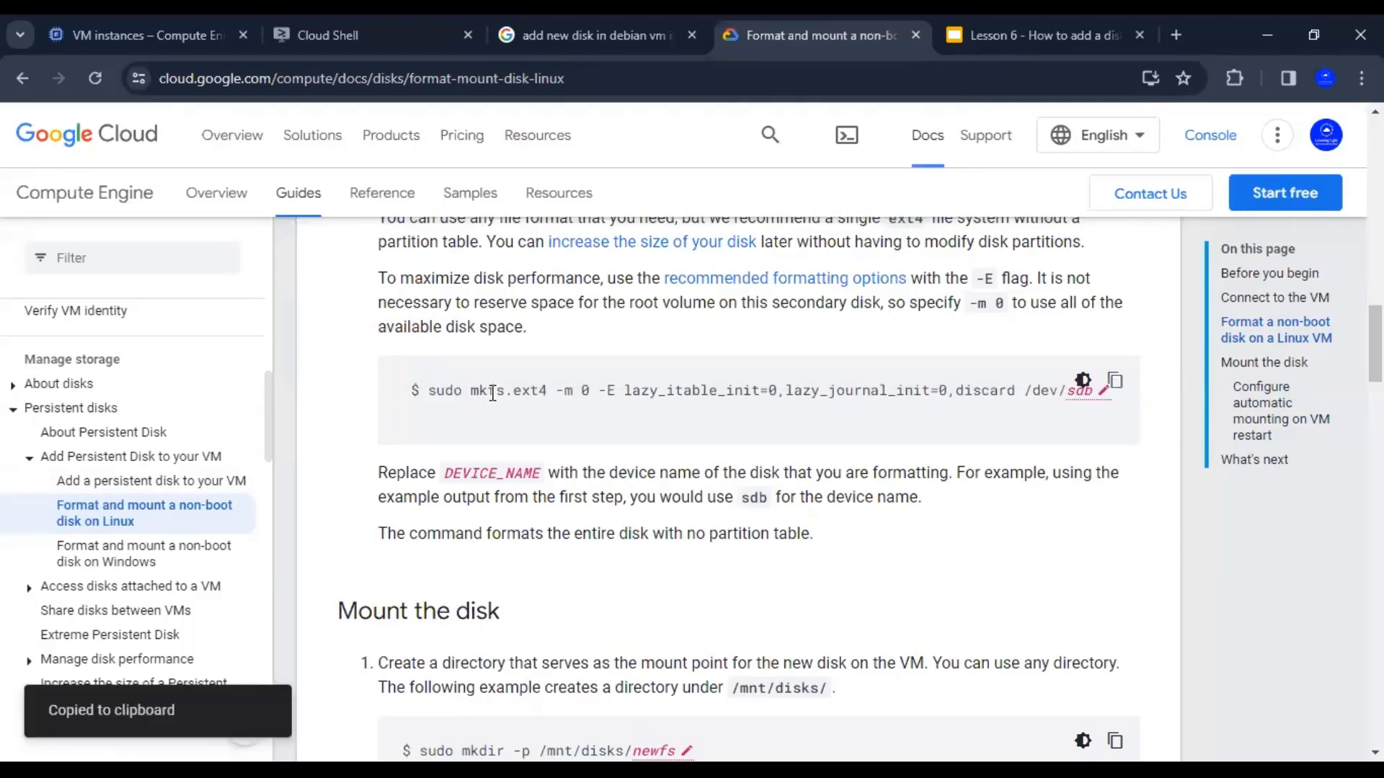
{"action": "mouse_move", "coordinate": [561, 391]}
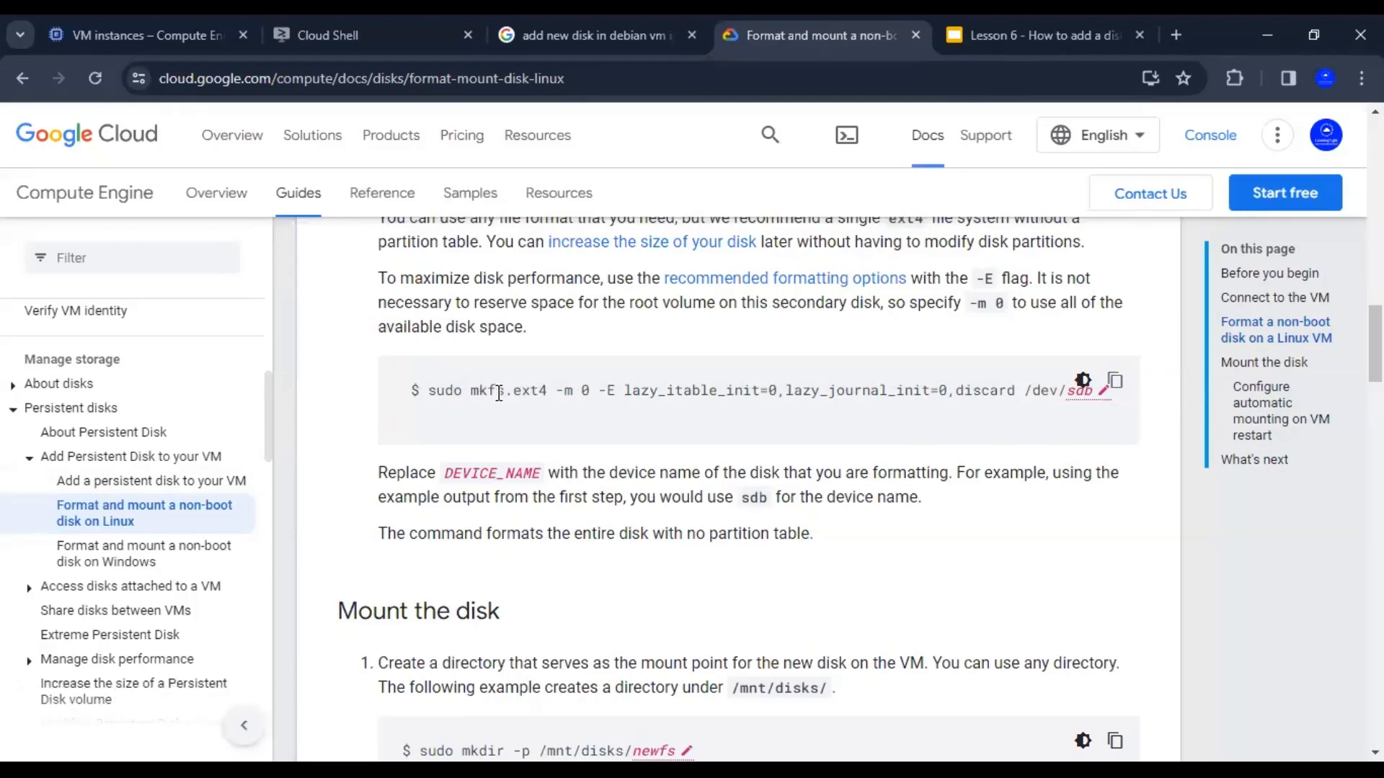
{"action": "mouse_move", "coordinate": [542, 397]}
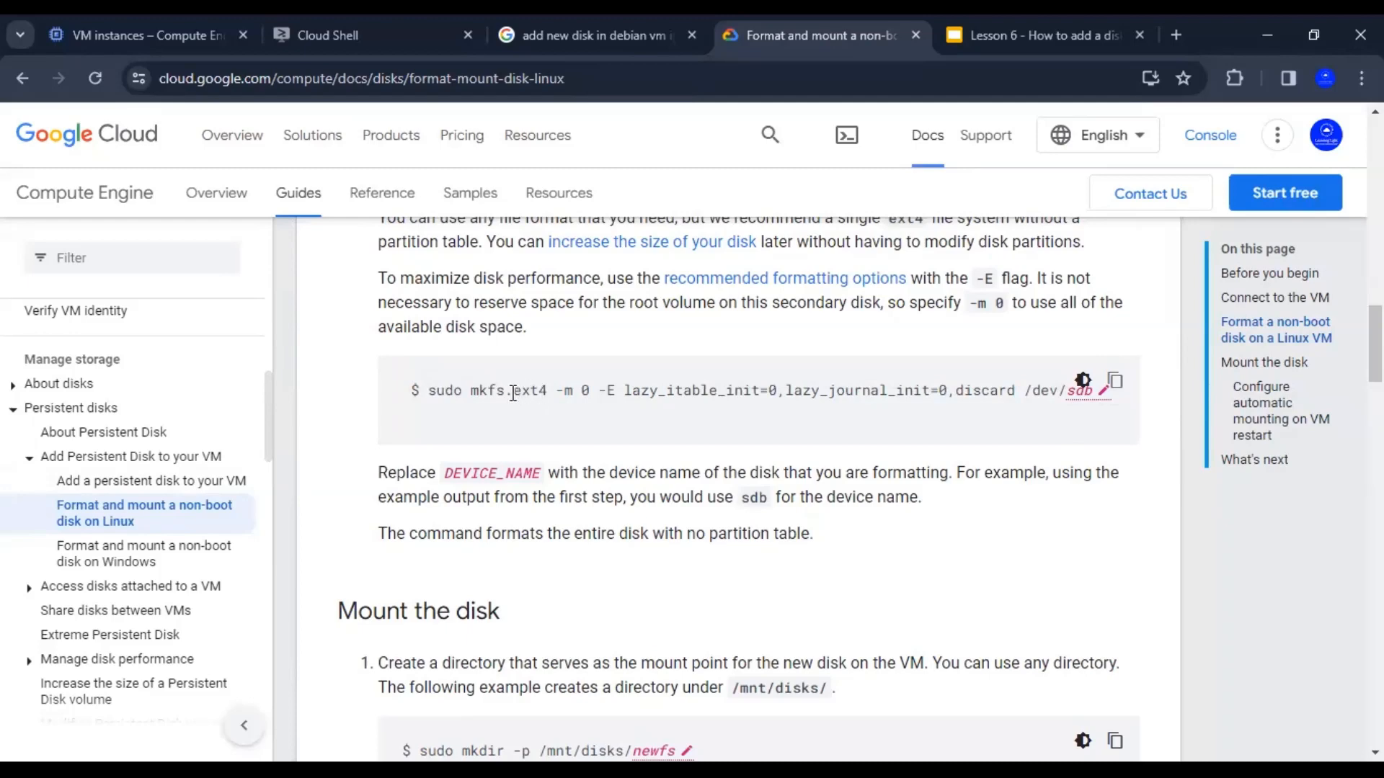
{"action": "mouse_move", "coordinate": [496, 418]}
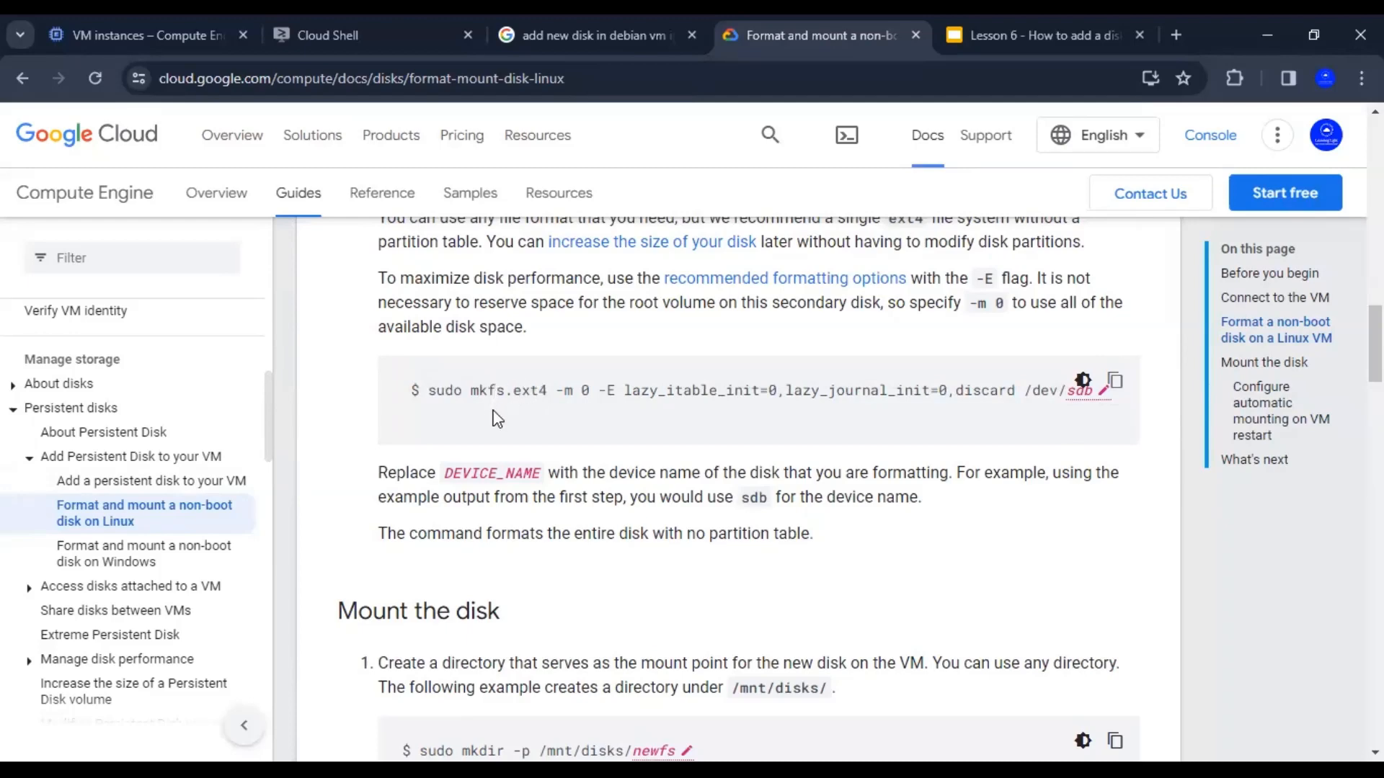
{"action": "mouse_move", "coordinate": [531, 380]}
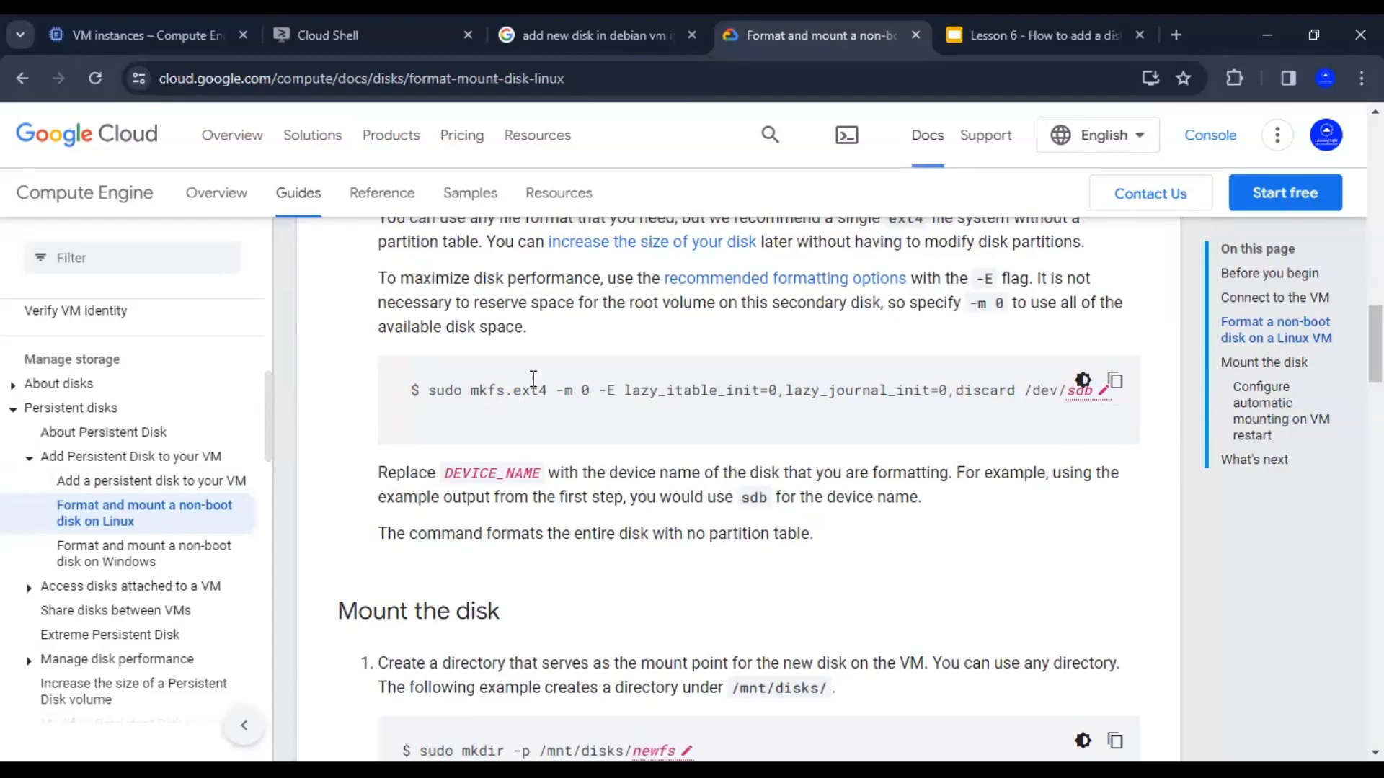
{"action": "left_click", "coordinate": [362, 35]}
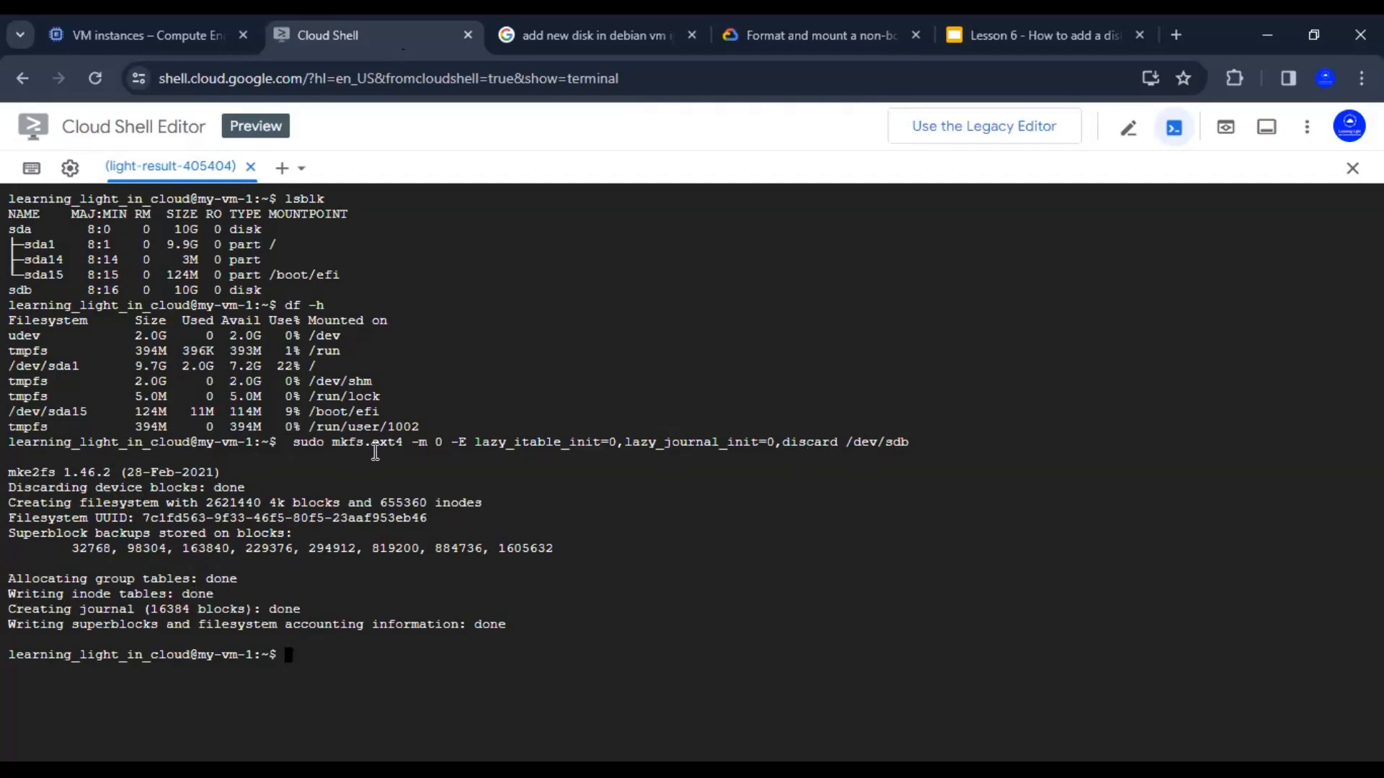
{"action": "mouse_move", "coordinate": [334, 446]}
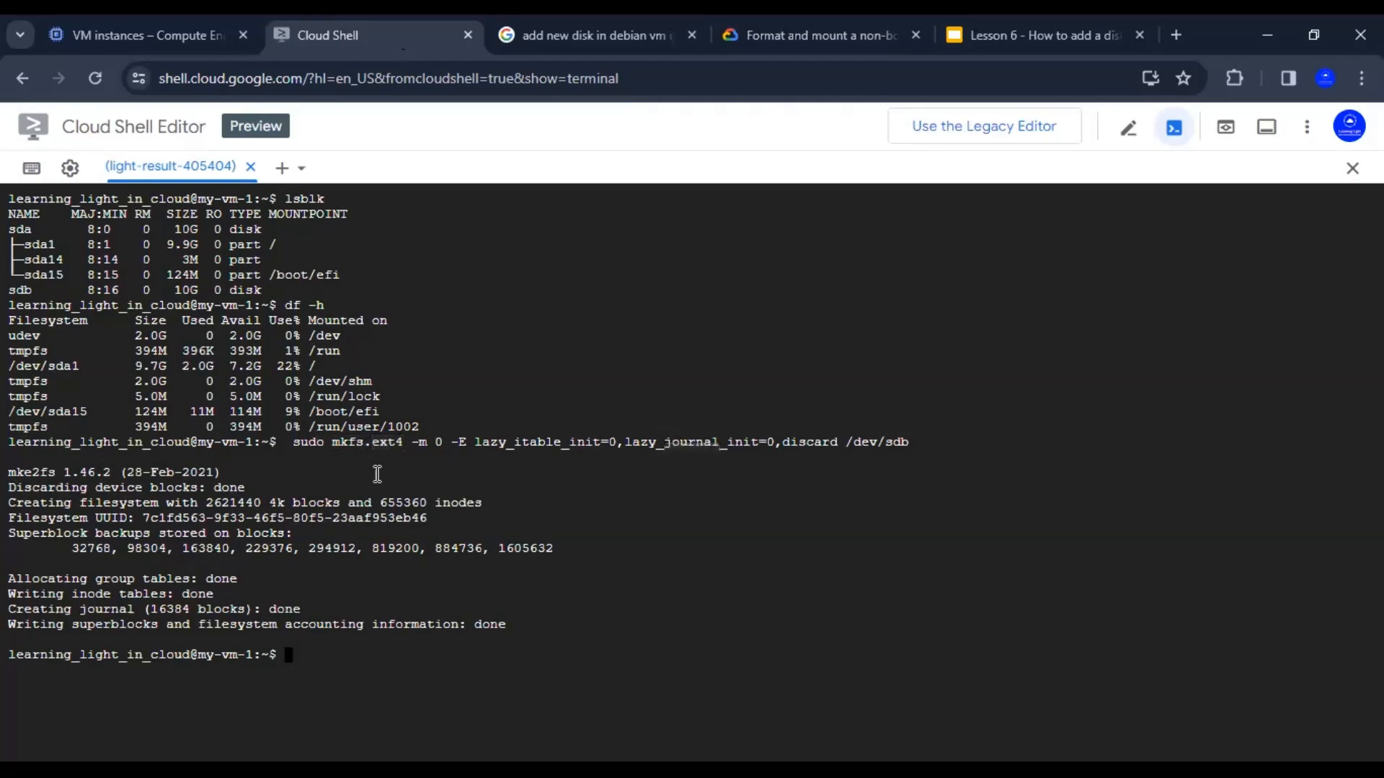
Read the guide's 'Mount the disk' section and run sudo mkdir -p /mnt/disks/newfs.
{"action": "left_click", "coordinate": [598, 35]}
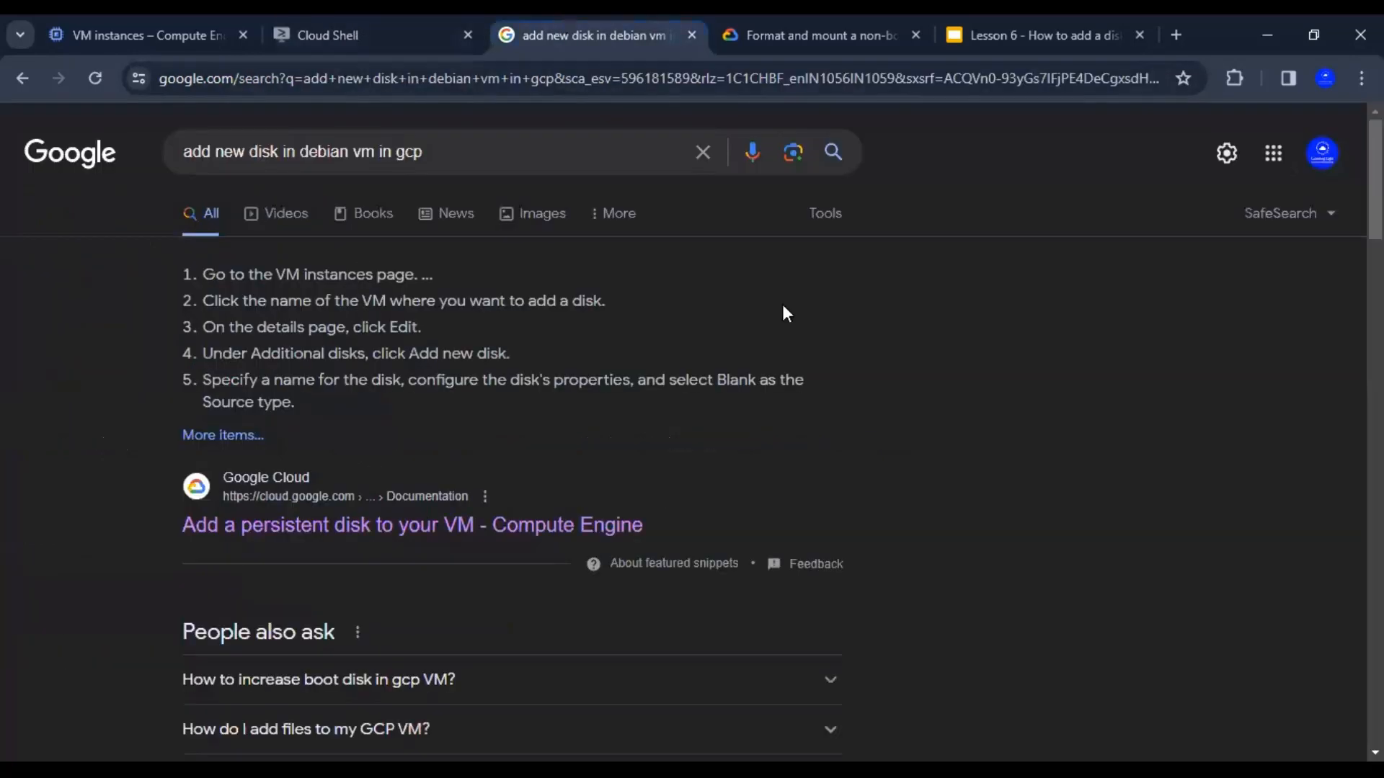
{"action": "left_click", "coordinate": [812, 35]}
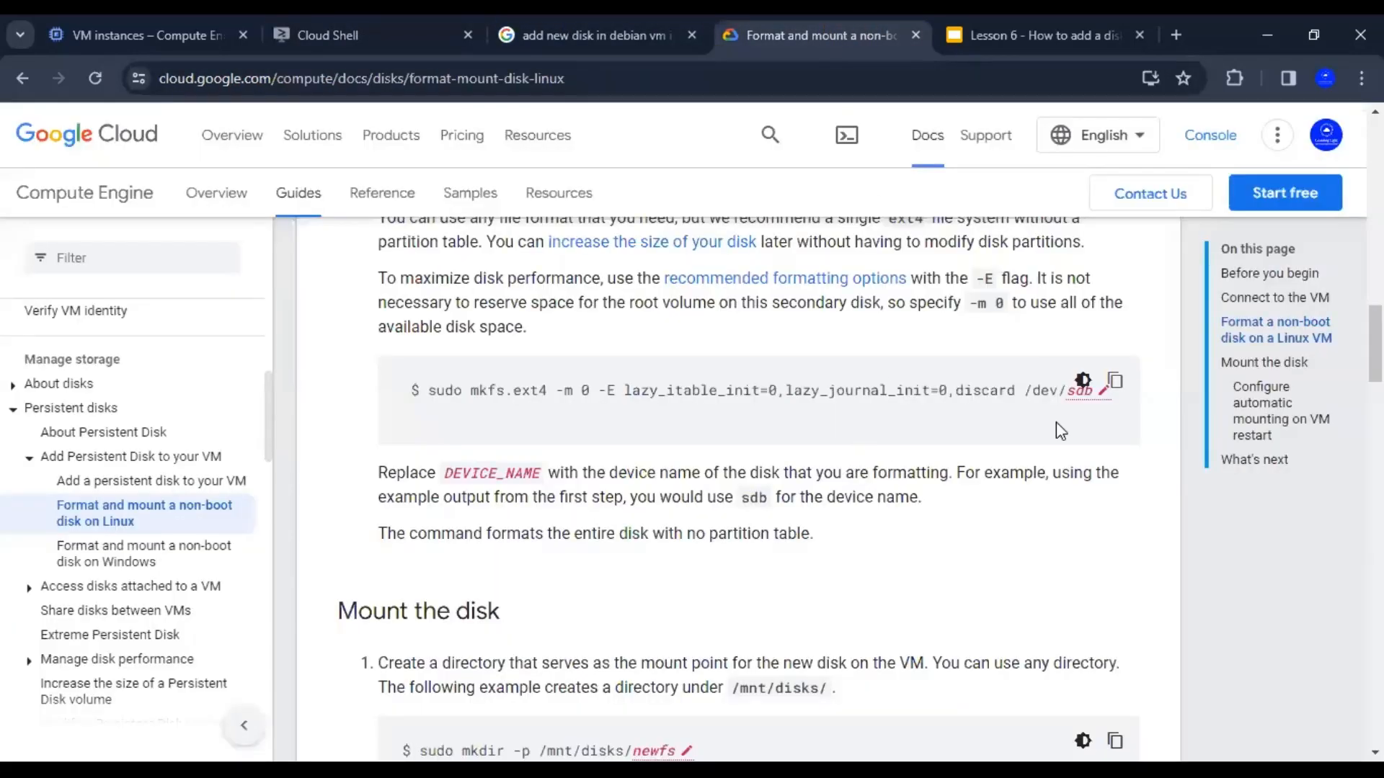
{"action": "scroll", "scroll_direction": "down", "scroll_amount": 3}
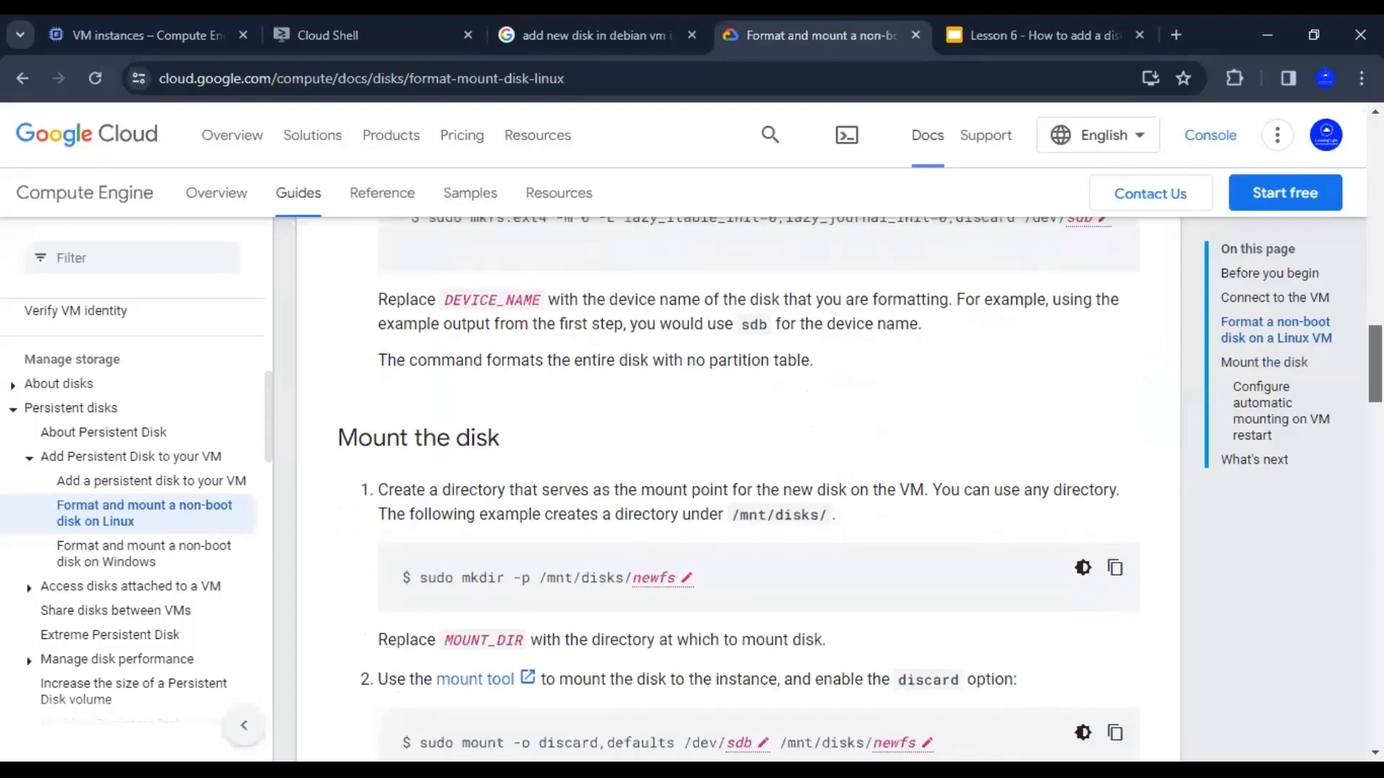
{"action": "scroll", "scroll_direction": "down", "scroll_amount": 3}
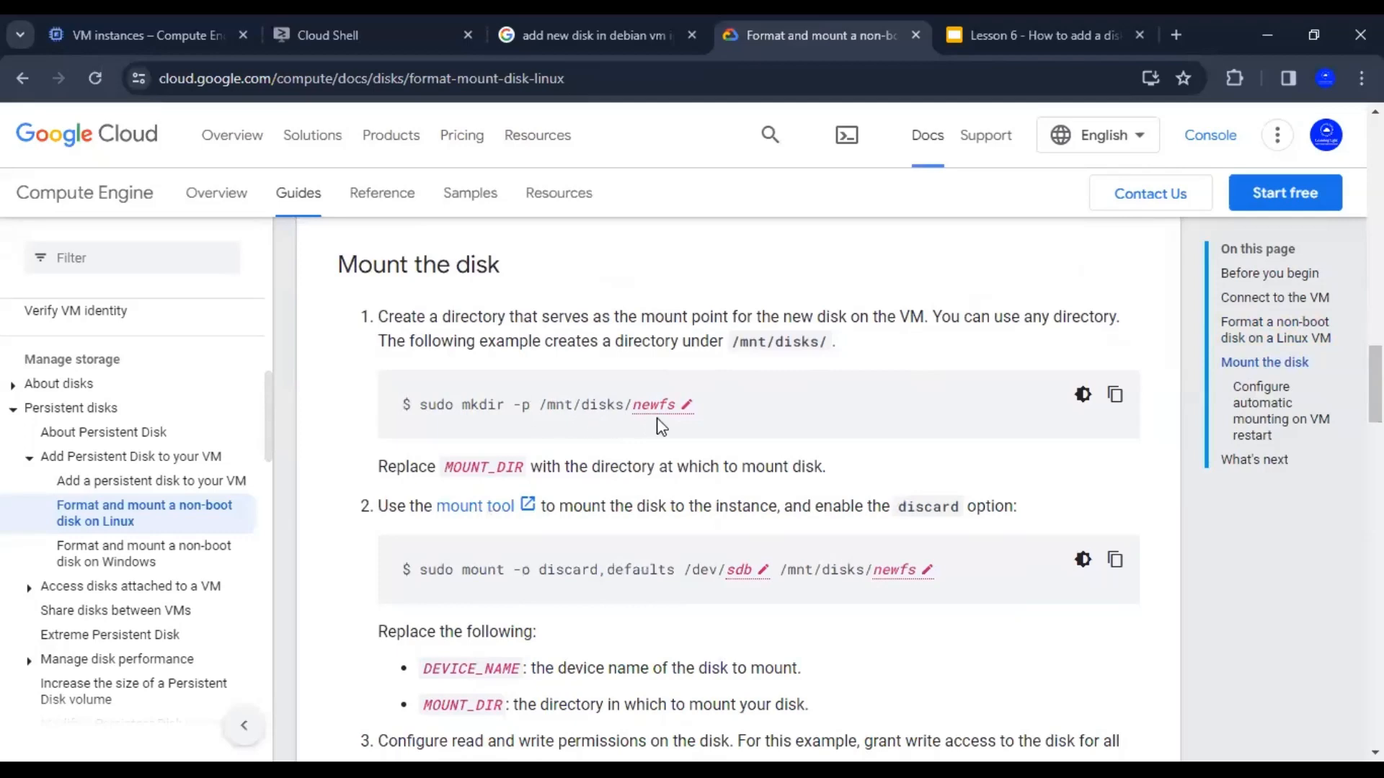
{"action": "left_click", "coordinate": [1113, 394]}
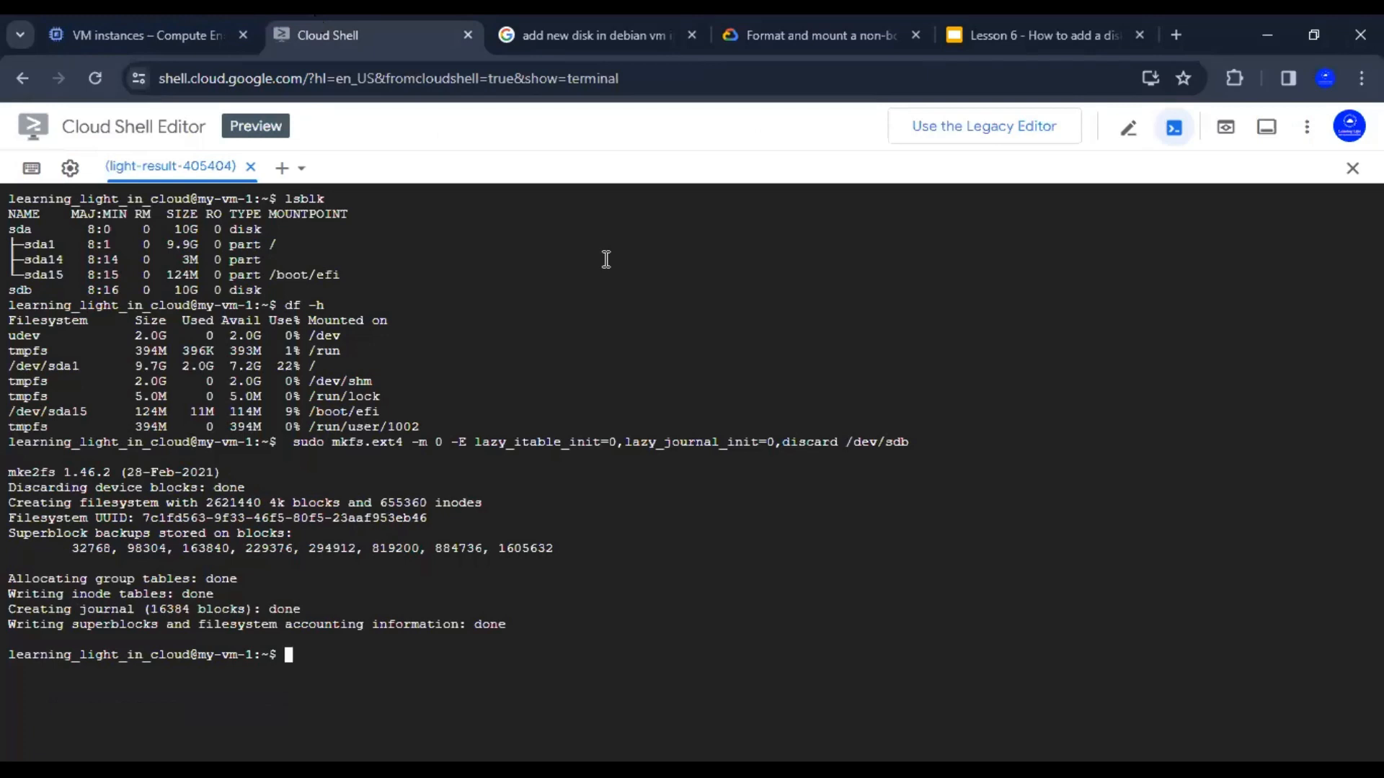
{"action": "type", "text": "sudo mkdir -p /mnt/disks/newfs"}
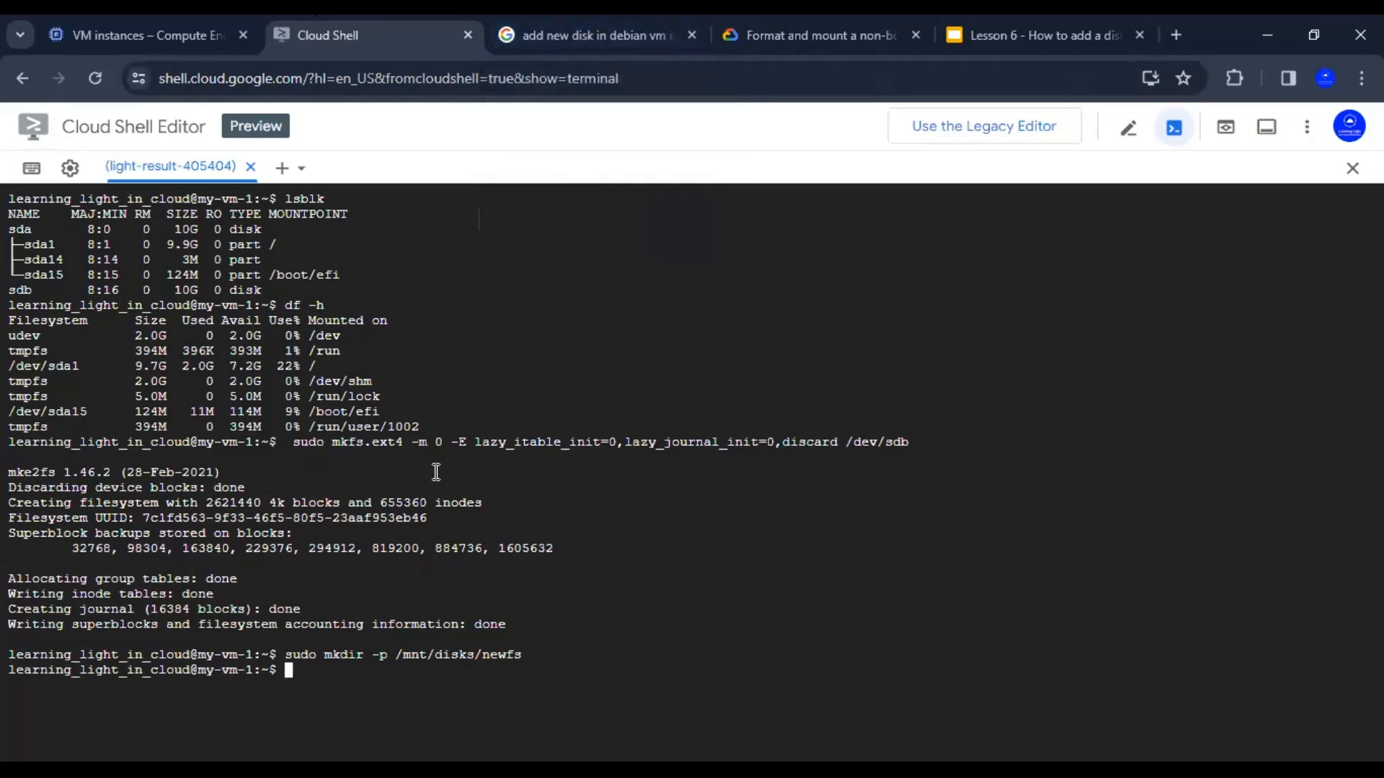
{"action": "mouse_move", "coordinate": [554, 451]}
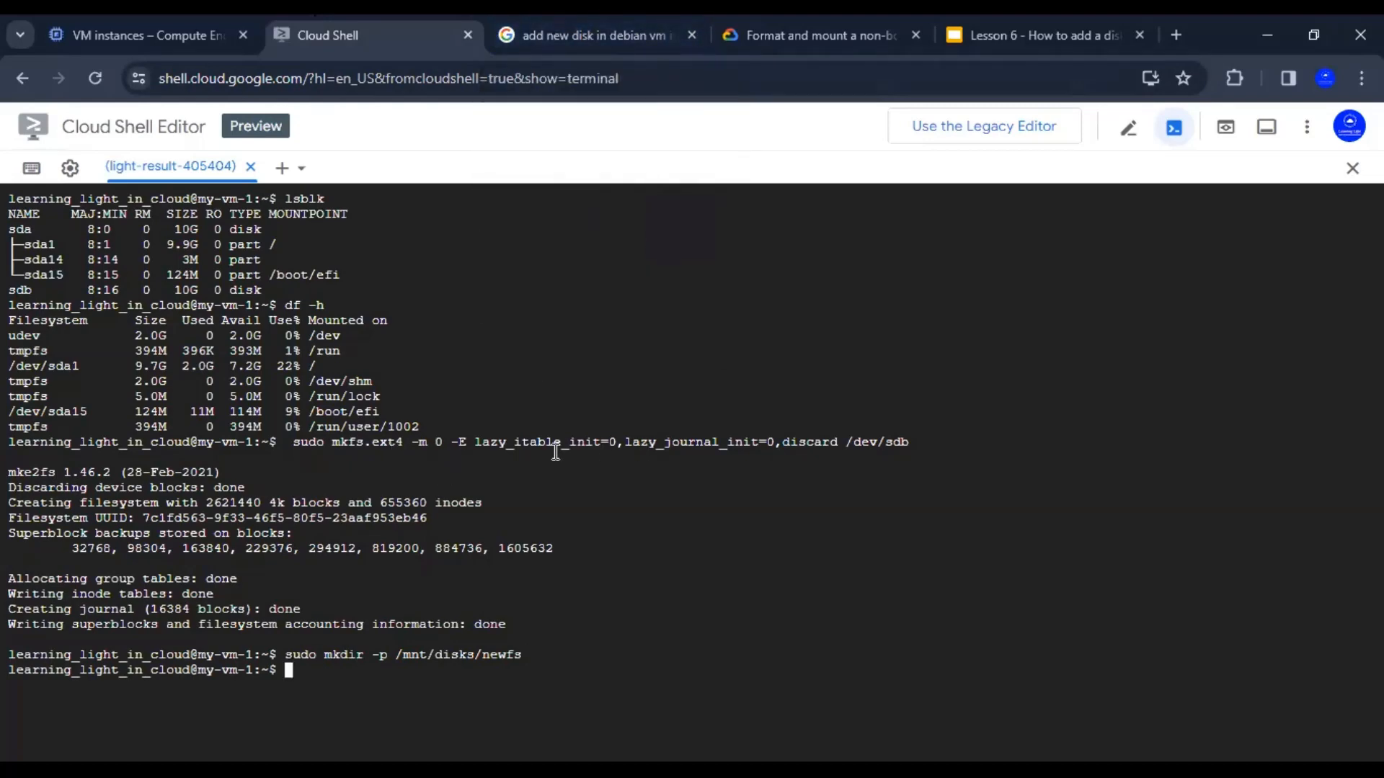
{"action": "mouse_move", "coordinate": [873, 429]}
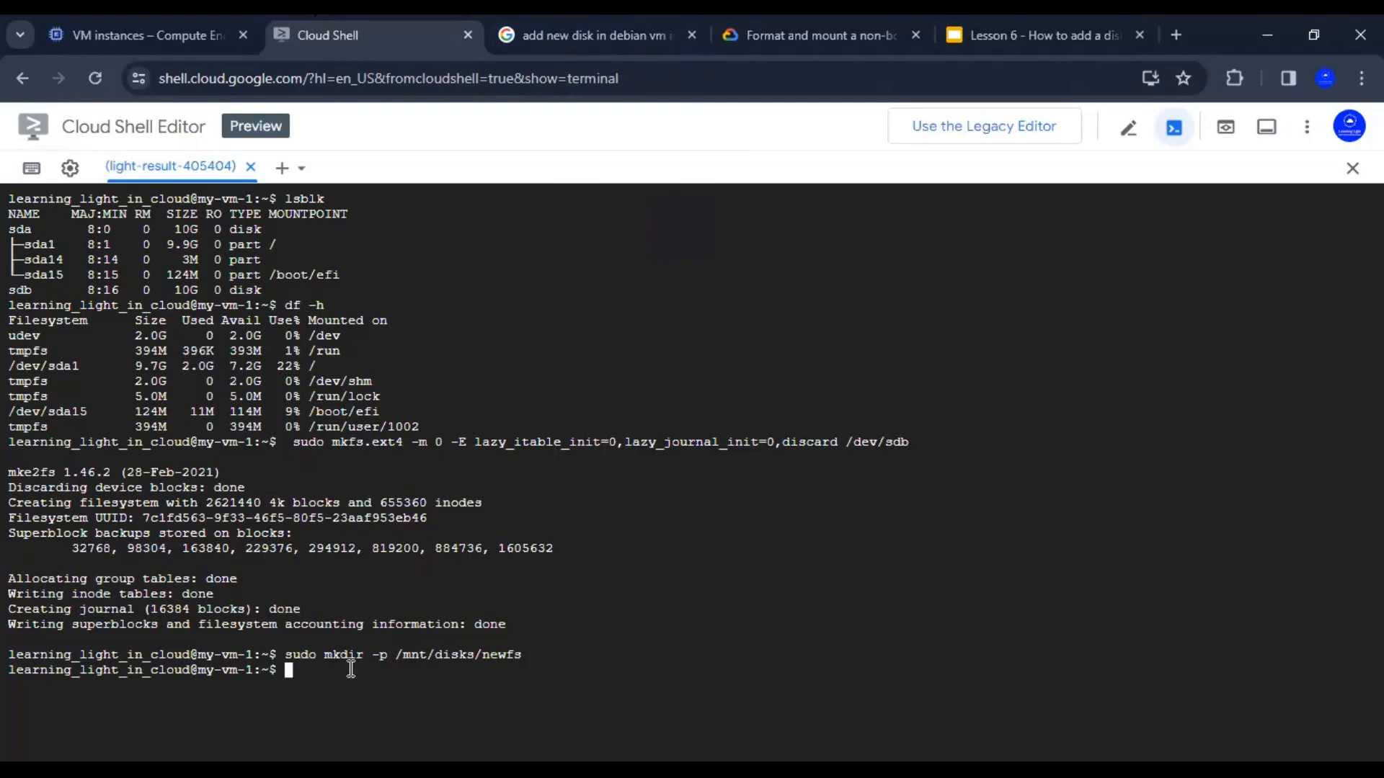
{"action": "mouse_move", "coordinate": [546, 157]}
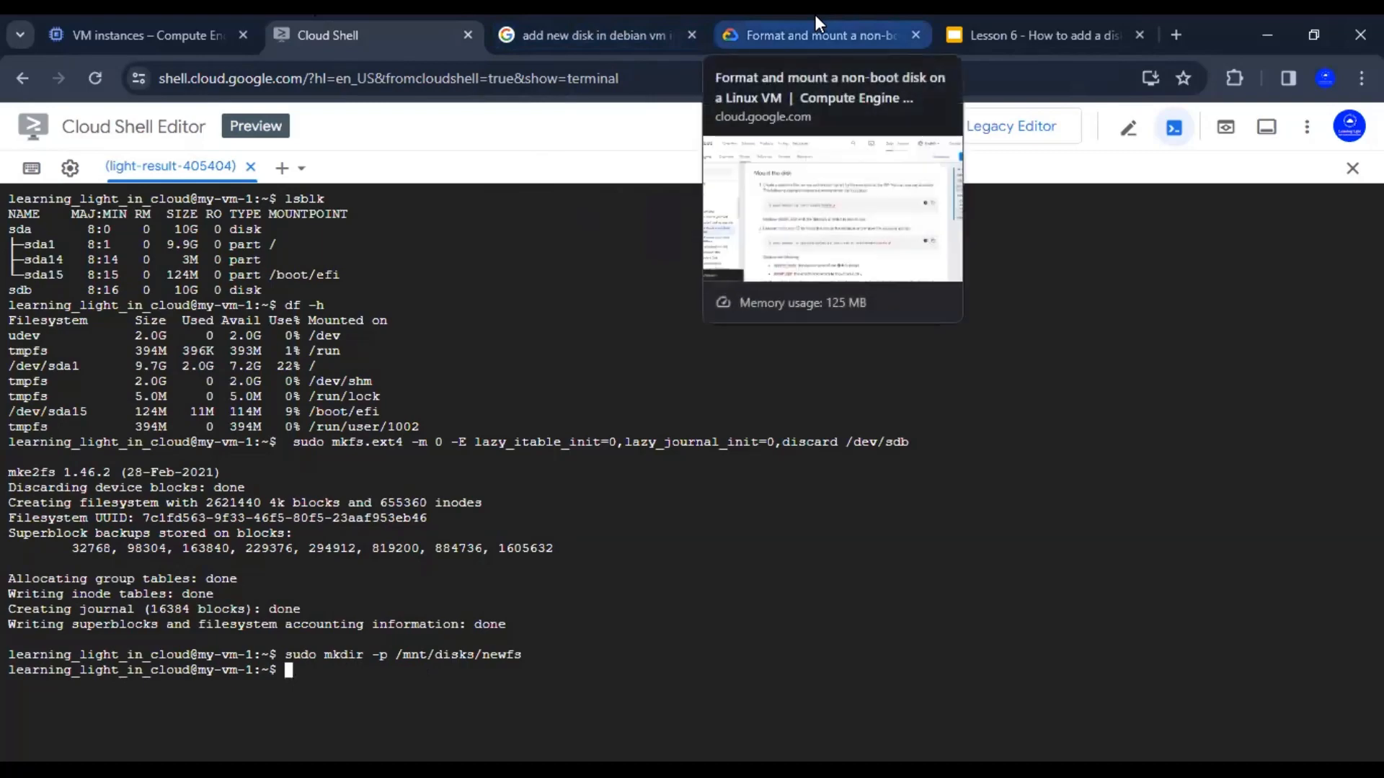
{"action": "mouse_move", "coordinate": [790, 434]}
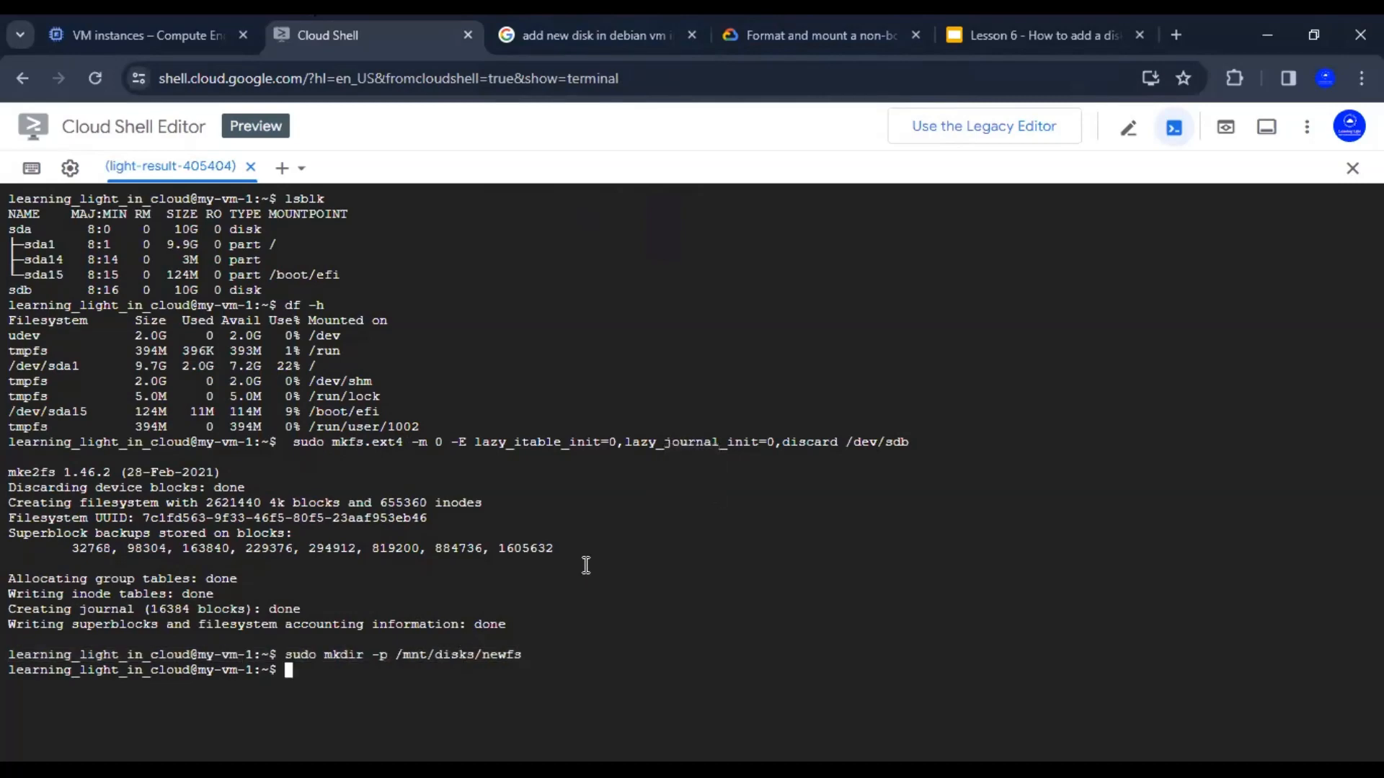
Mount /dev/sdb at /mnt/disks/newfs with discard,defaults and check df shows 9.8G available.
{"action": "left_click", "coordinate": [819, 35]}
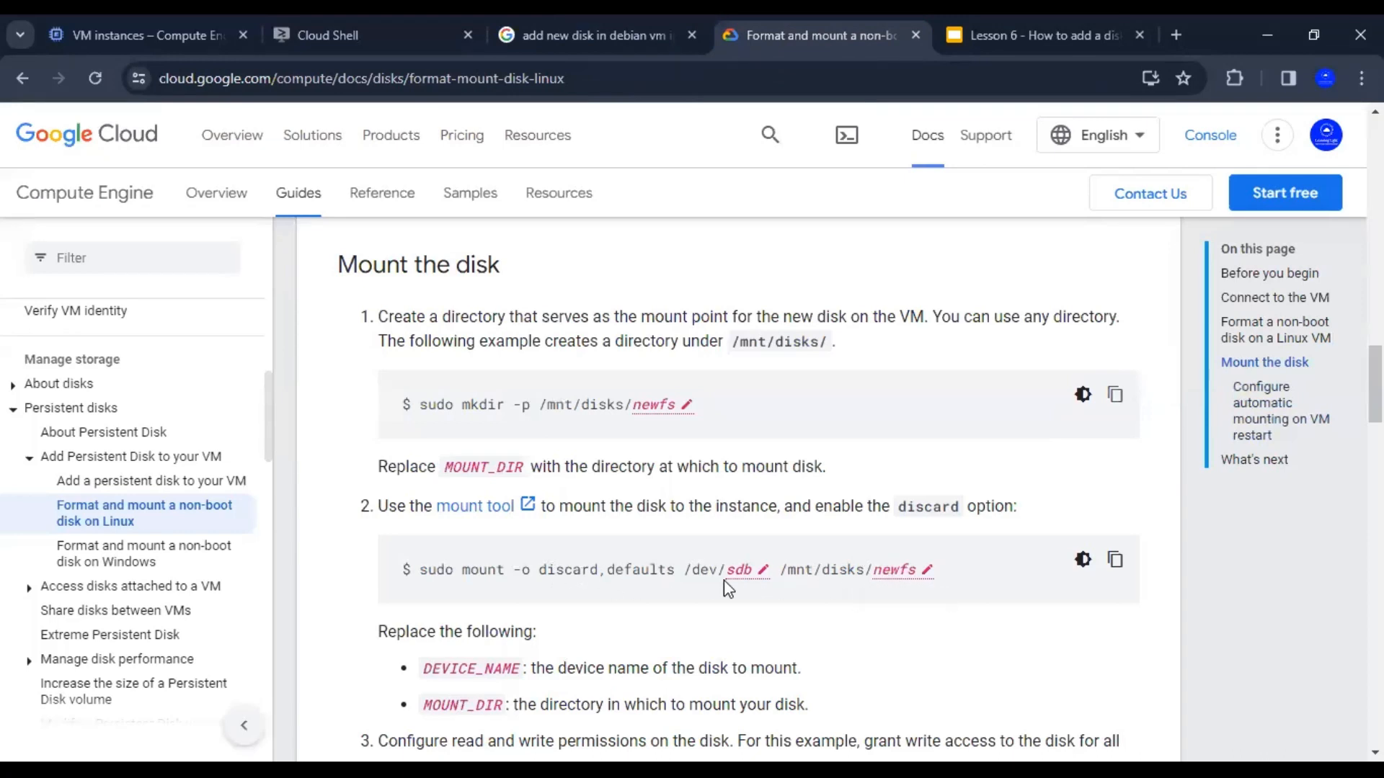
{"action": "mouse_move", "coordinate": [762, 569]}
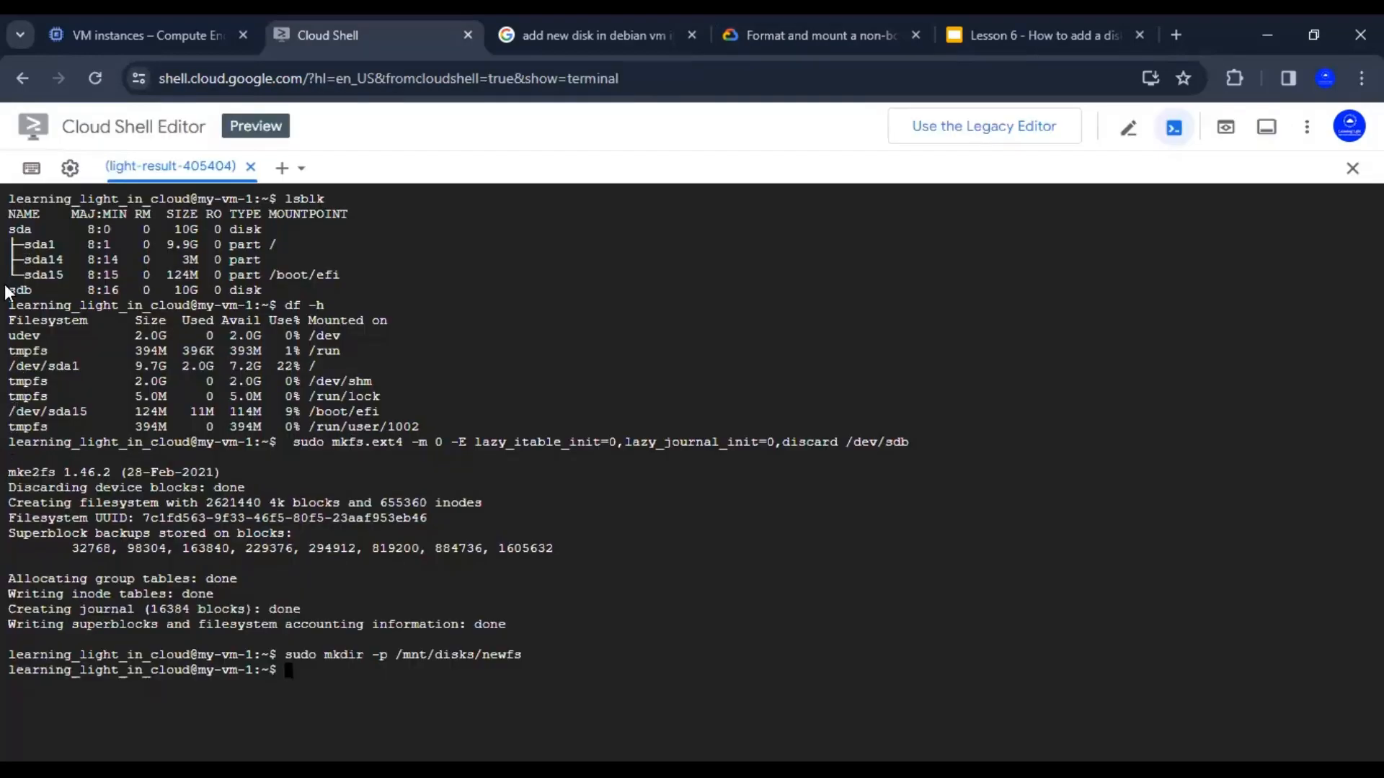
{"action": "left_click", "coordinate": [821, 35]}
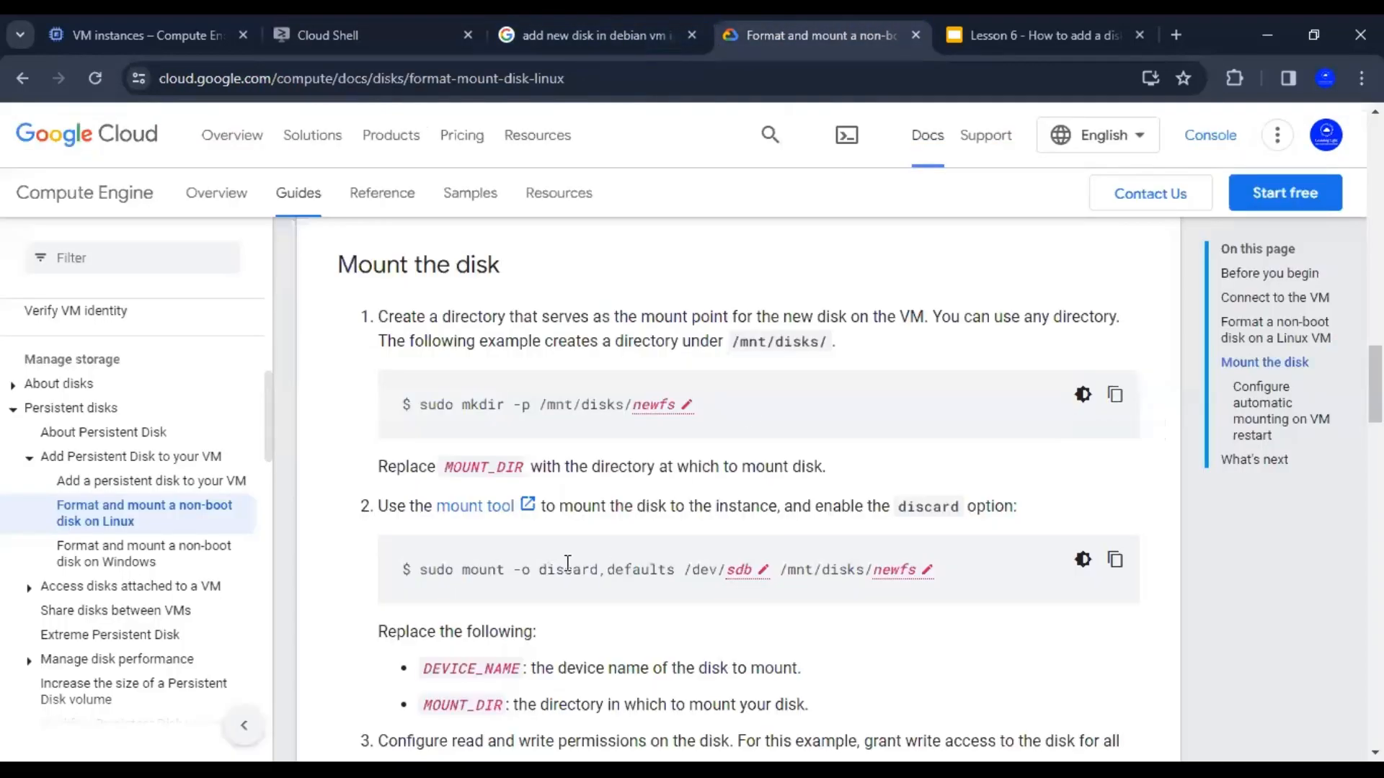
{"action": "mouse_move", "coordinate": [1114, 560]}
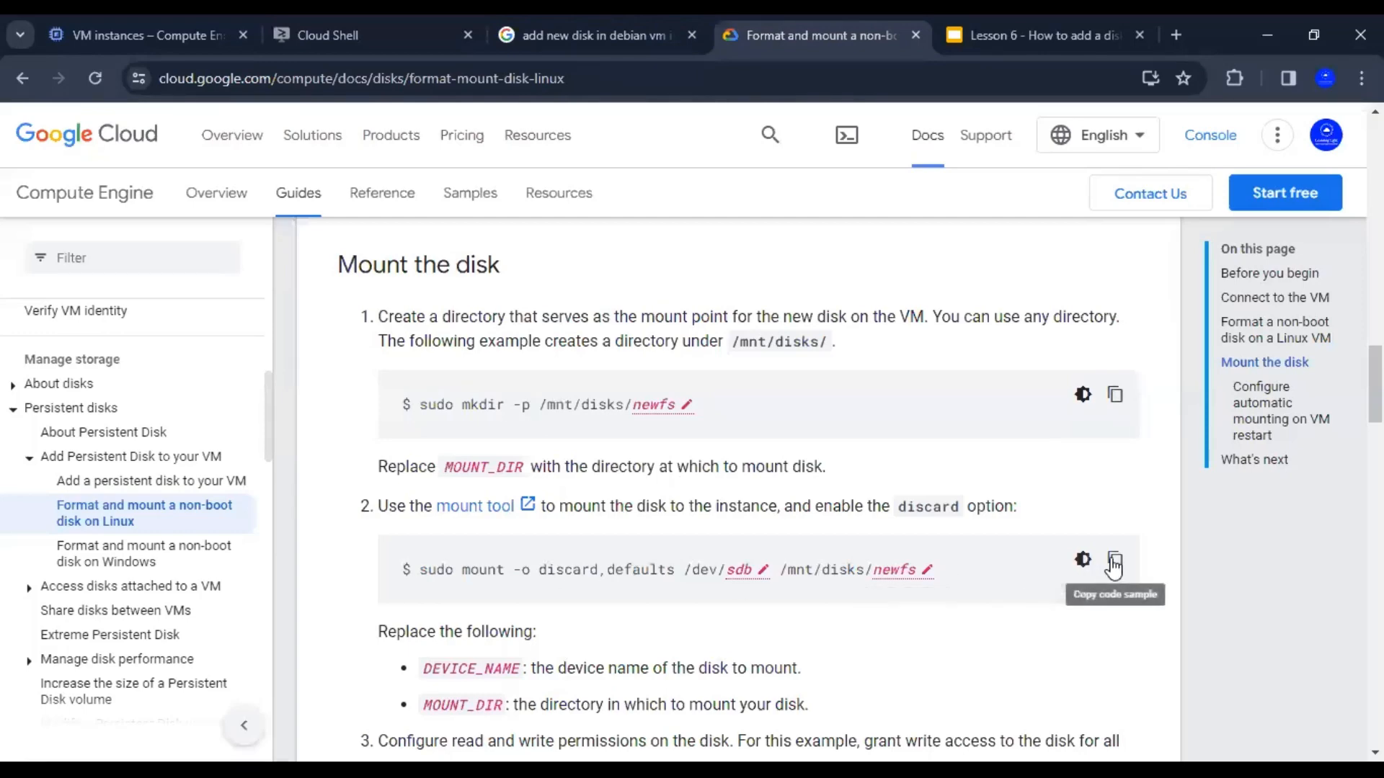
{"action": "left_click", "coordinate": [1115, 560]}
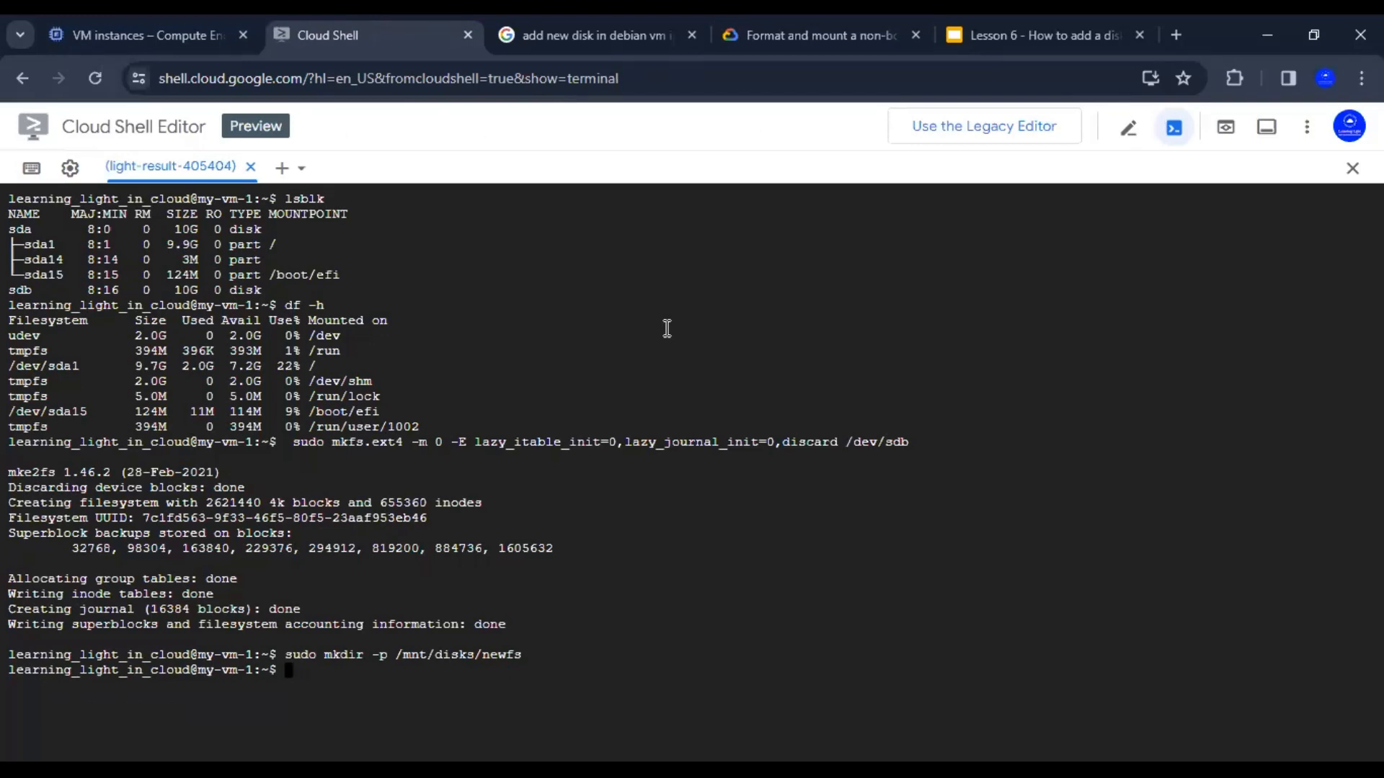
{"action": "type", "text": "sudo mount -o discard,defaults /dev/sdb /mnt/disks/newfs"}
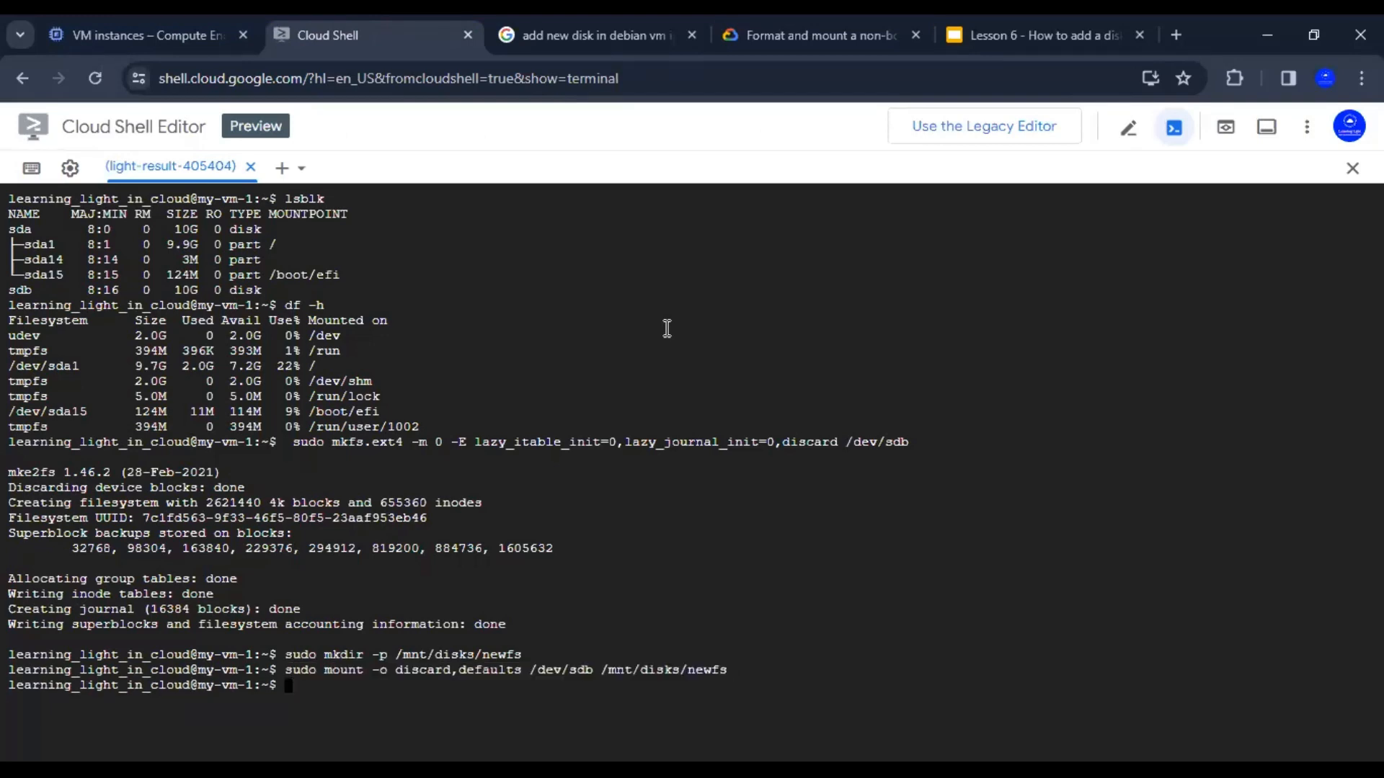
{"action": "type", "text": "df -h"}
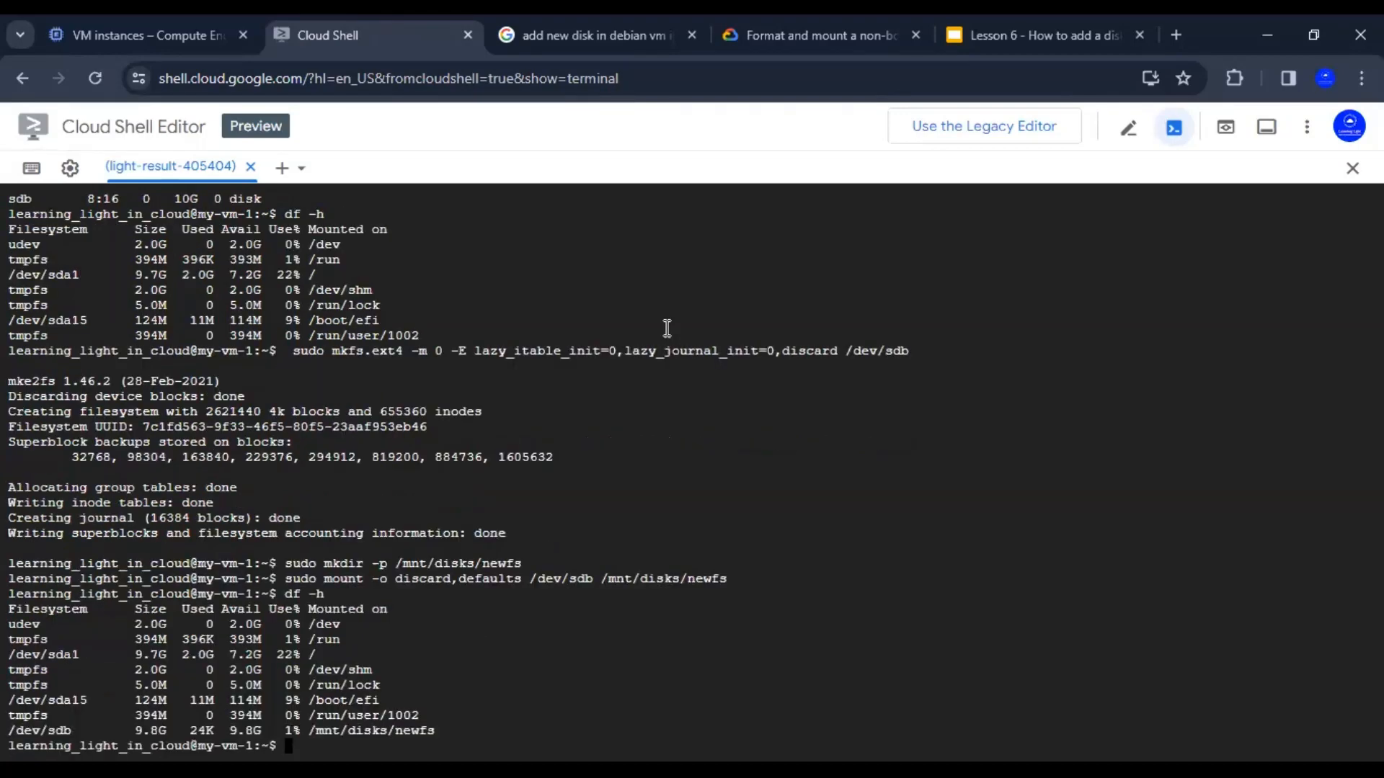
{"action": "double_click", "coordinate": [370, 730]}
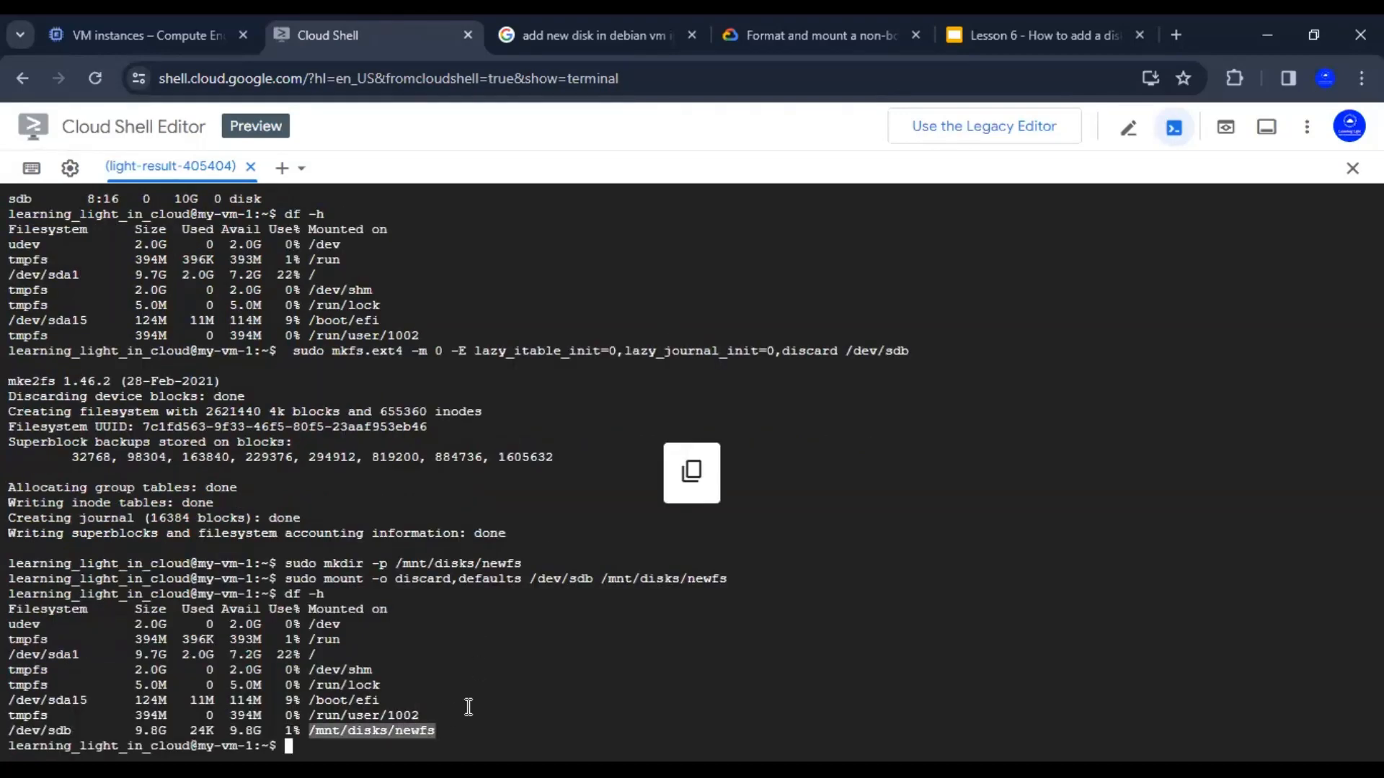
Change to /mnt/disks/newfs and try writing new-fs.txt, which fails with Permission denied.
{"action": "type", "text": "c"}
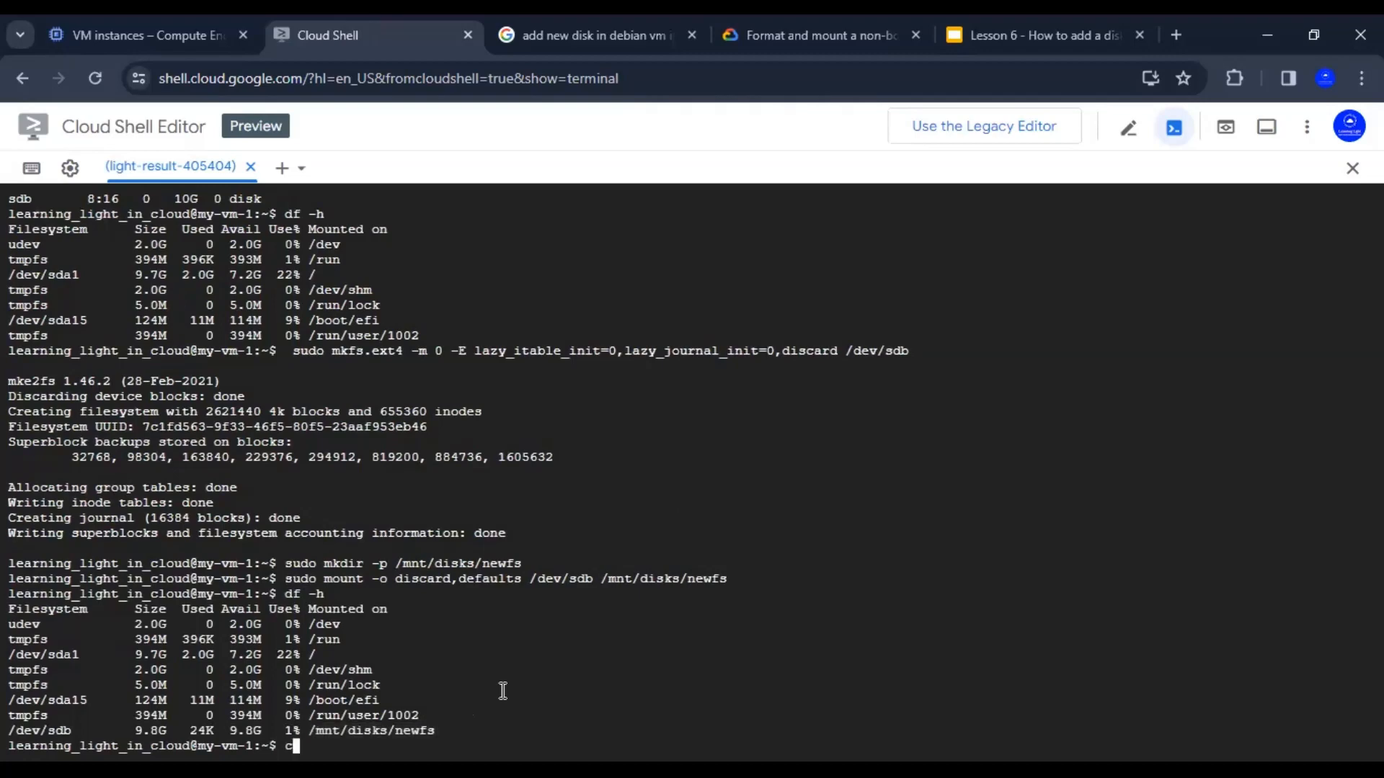
{"action": "type", "text": "d /mnt/disks/newfs"}
{"action": "type", "text": "ls -ltr"}
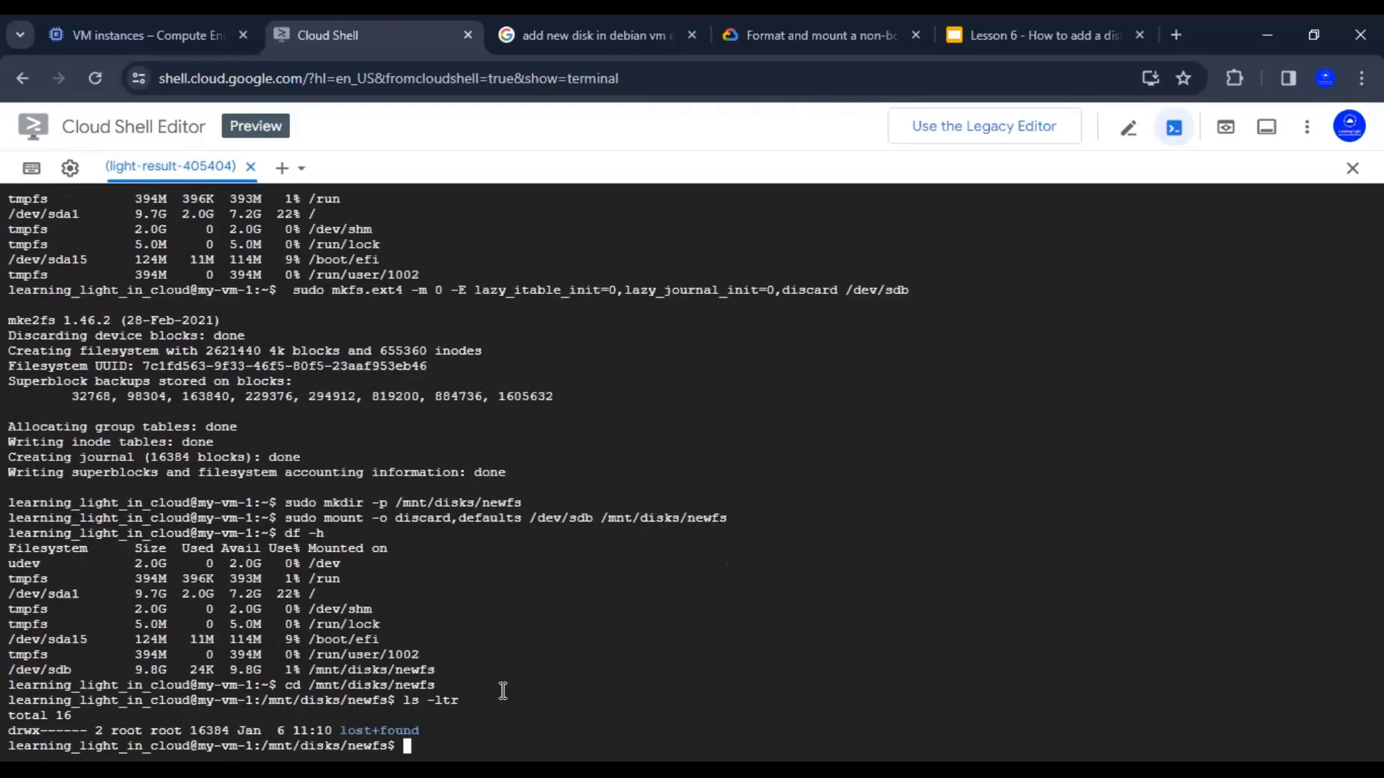
{"action": "type", "text": "echo \""}
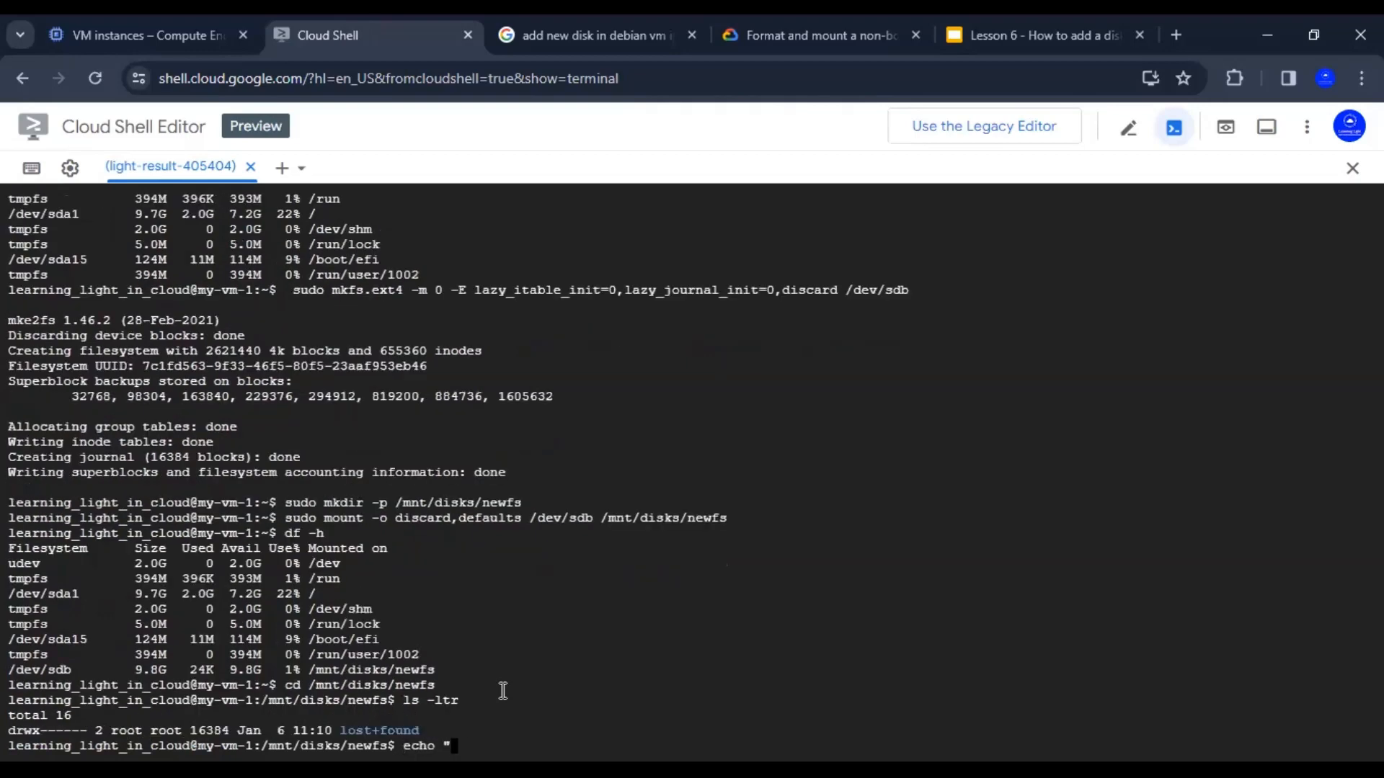
{"action": "type", "text": "new fs"}
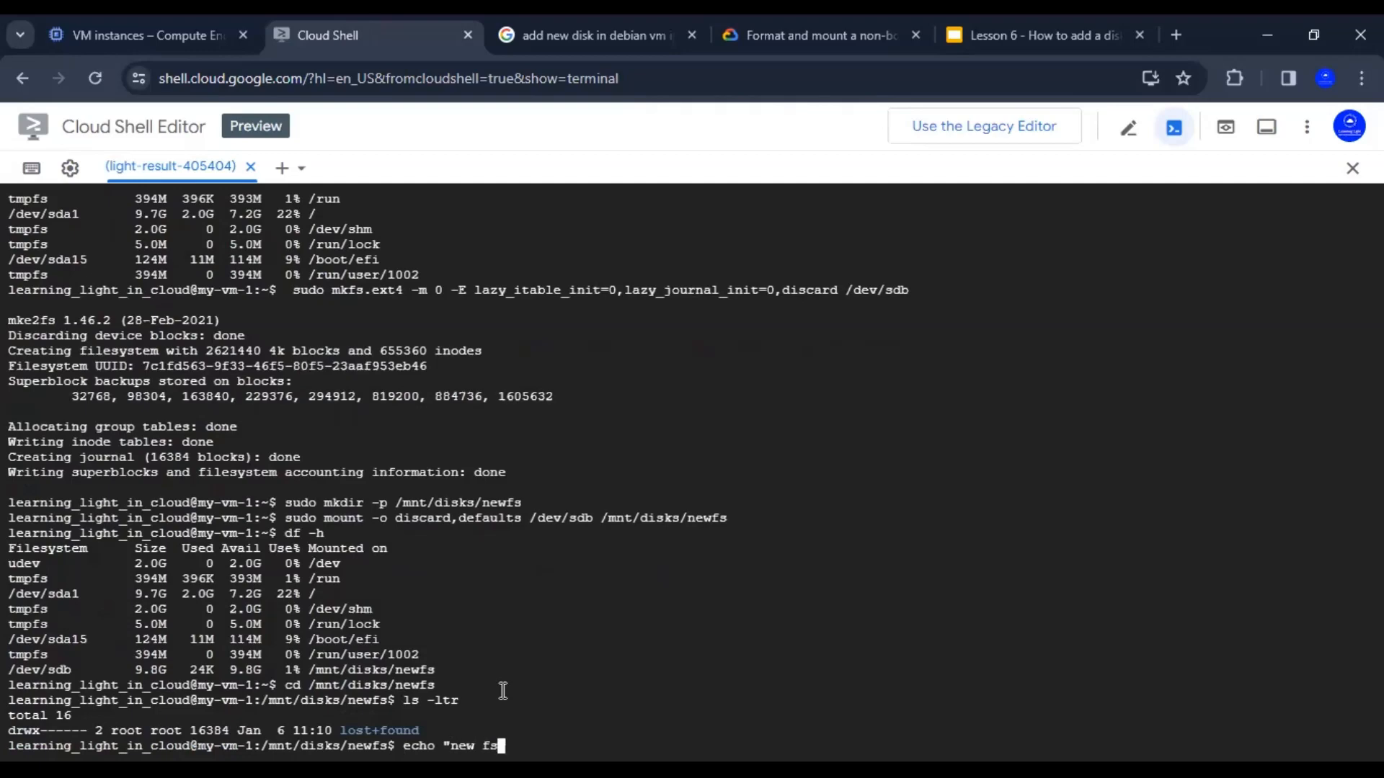
{"action": "type", "text": "in new disk\" >"}
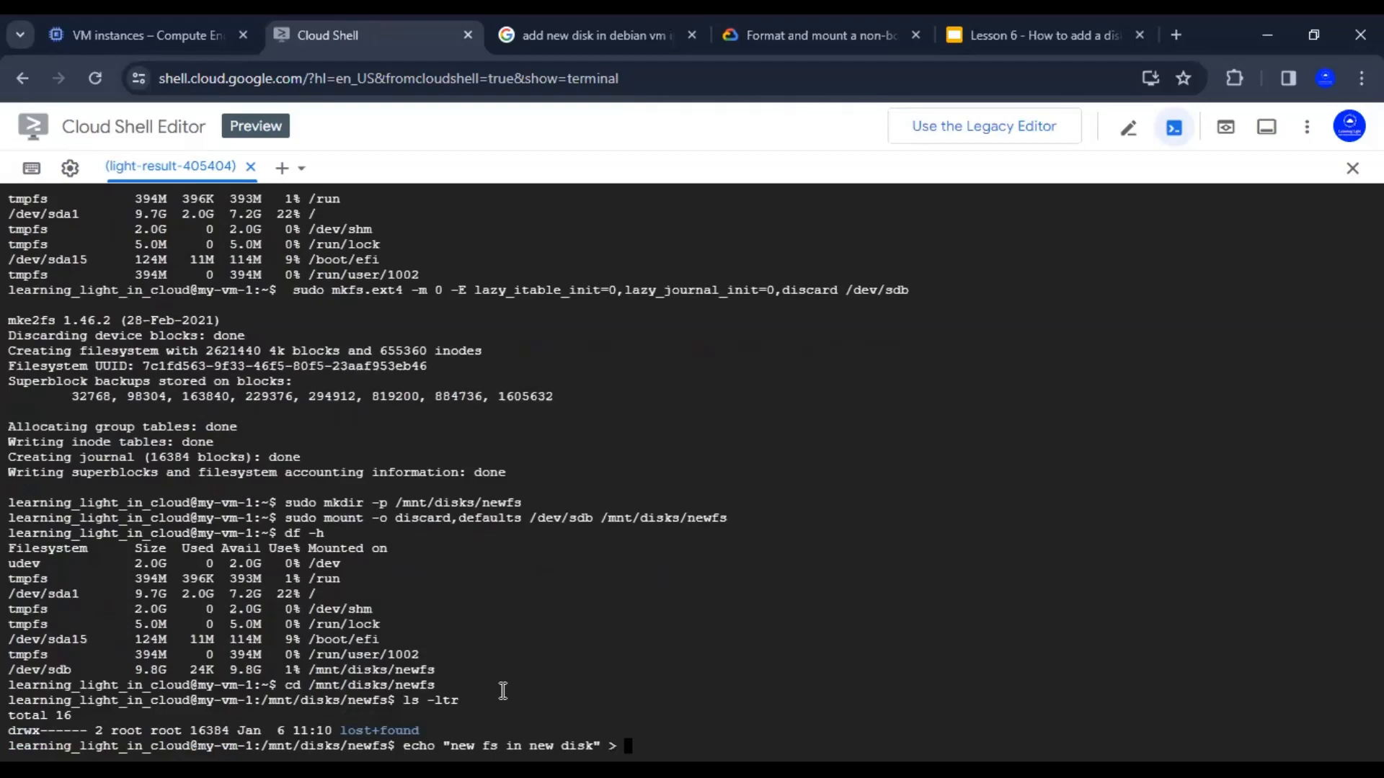
{"action": "type", "text": "new-fs.txt"}
{"action": "type", "text": "ls -ltr"}
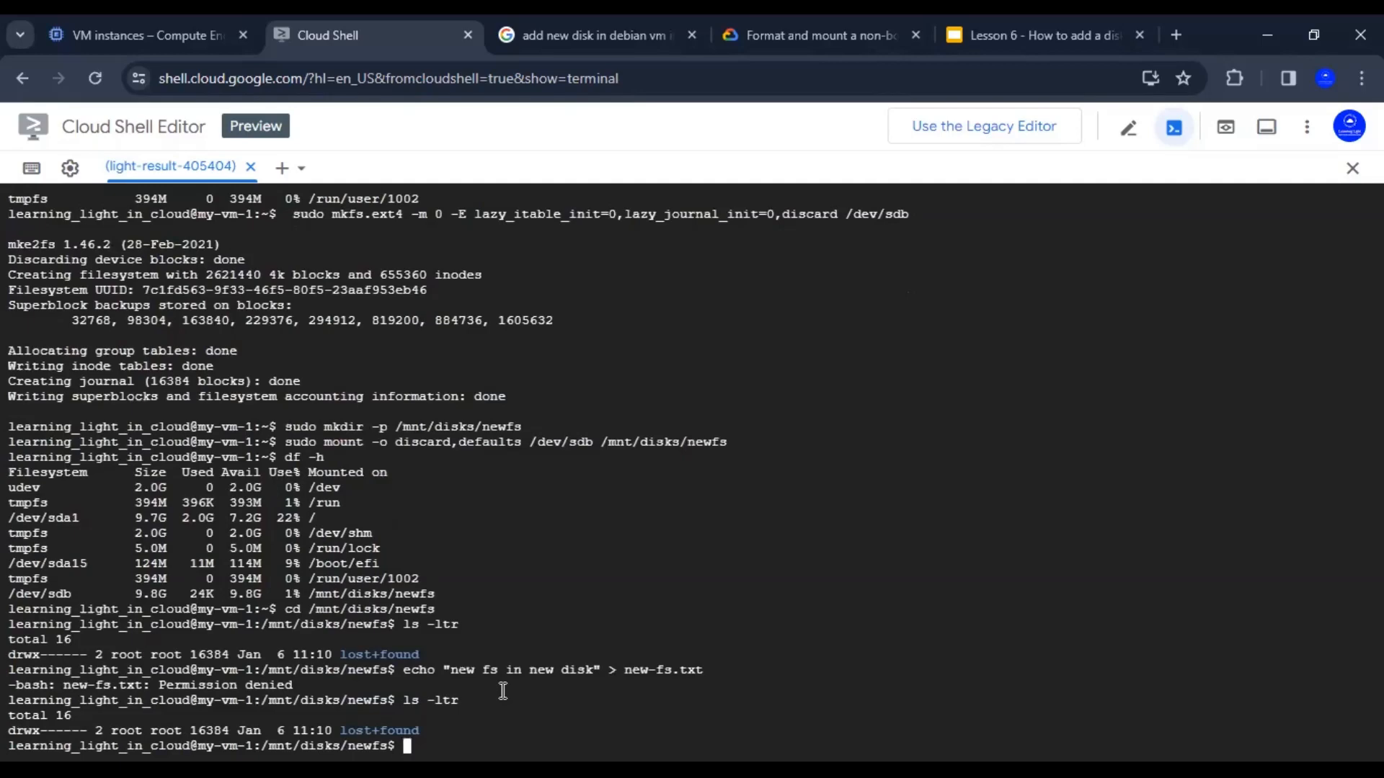
{"action": "type", "text": "chown"}
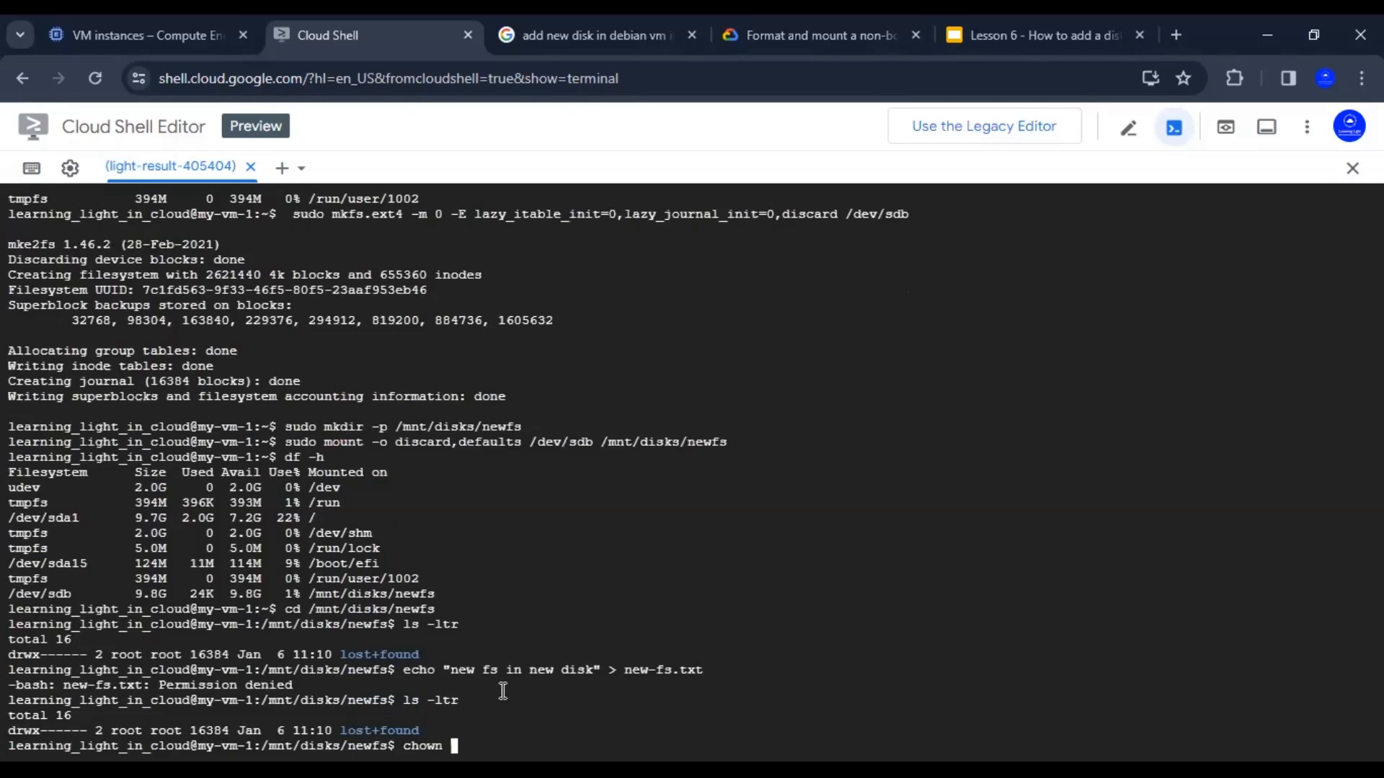
Give user learning_light_in_cloud recursive ownership of /mnt with sudo chown -R.
{"action": "type", "text": "-R"}
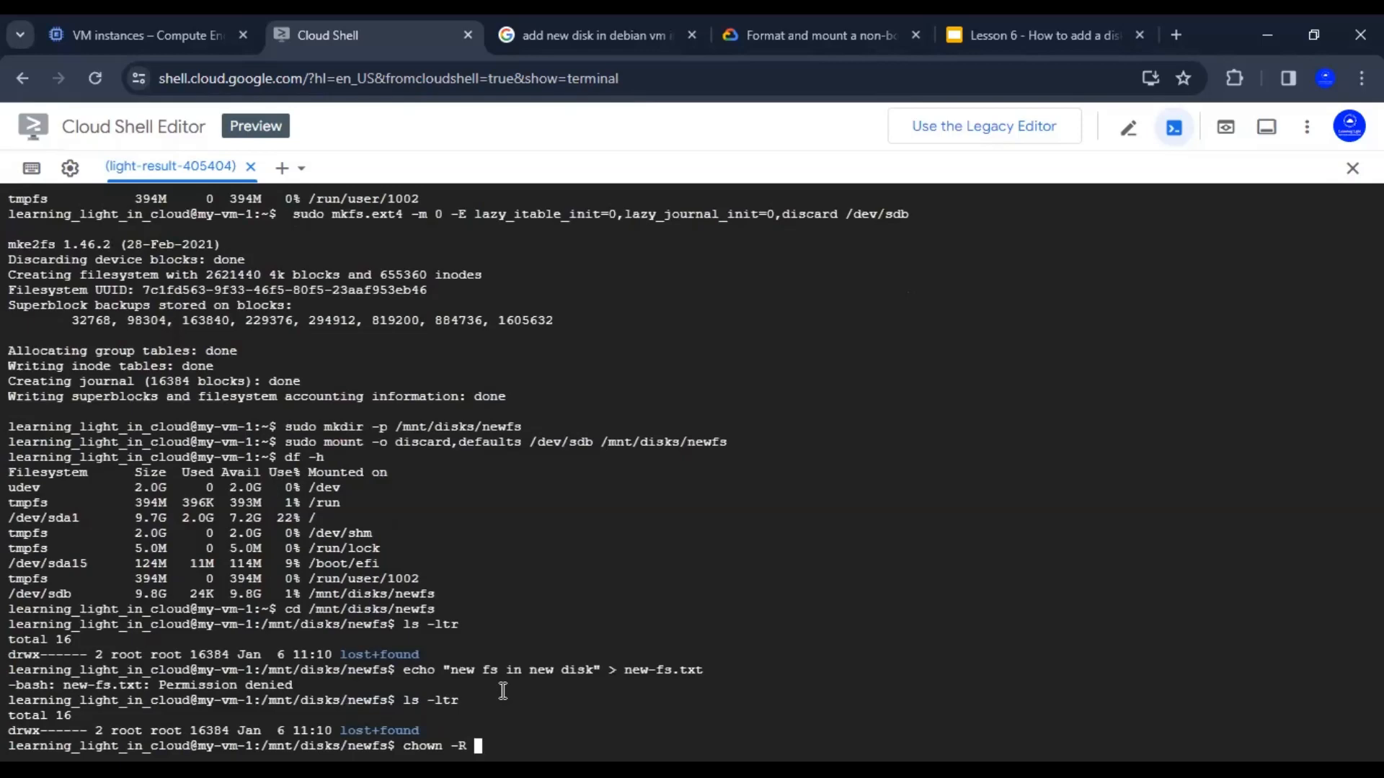
{"action": "type", "text": "learning"}
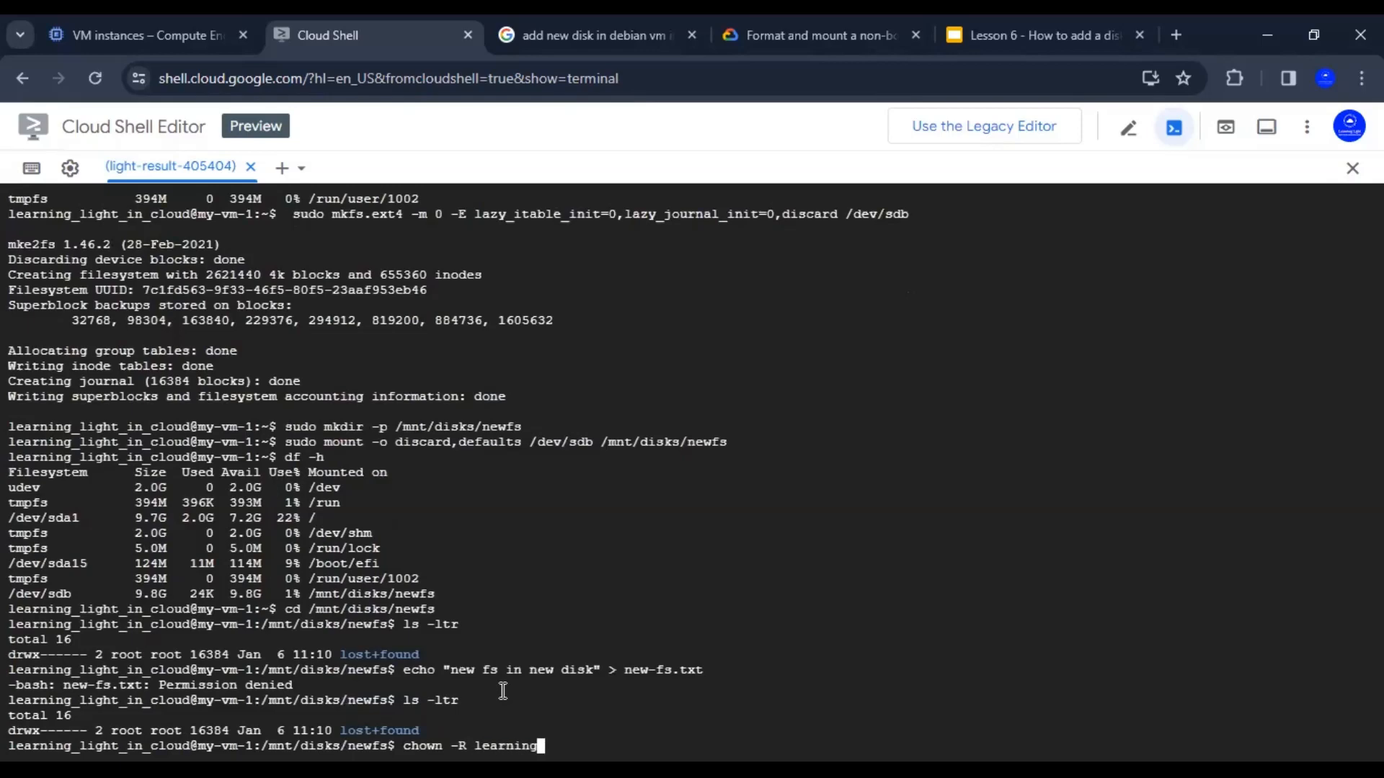
{"action": "type", "text": "_light"}
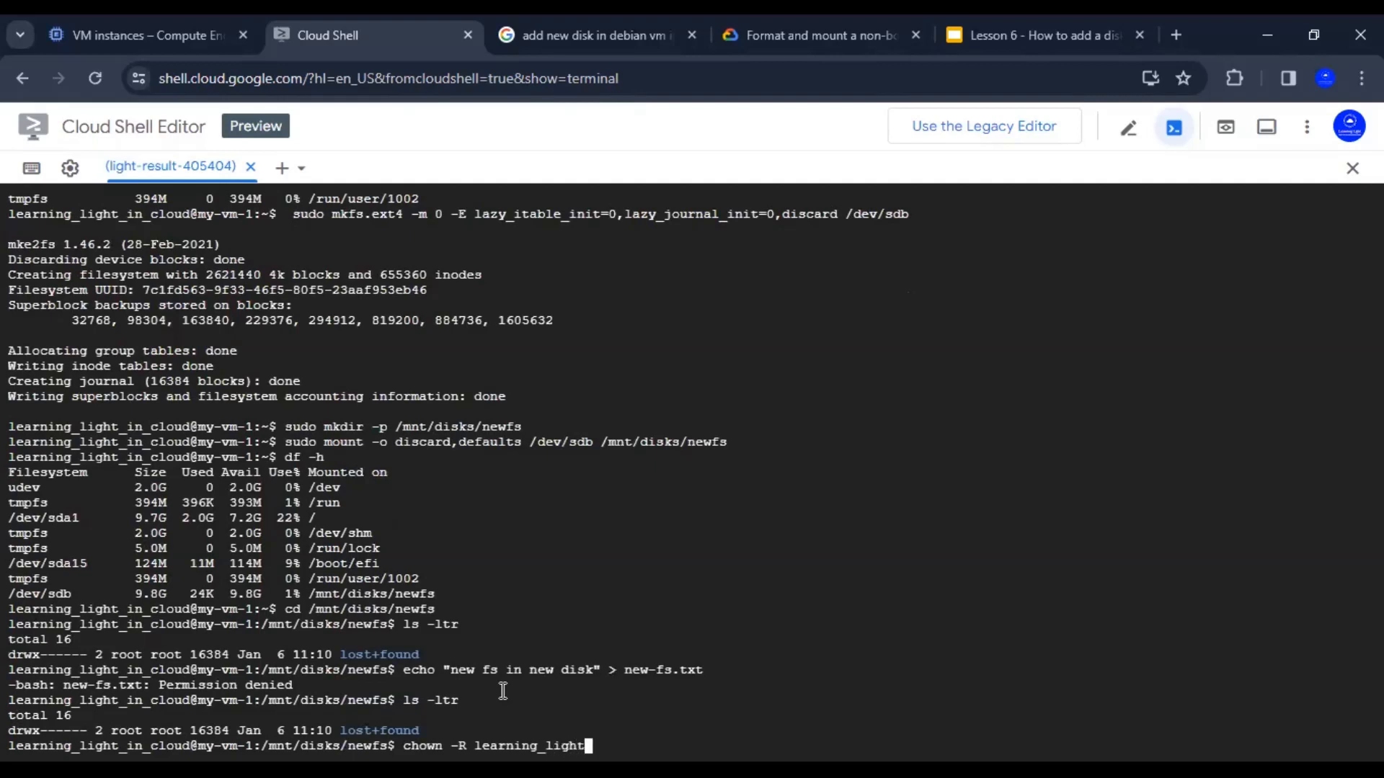
{"action": "type", "text": "_in"}
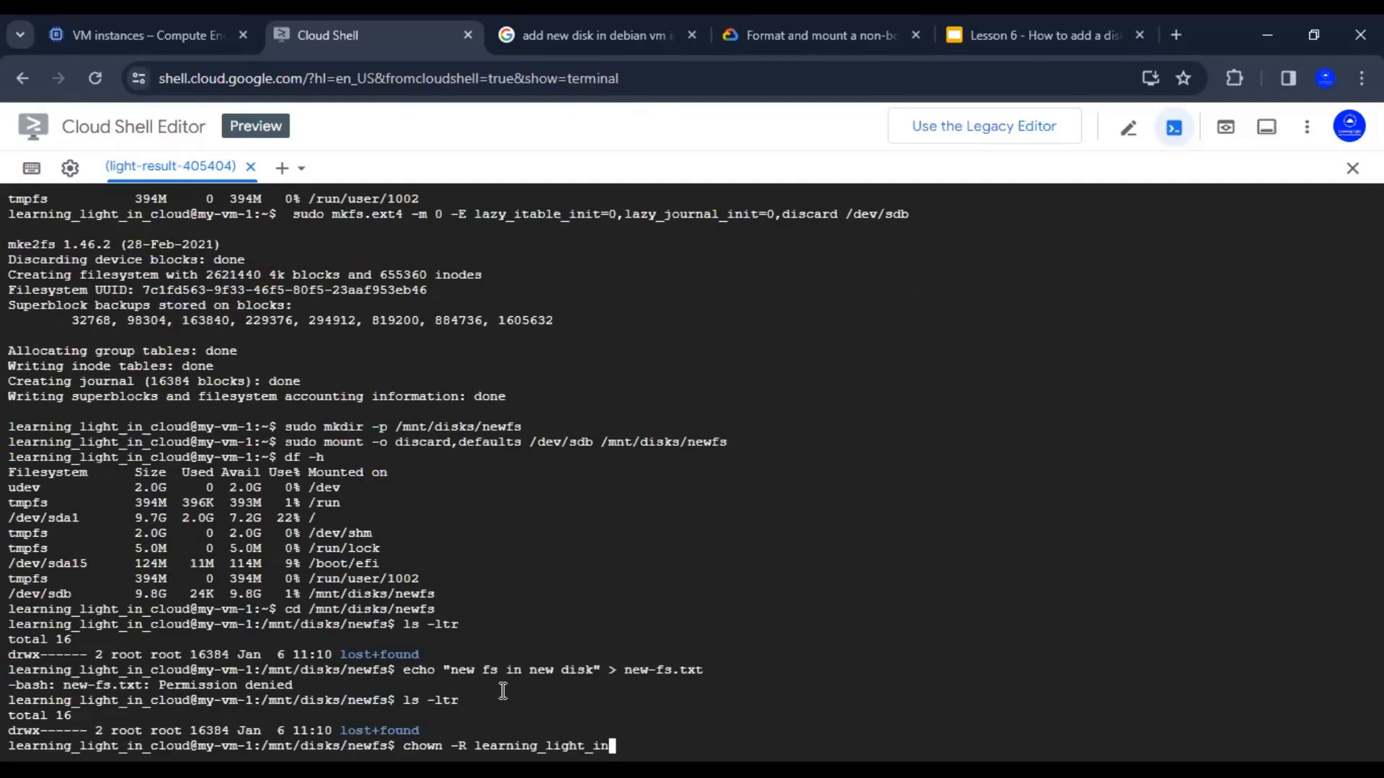
{"action": "type", "text": "cloud"}
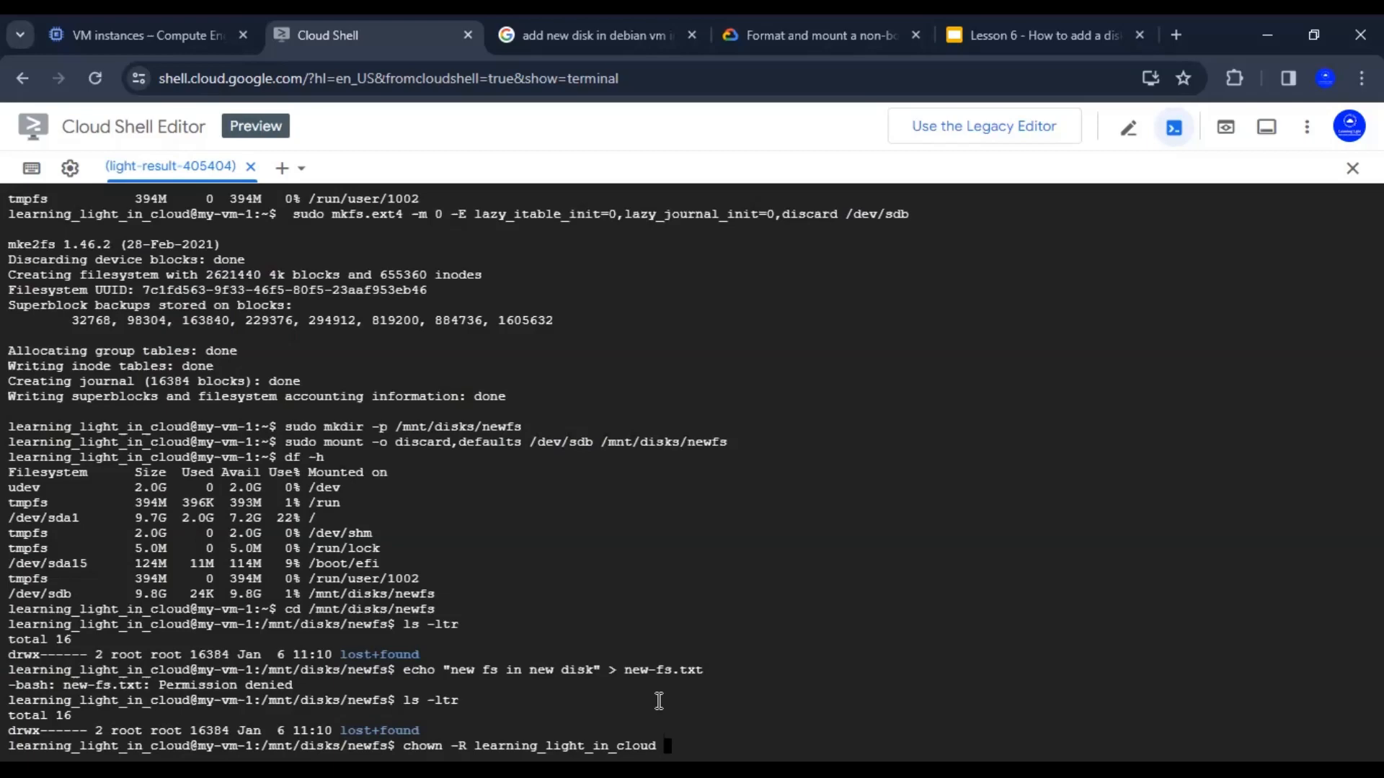
{"action": "type", "text": "/mnt"}
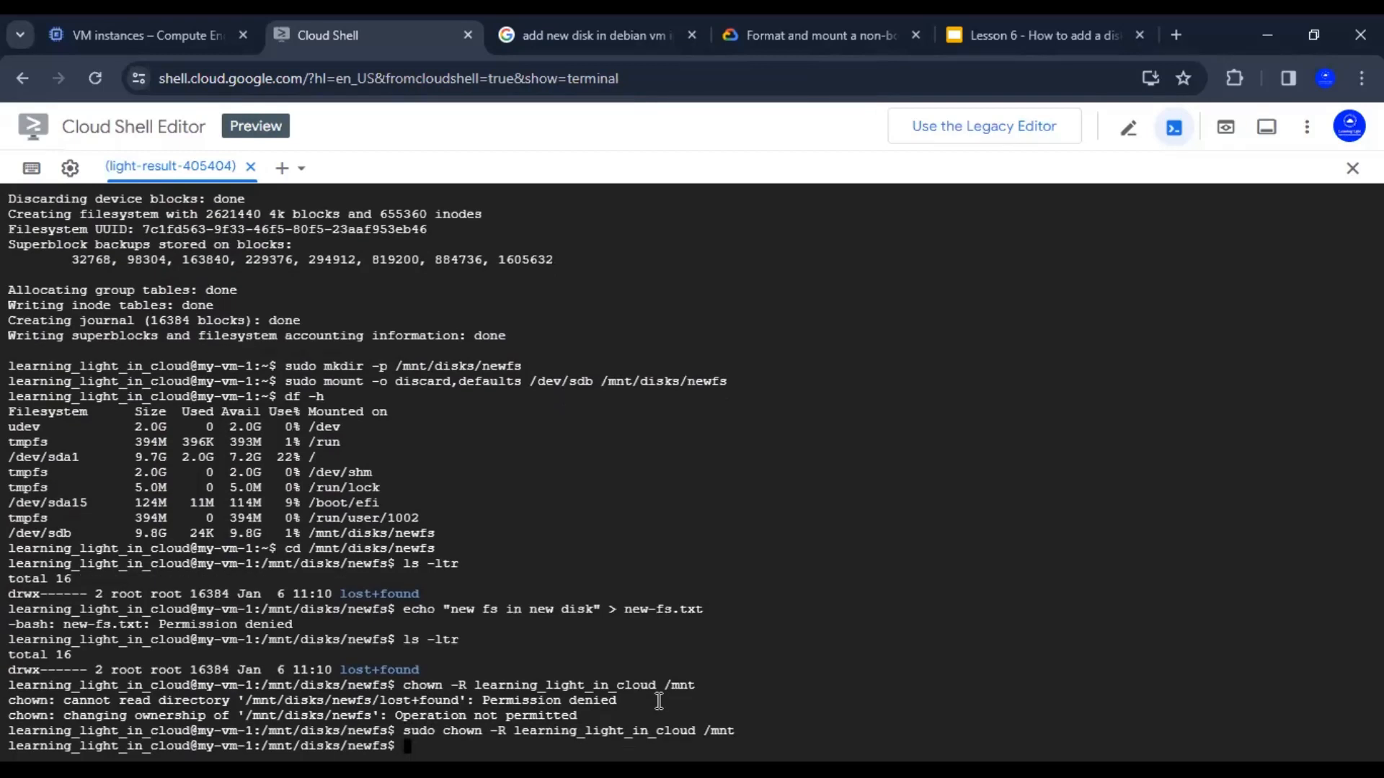
Write 'new fs in new disk' into new-fs.txt and verify it with ls -ltr and cat.
{"action": "type", "text": "ls -ltr"}
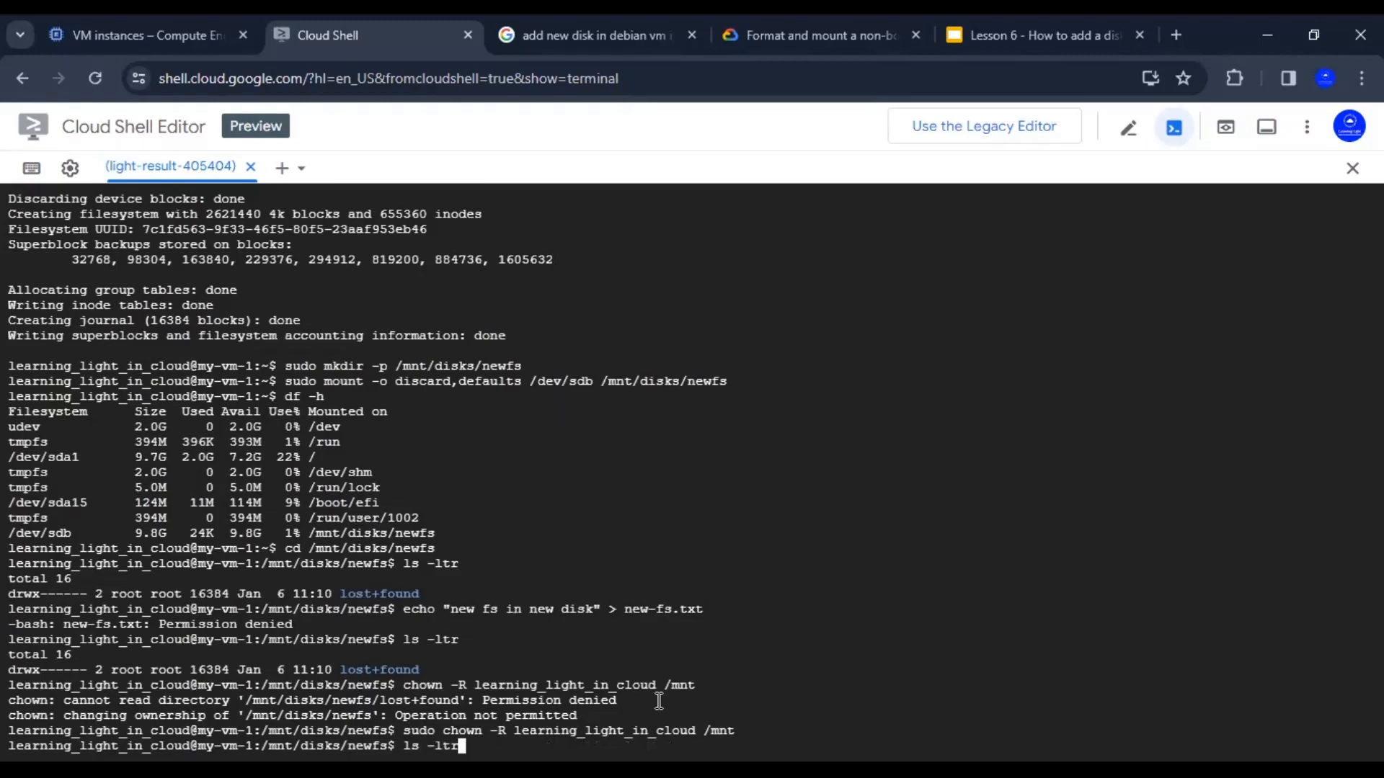
{"action": "type", "text": "echo \"new fs in new disk\" > new-fs.txt"}
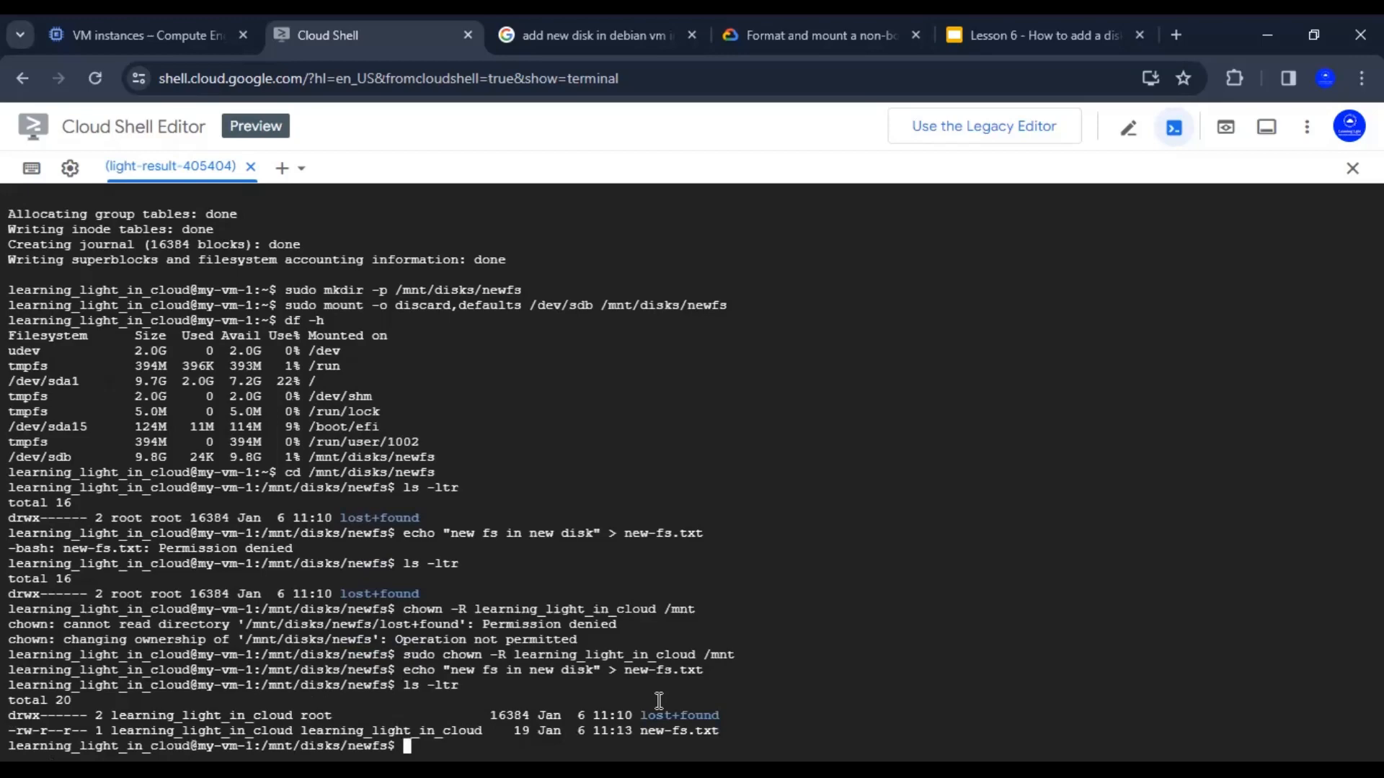
{"action": "mouse_move", "coordinate": [669, 724]}
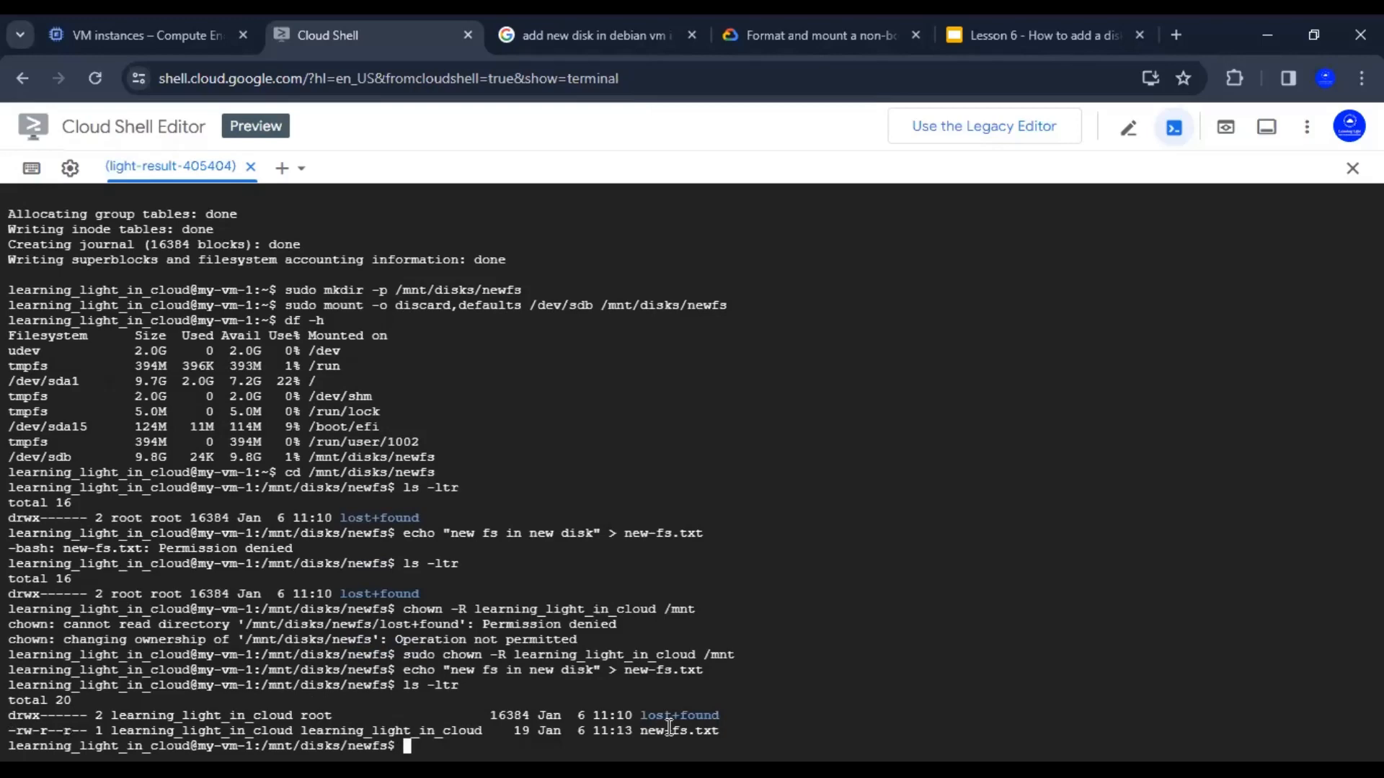
{"action": "type", "text": "cat"}
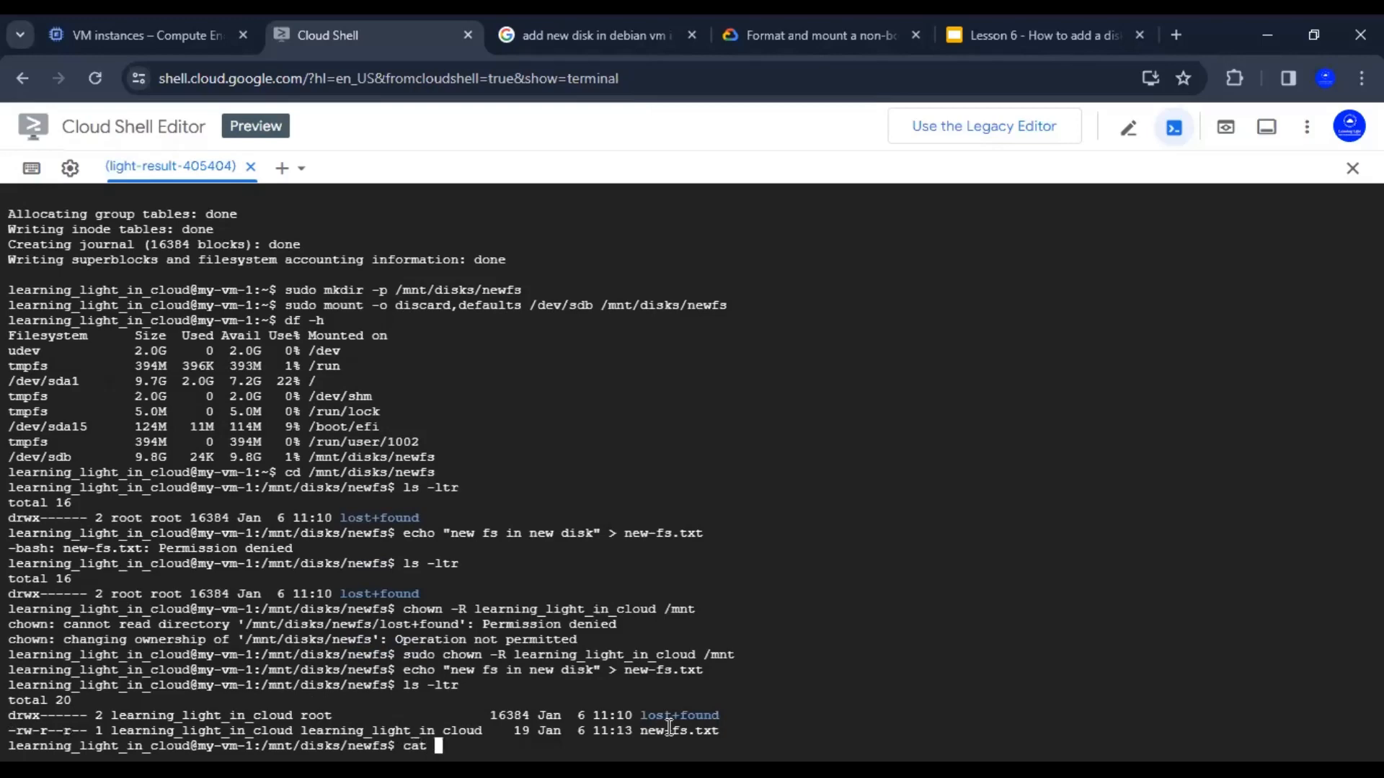
{"action": "type", "text": "new"}
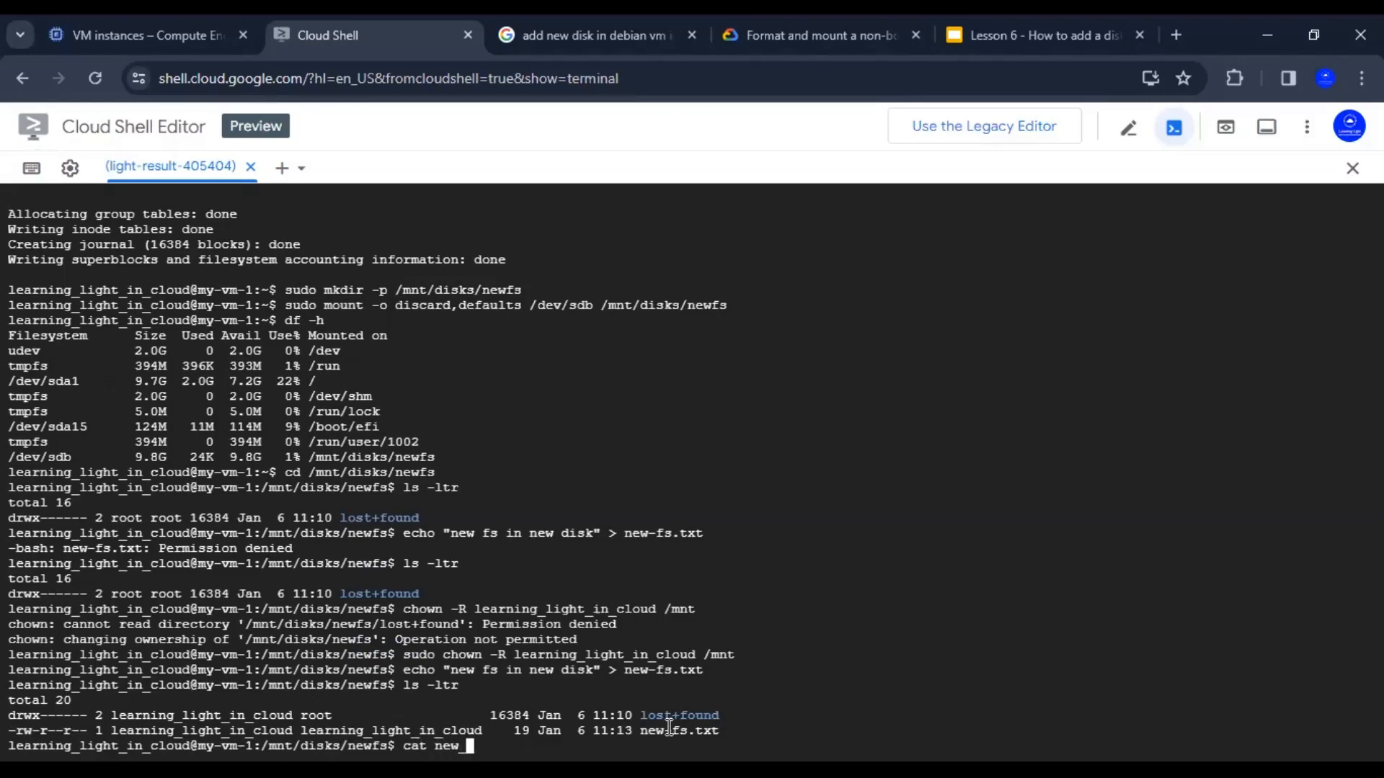
{"action": "type", "text": "fs.txt"}
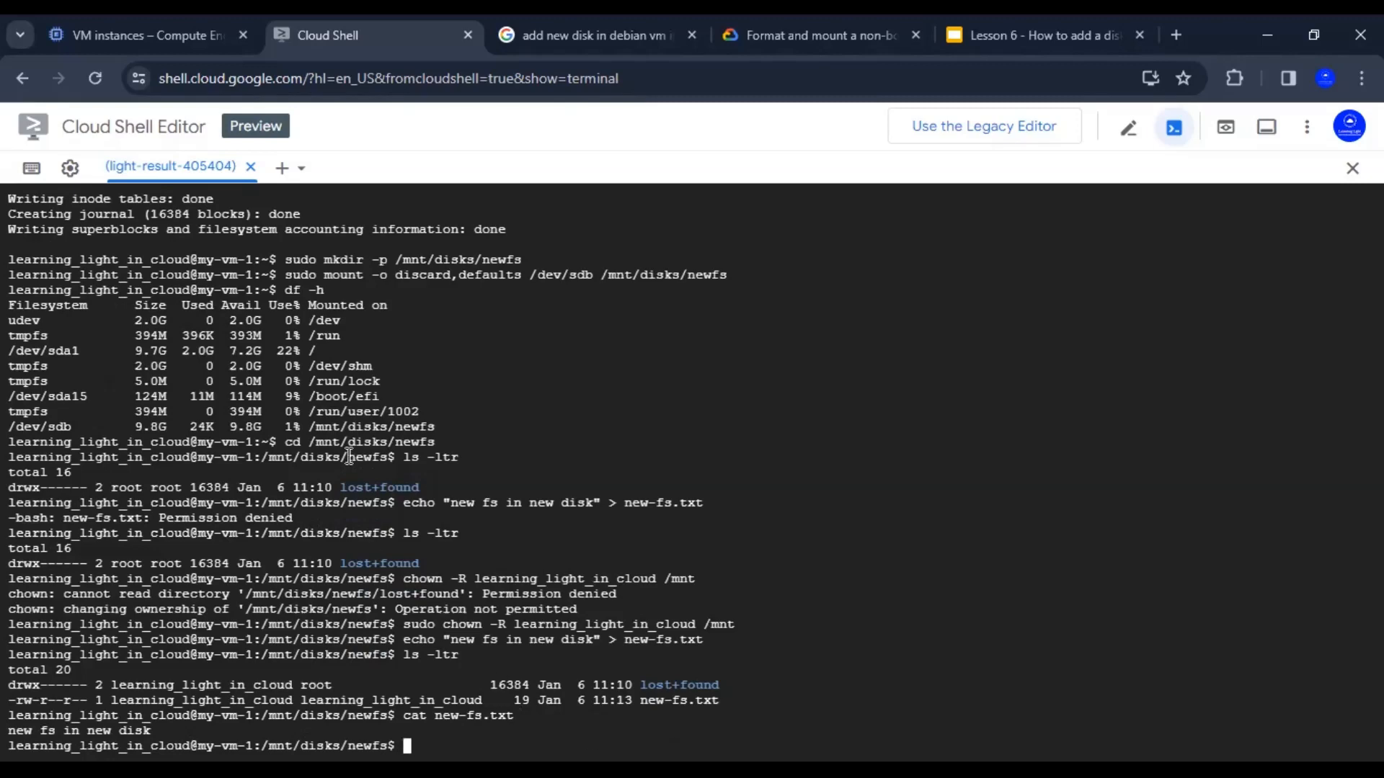
Return to my-vm-1's details page and scroll to Additional disks listing 10 GB disk-1.
{"action": "left_click", "coordinate": [146, 35]}
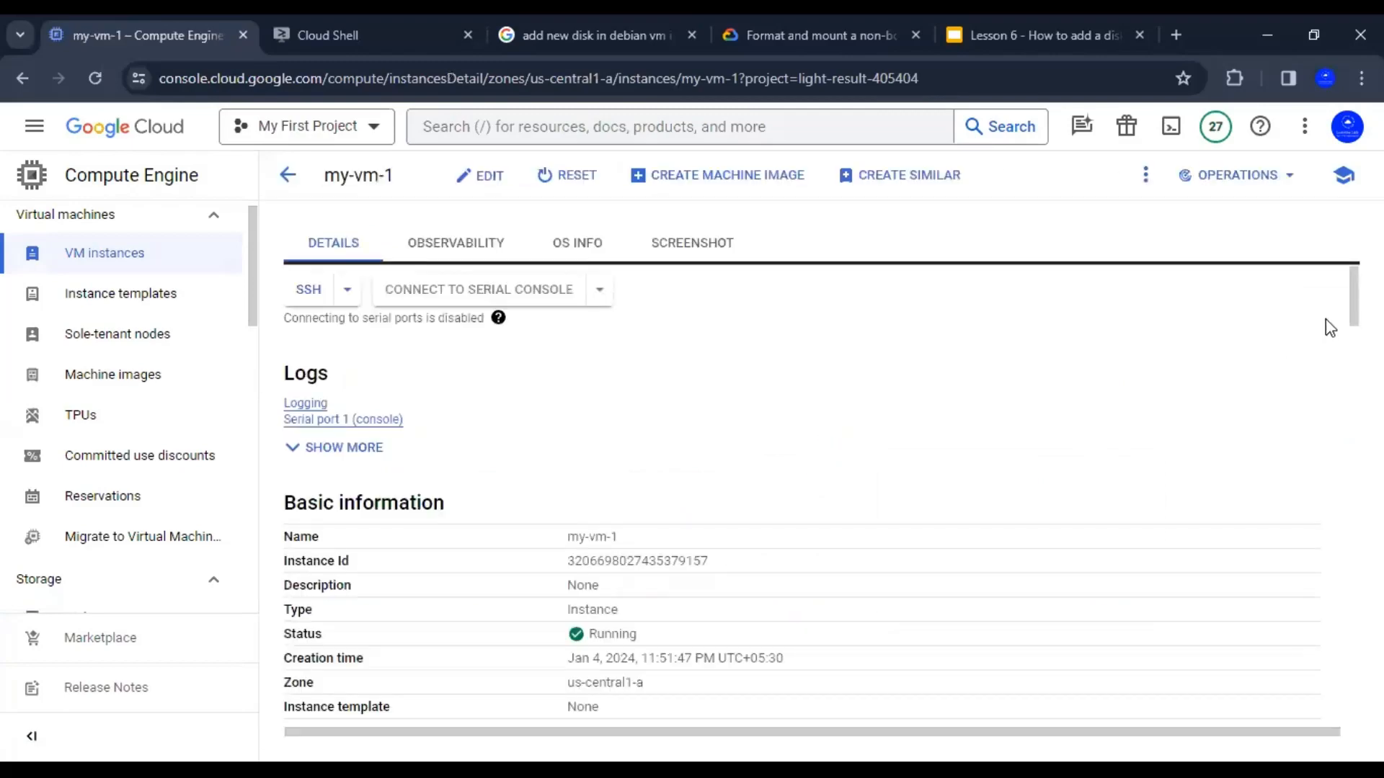
{"action": "scroll", "scroll_direction": "down", "scroll_amount": 3}
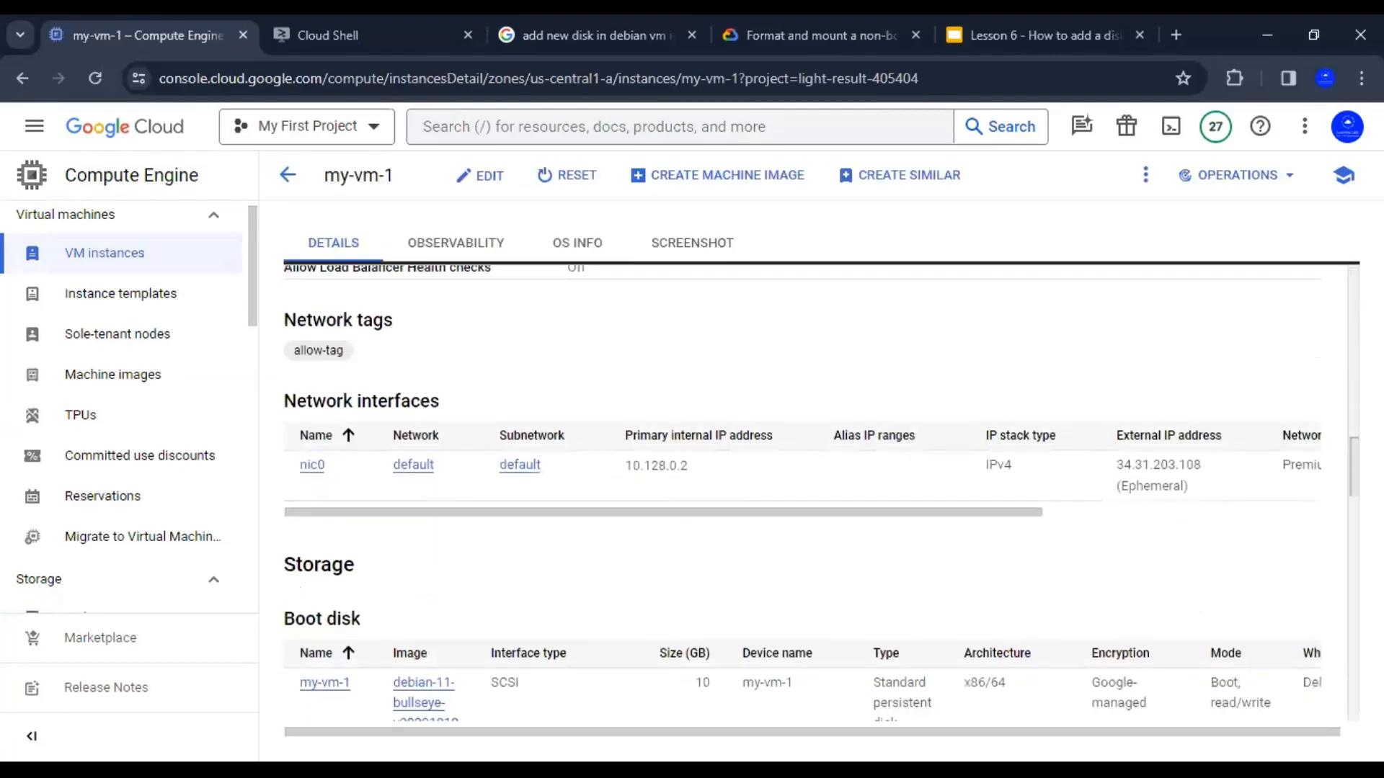
{"action": "scroll", "scroll_direction": "down", "scroll_amount": 3}
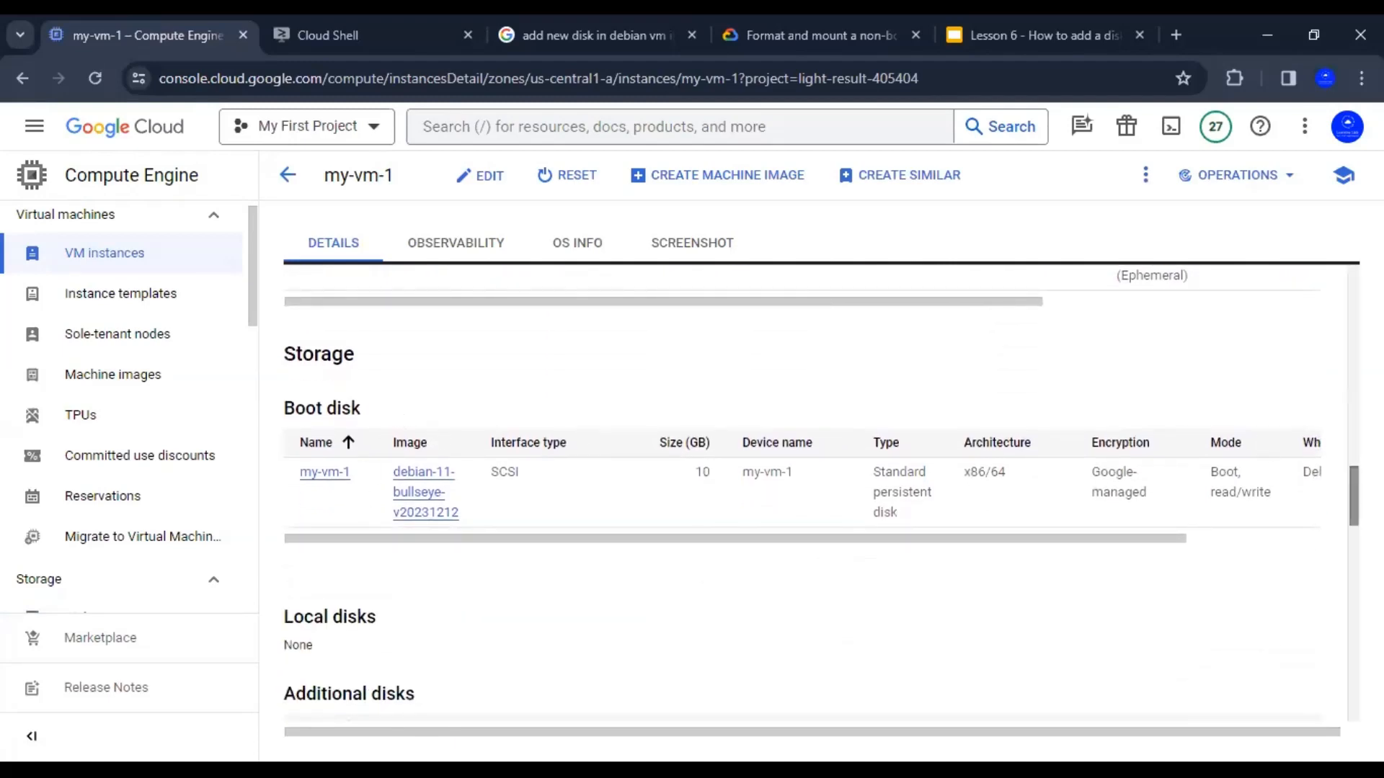
{"action": "scroll", "scroll_direction": "down", "scroll_amount": 3}
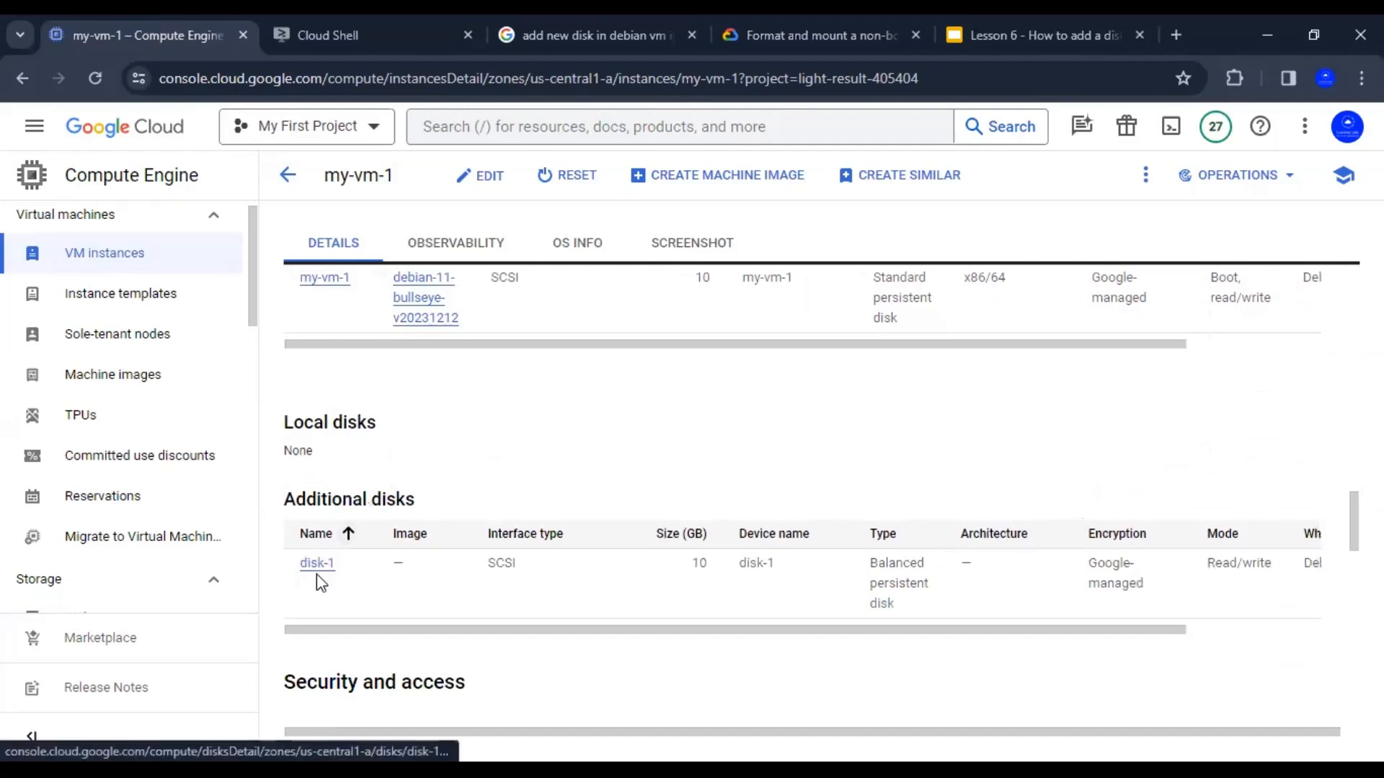
{"action": "mouse_move", "coordinate": [622, 466]}
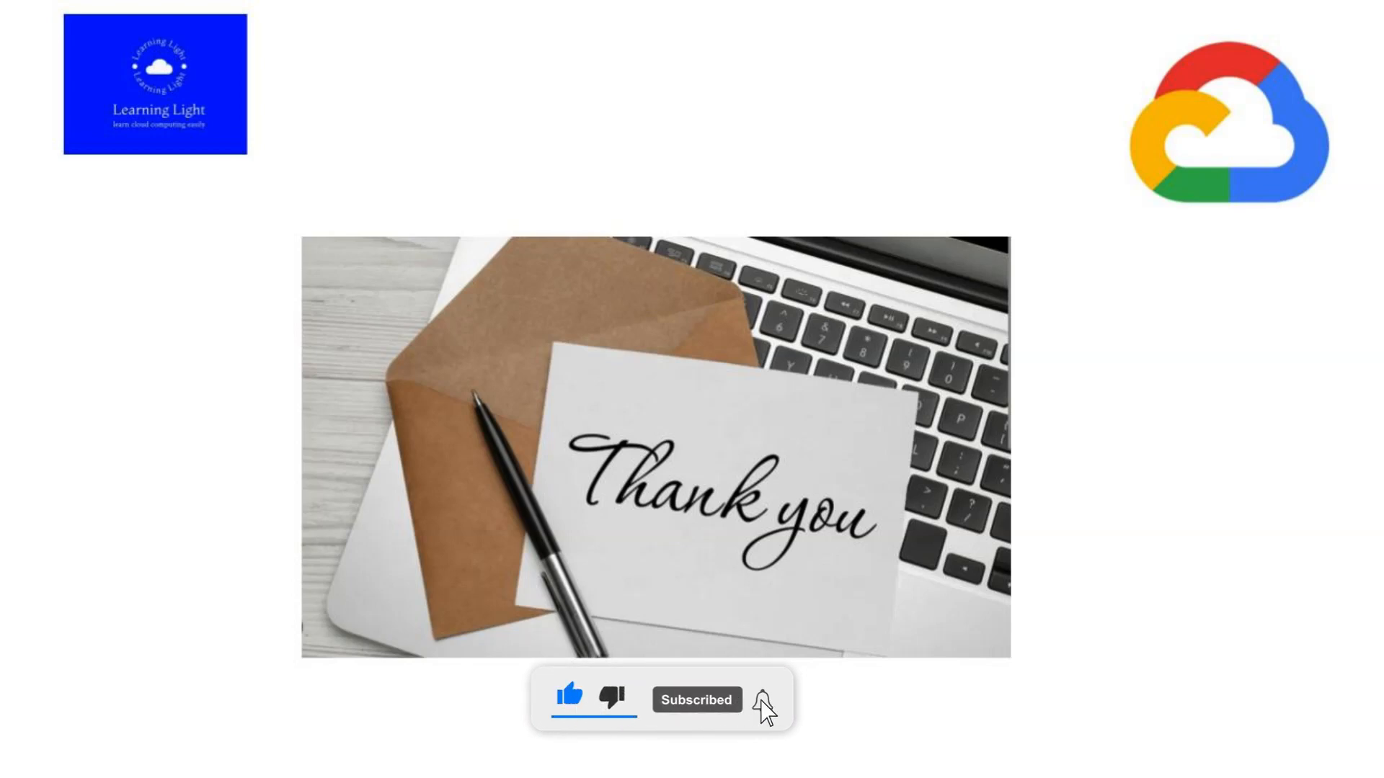
Let the Learning Light thank-you outro card with like and subscribe prompts play.
{"action": "left_click", "coordinate": [696, 699]}
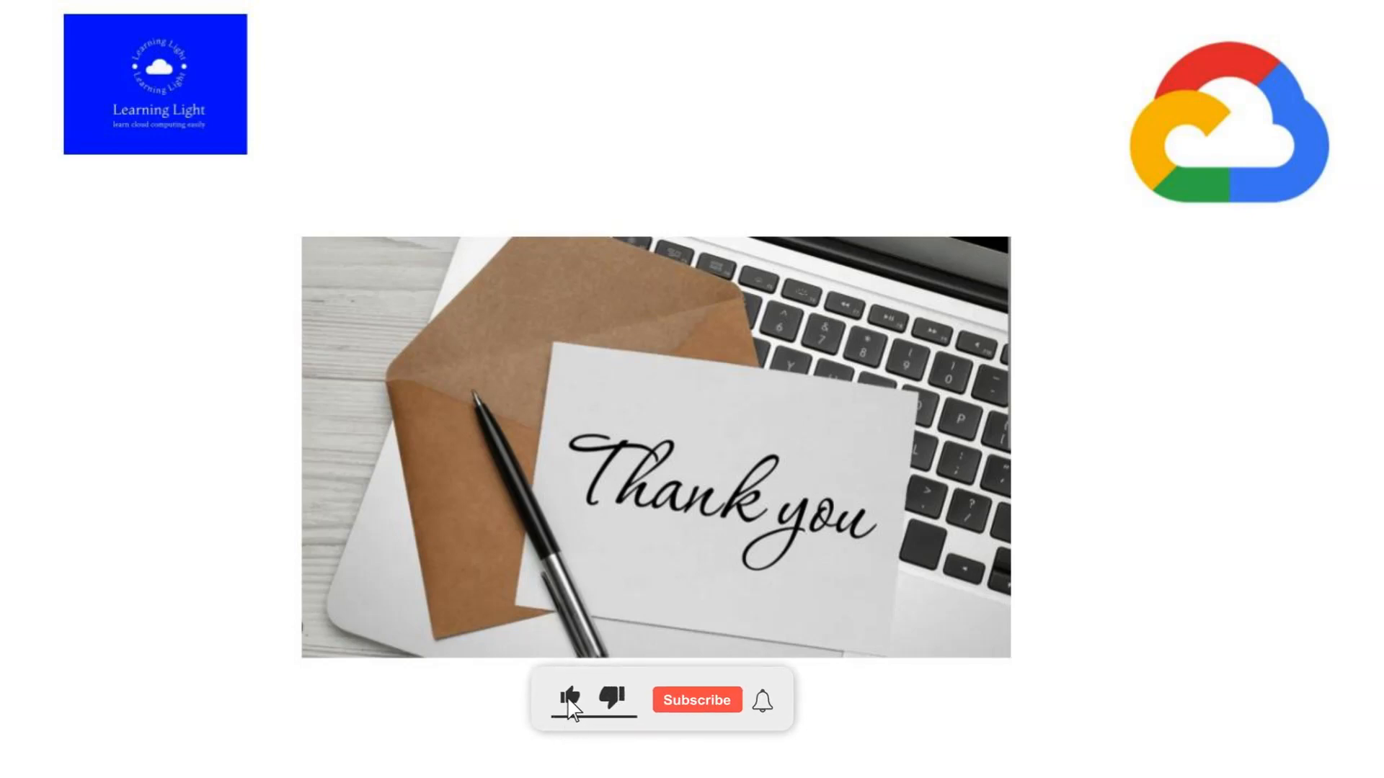
{"action": "left_click", "coordinate": [569, 699]}
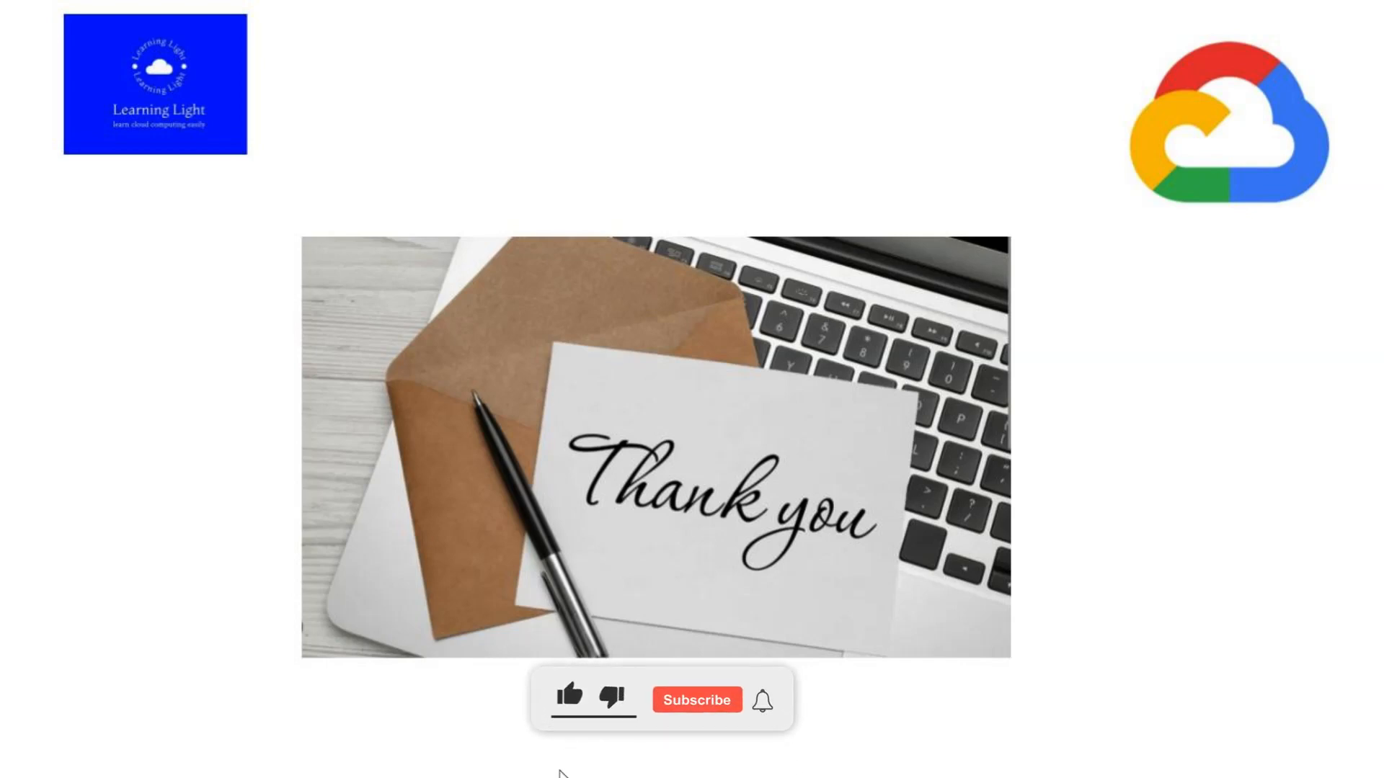
{"action": "mouse_move", "coordinate": [573, 712]}
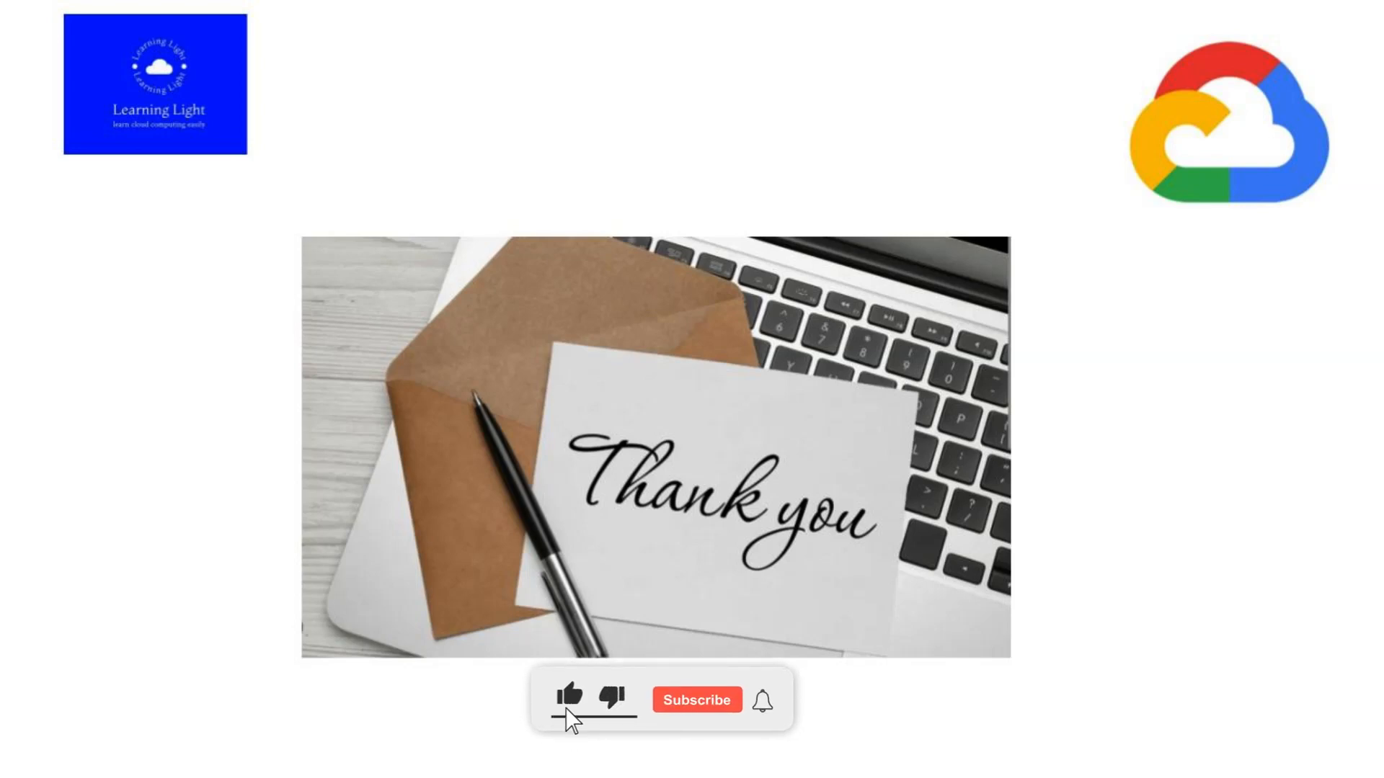